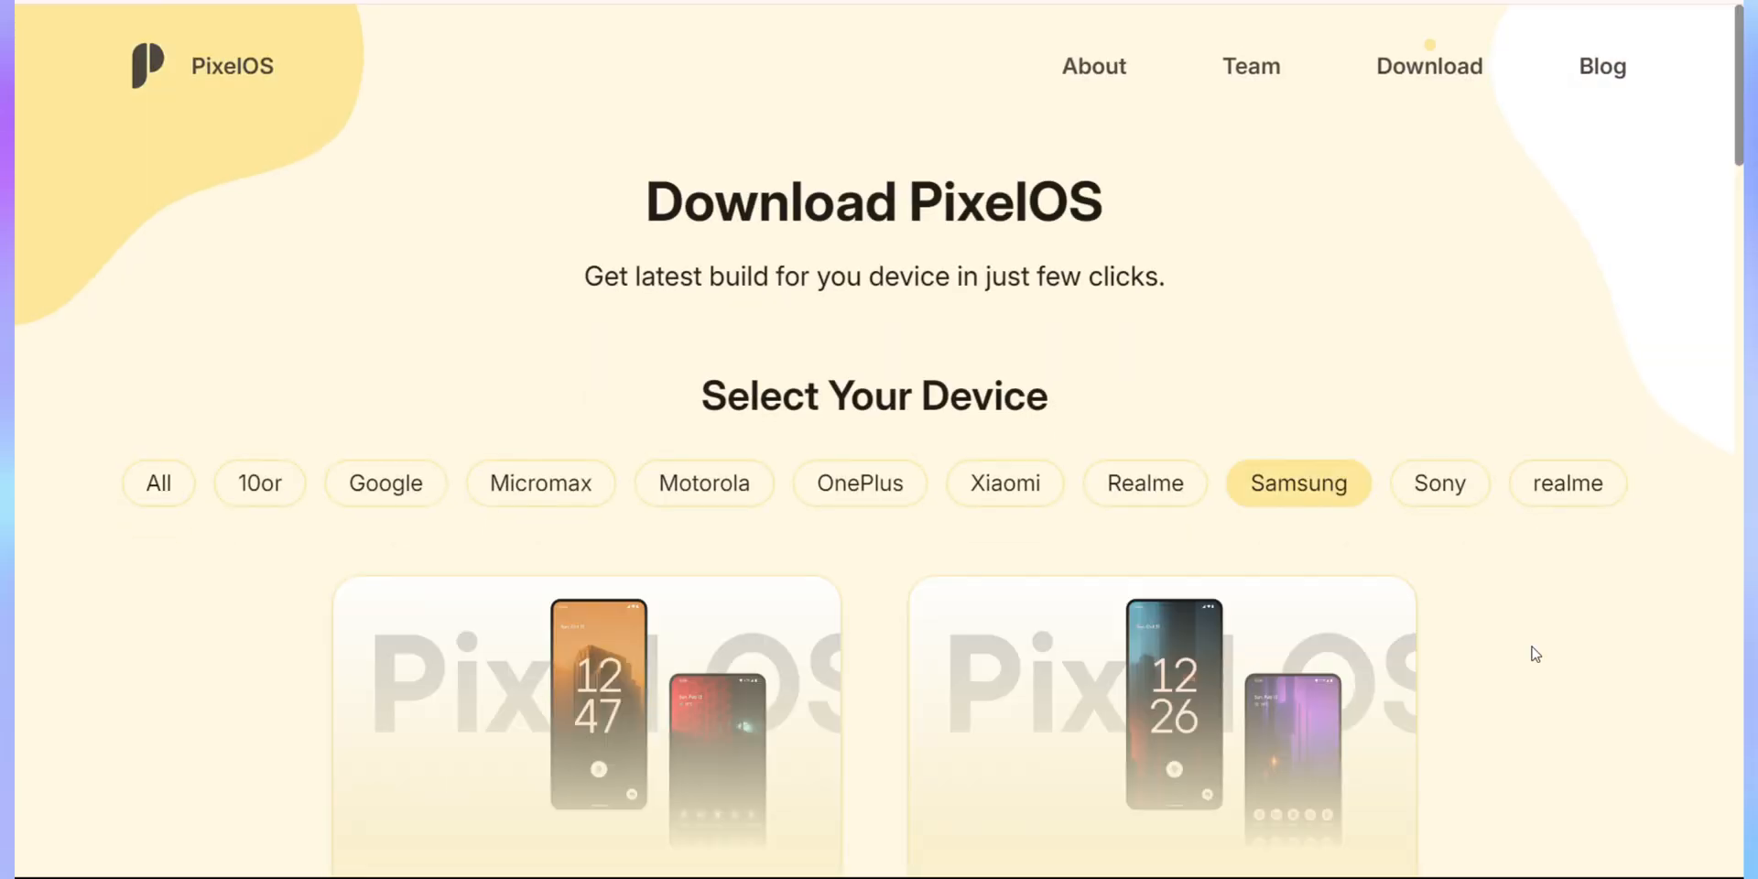
- Browse Settings, checking Software update and Biometrics and security before returning to the list
{"action": "scroll", "scroll_direction": "down", "scroll_amount": 3}
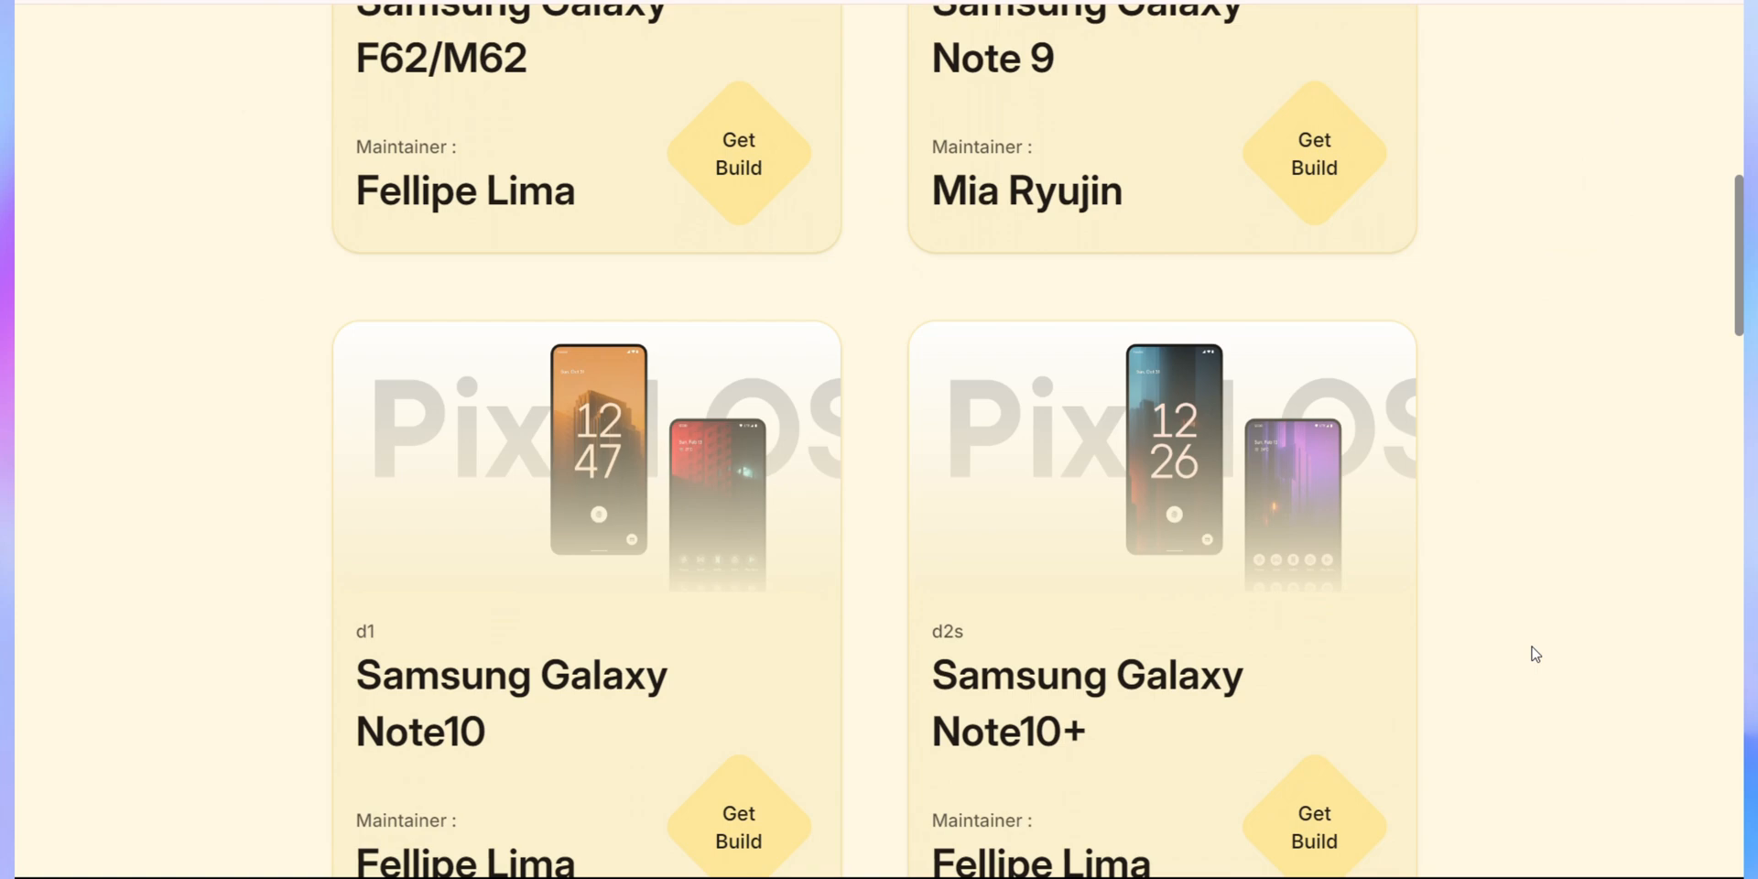
{"action": "scroll", "scroll_direction": "down", "scroll_amount": 3}
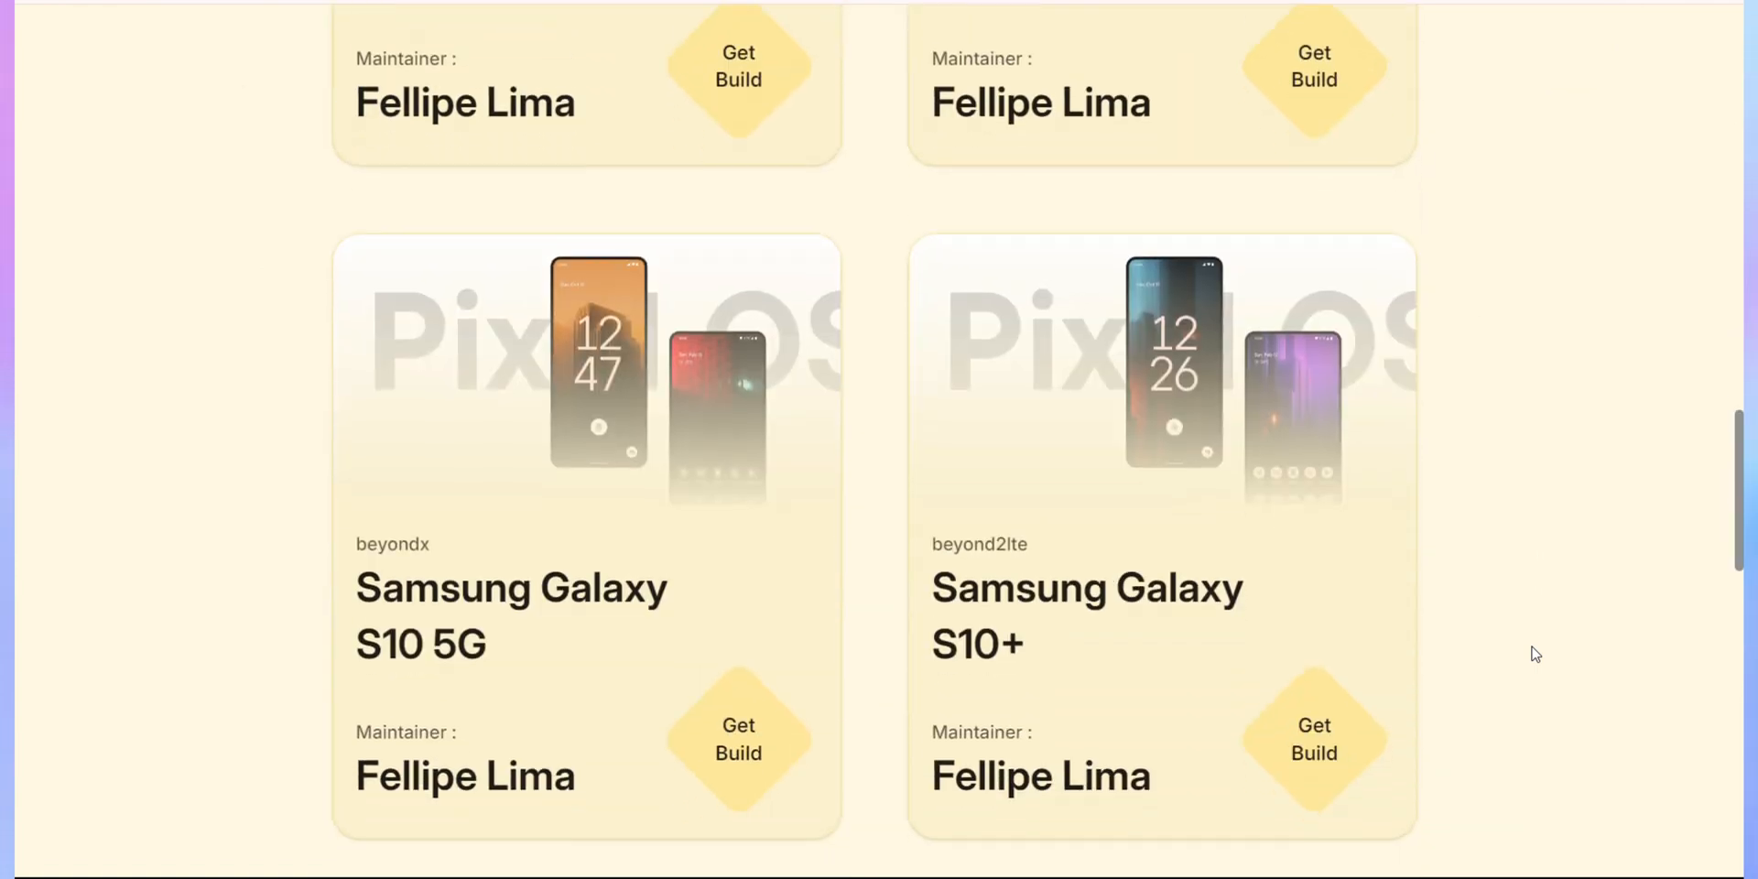
{"action": "scroll", "scroll_direction": "down", "scroll_amount": 3}
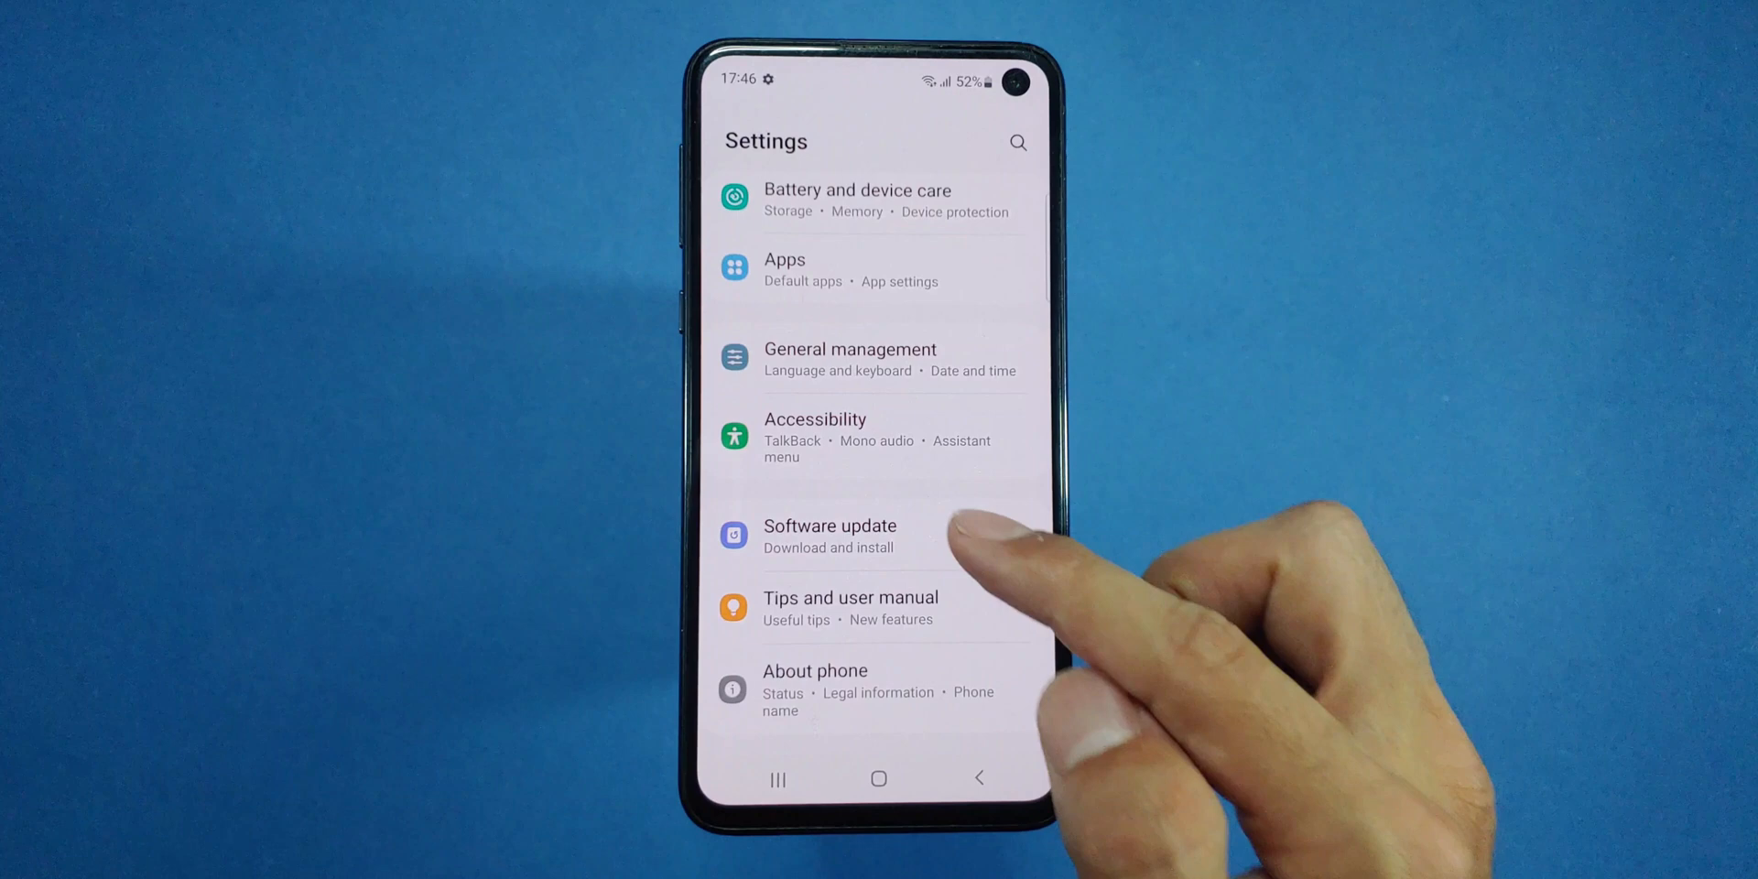
{"action": "left_click", "coordinate": [830, 534]}
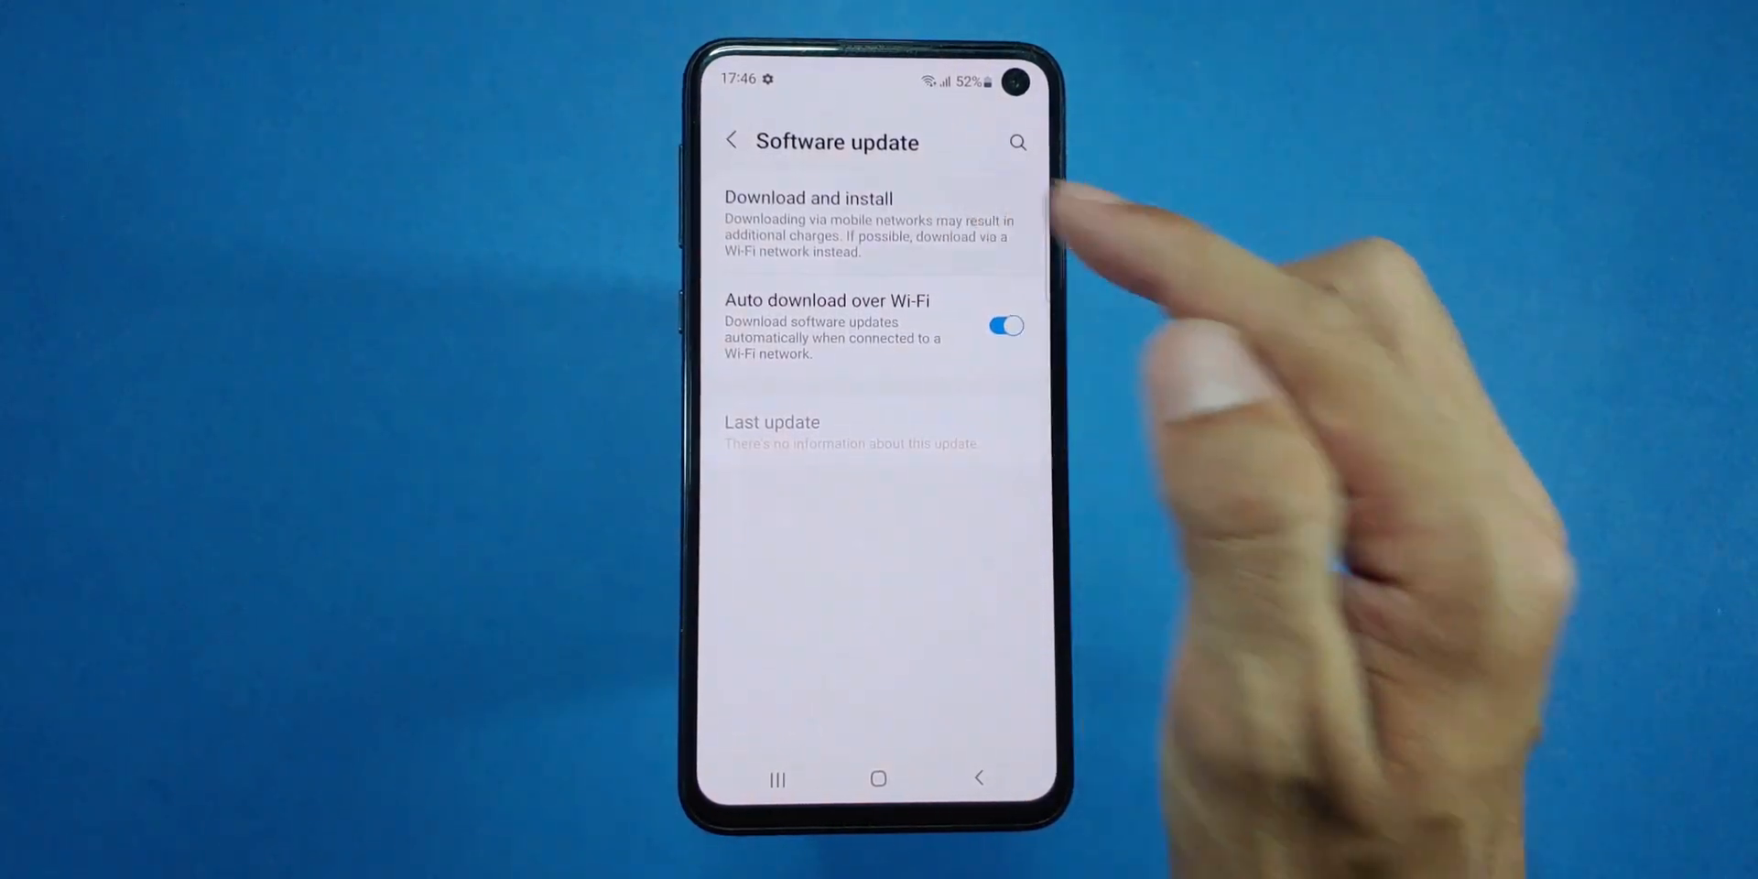
{"action": "left_click", "coordinate": [808, 198]}
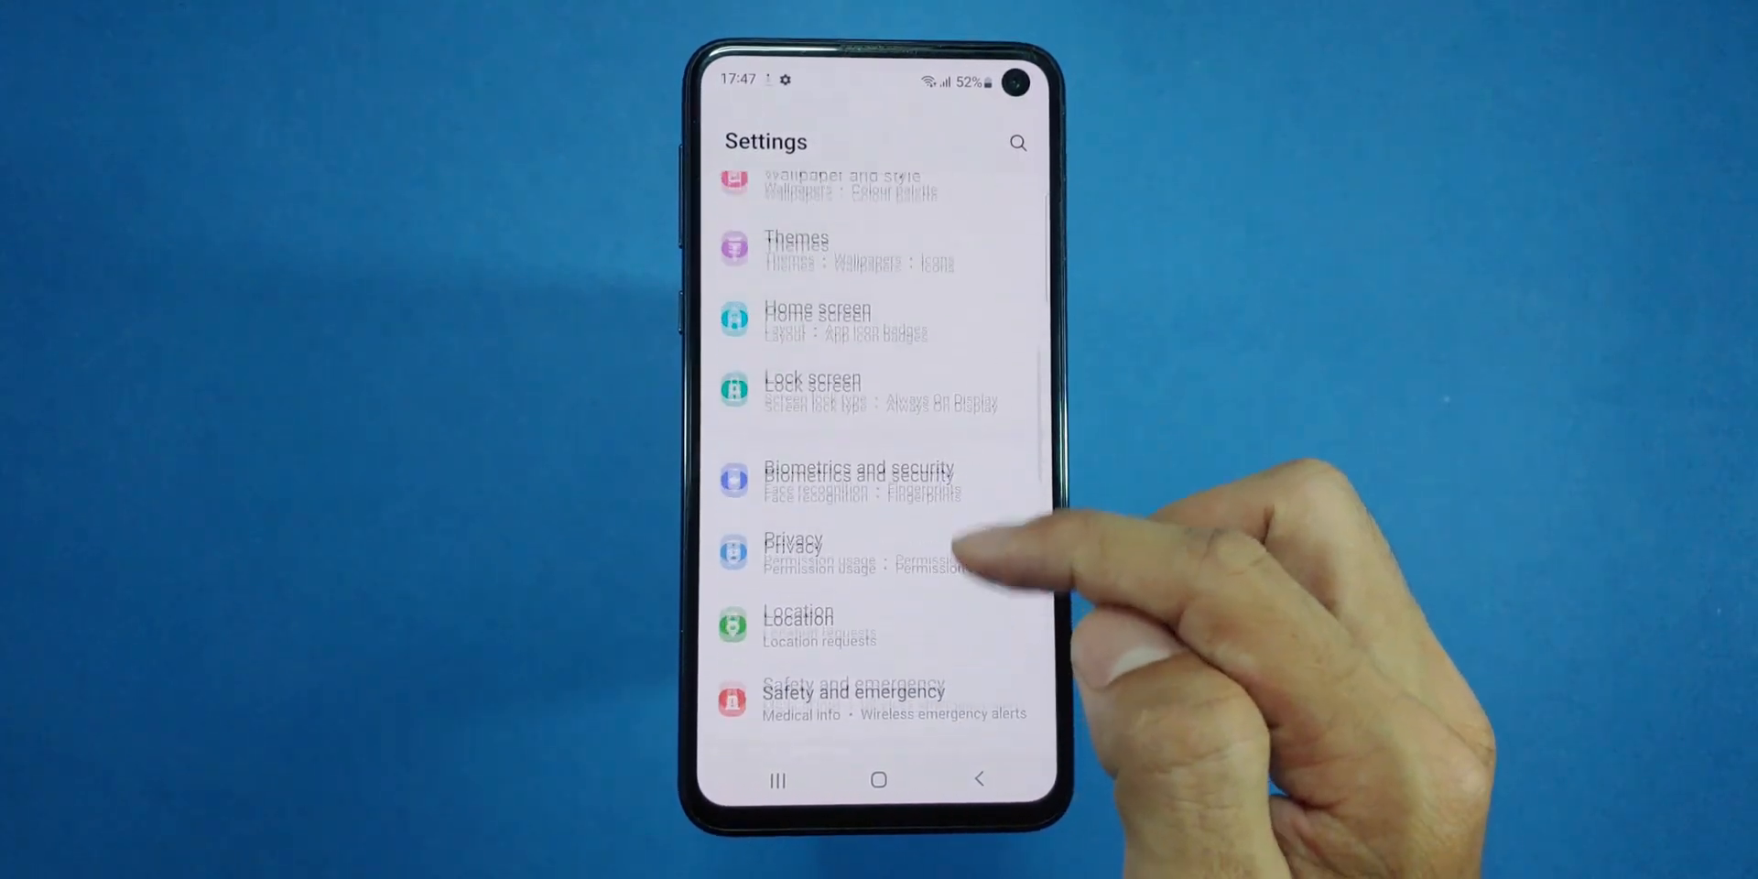
{"action": "left_click", "coordinate": [861, 480]}
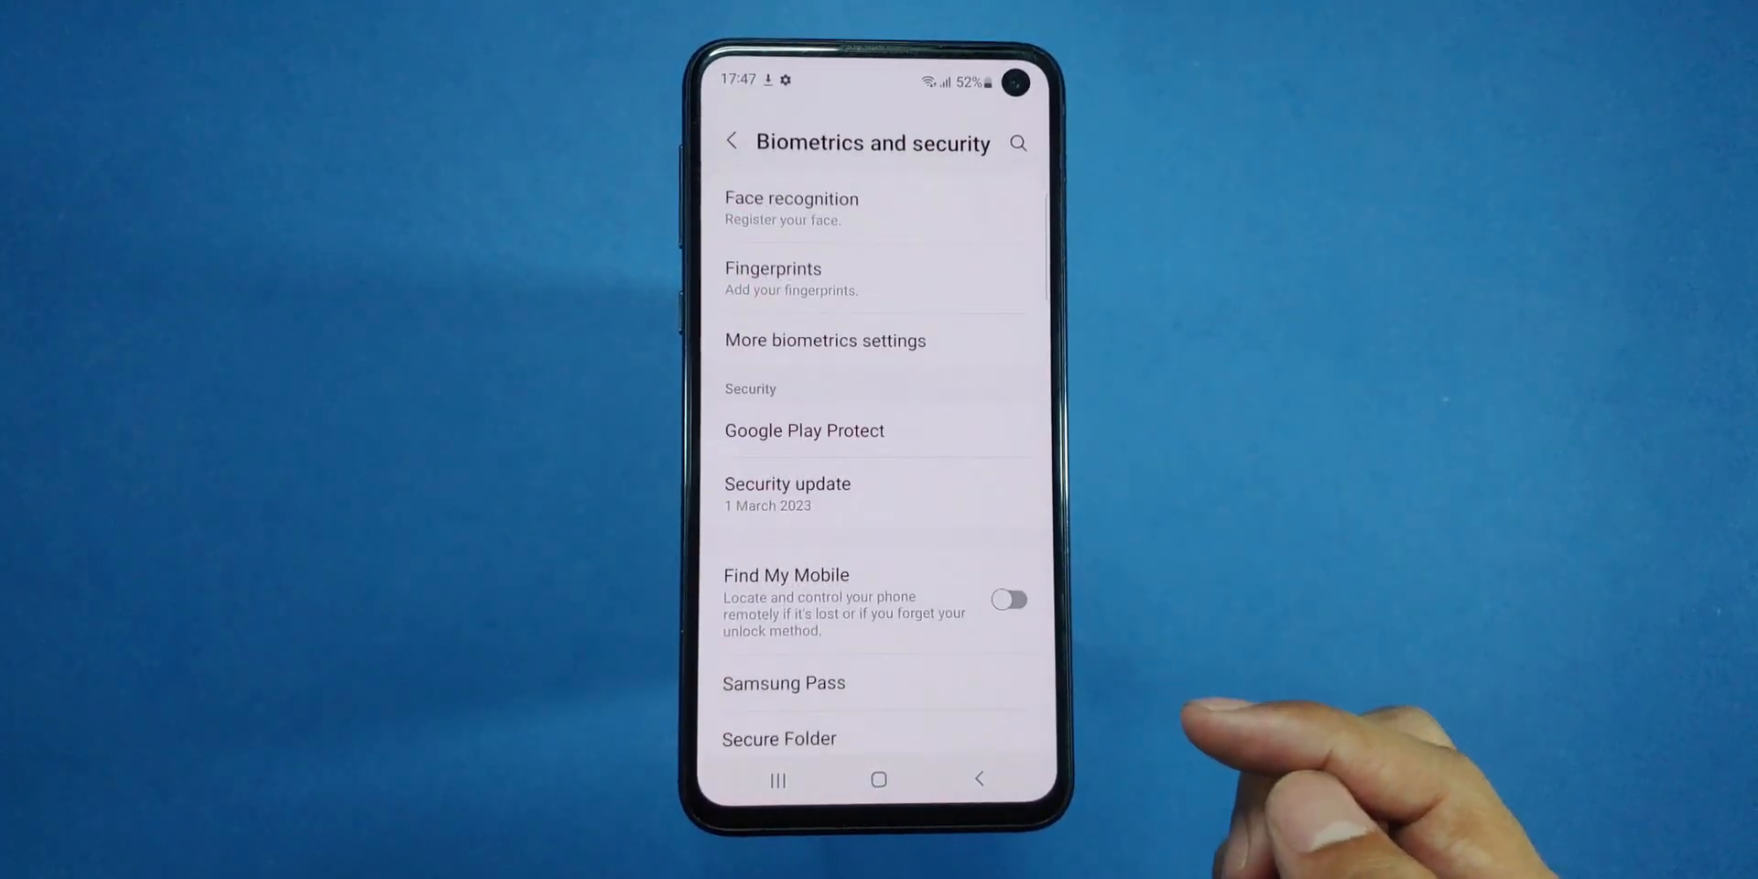
{"action": "mouse_move", "coordinate": [1066, 740]}
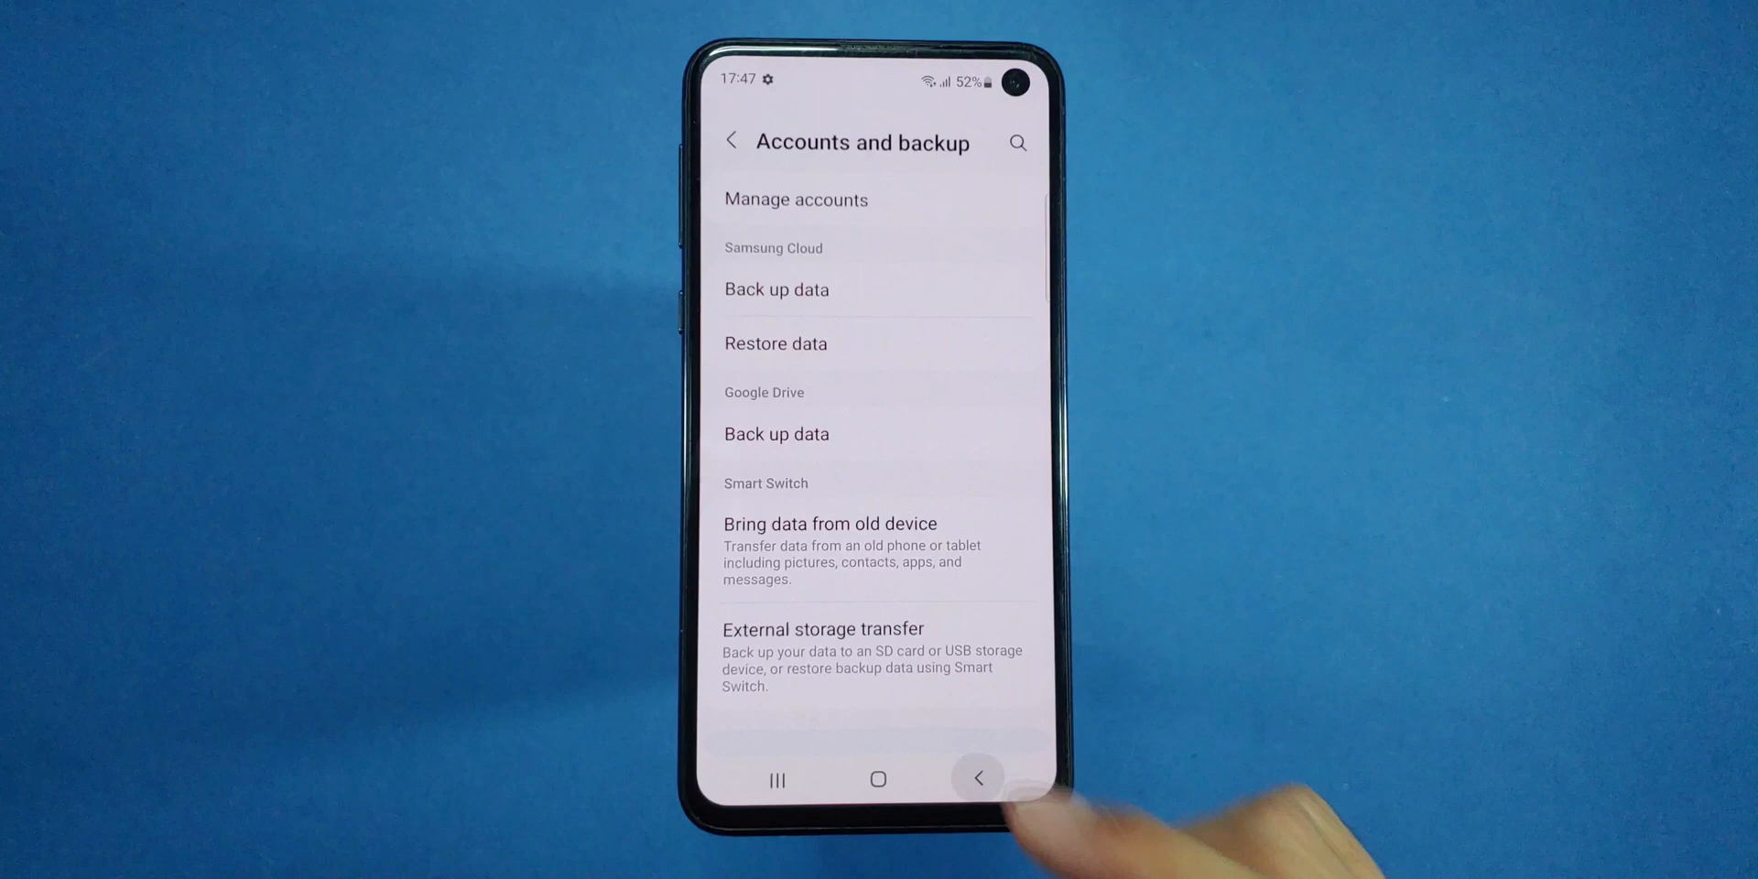
{"action": "left_click", "coordinate": [977, 778]}
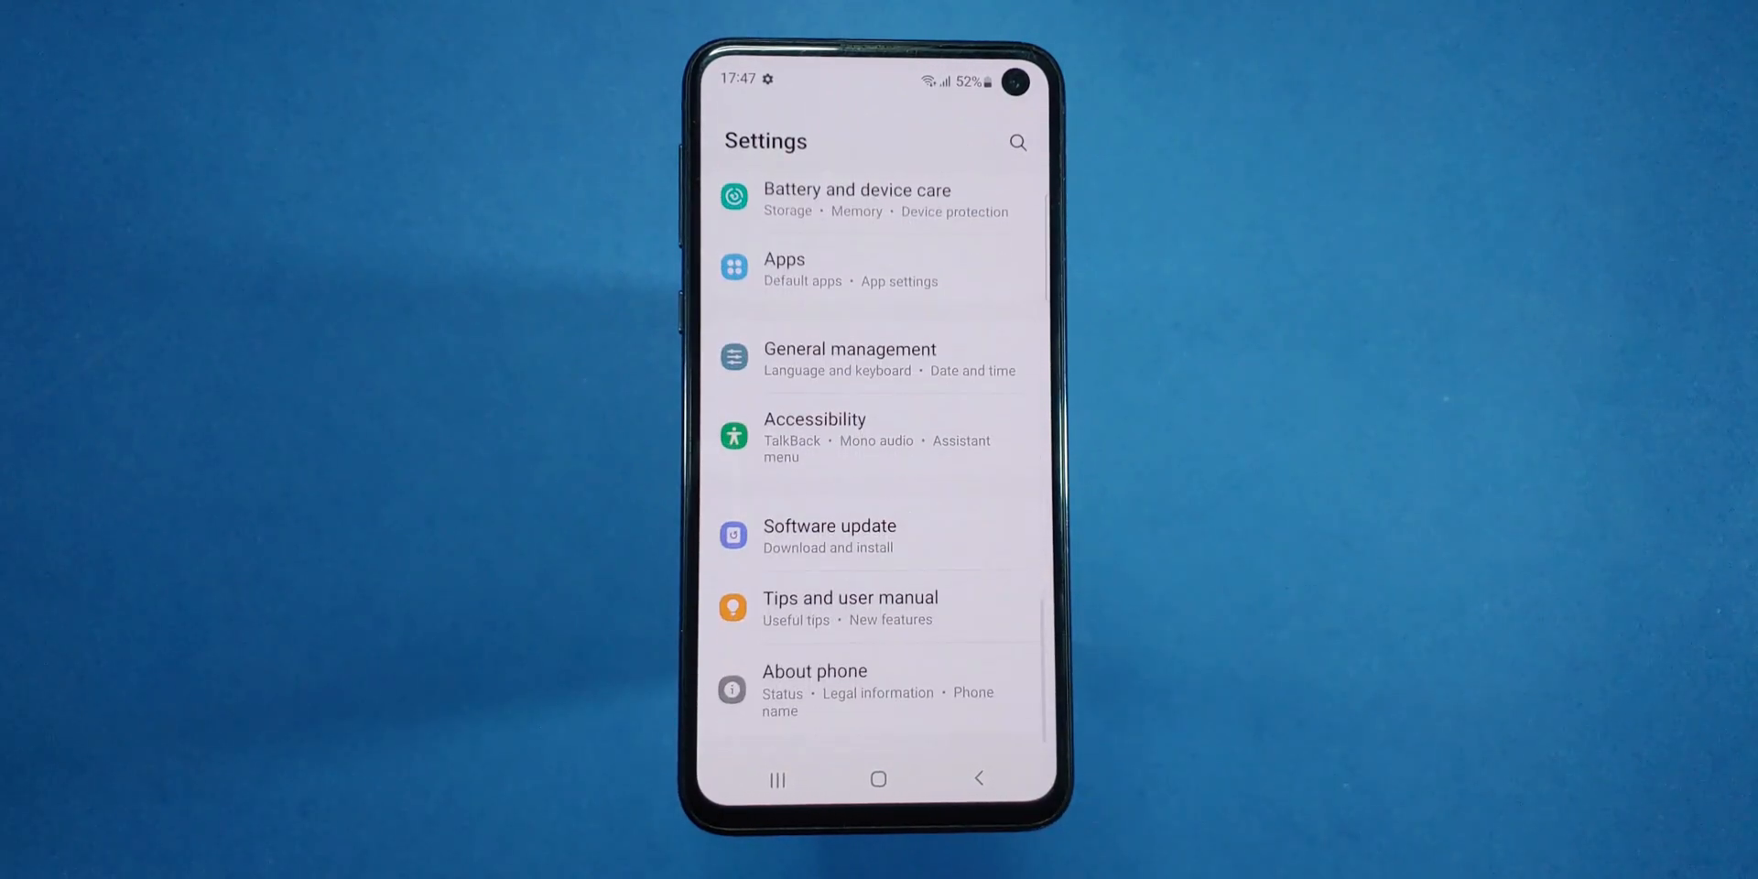
- Unlock Developer options from About phone's Software information and enable OEM unlocking
{"action": "left_click", "coordinate": [815, 671]}
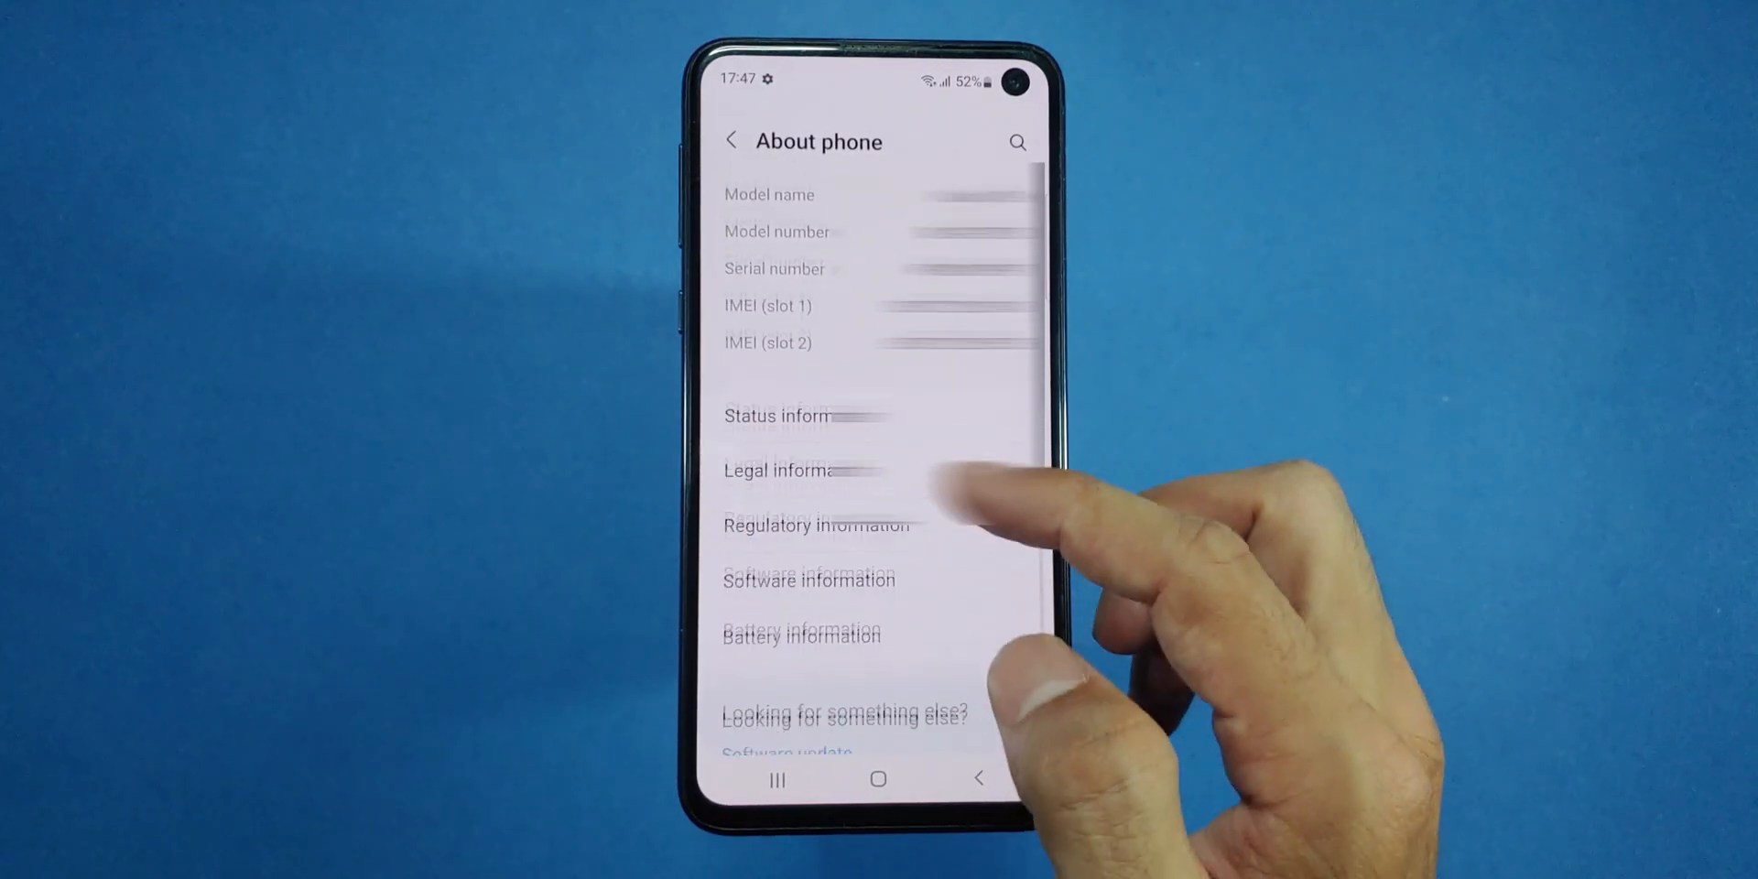
{"action": "left_click", "coordinate": [807, 581]}
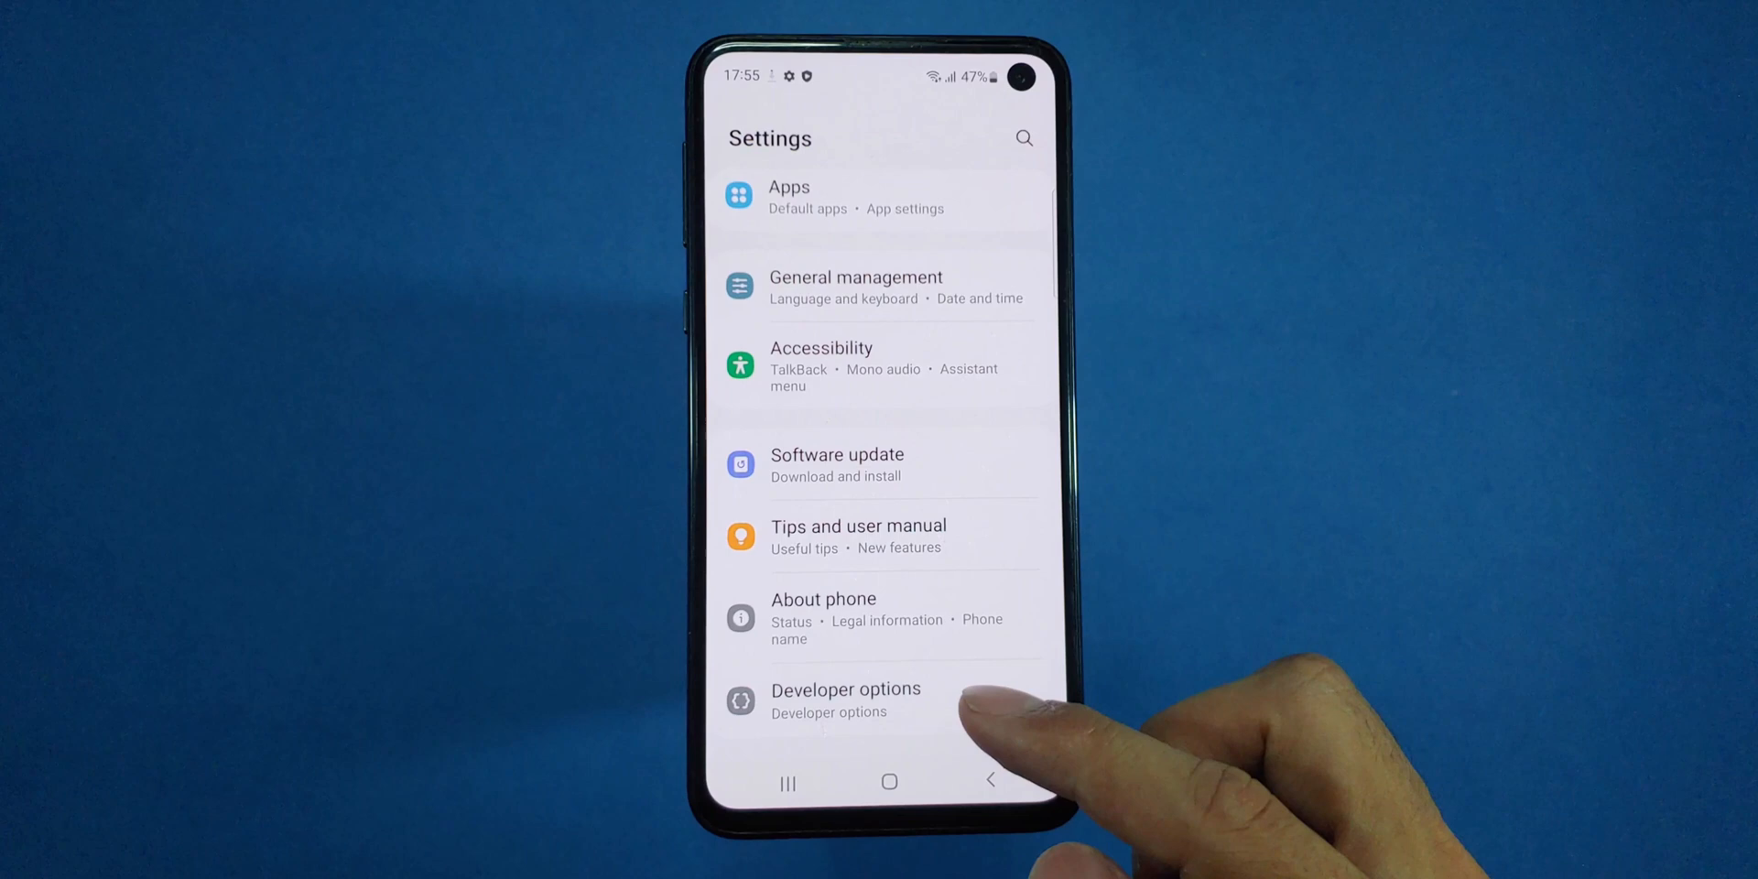
{"action": "left_click", "coordinate": [846, 699]}
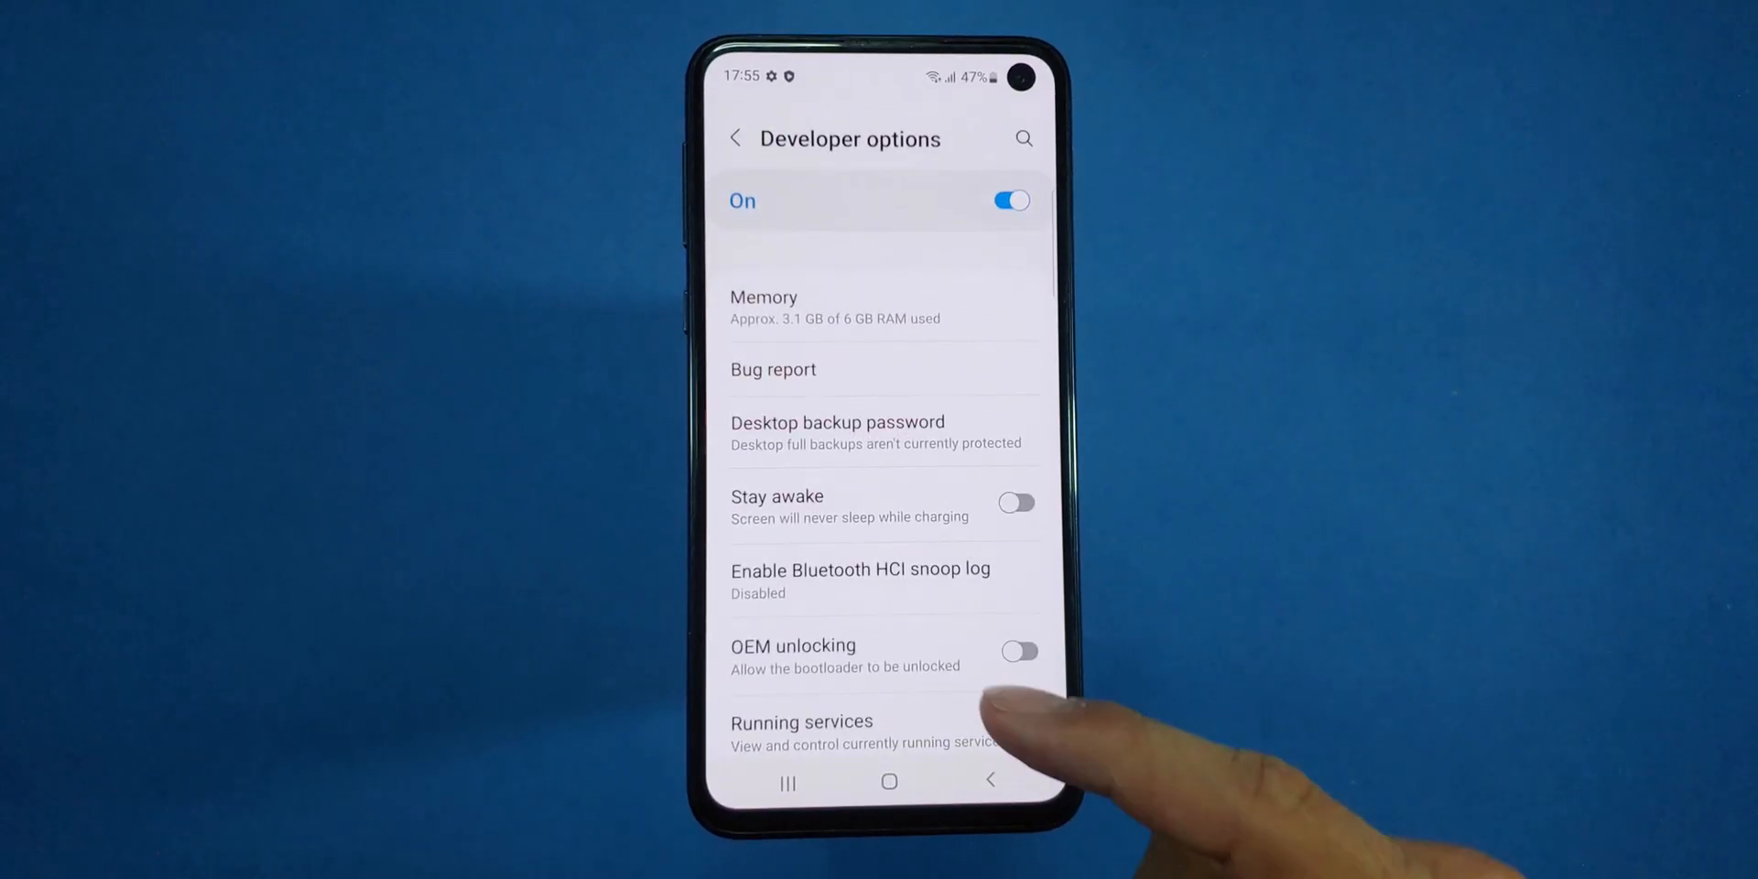
{"action": "left_click", "coordinate": [1016, 653]}
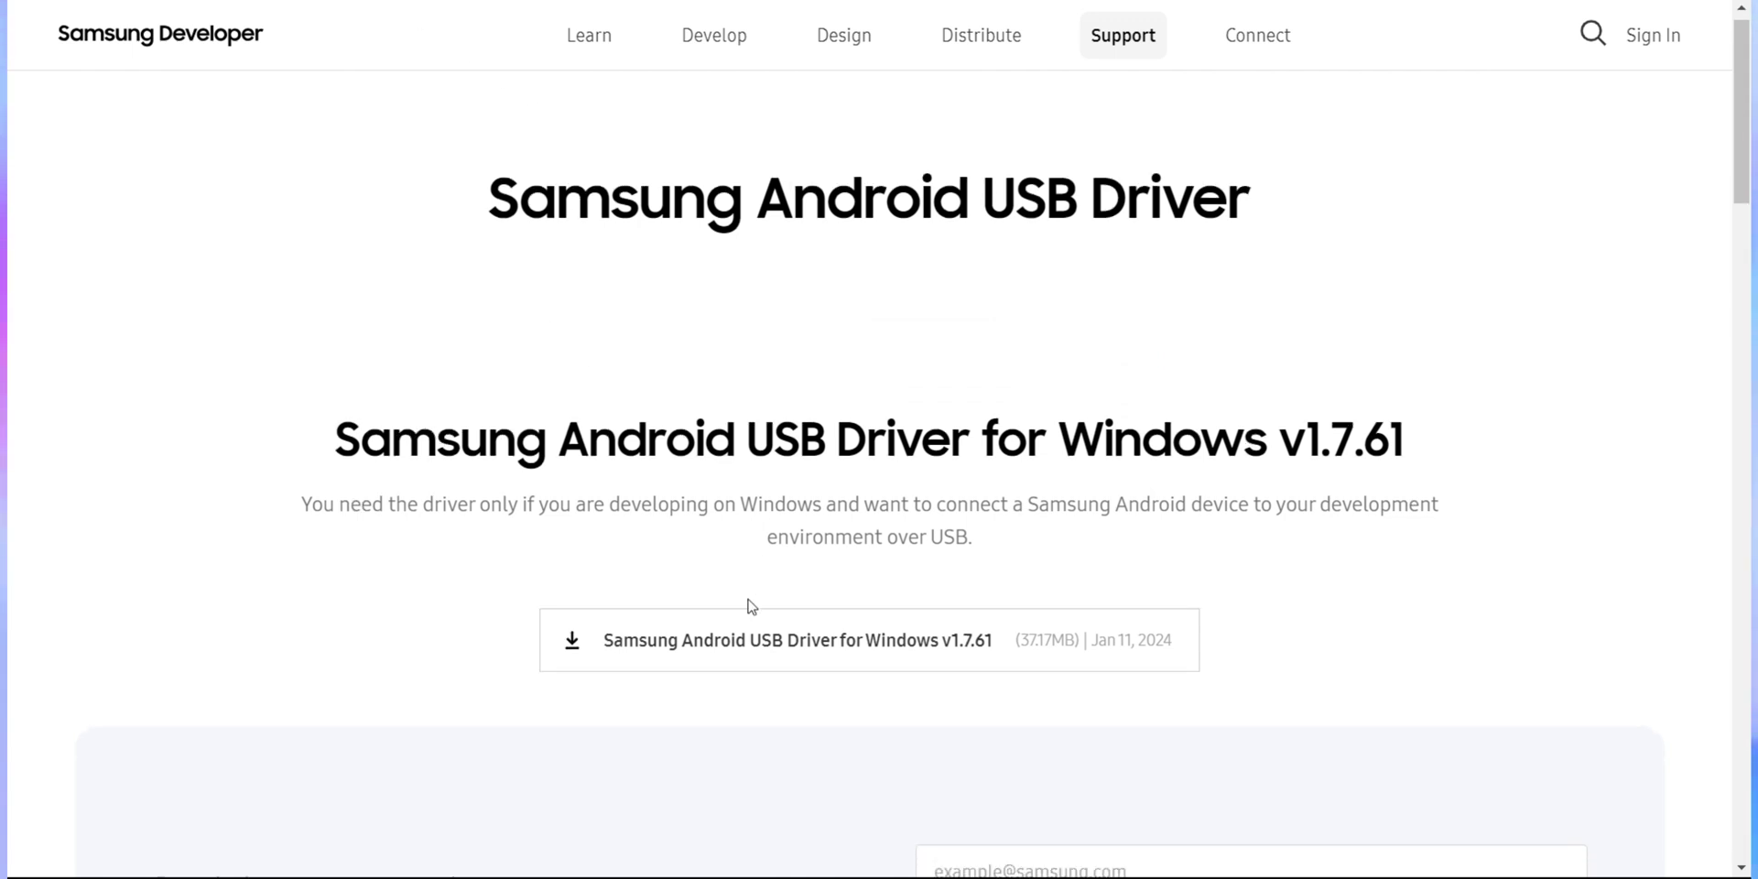
- Download the Samsung USB Driver, Odin 3.14.1 and twrp-3.7.0_9-2-beyond0lte.img.tar
{"action": "left_click", "coordinate": [796, 642]}
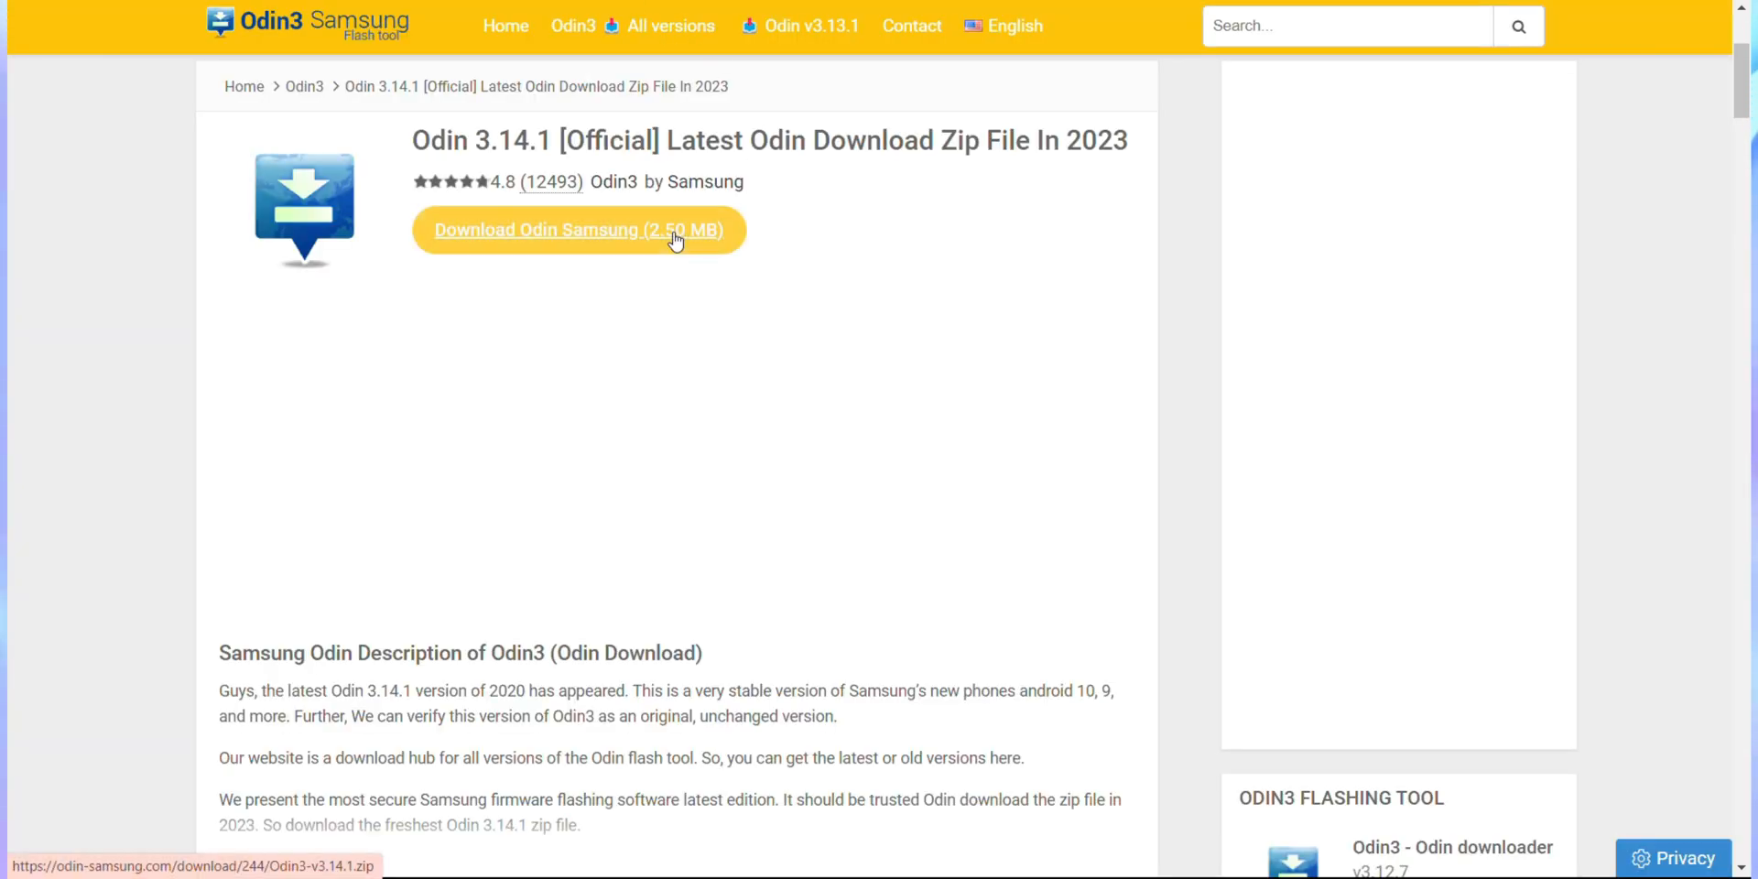
{"action": "left_click", "coordinate": [577, 231]}
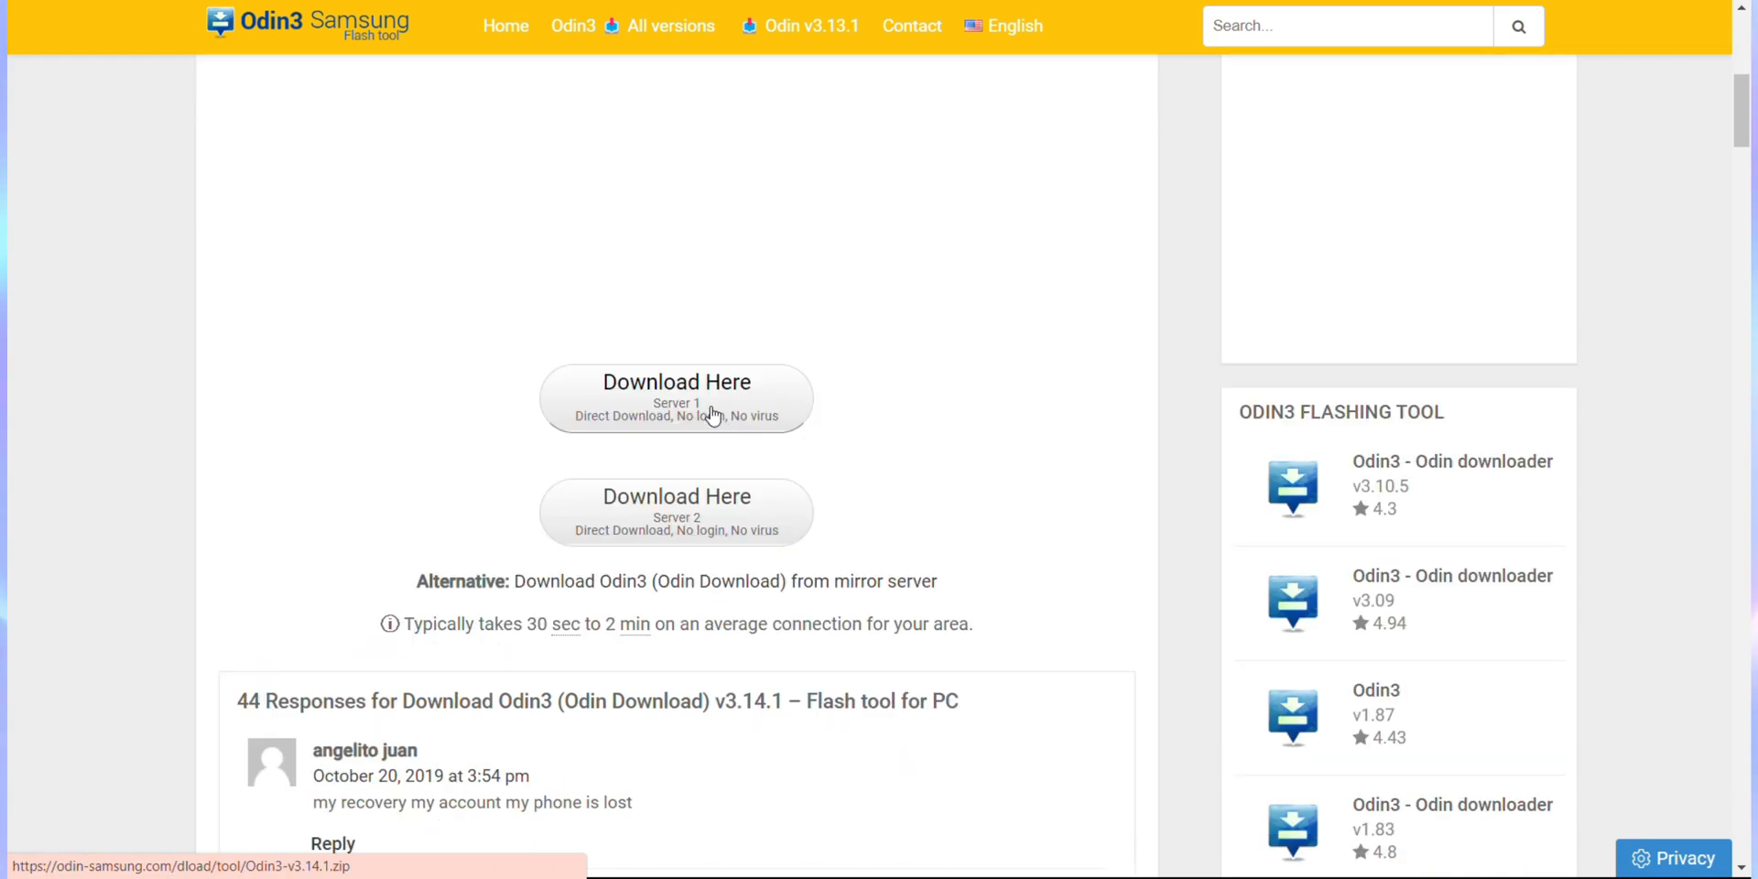
{"action": "left_click", "coordinate": [676, 398]}
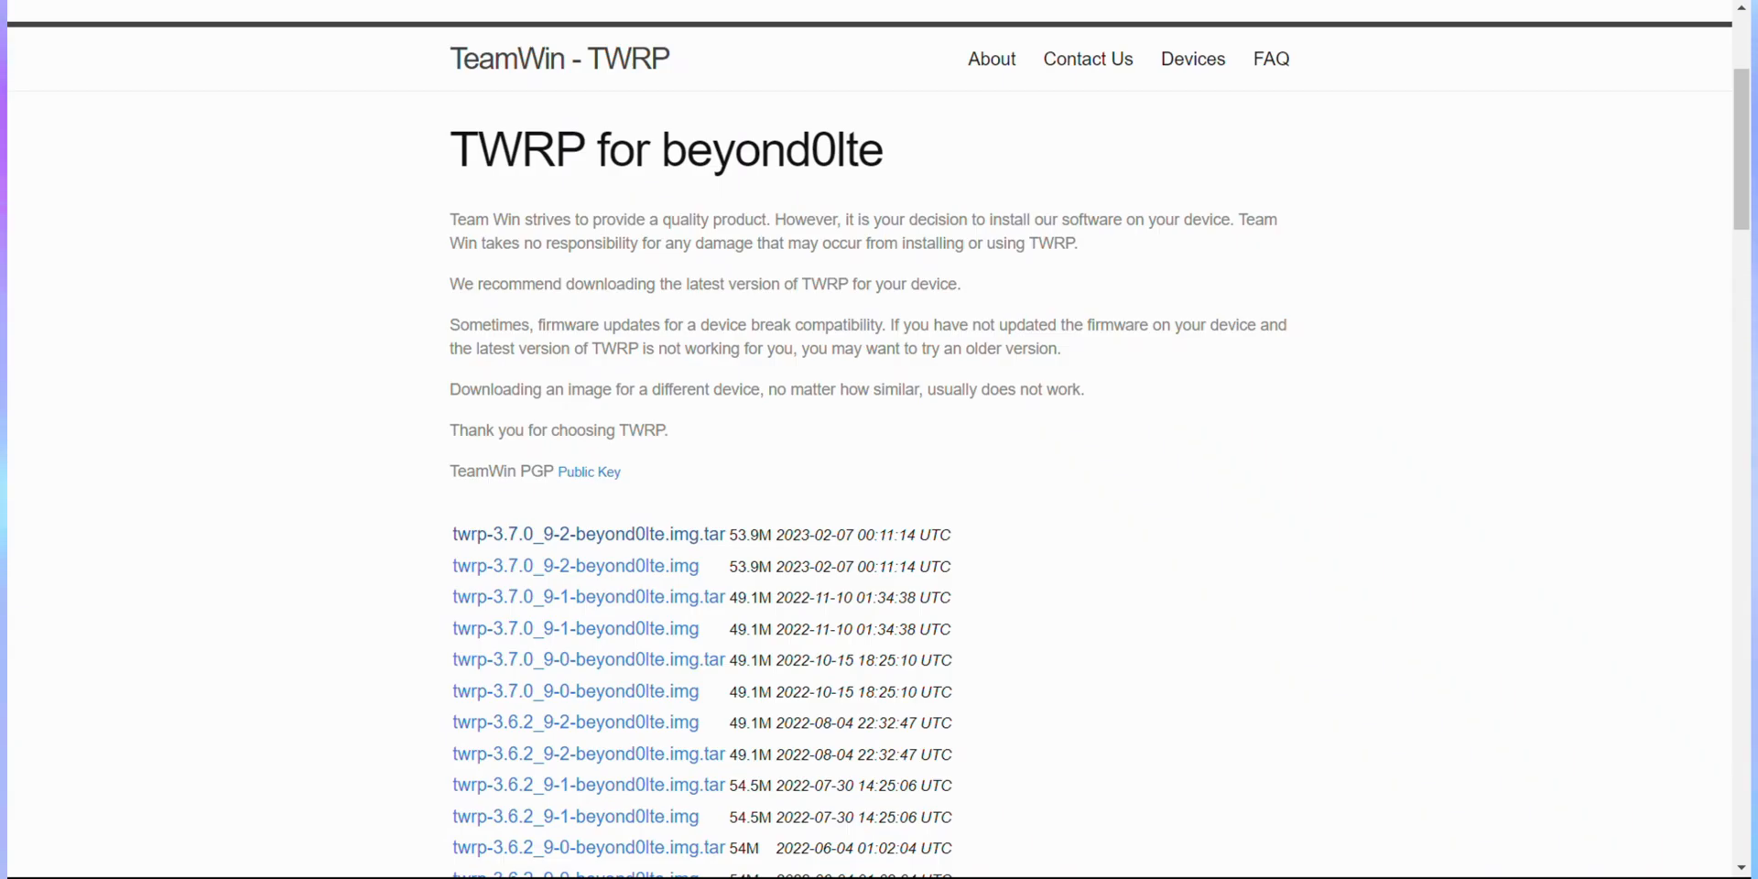
{"action": "mouse_move", "coordinate": [672, 533]}
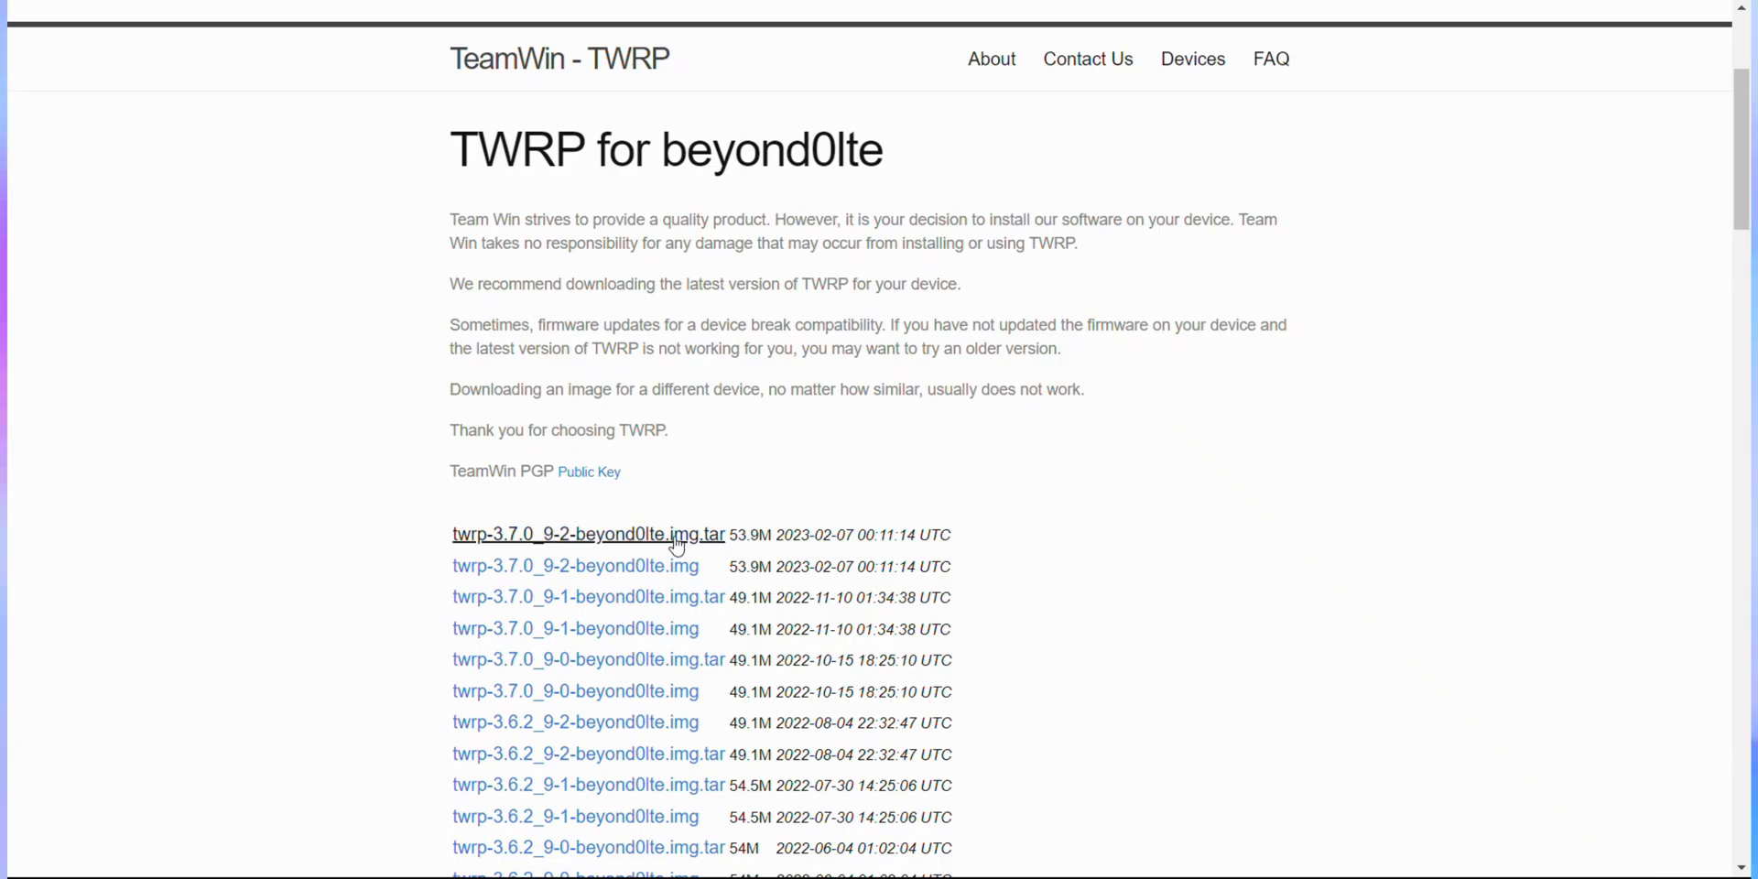
{"action": "left_click", "coordinate": [588, 533]}
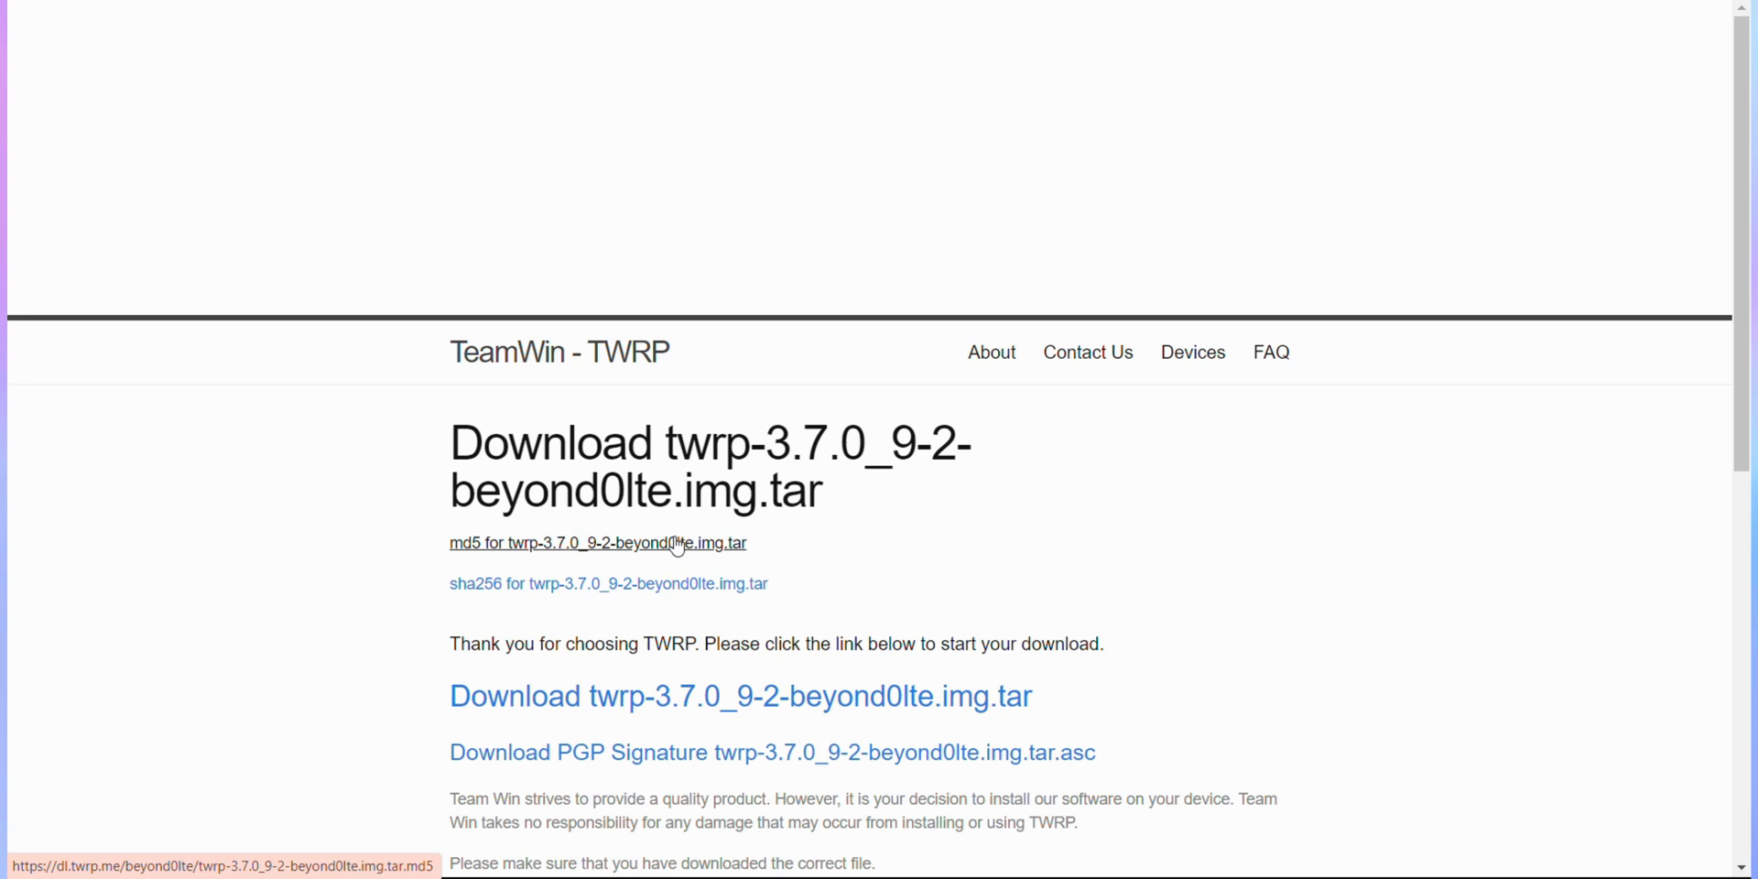
{"action": "mouse_move", "coordinate": [858, 608]}
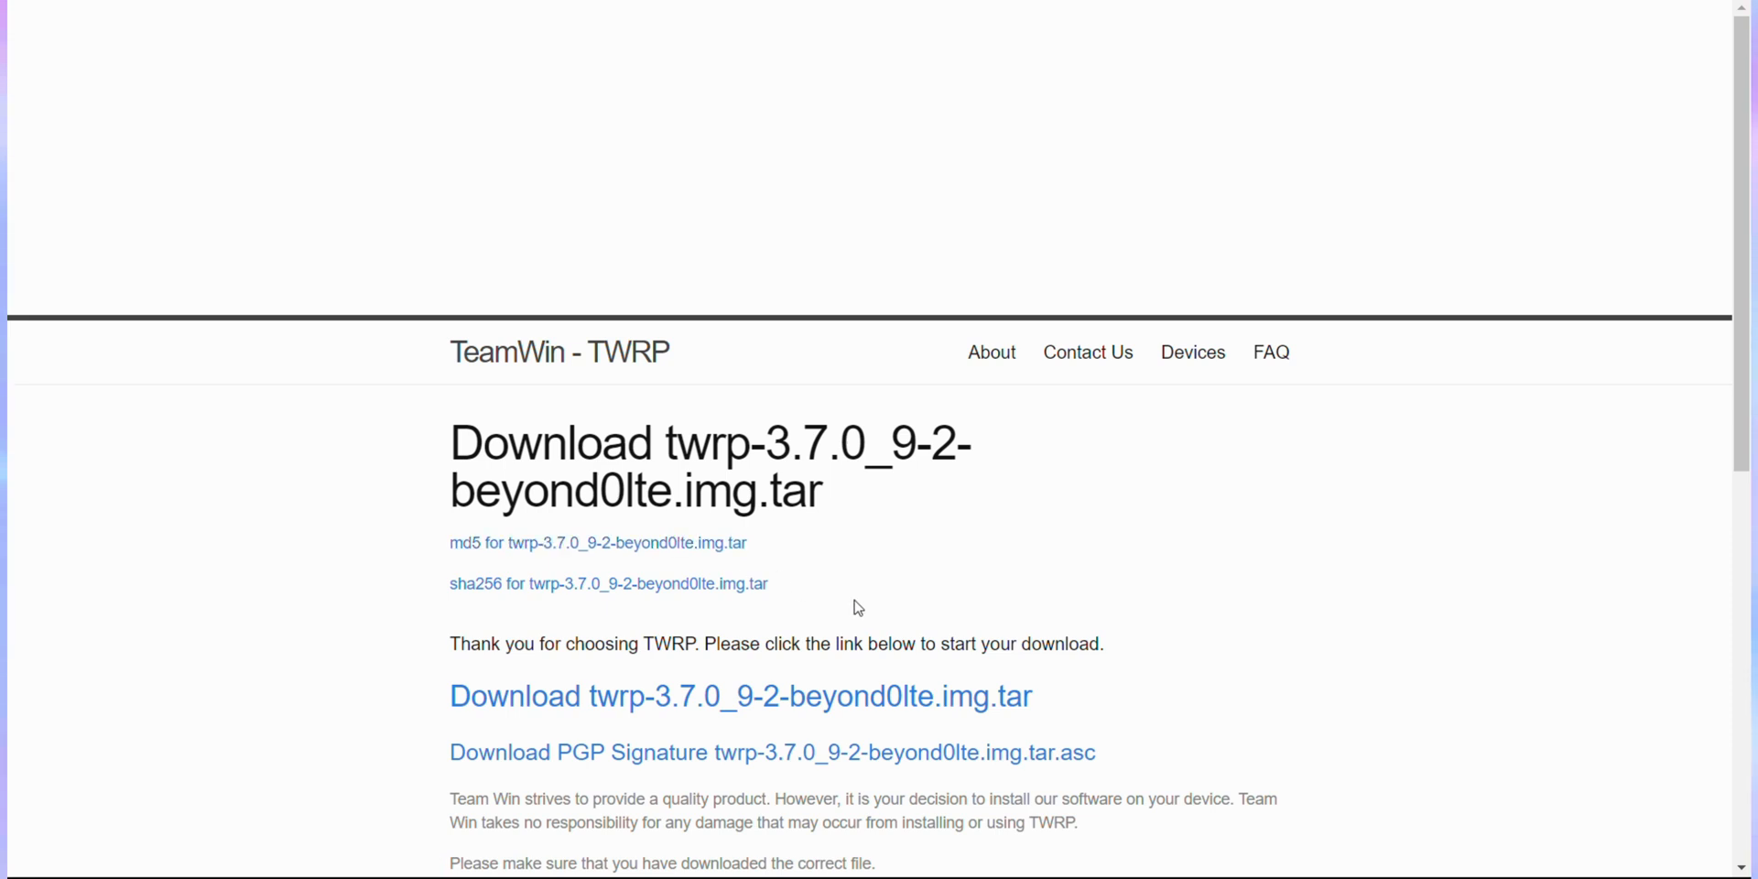
{"action": "left_click", "coordinate": [740, 696]}
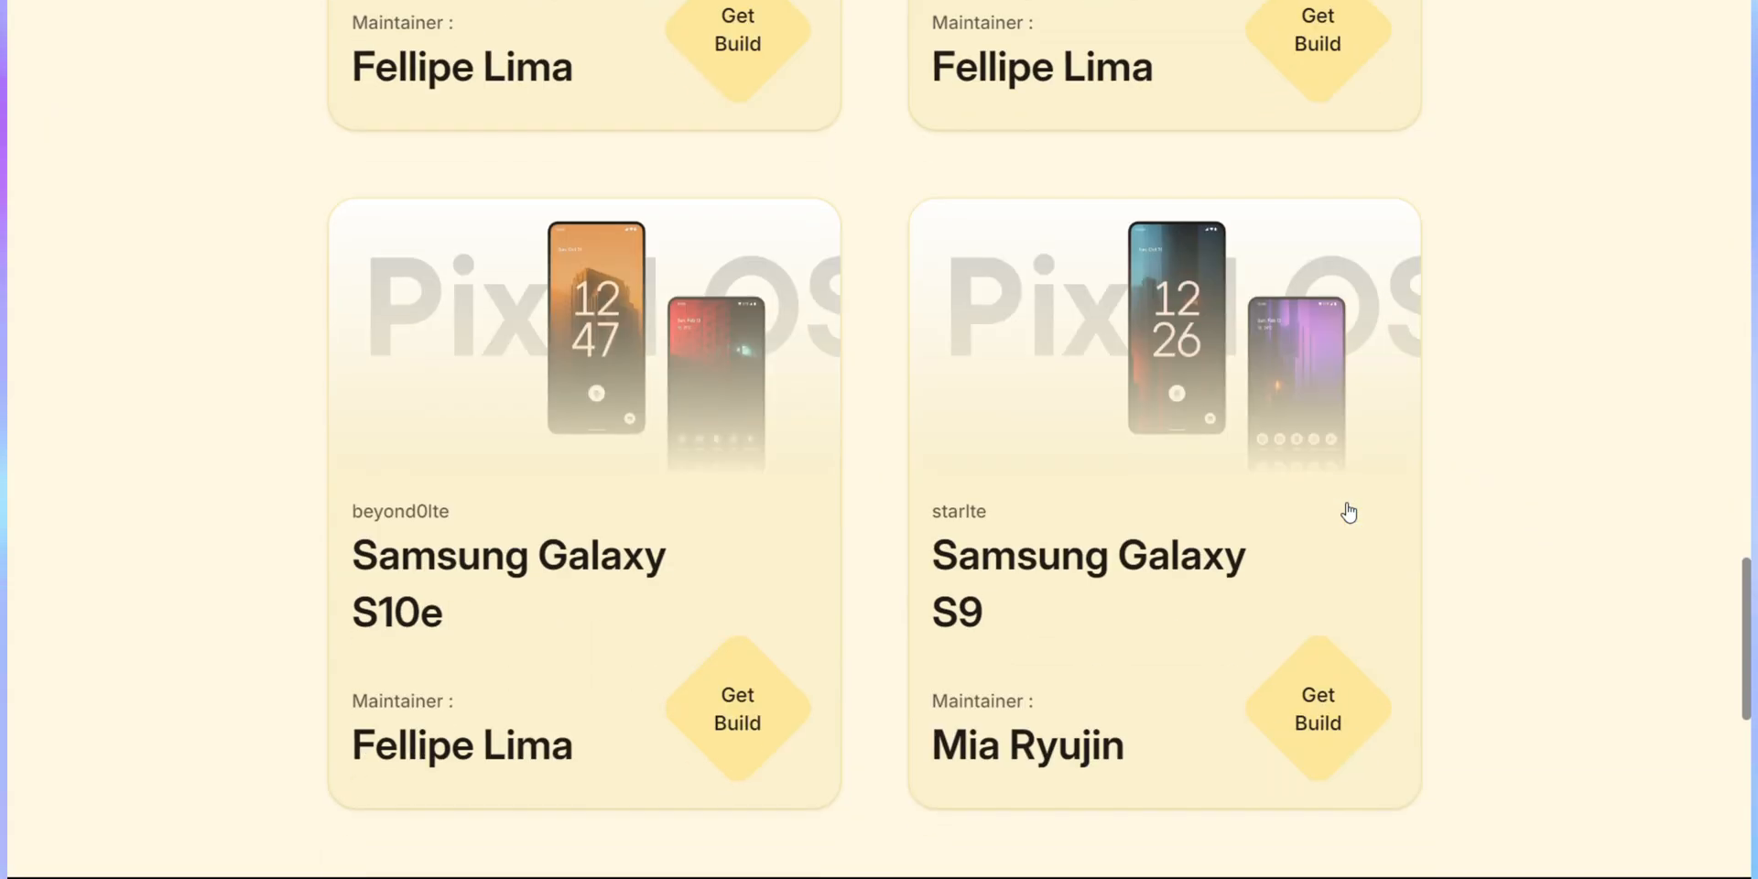
- Download vbmeta.tar from the PixelOS Galaxy S10e build page
{"action": "scroll", "scroll_direction": "down", "scroll_amount": 3}
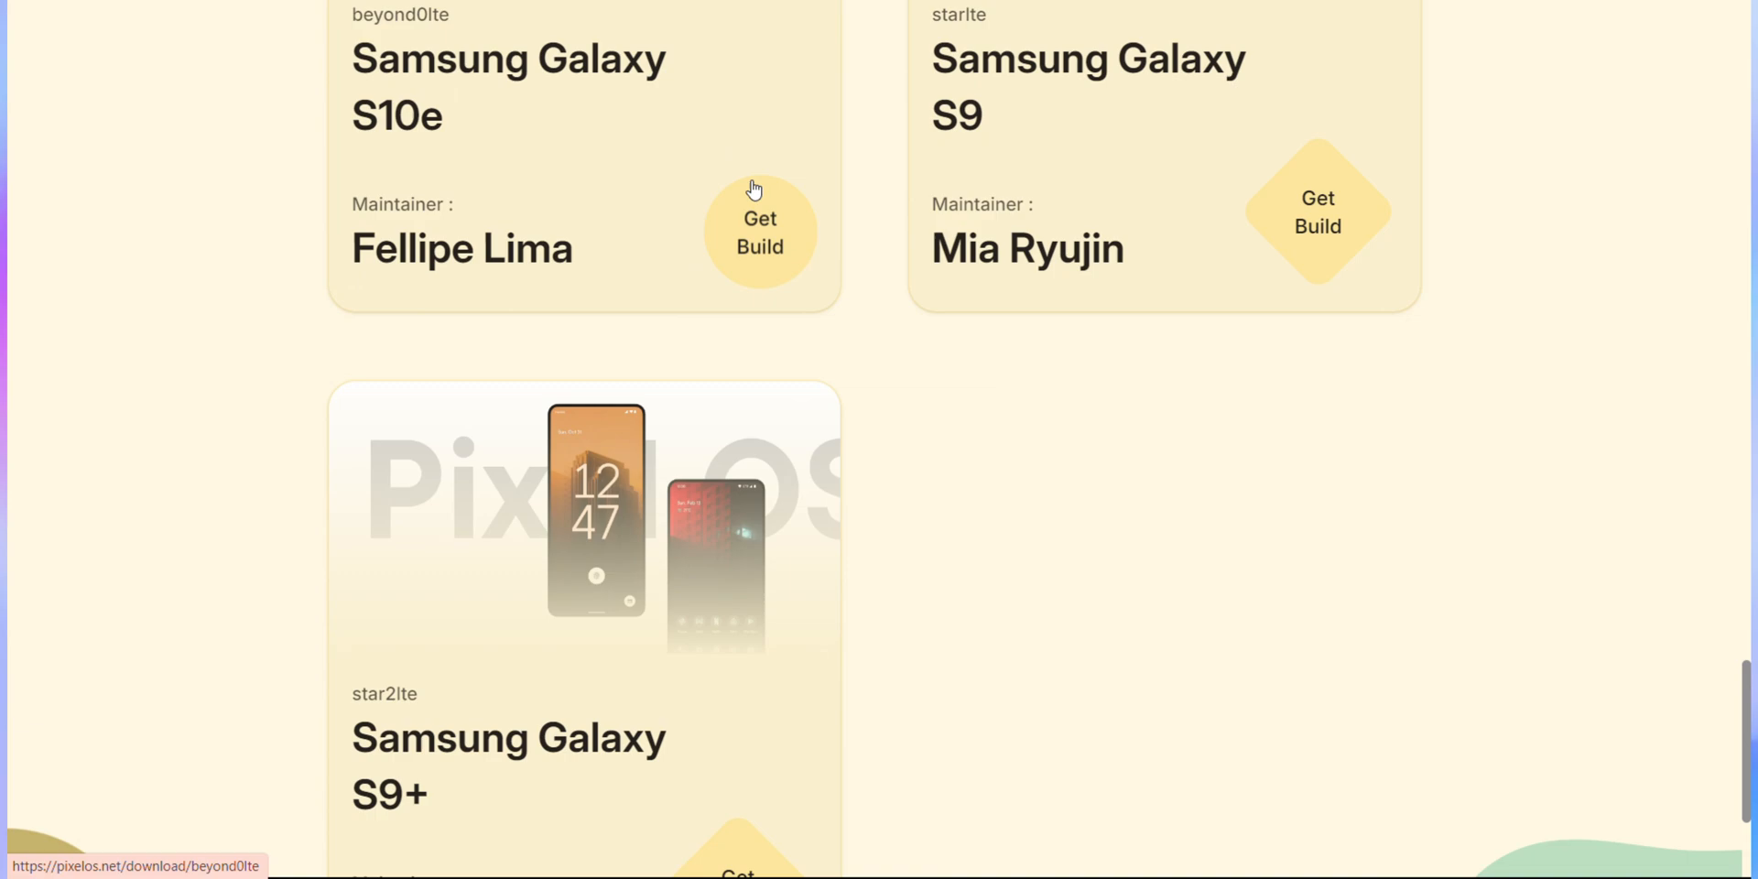
{"action": "left_click", "coordinate": [759, 233]}
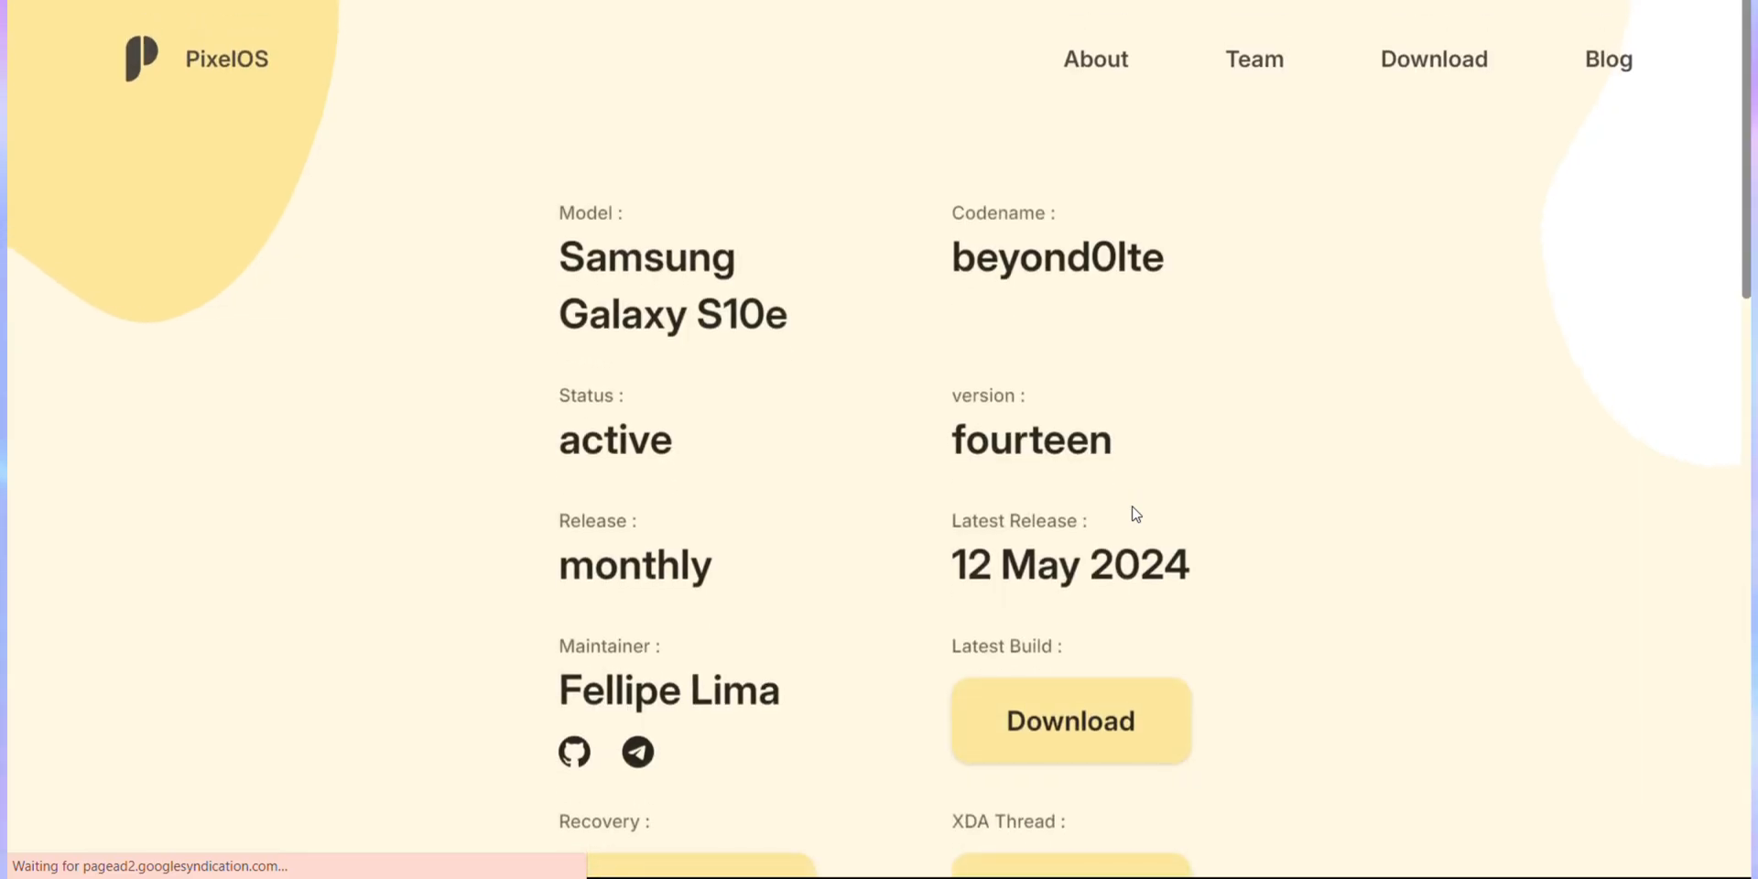
{"action": "left_click", "coordinate": [1068, 720]}
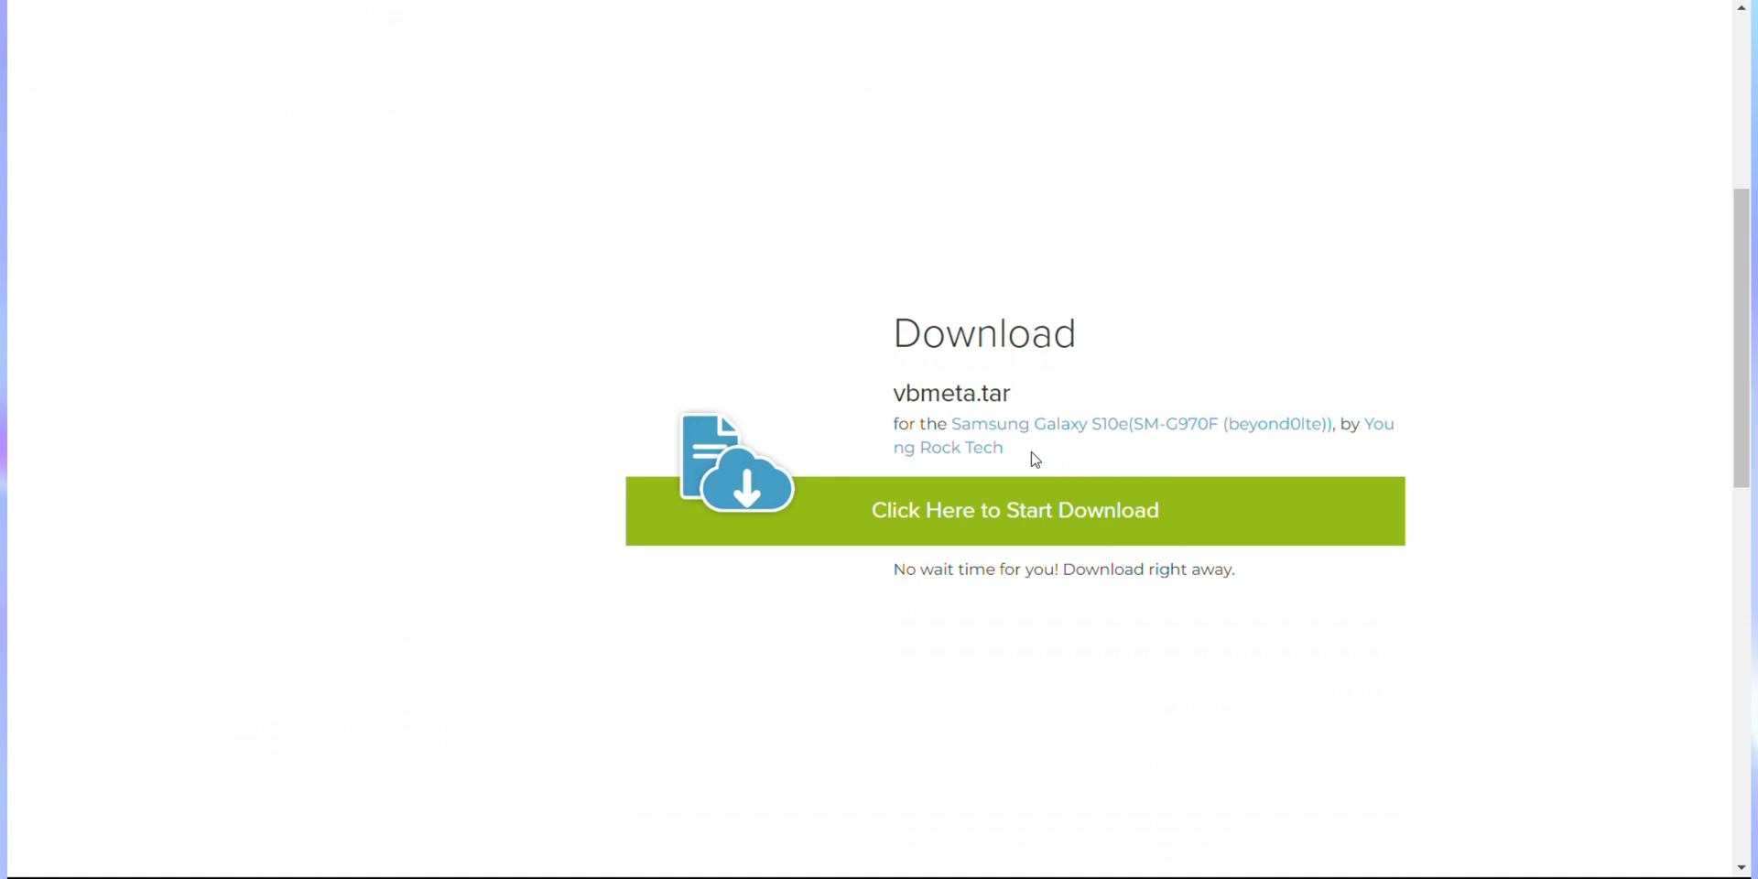
{"action": "left_click", "coordinate": [1013, 511]}
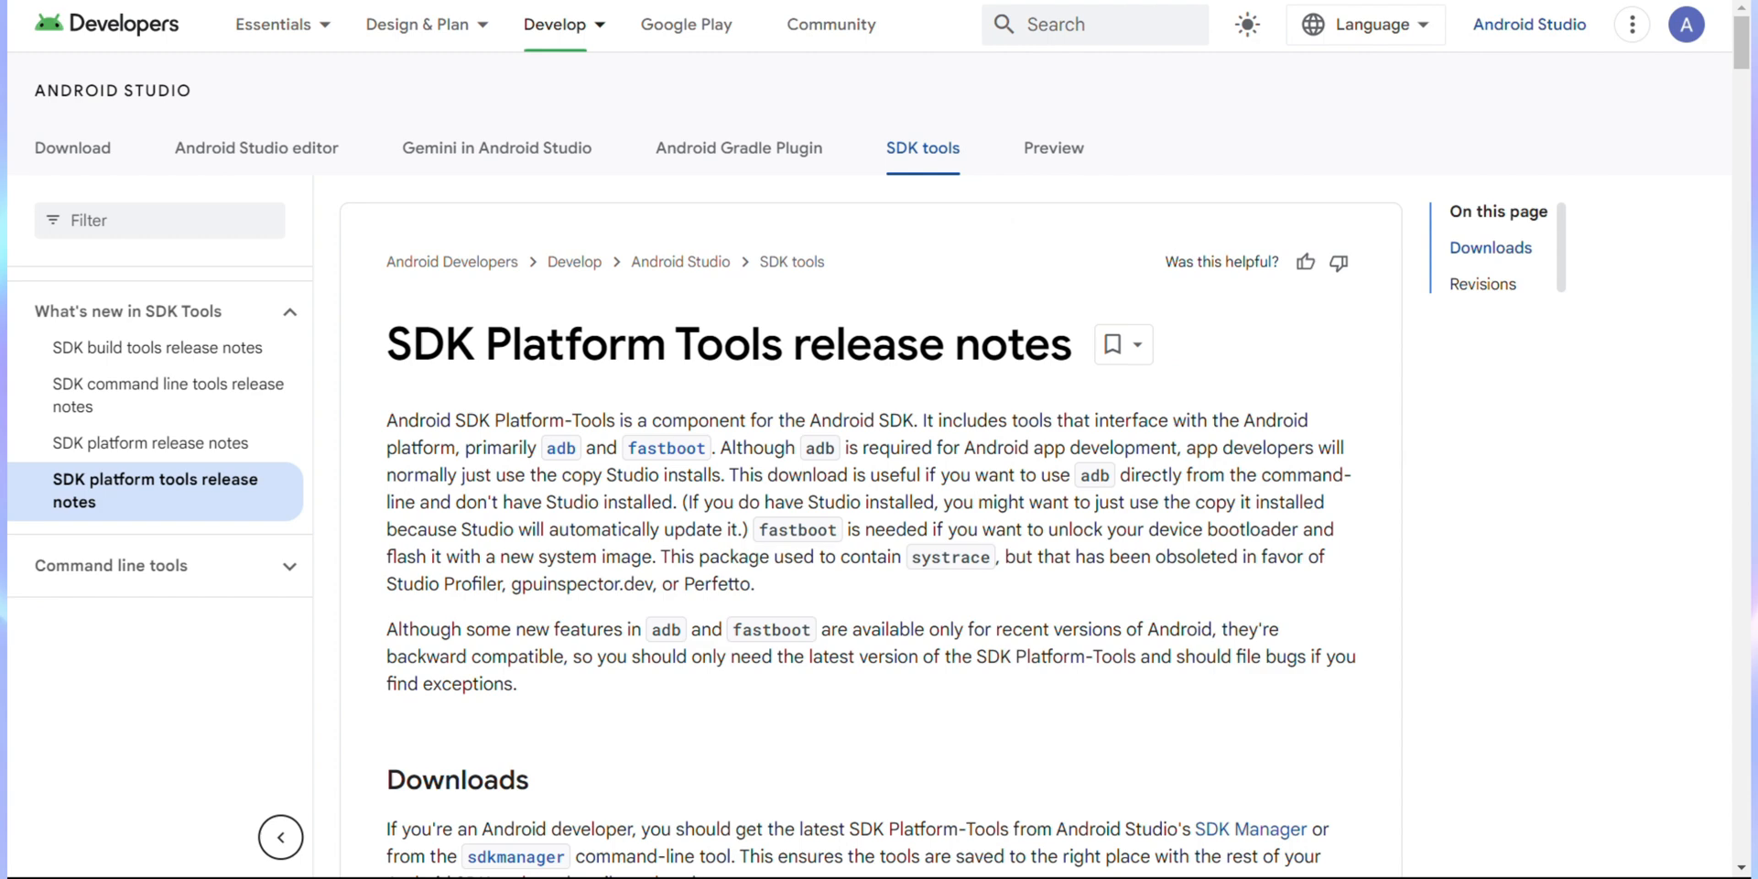
- Download the 7-Zip 24.06 installer for 64-bit Windows x64
{"action": "scroll", "scroll_direction": "down", "scroll_amount": 3}
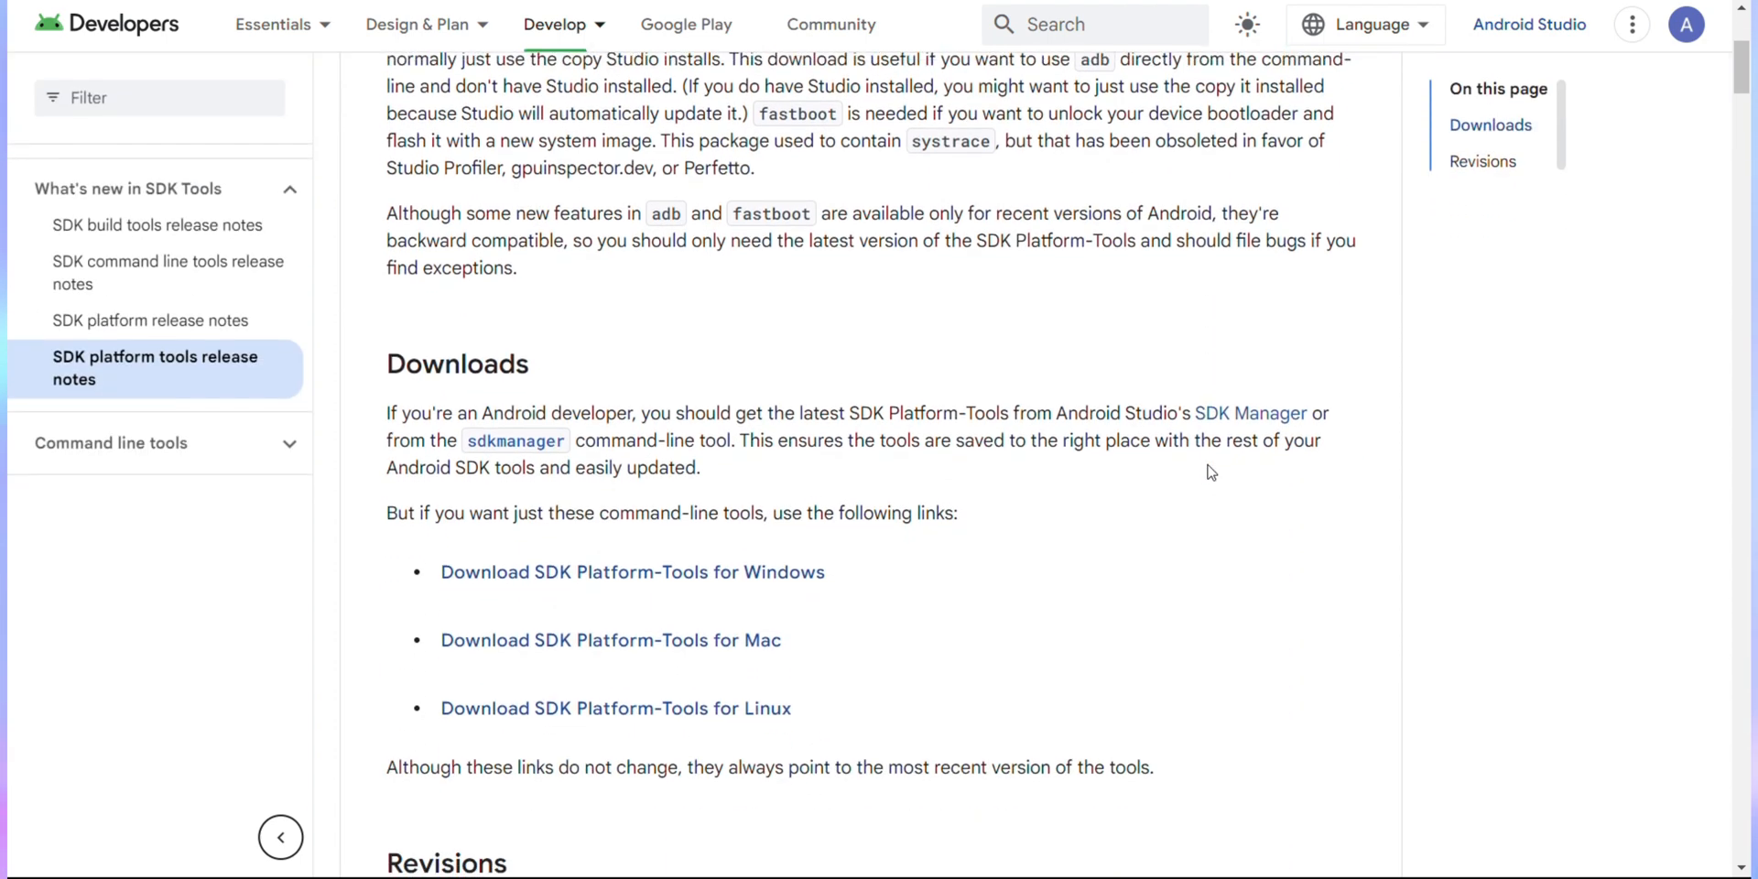
{"action": "scroll", "scroll_direction": "down", "scroll_amount": 3}
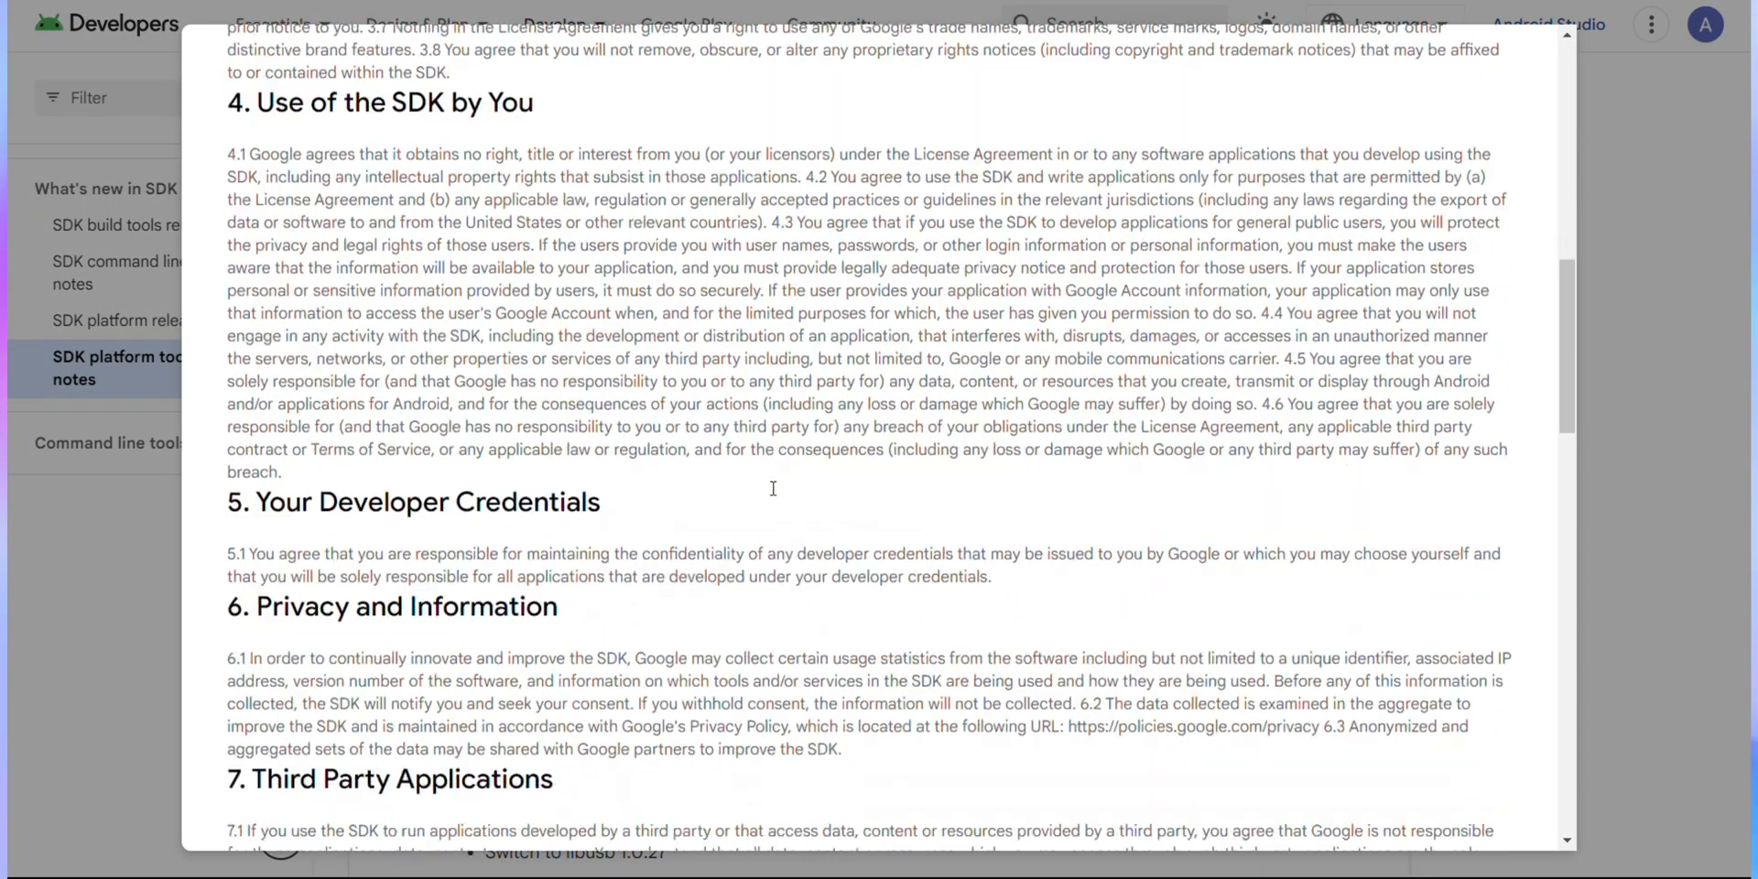
{"action": "scroll", "scroll_direction": "down", "scroll_amount": 3}
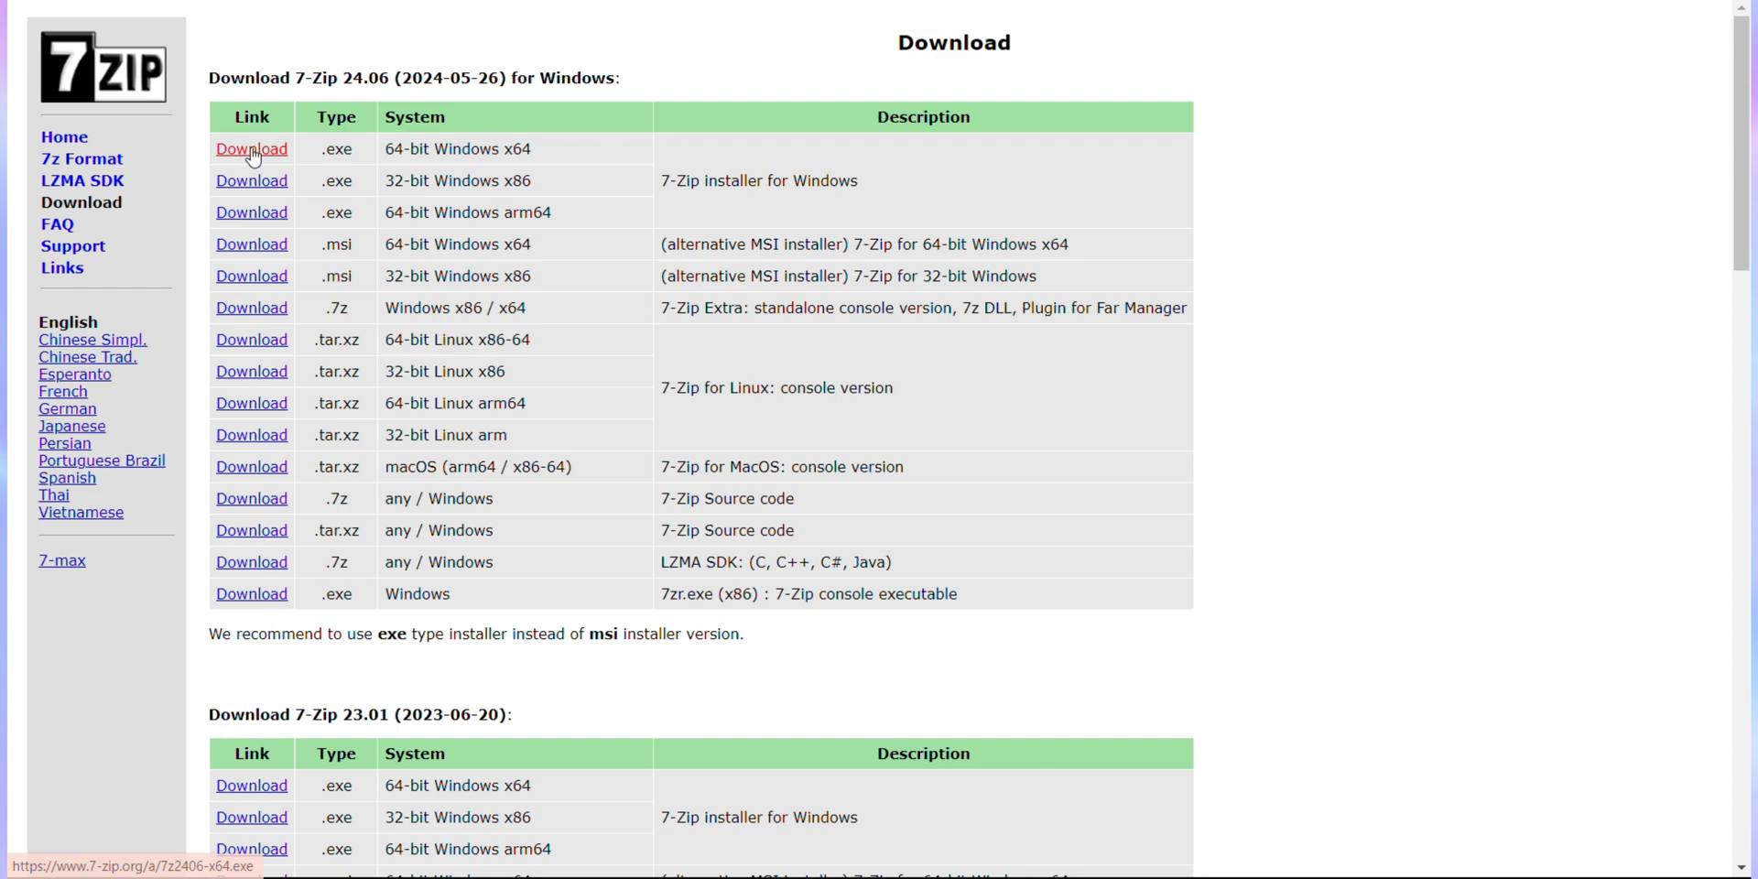
{"action": "left_click", "coordinate": [250, 149]}
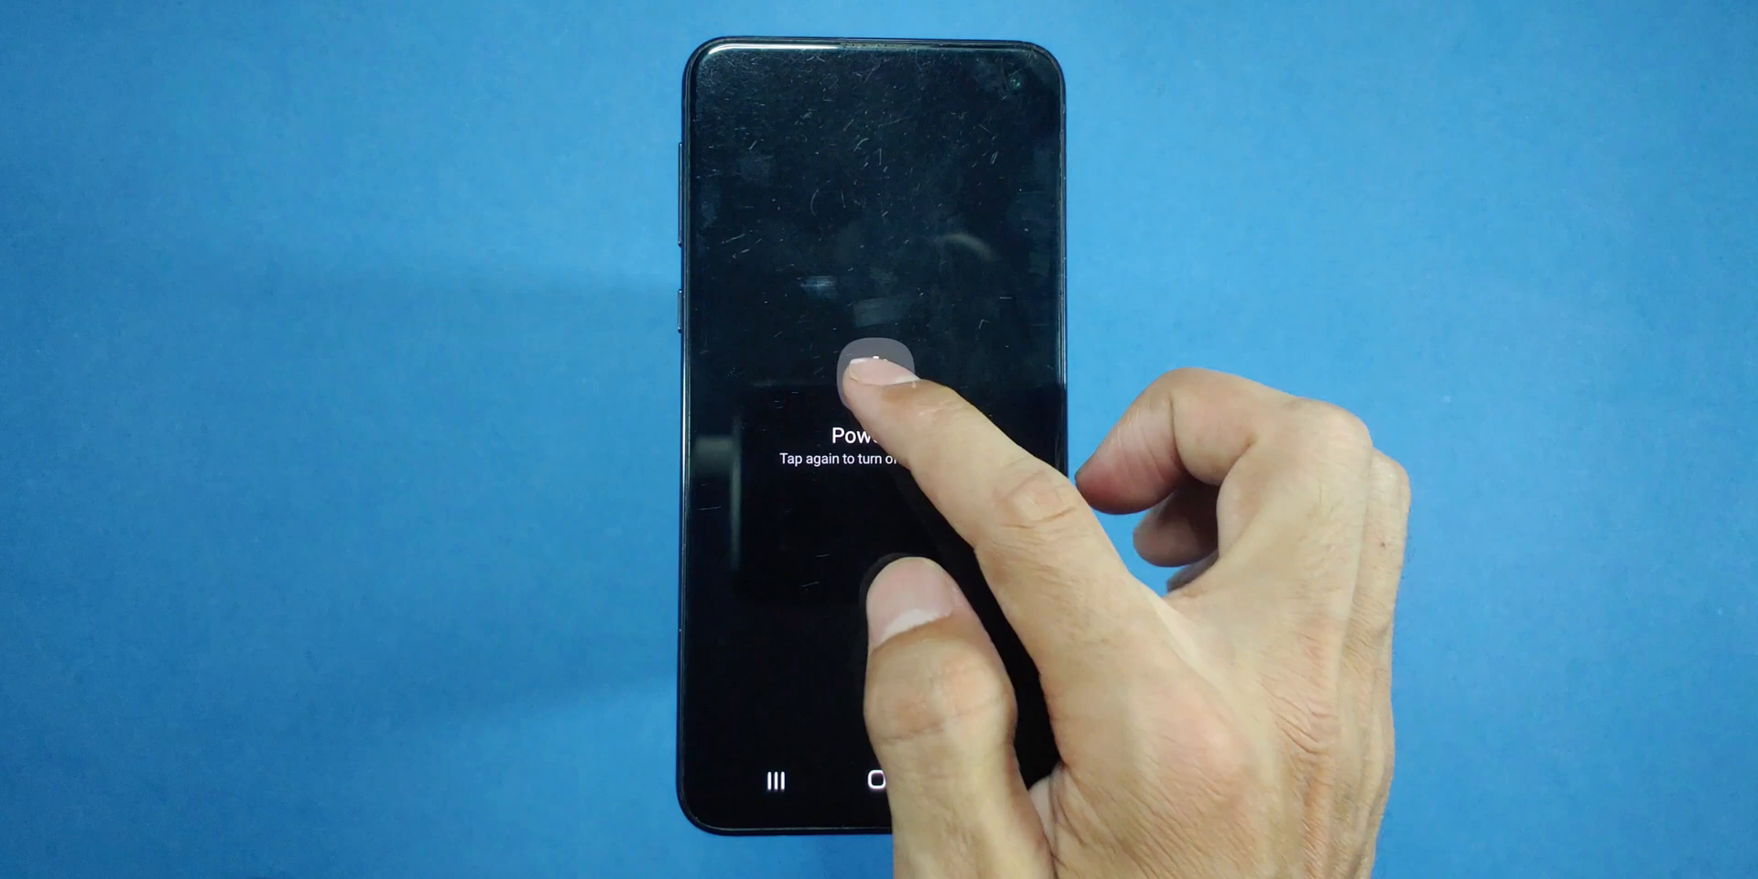
- Select the SAMSUNG_USB_Driver file in Downloads > Convert Samsung into Pixel
{"action": "left_click", "coordinate": [877, 370]}
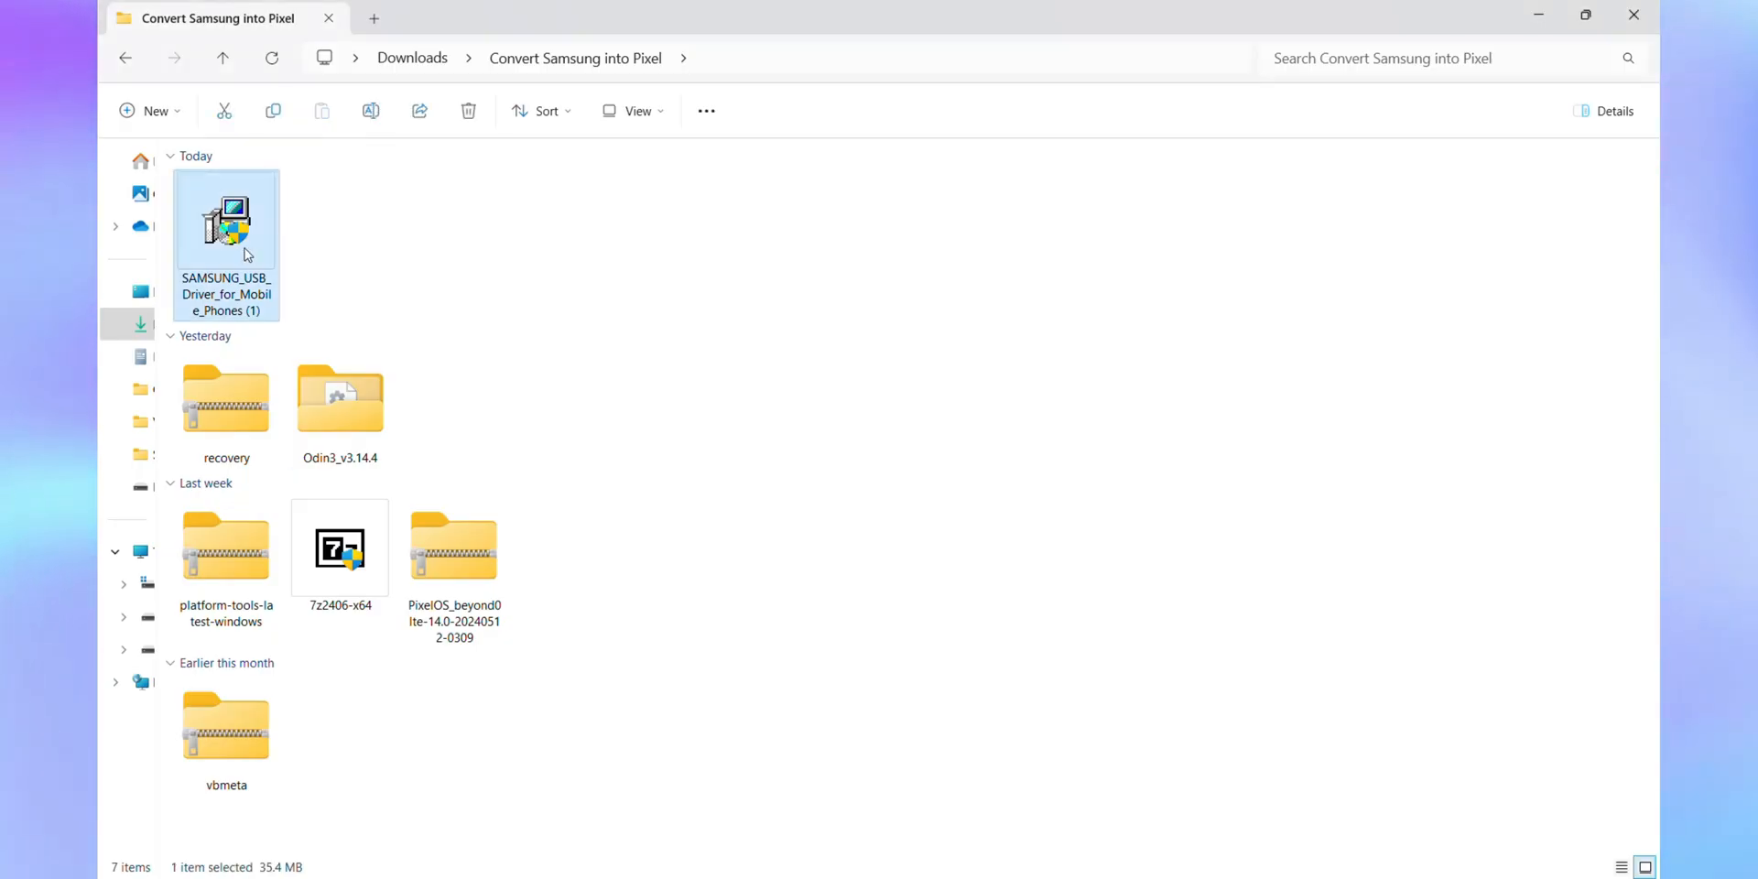
- Install the Samsung USB driver with US English/United States and finish the 7-Zip 24.06 install
{"action": "double_click", "coordinate": [227, 221]}
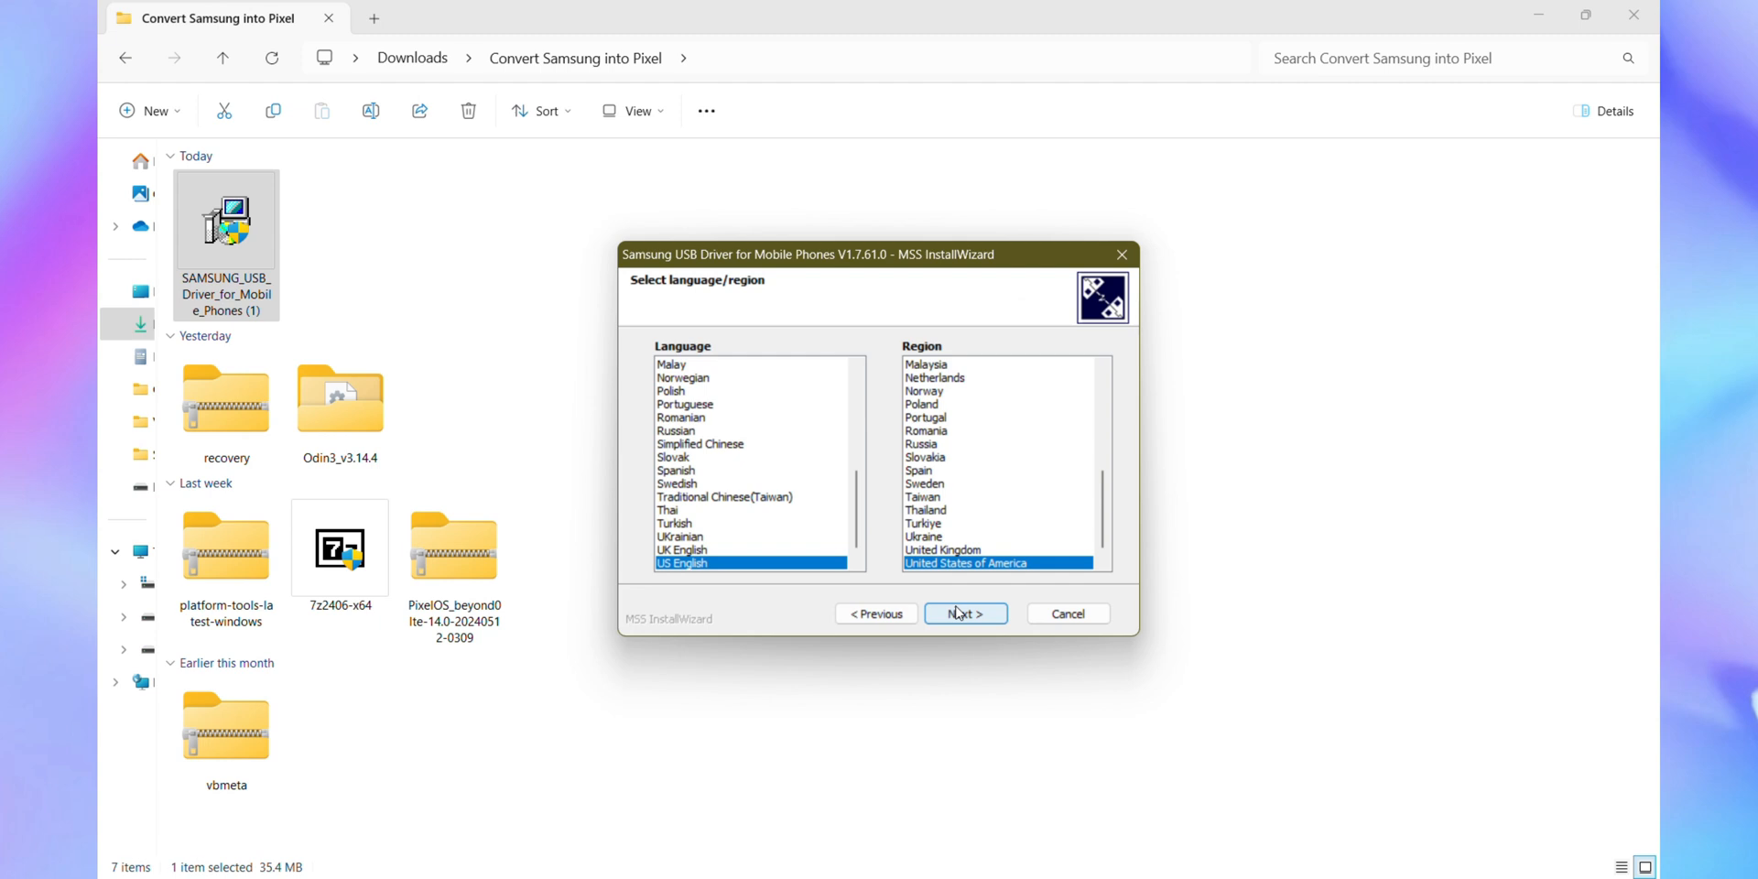
{"action": "left_click", "coordinate": [966, 614]}
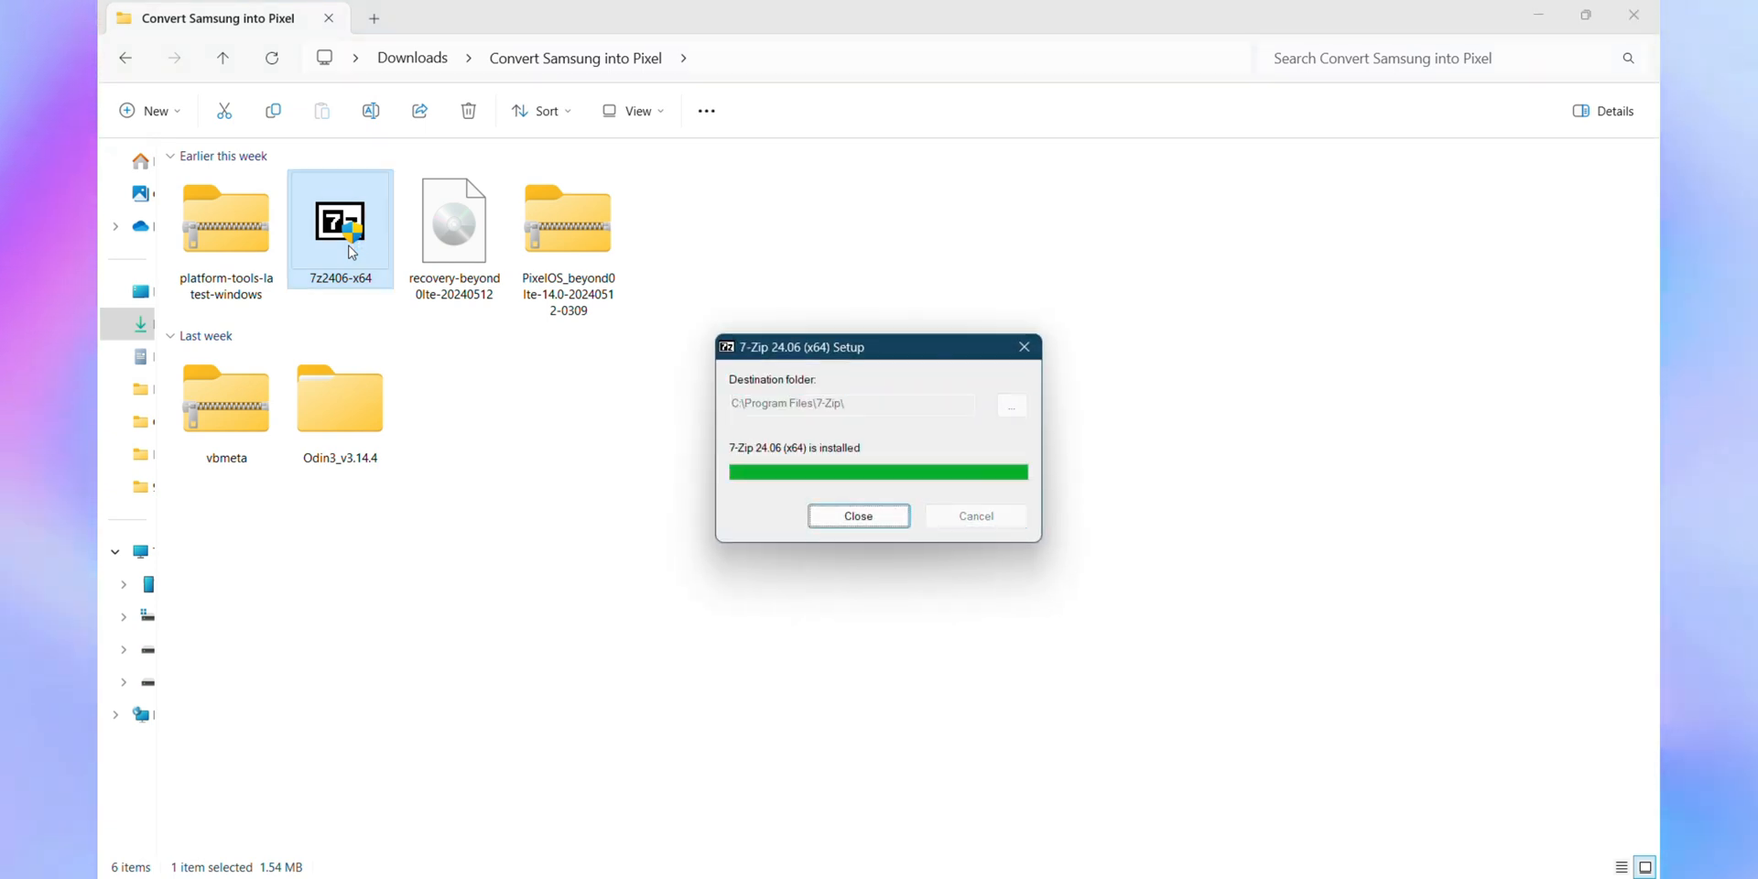
{"action": "left_click", "coordinate": [857, 517]}
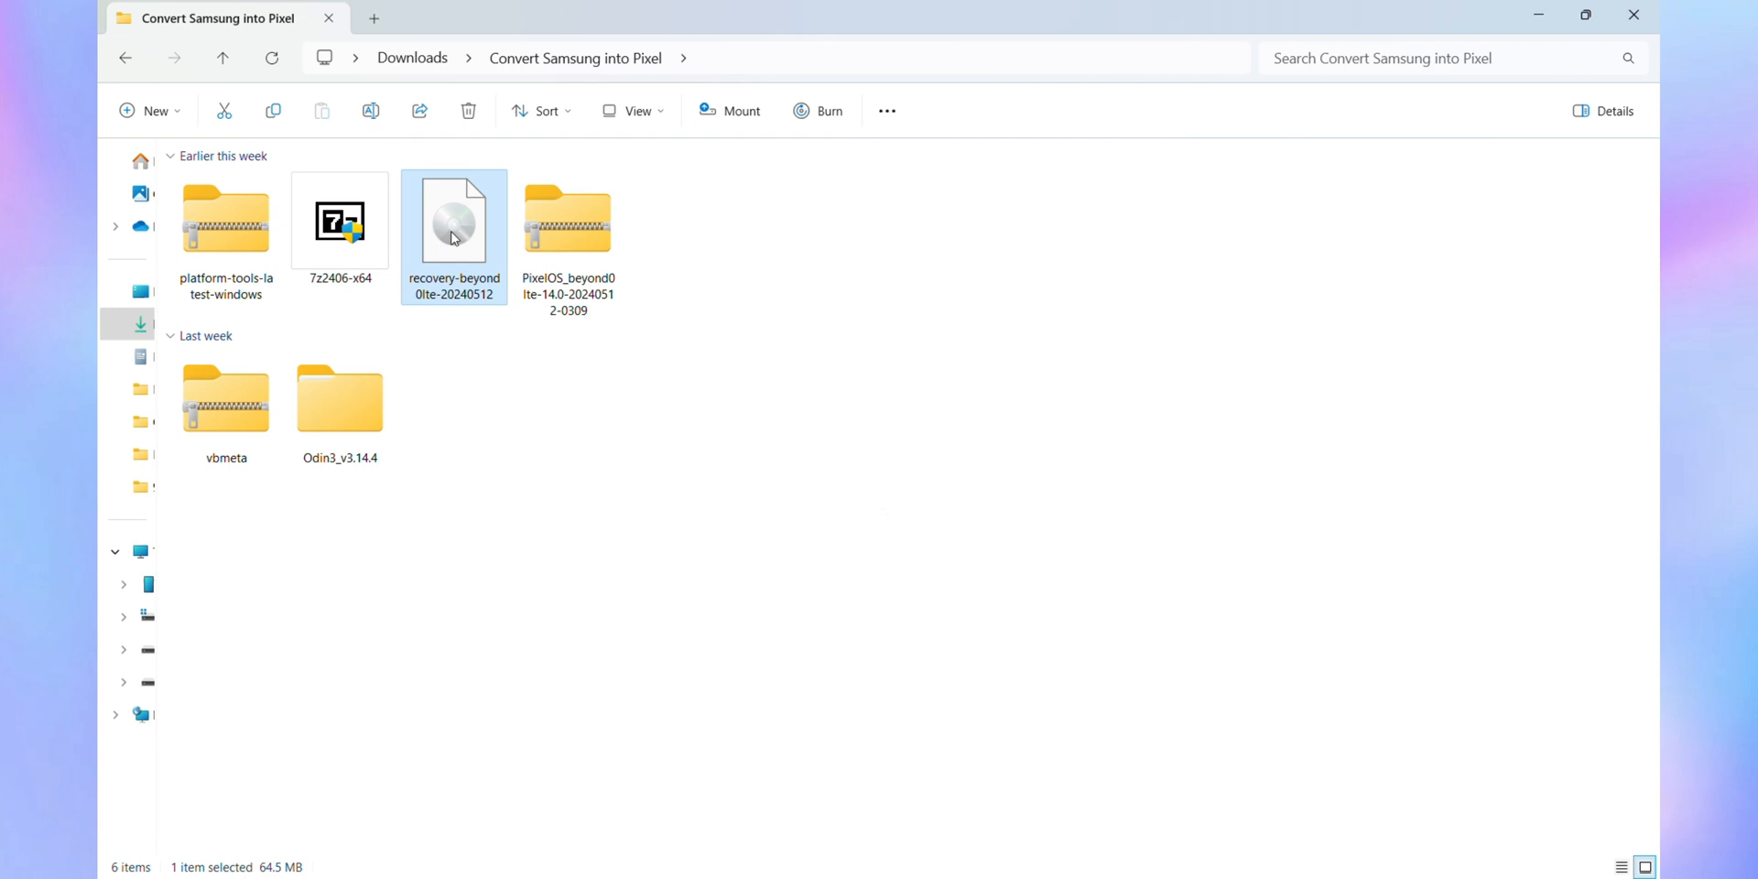
- Archive the recovery image as recovery-beyond0lte-20240512.tar via 7-Zip Add to archive
{"action": "right_click", "coordinate": [454, 218]}
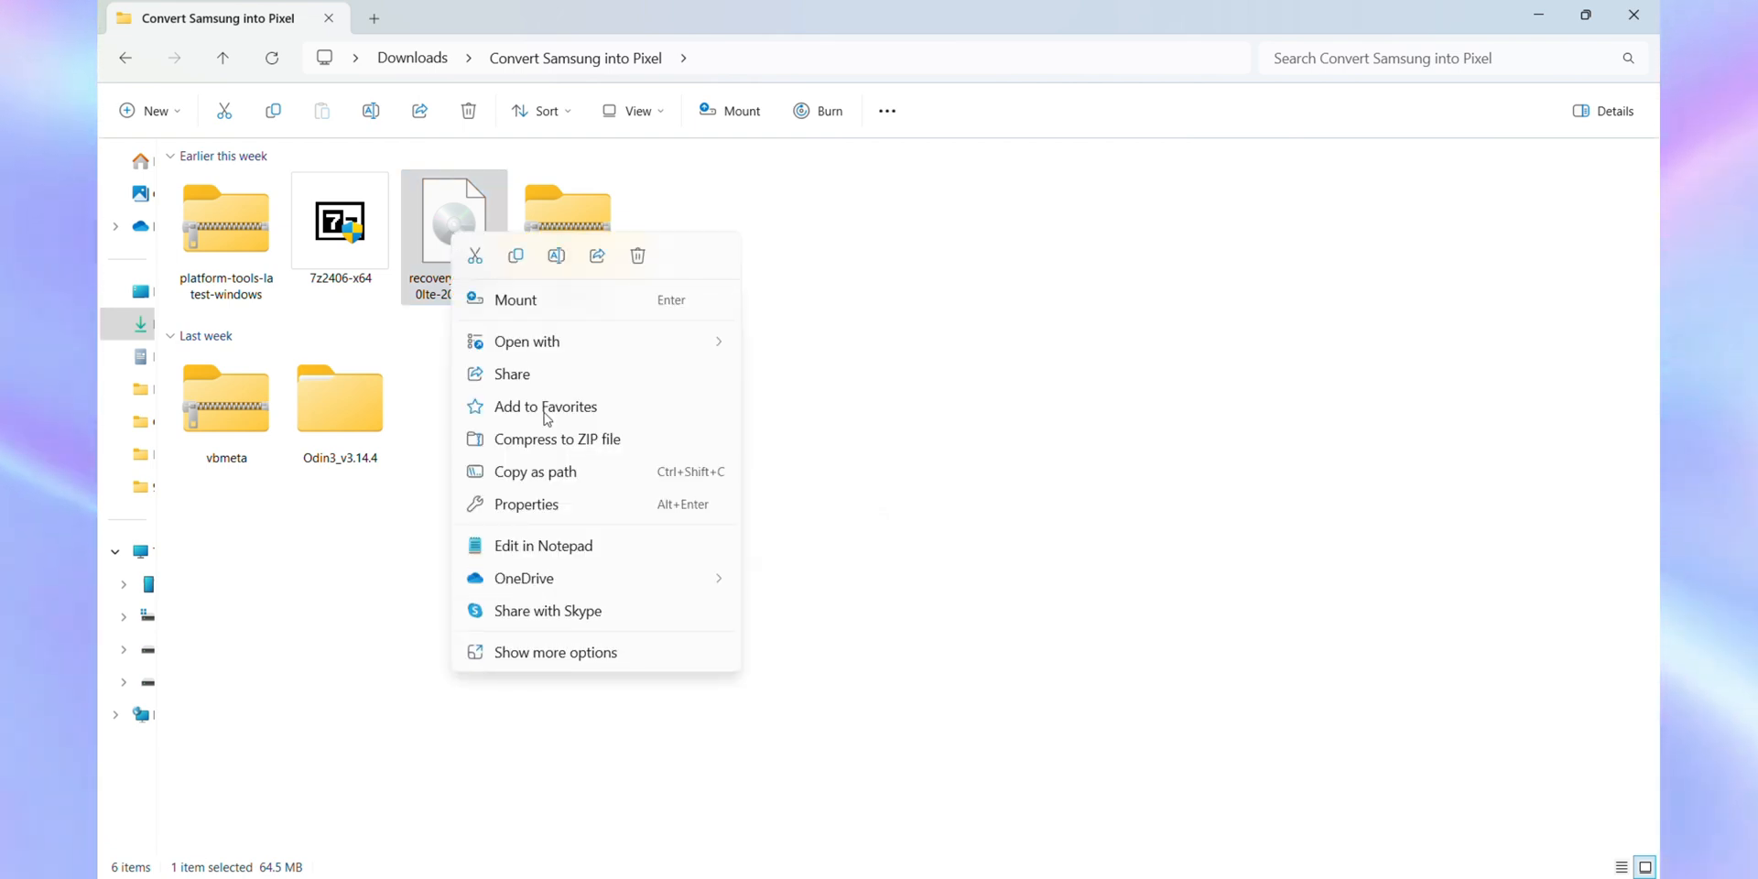
{"action": "left_click", "coordinate": [555, 652]}
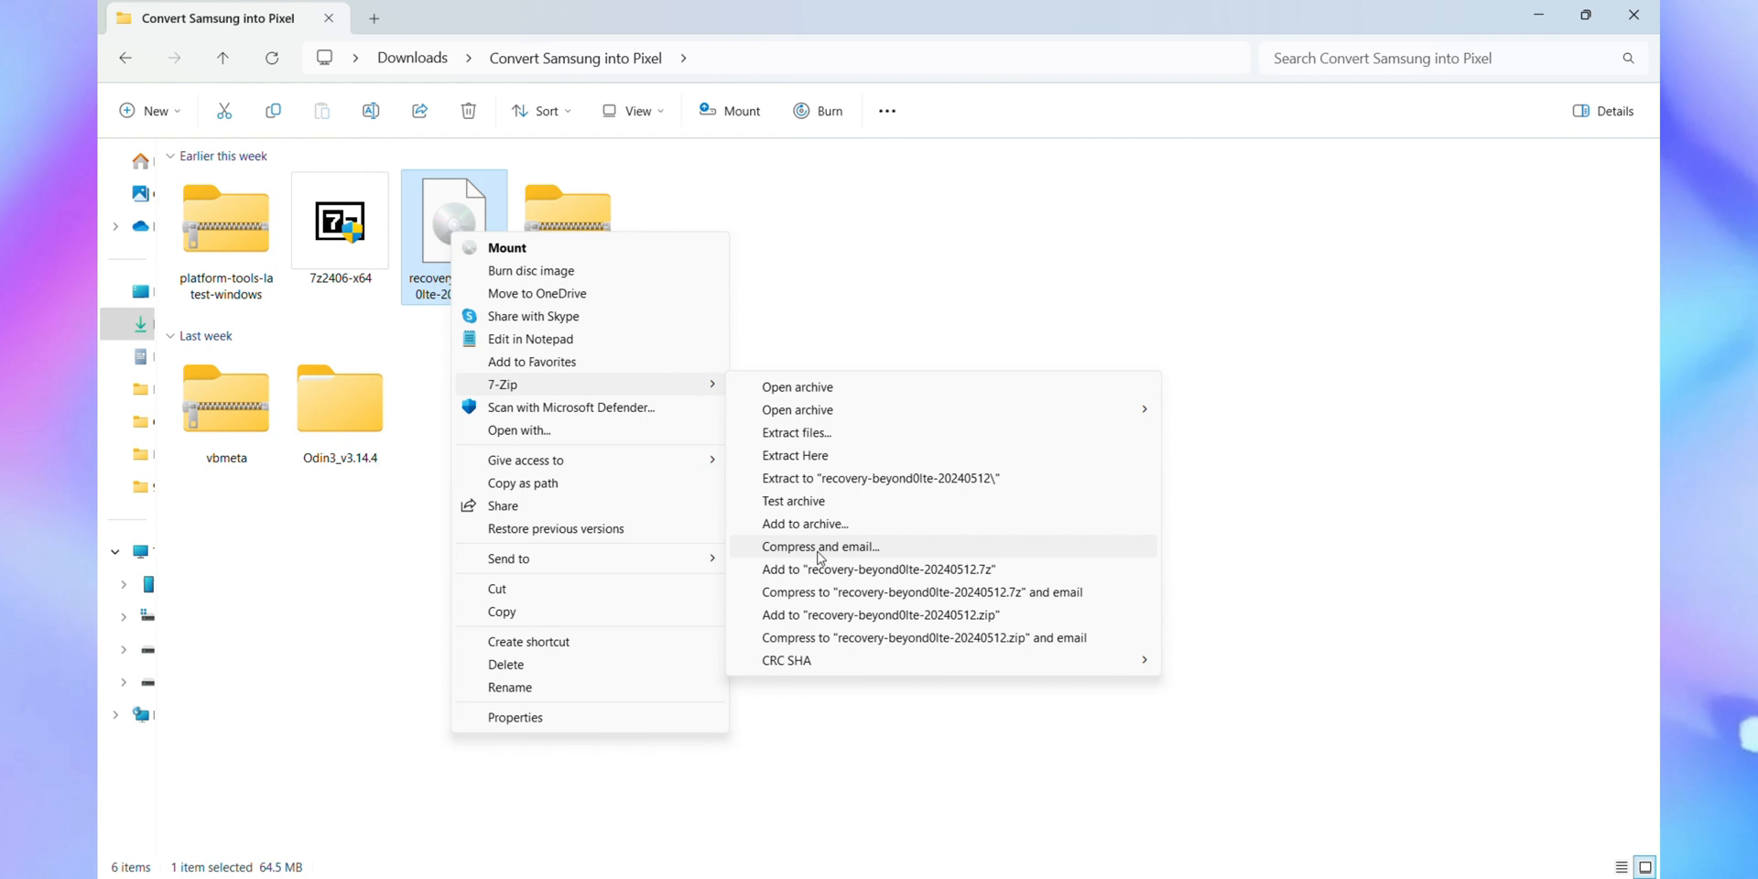
{"action": "mouse_move", "coordinate": [806, 524]}
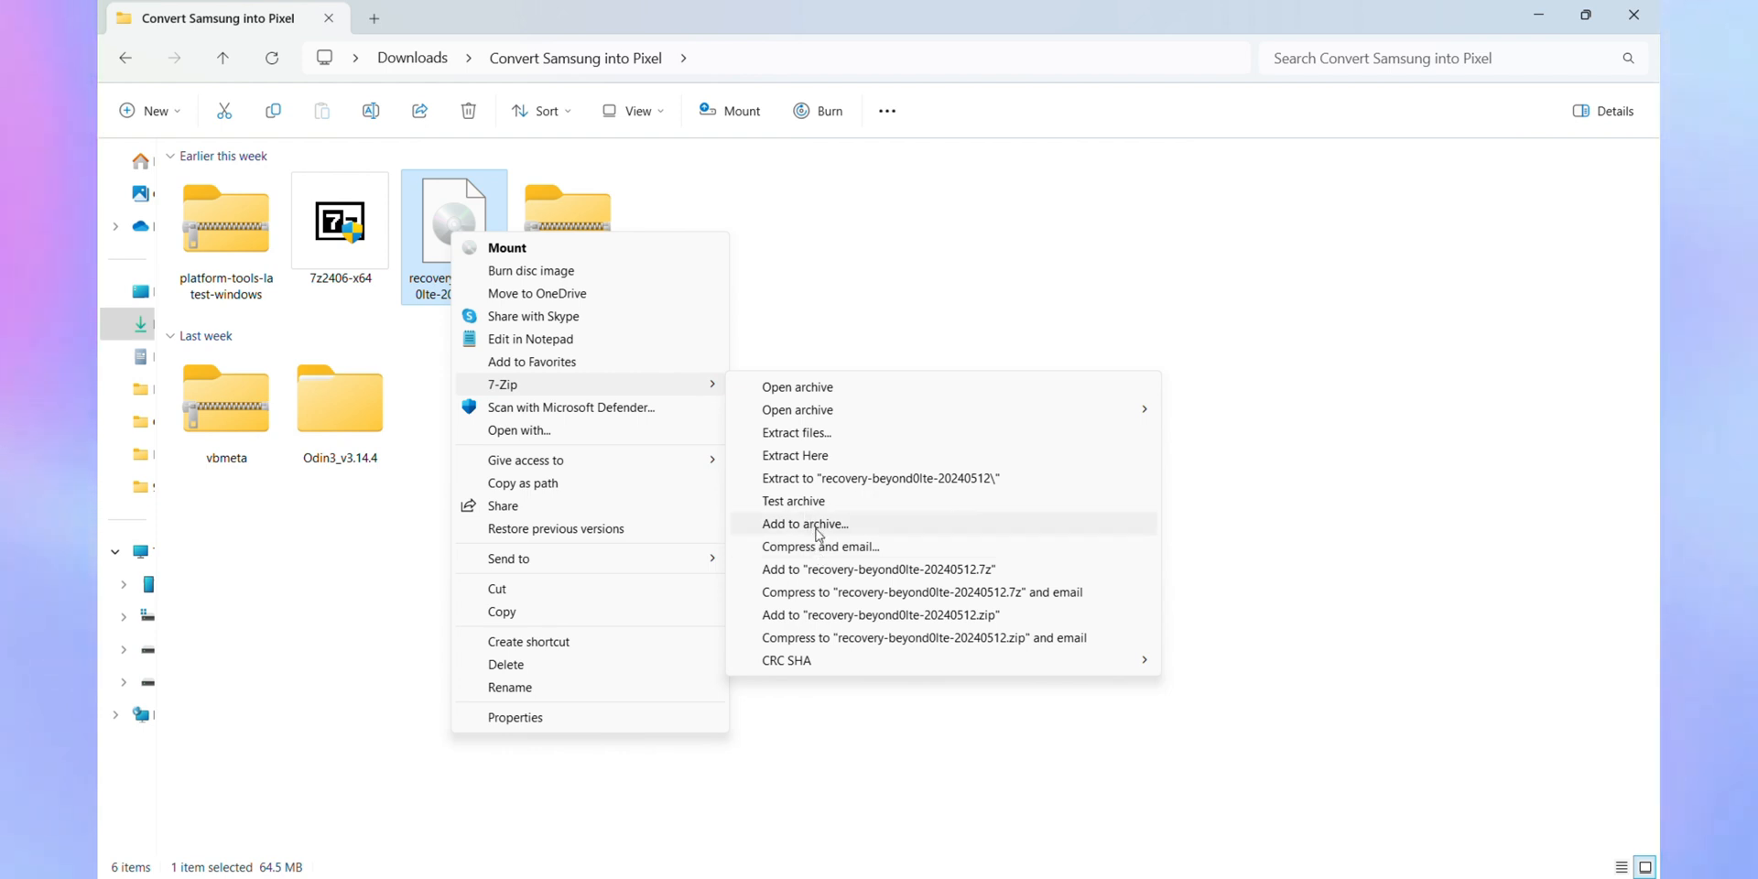
{"action": "left_click", "coordinate": [804, 523]}
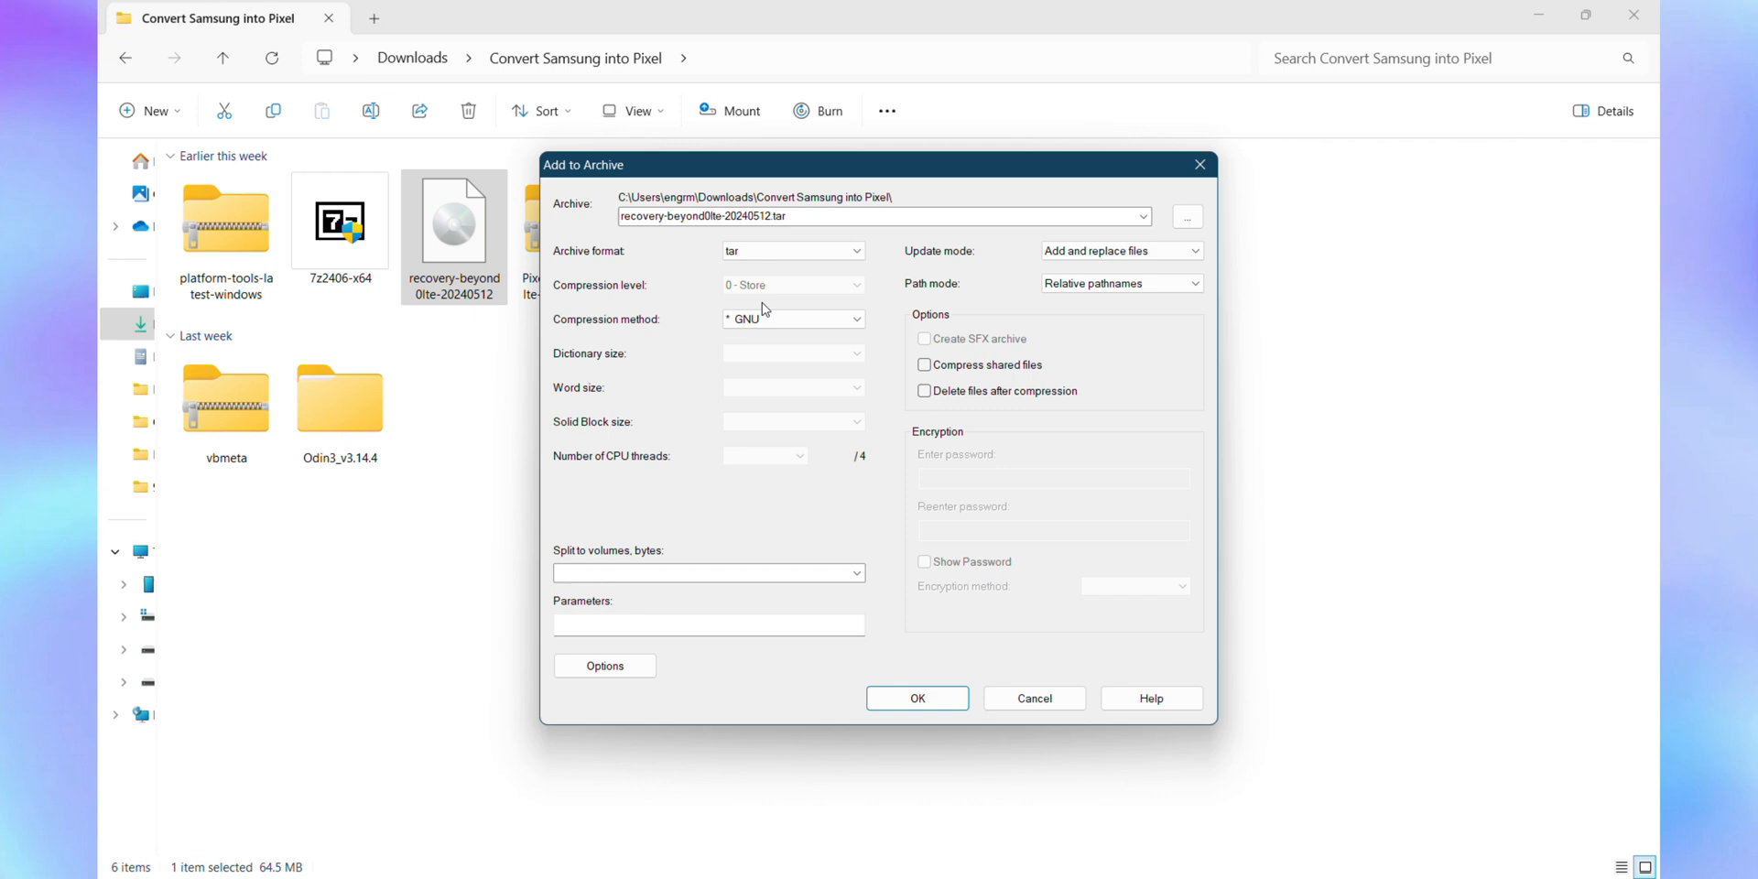
{"action": "left_click", "coordinate": [916, 698]}
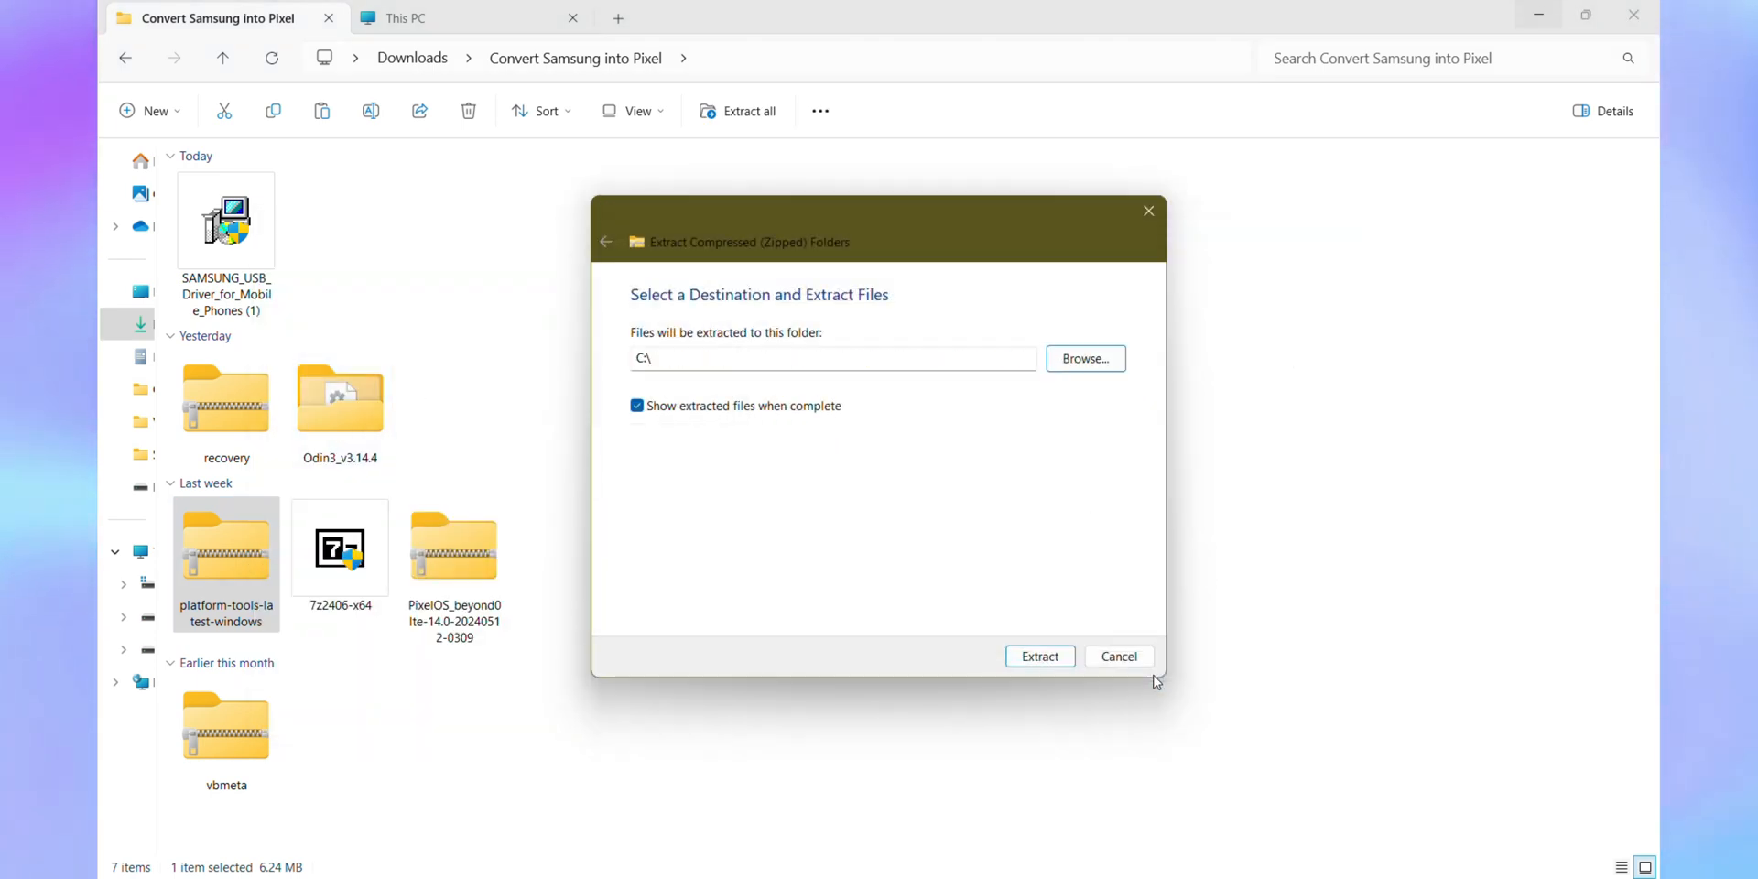
- Extract platform-tools to C:\ and enter the extracted platform-tools folder
{"action": "left_click", "coordinate": [1038, 656]}
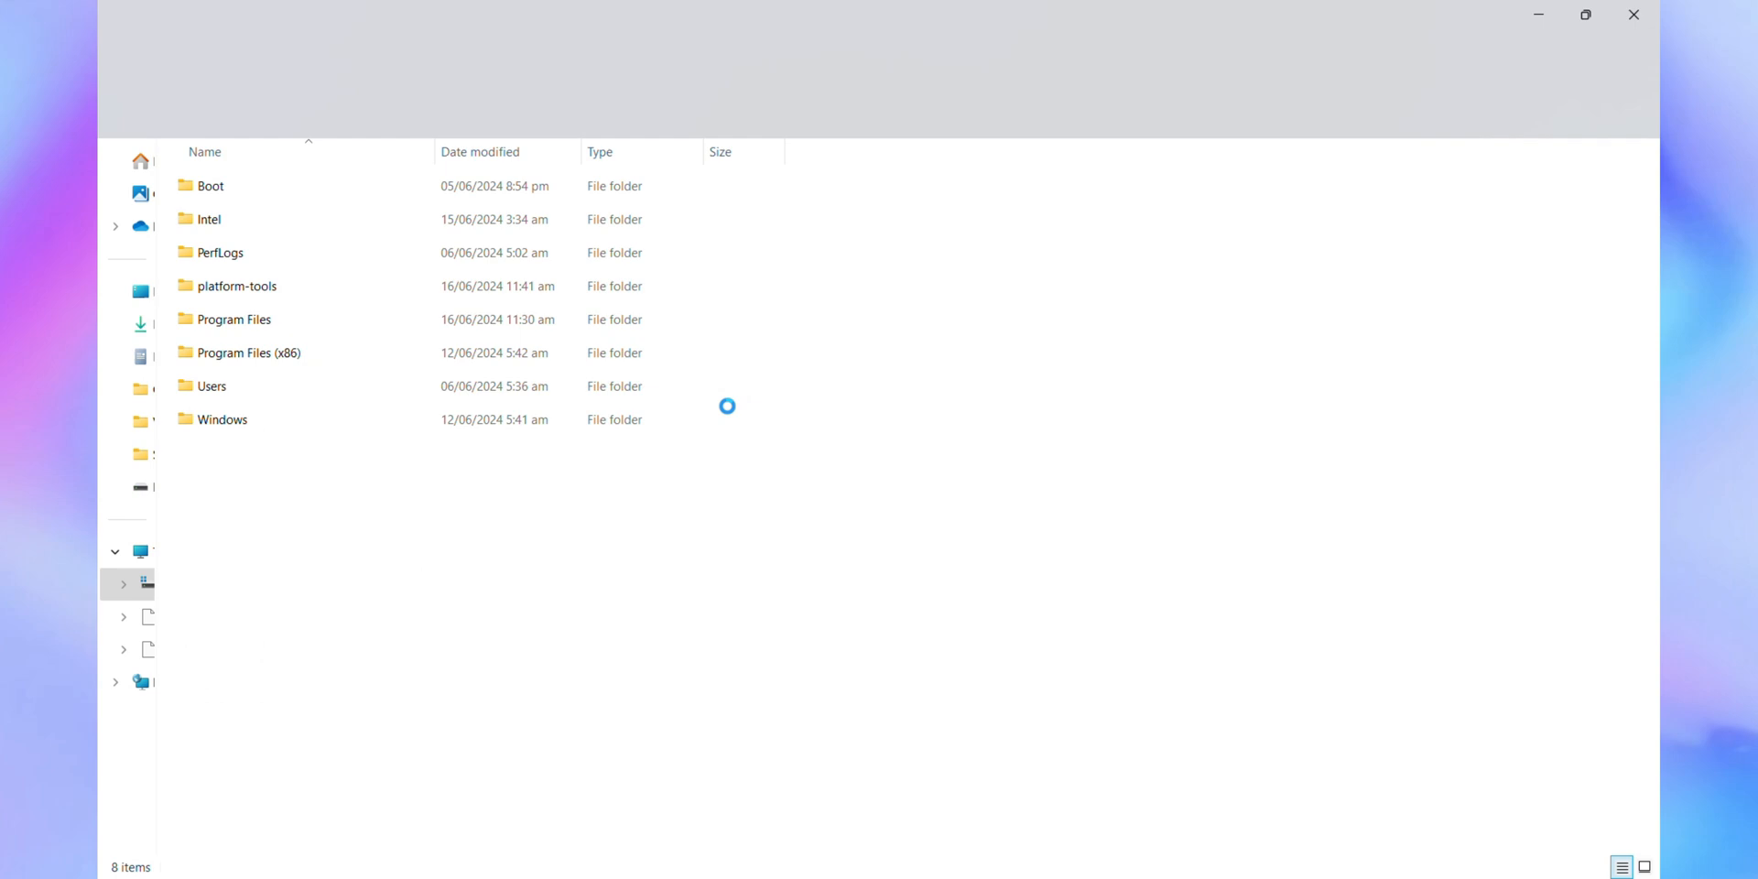
{"action": "double_click", "coordinate": [237, 286]}
{"action": "type", "text": "en"}
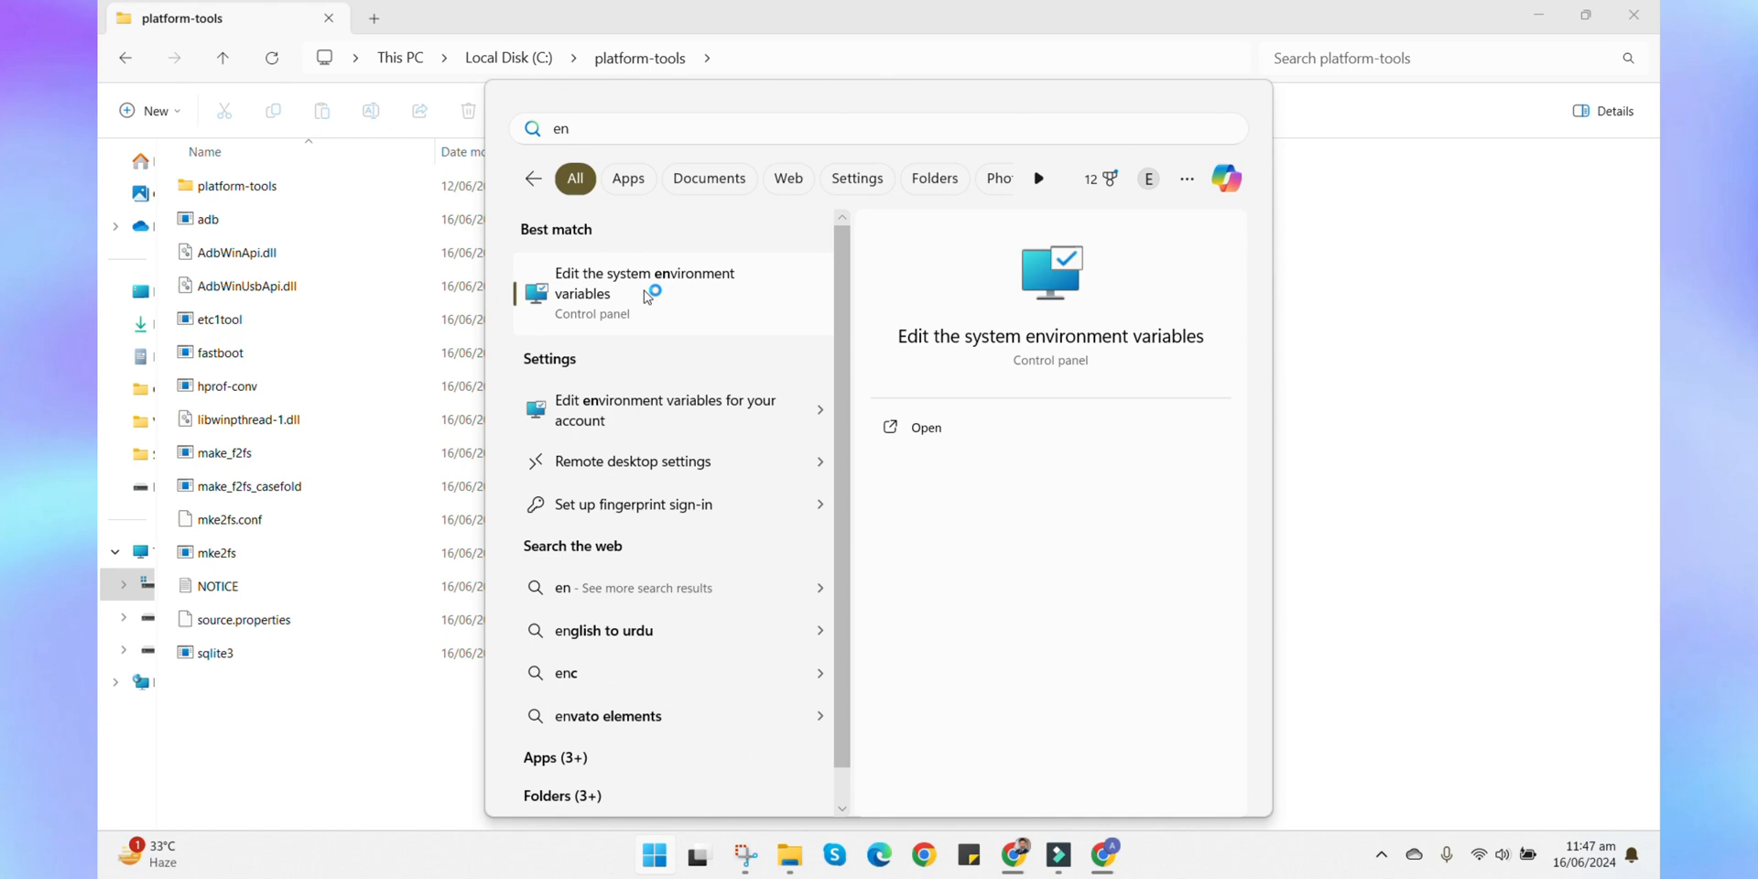
- Add C:\platform-tools as a new entry in the user Path environment variable
{"action": "left_click", "coordinate": [643, 284]}
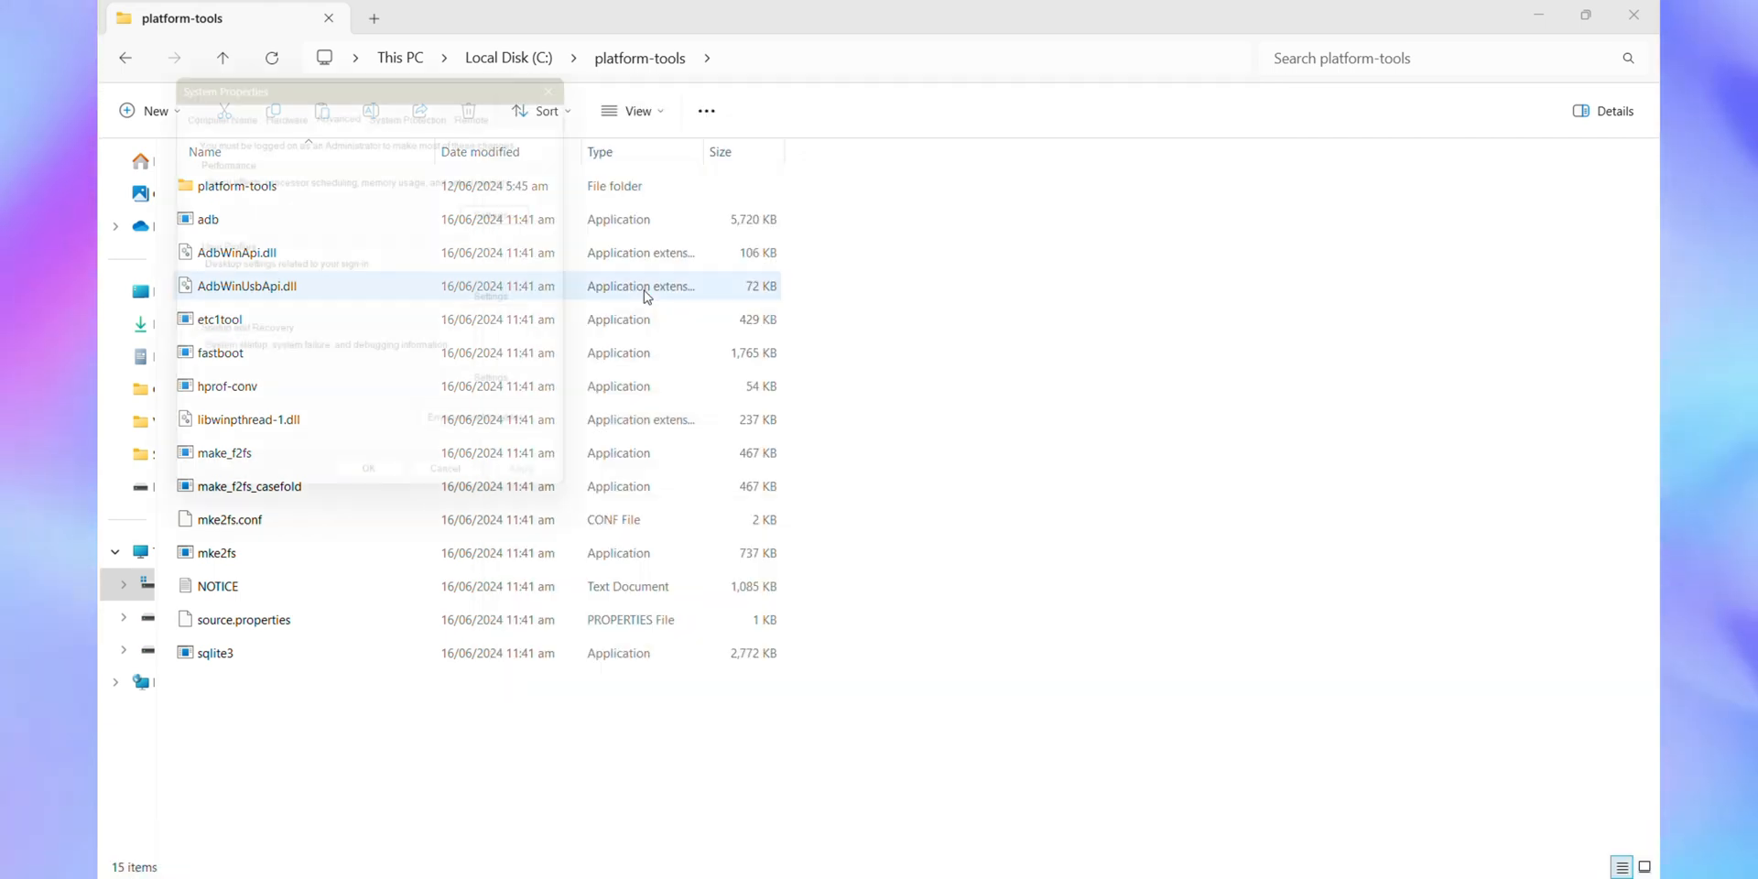
{"action": "left_click", "coordinate": [501, 440]}
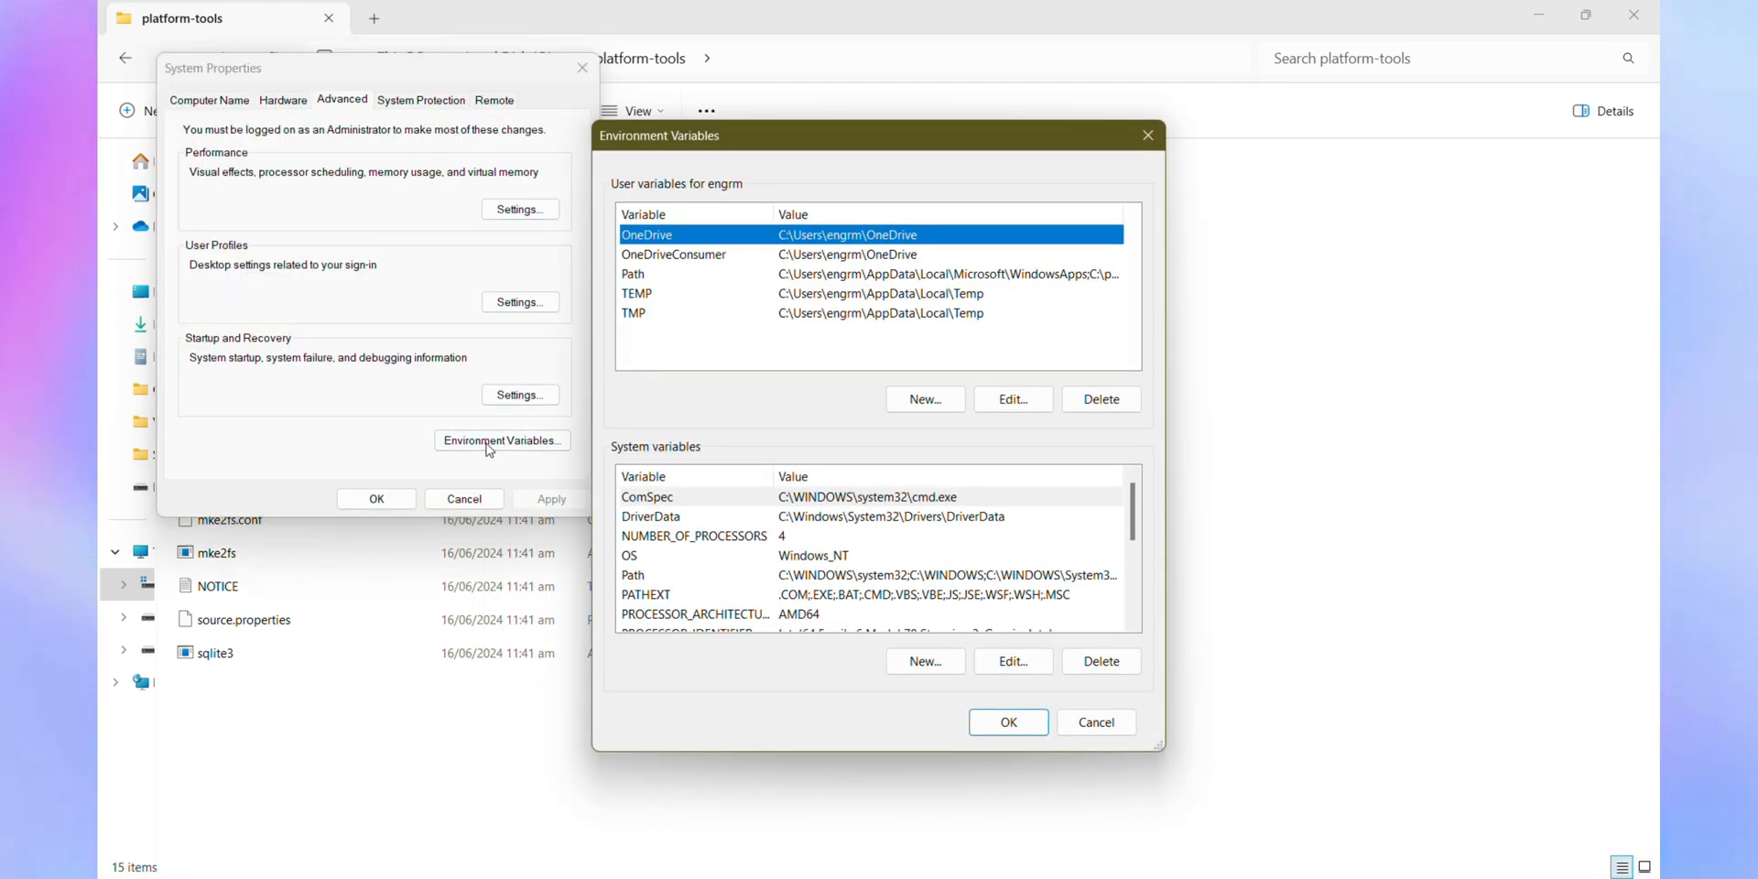
{"action": "mouse_move", "coordinate": [542, 420]}
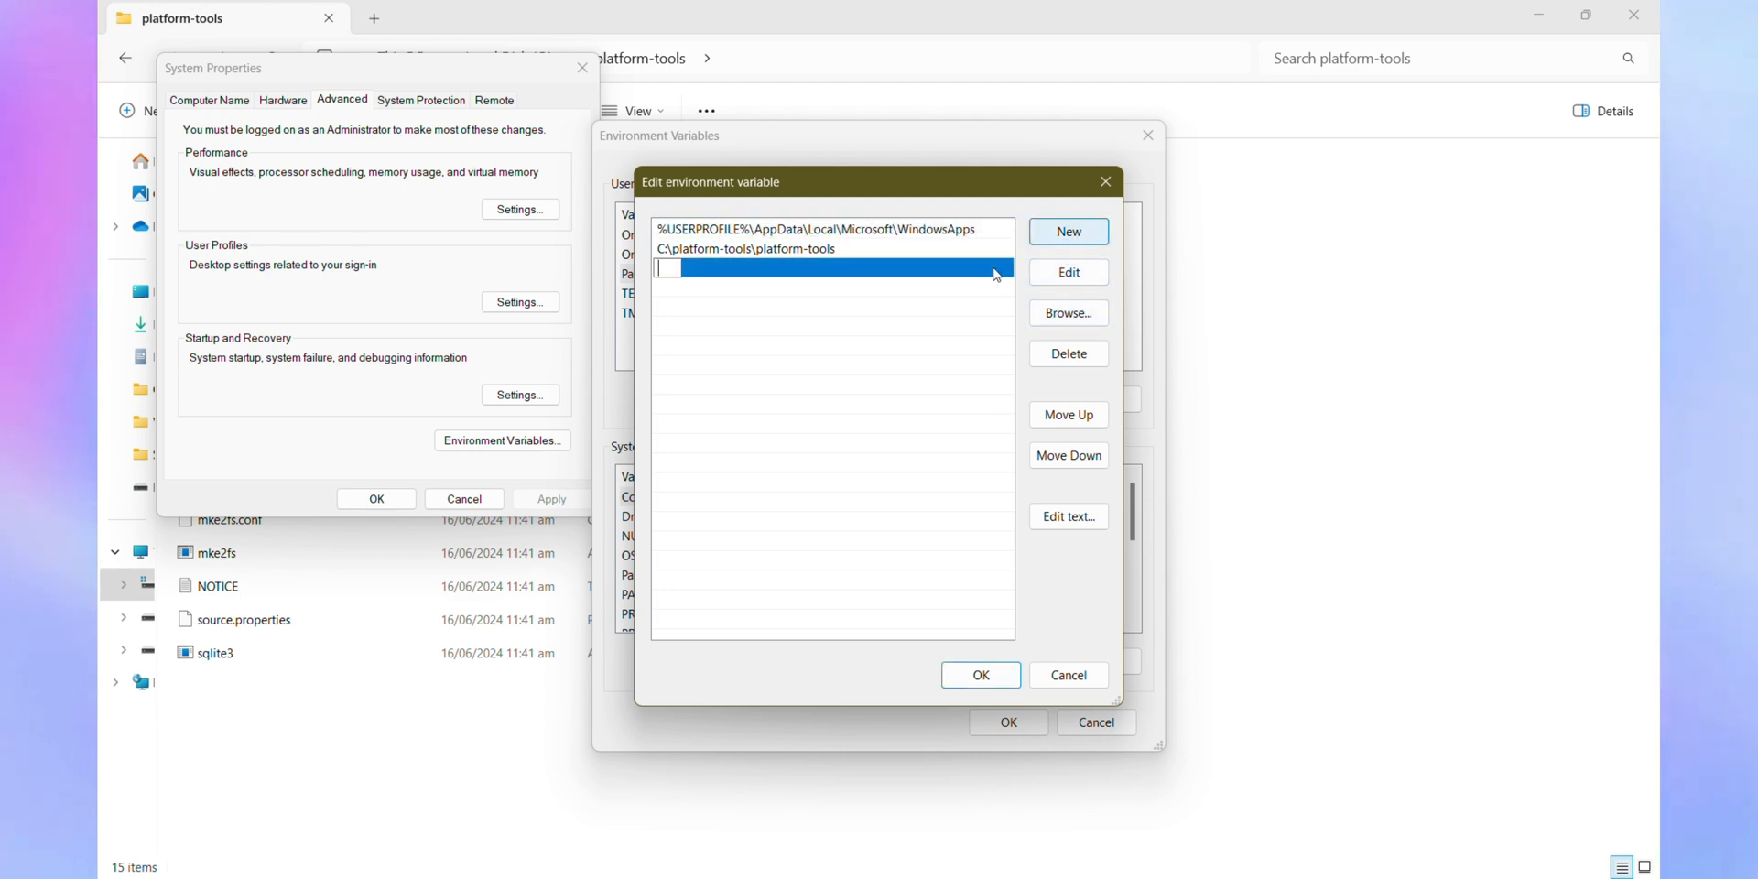
{"action": "type", "text": "C:\\platform-tools"}
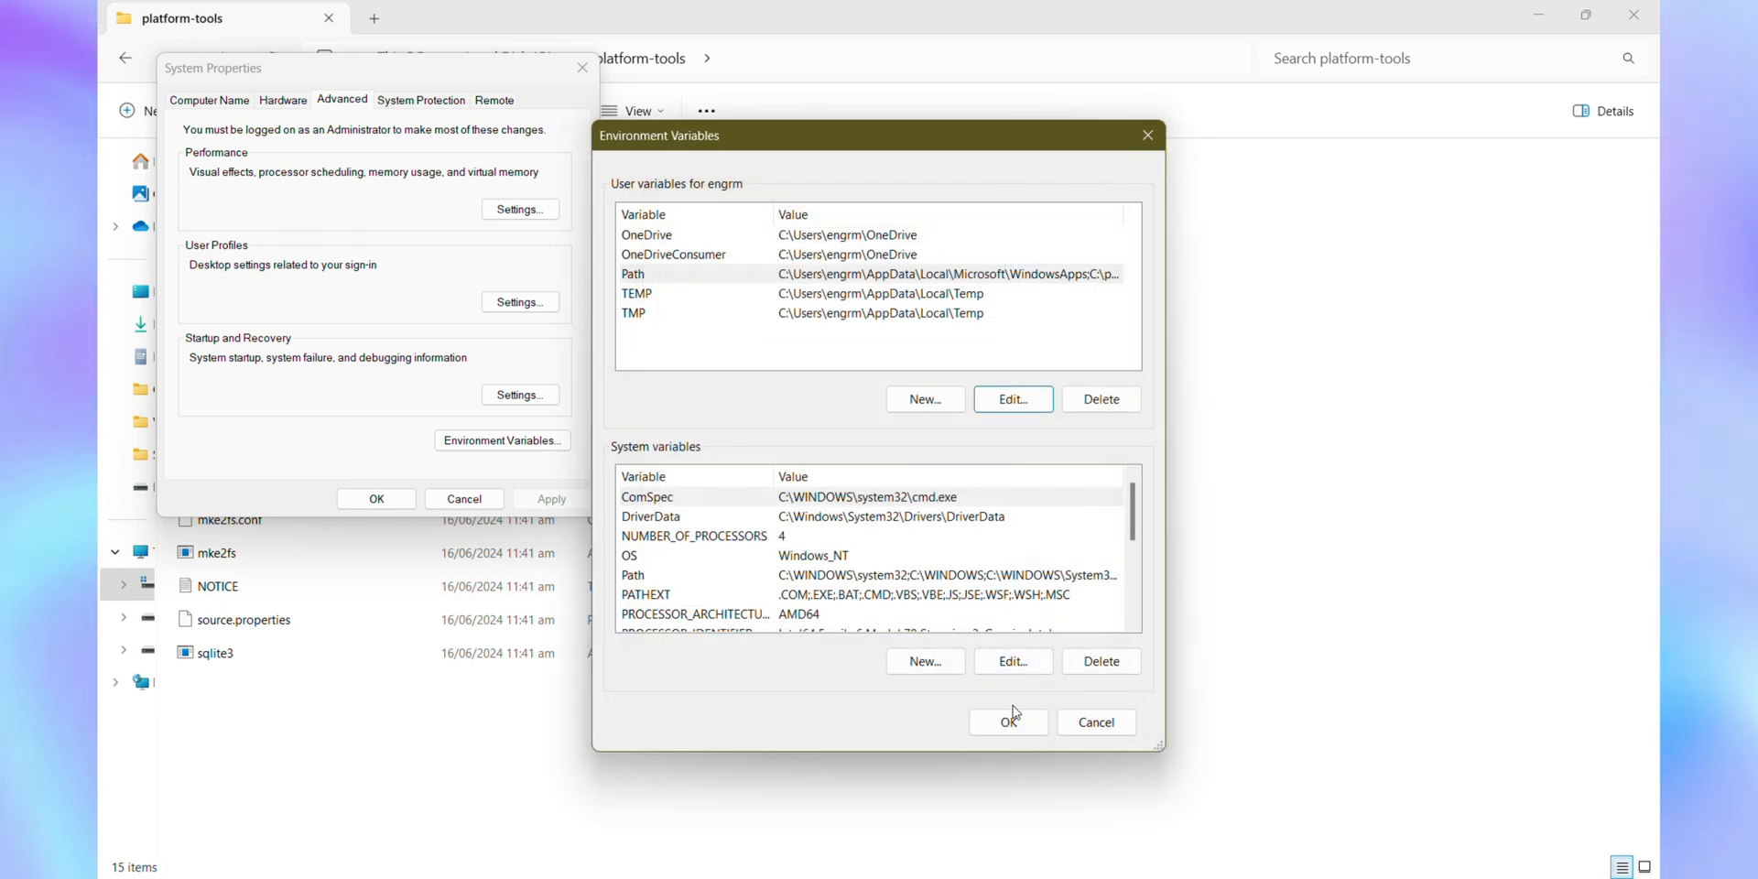
{"action": "left_click", "coordinate": [1008, 721]}
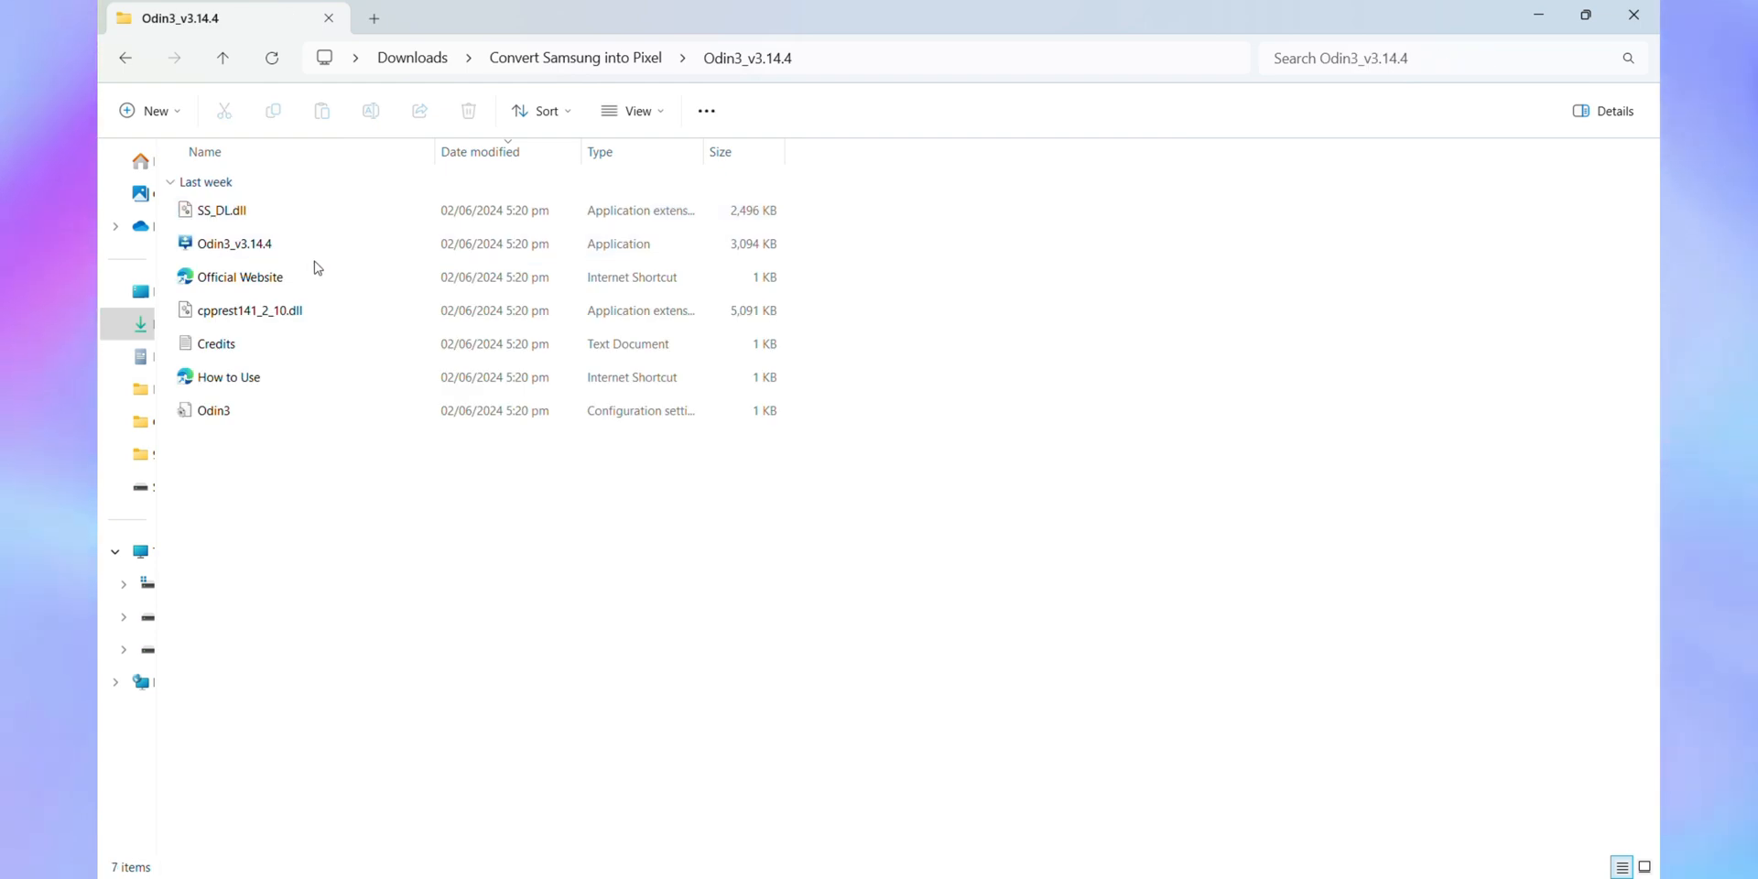
- Launch Odin3, acknowledge the account removal warning and glance at its Options
{"action": "right_click", "coordinate": [235, 244]}
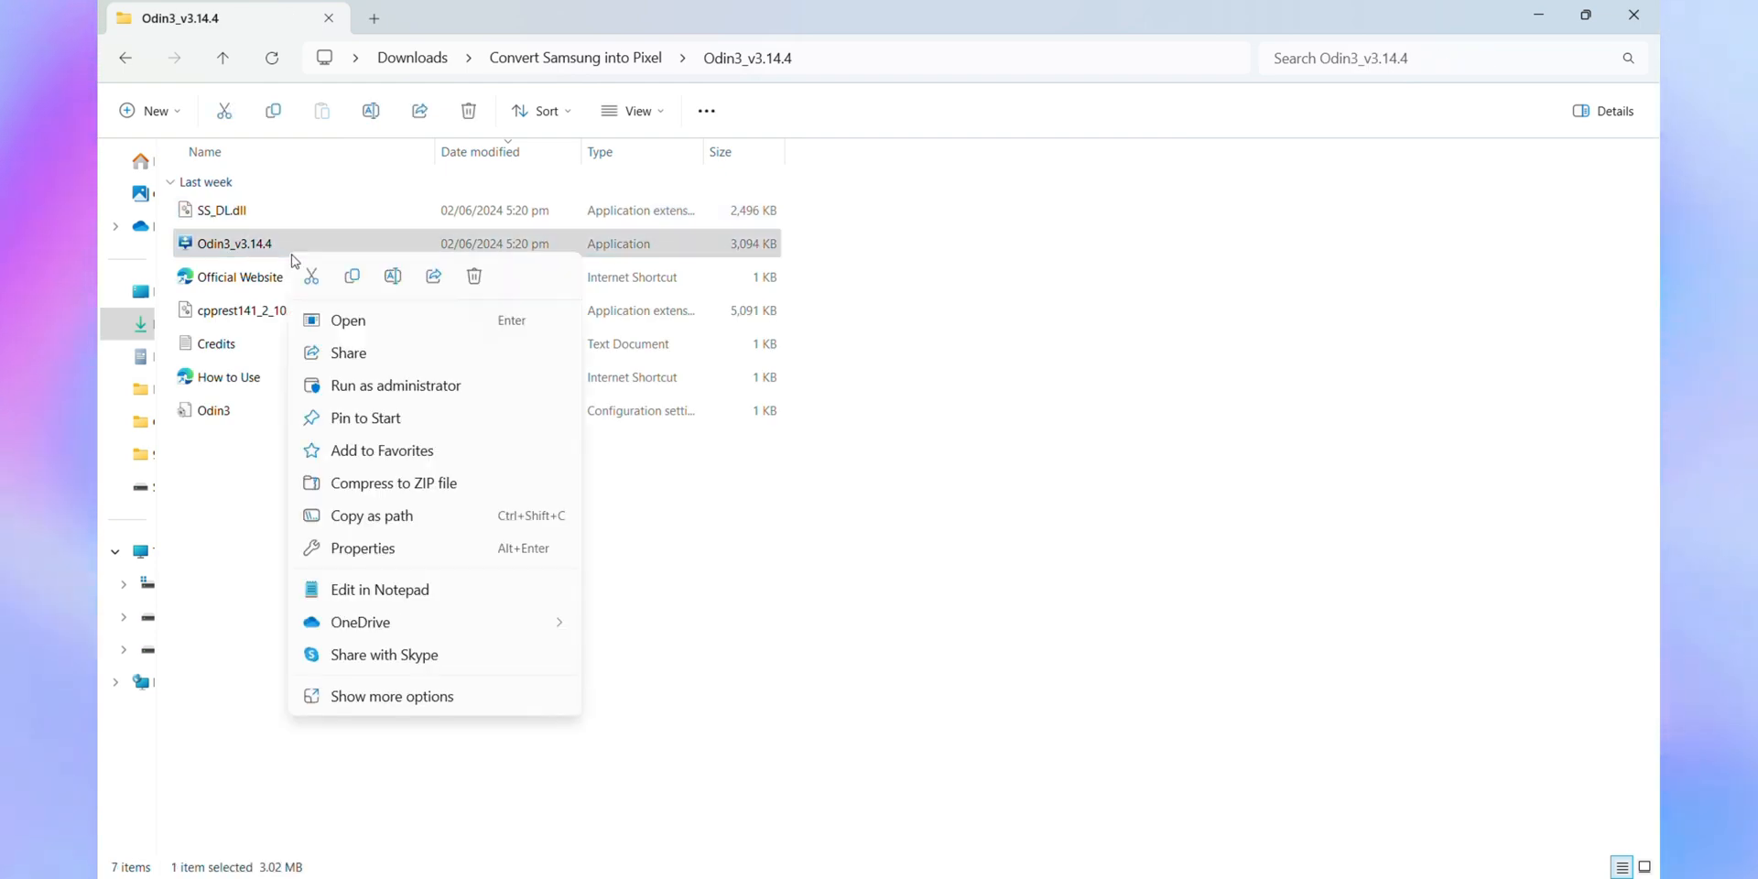
{"action": "left_click", "coordinate": [738, 546]}
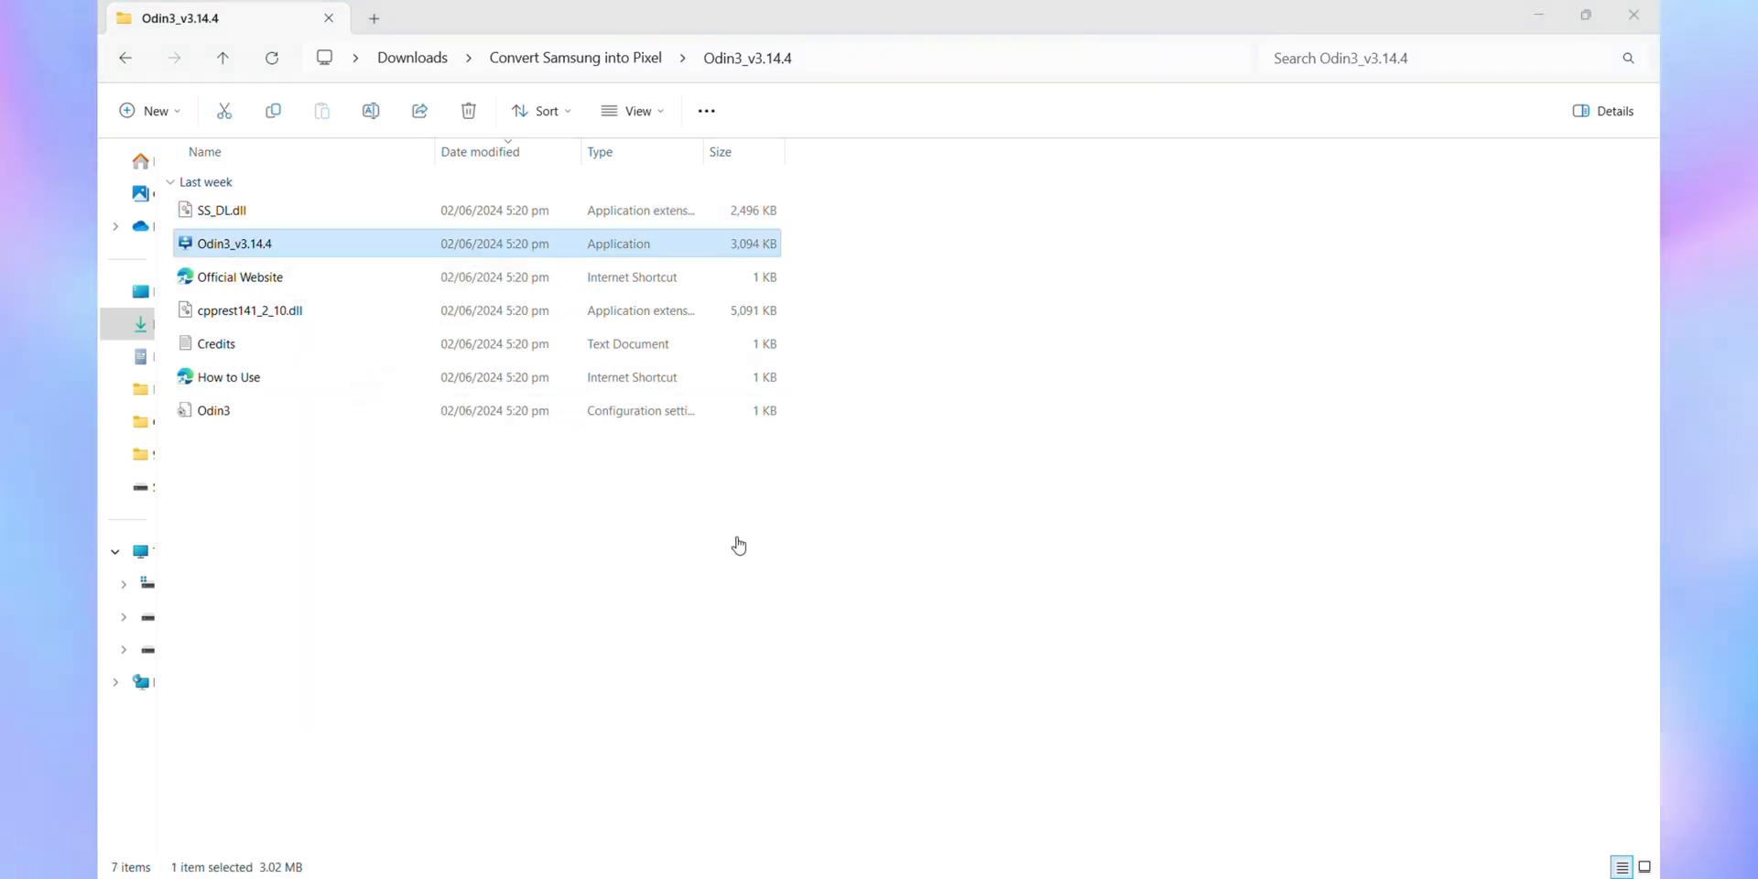
{"action": "double_click", "coordinate": [235, 244]}
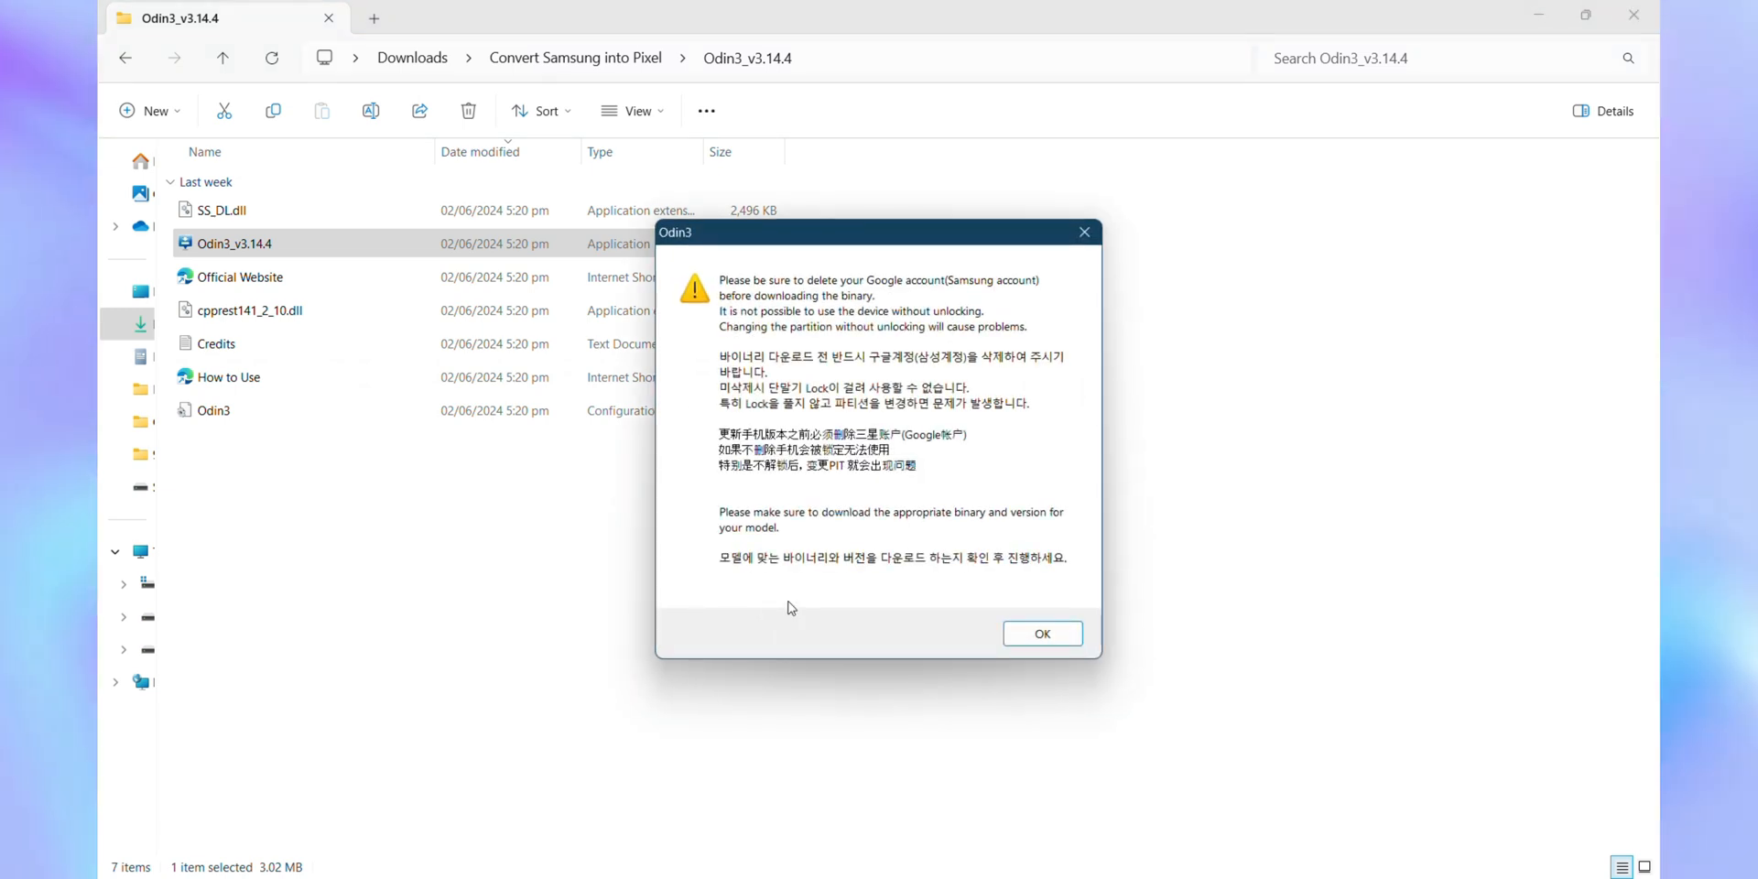
{"action": "left_click", "coordinate": [1041, 632]}
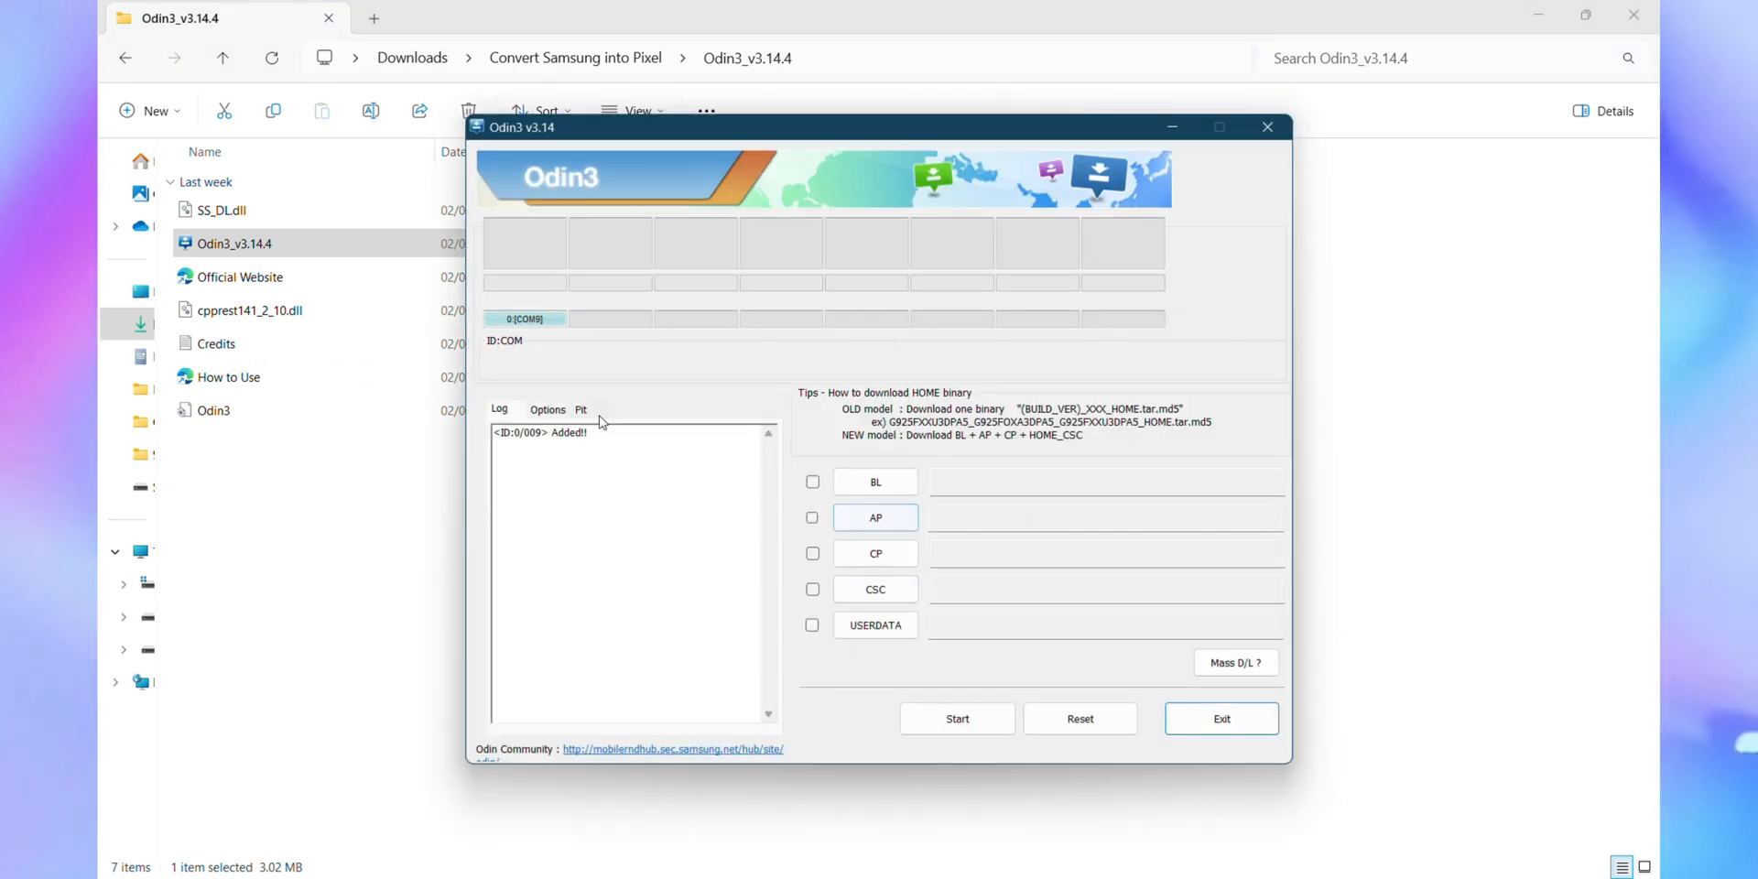
{"action": "left_click", "coordinate": [548, 409]}
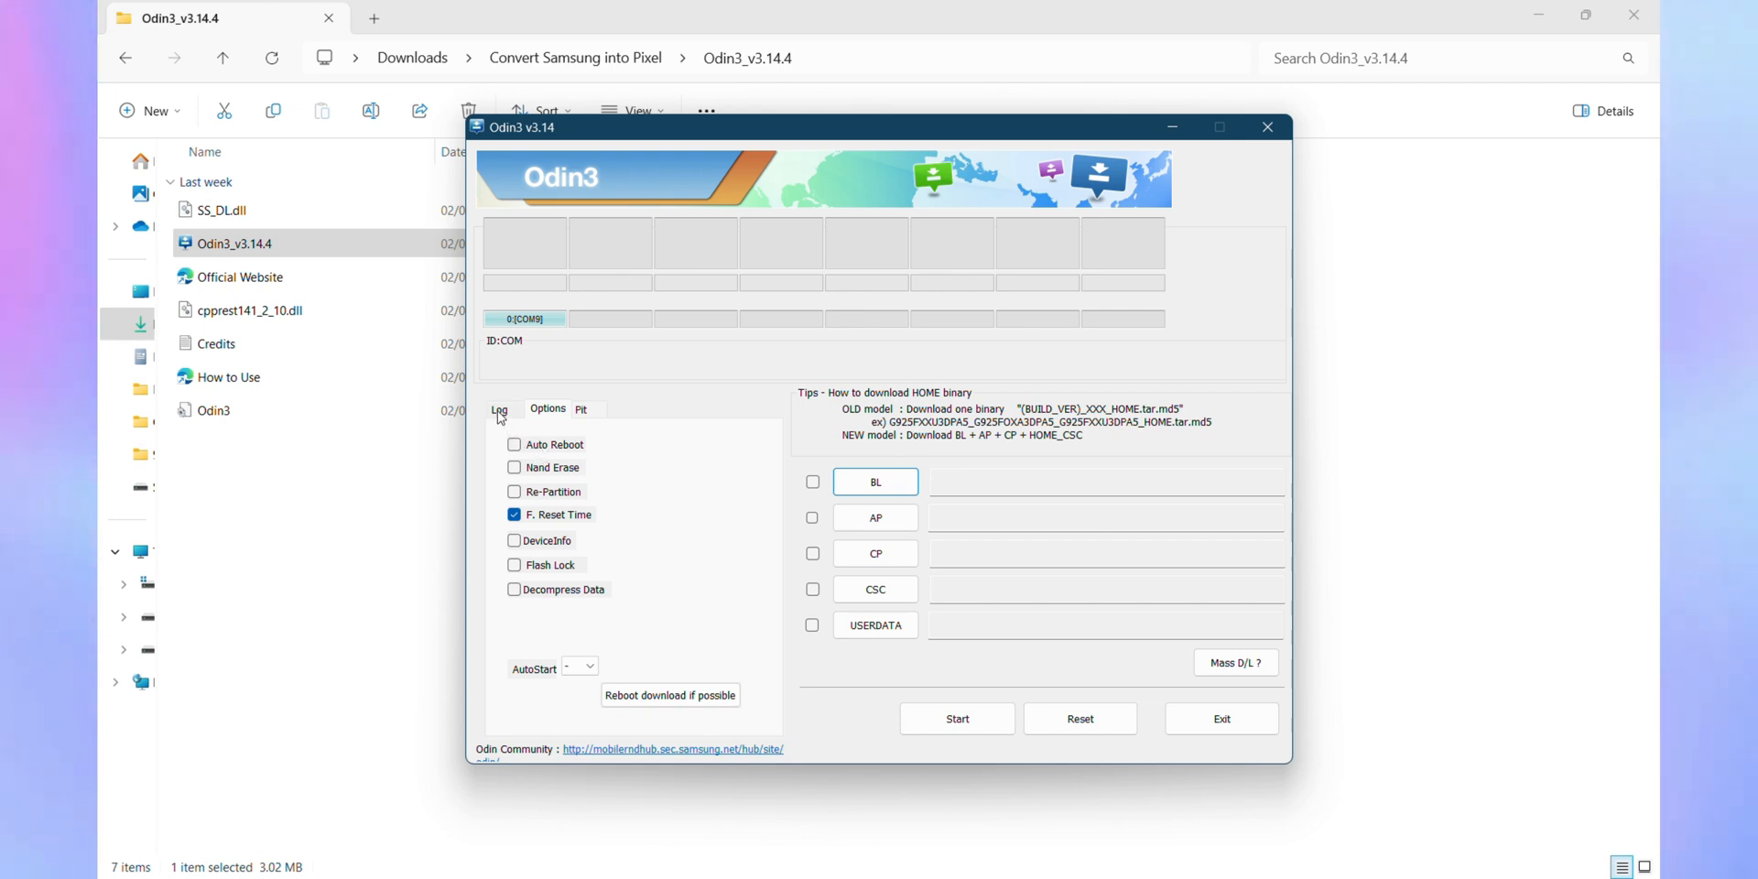
{"action": "left_click", "coordinate": [498, 408]}
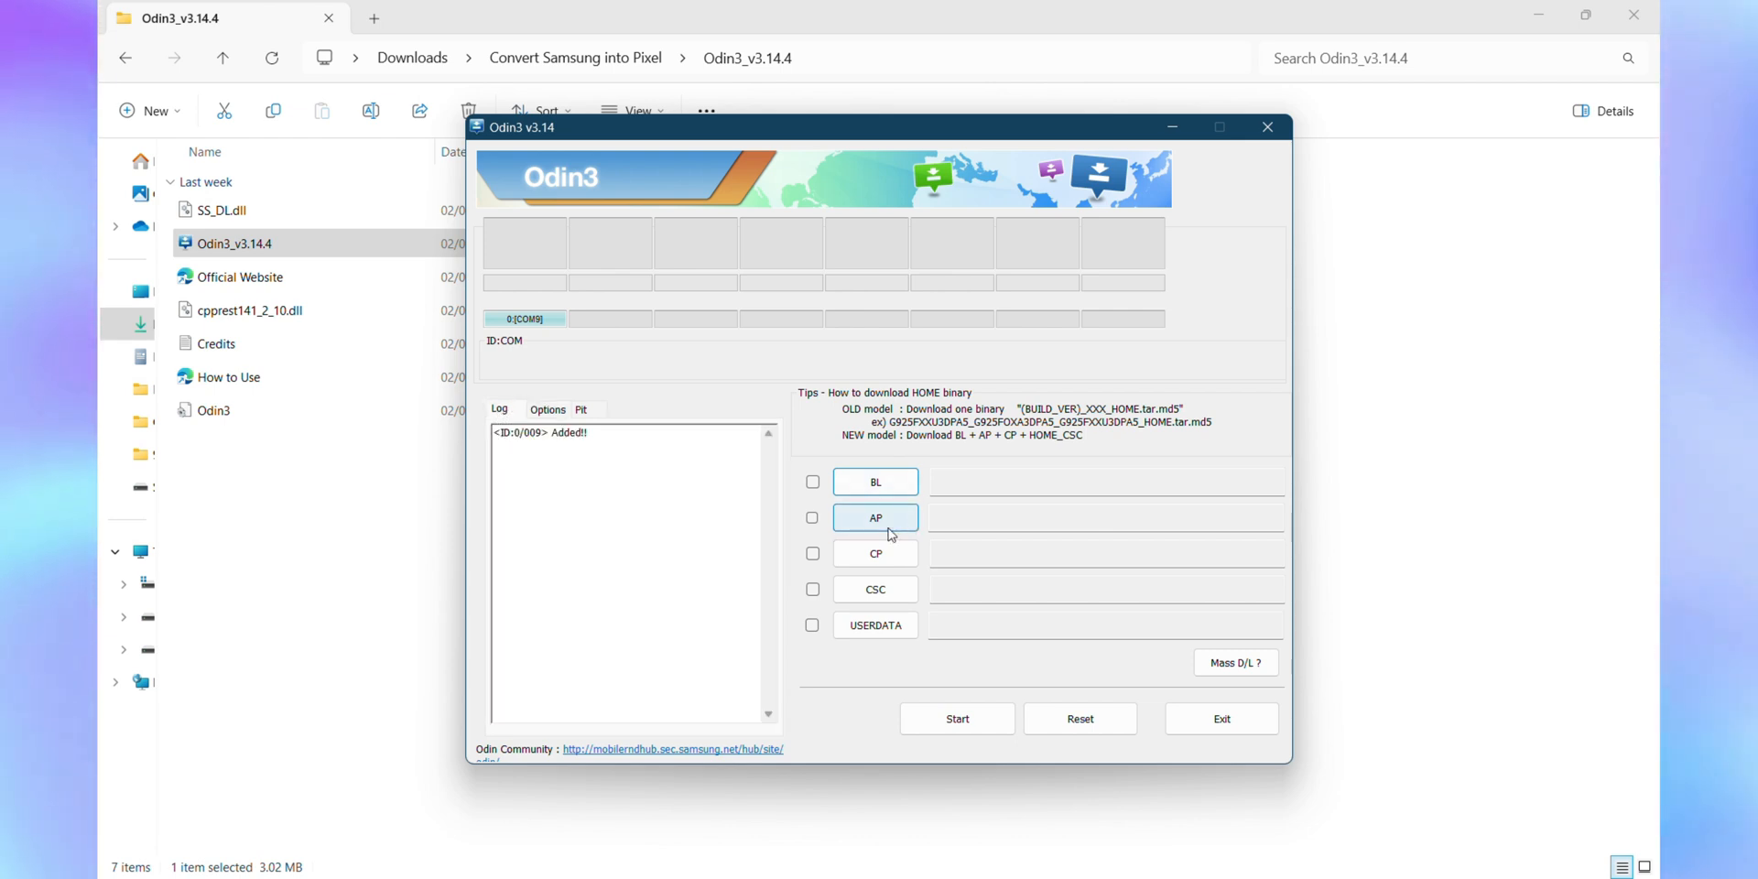
- Load recovery.tar into the AP slot and vbmeta.tar into the CP slot
{"action": "left_click", "coordinate": [876, 516]}
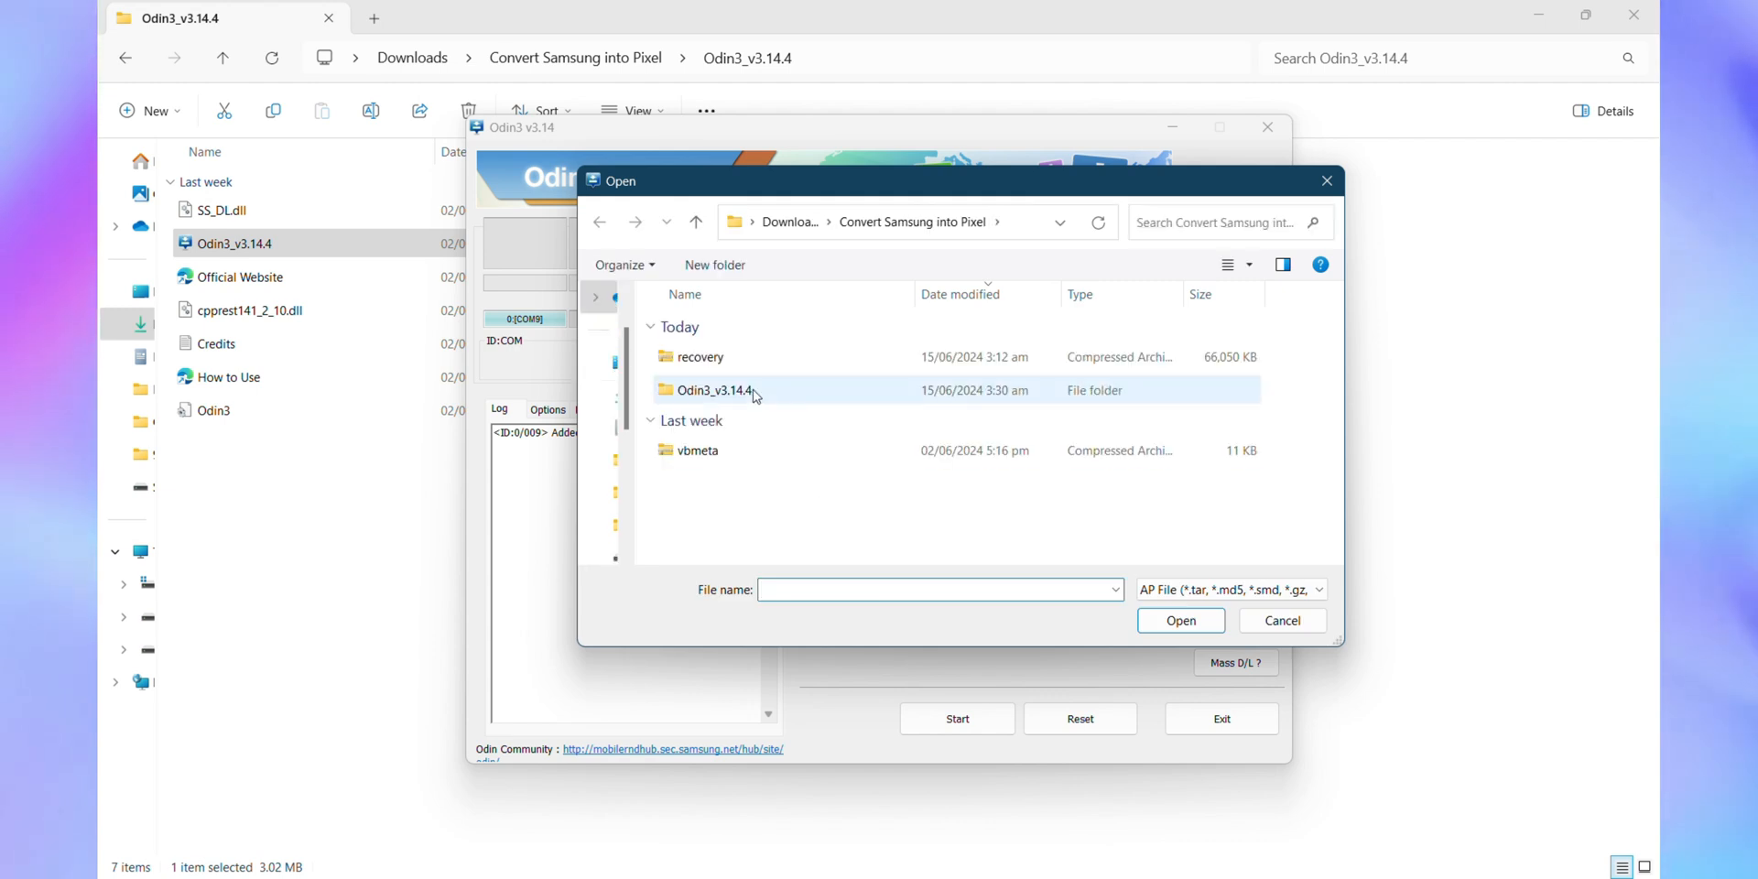
{"action": "left_click", "coordinate": [1177, 621]}
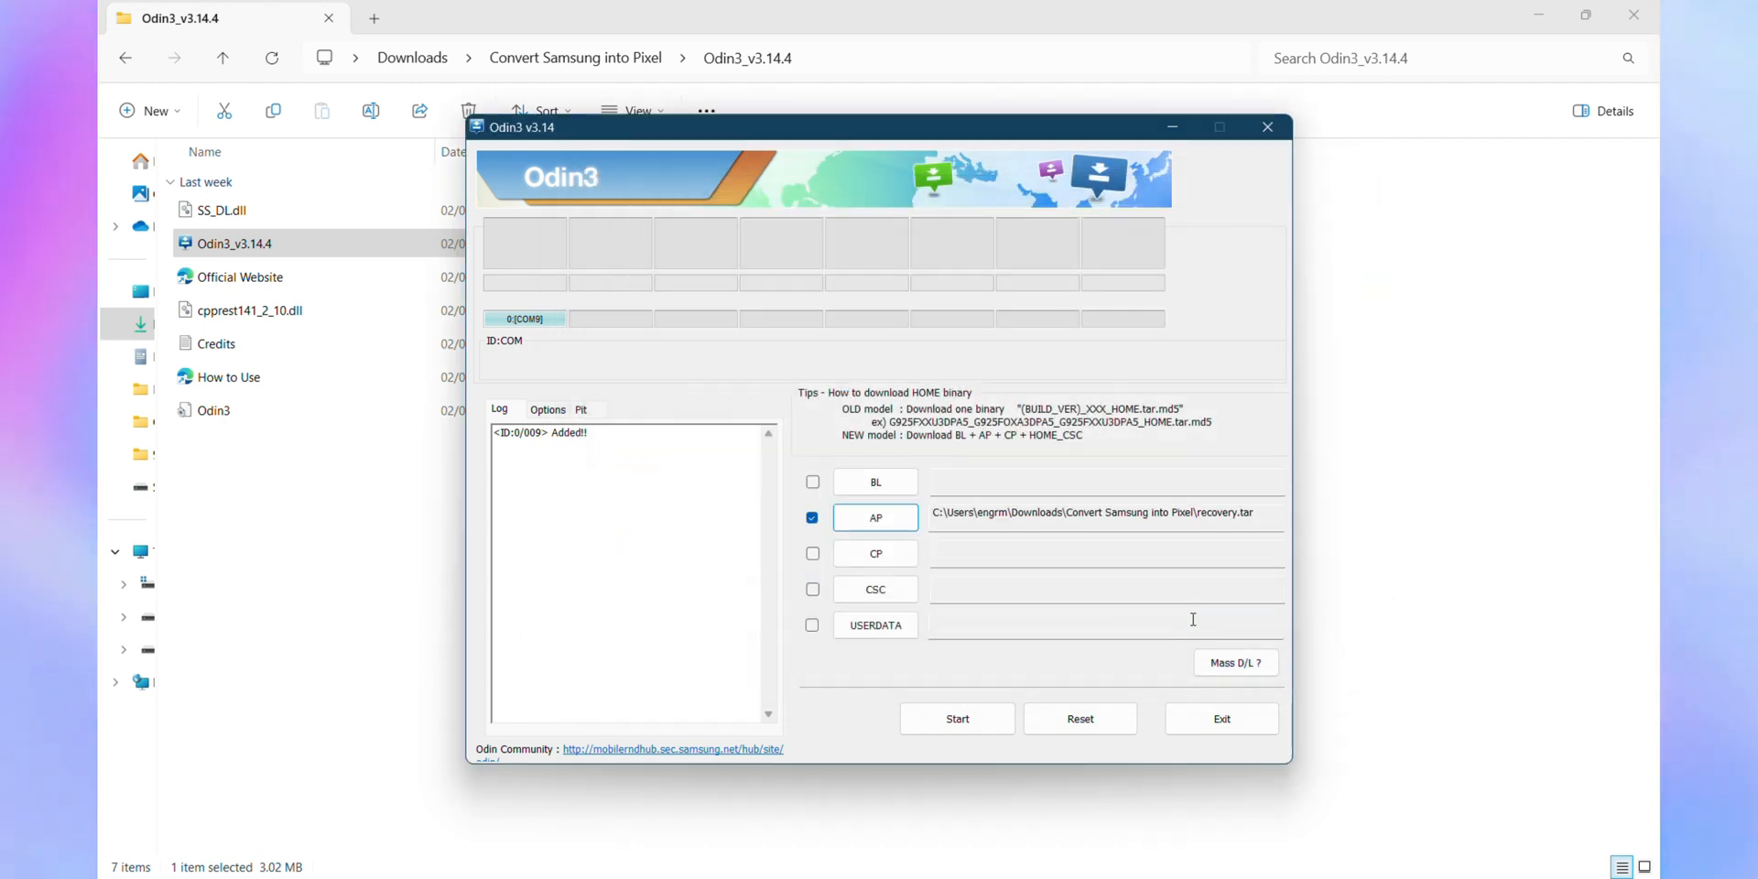
{"action": "left_click", "coordinate": [876, 553]}
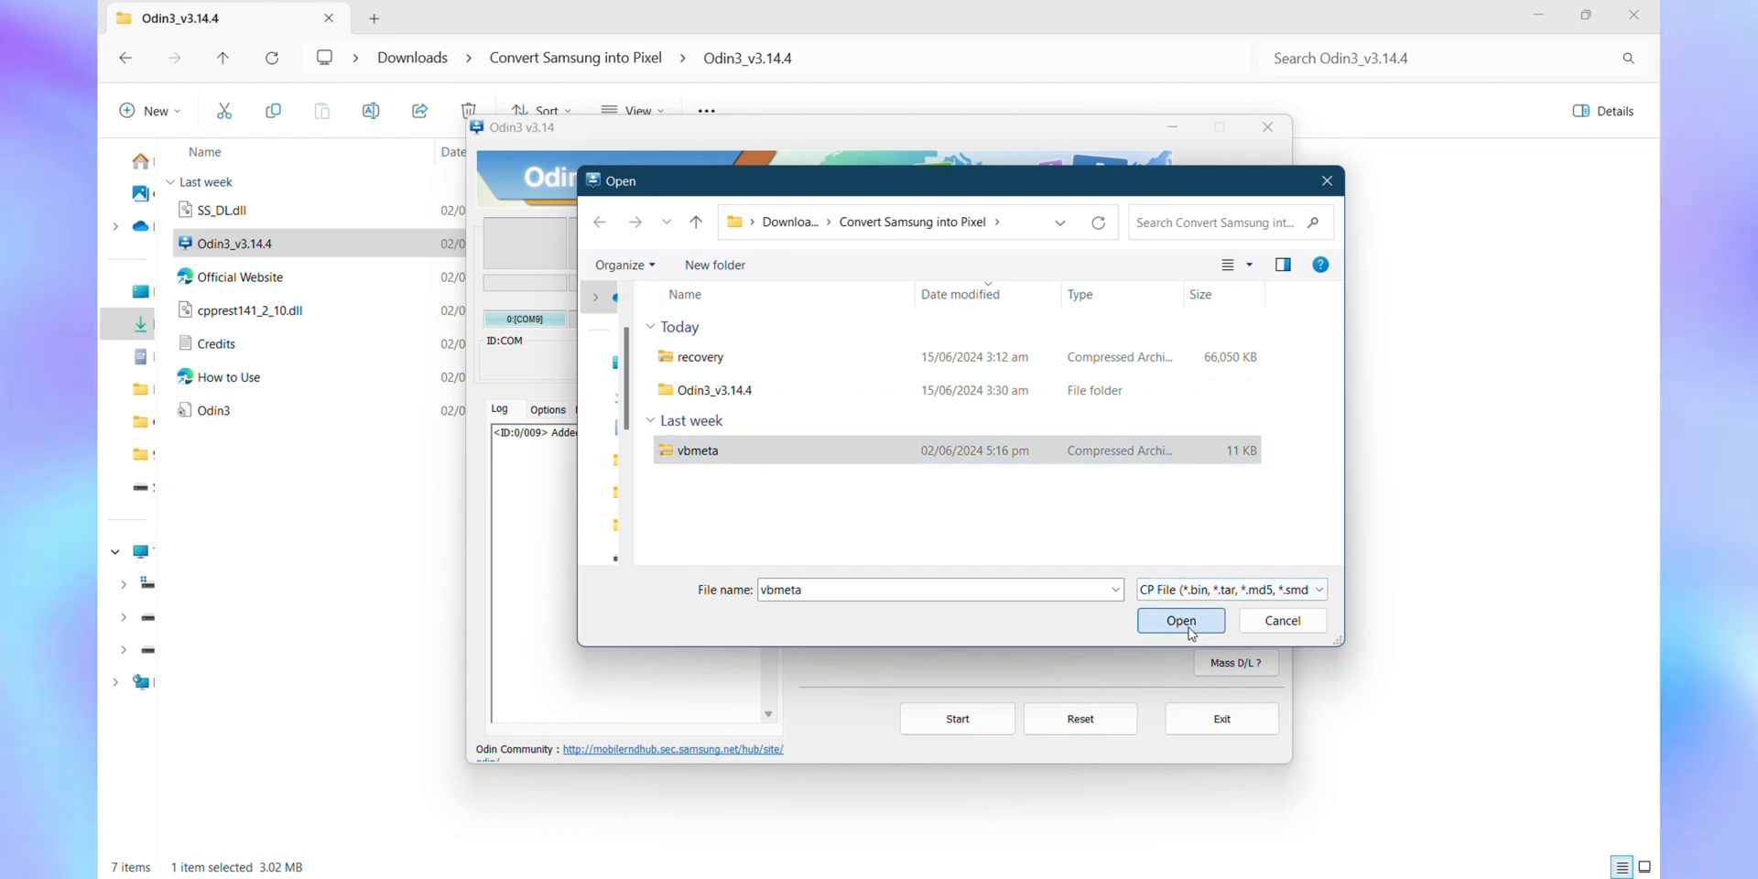
{"action": "left_click", "coordinate": [1179, 621]}
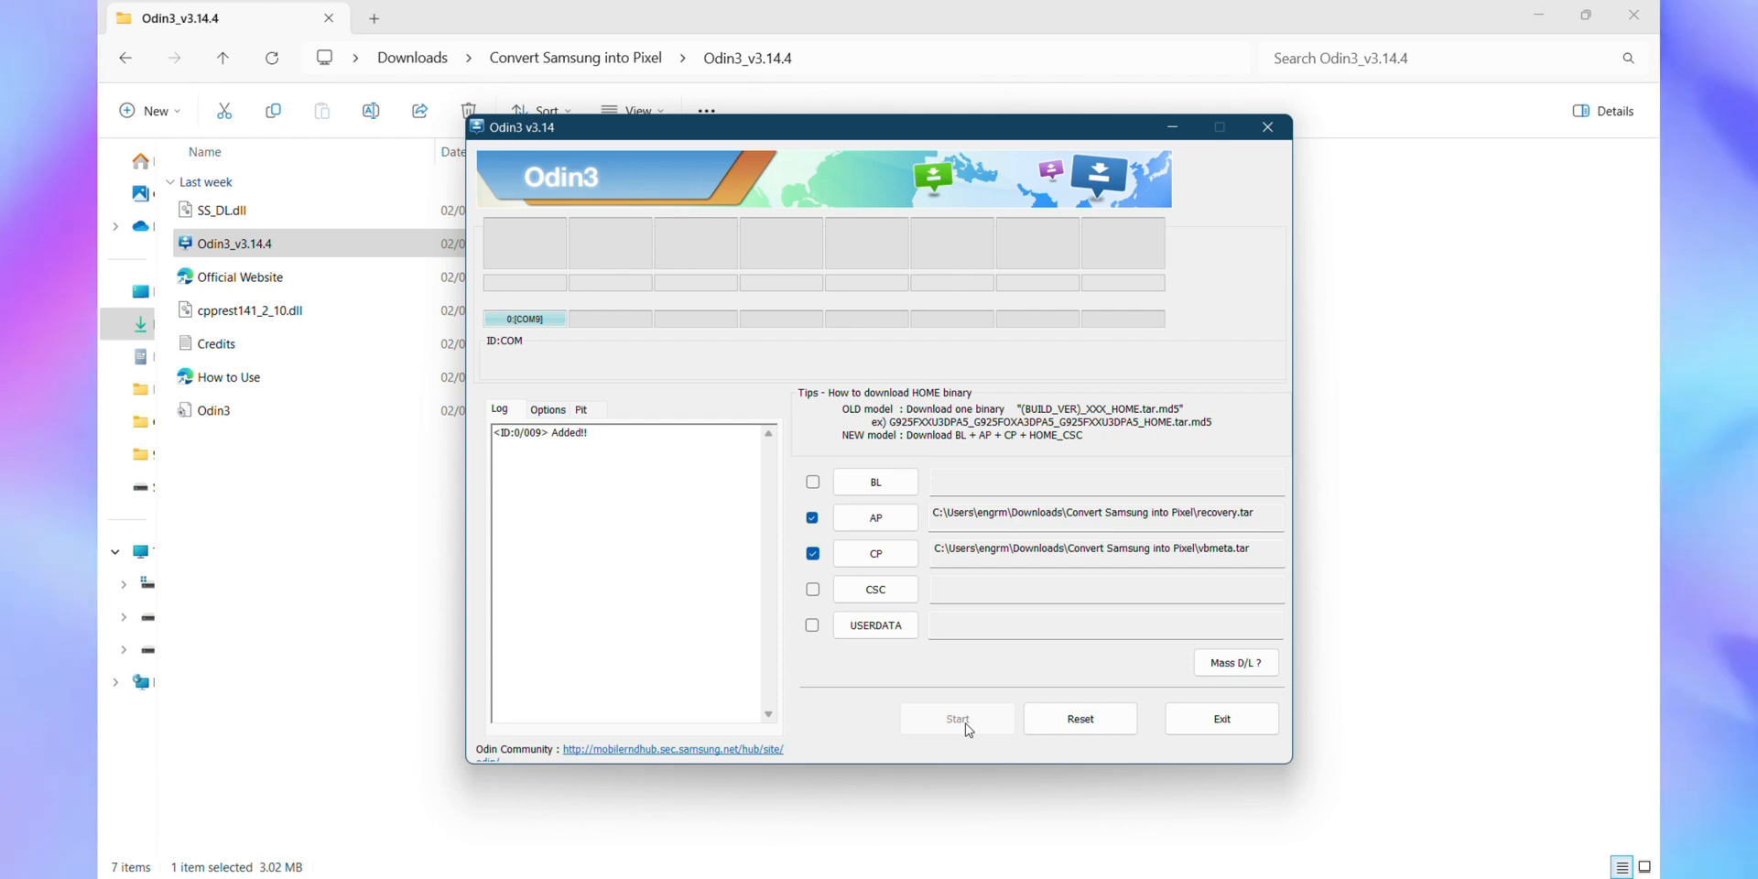
- Relaunch Odin3_v3.14.4, accept the warning and load twrp-3.7.0_9-2-beyond0lte.img.tar as AP
{"action": "left_click", "coordinate": [1268, 126]}
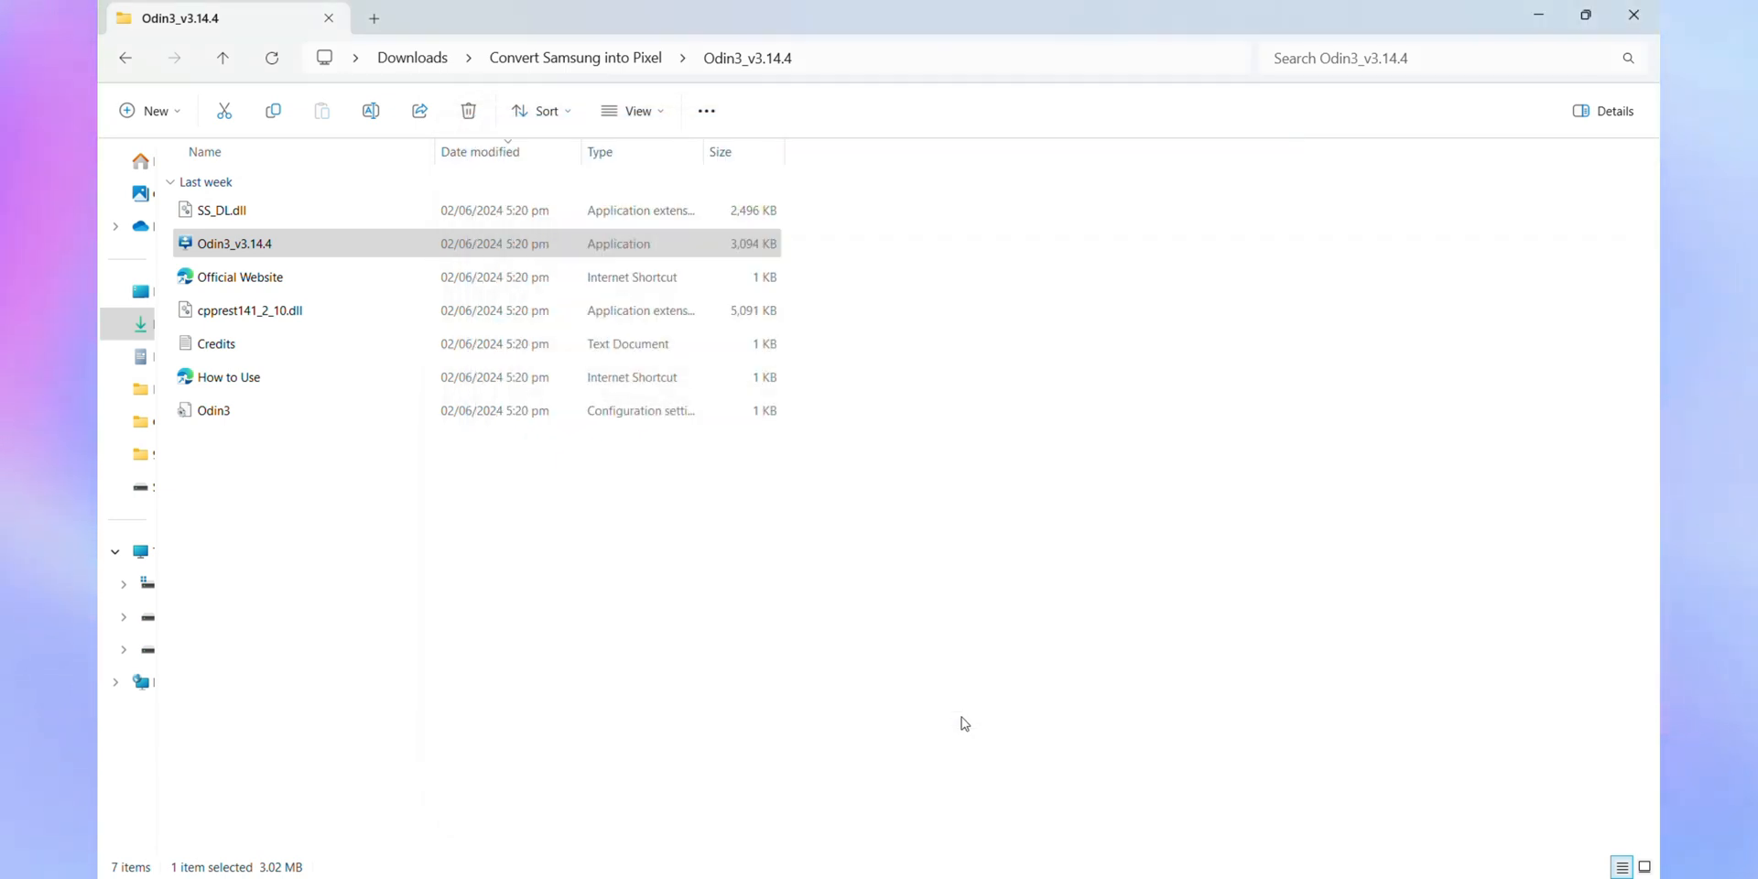
{"action": "double_click", "coordinate": [234, 244]}
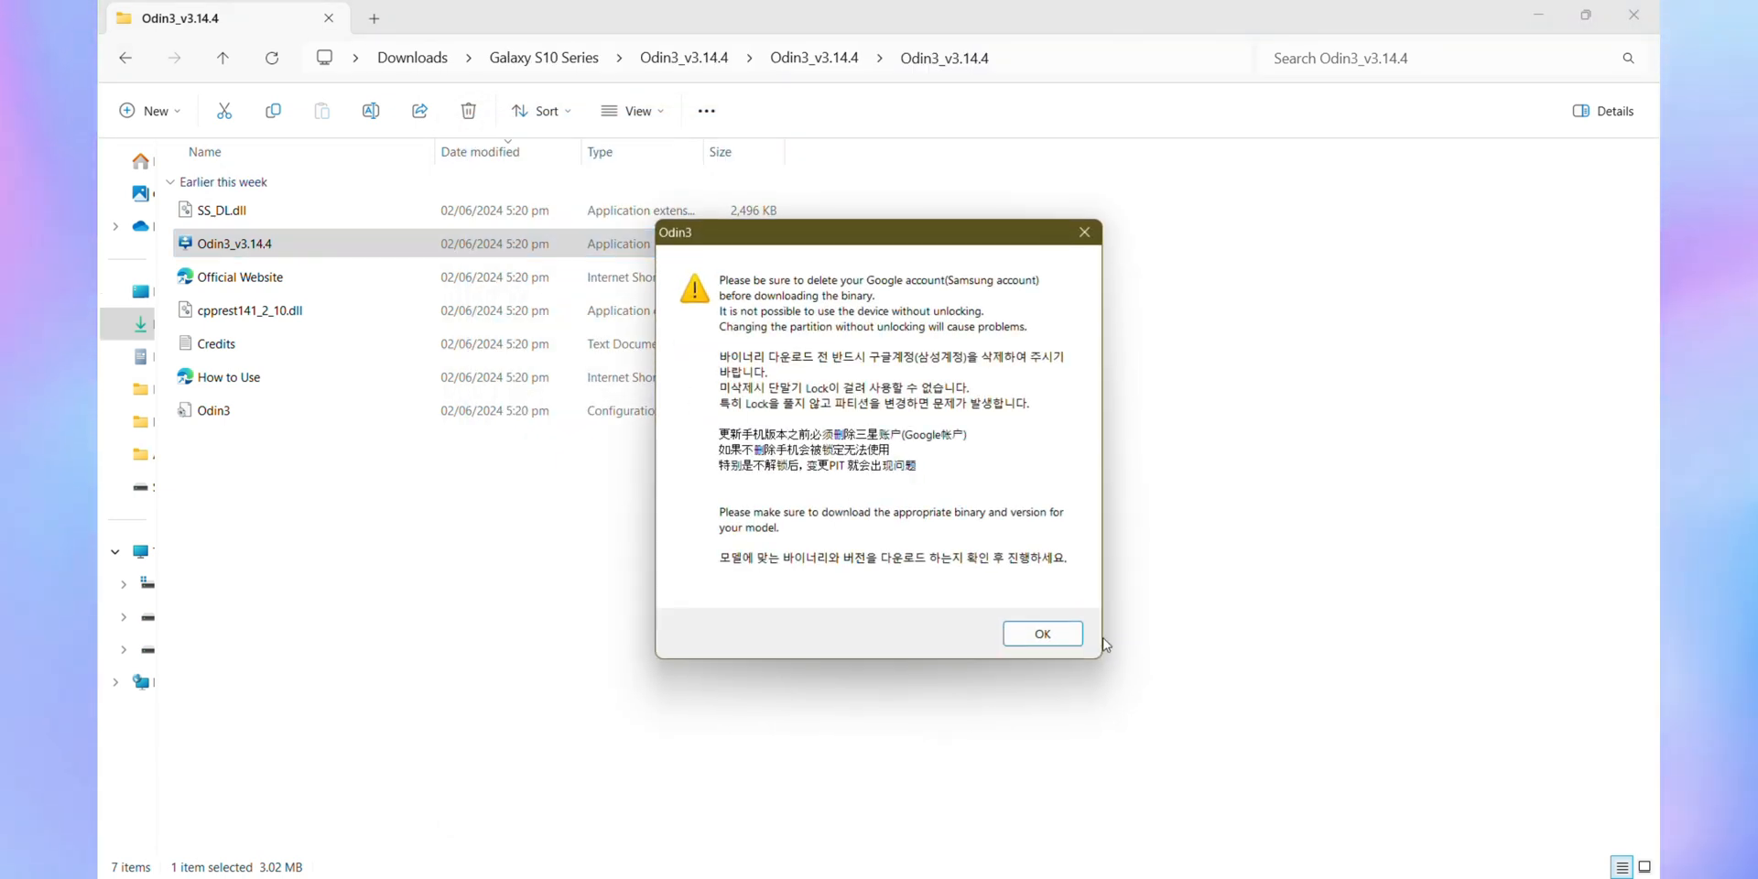
{"action": "left_click", "coordinate": [1041, 634]}
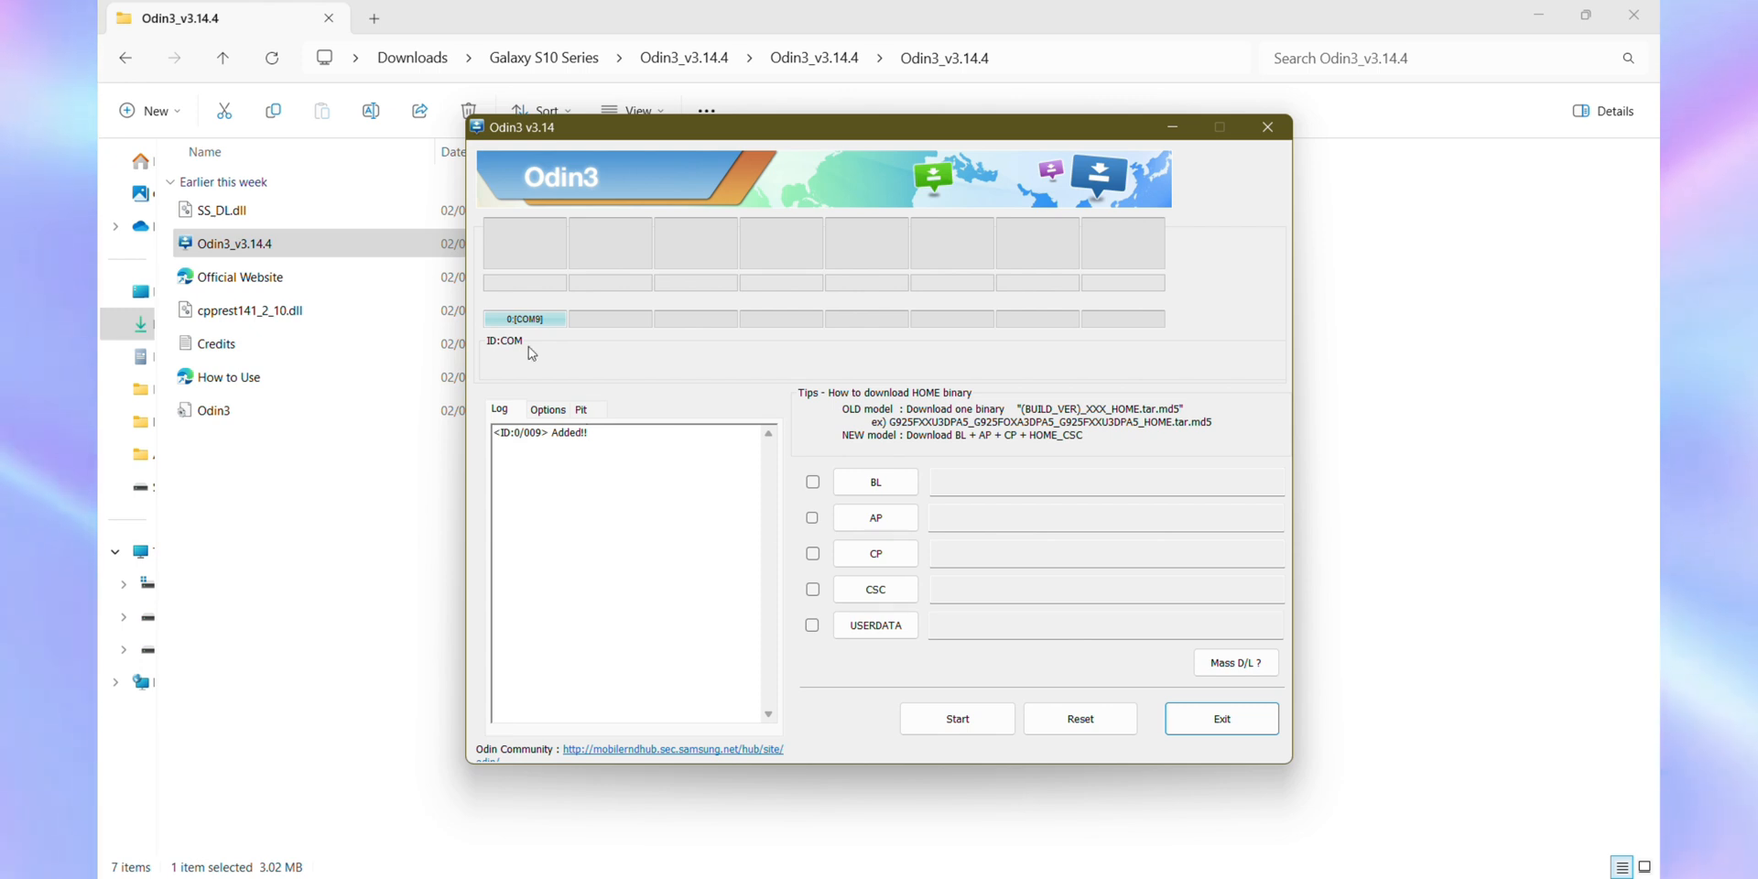
{"action": "left_click", "coordinate": [875, 516]}
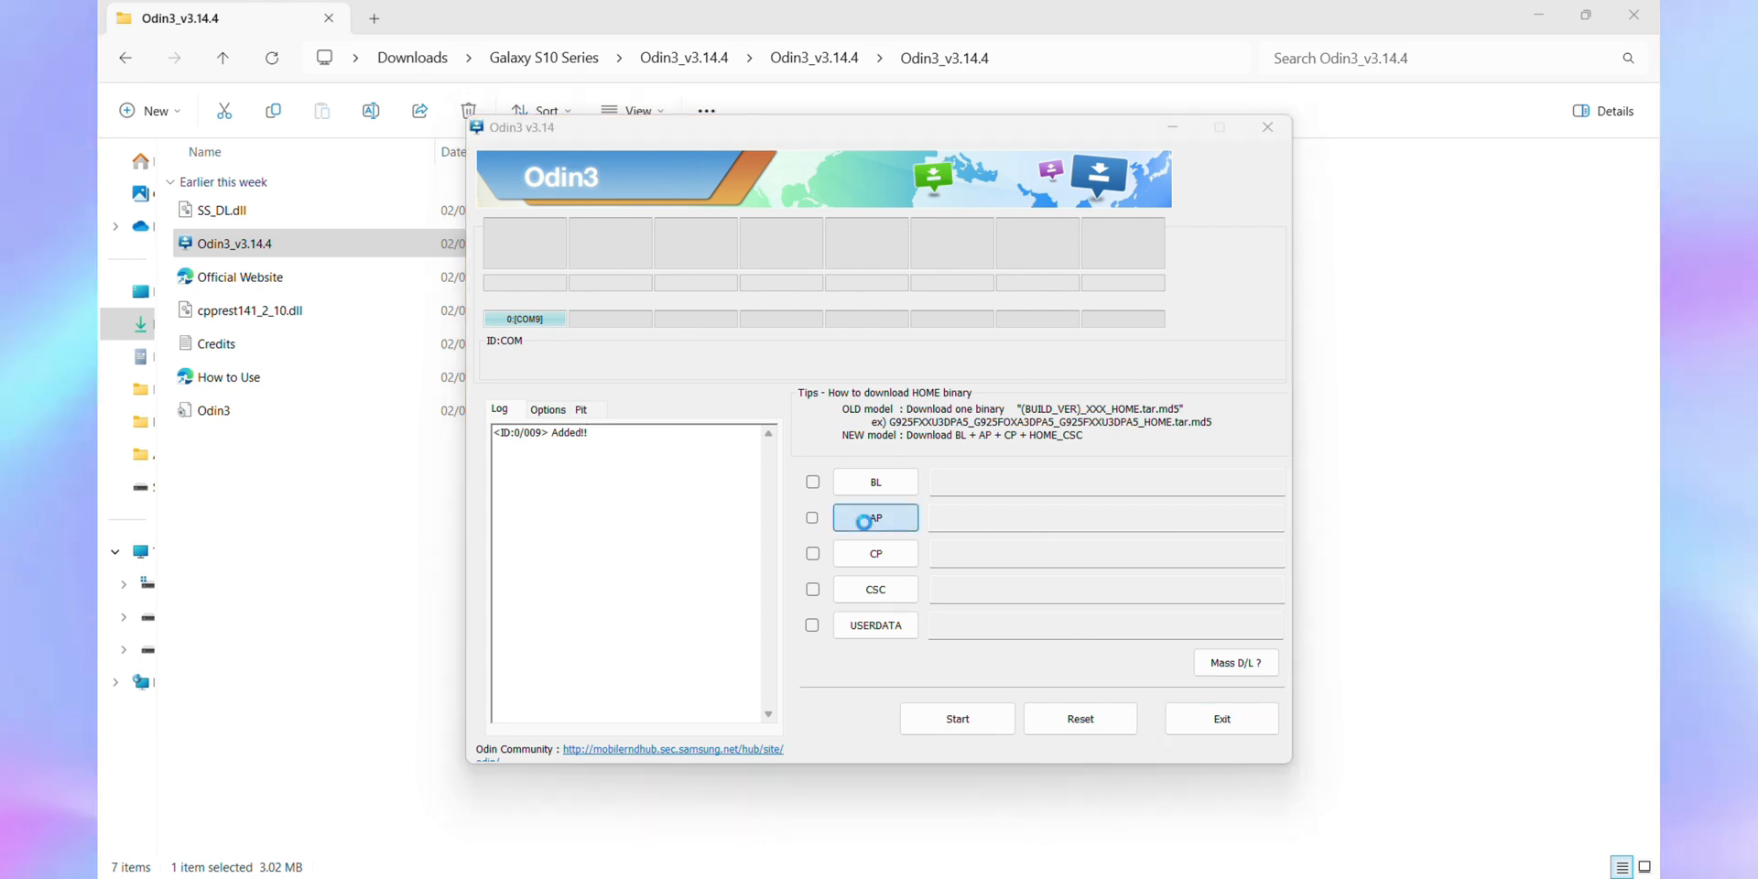
{"action": "left_click", "coordinate": [876, 519]}
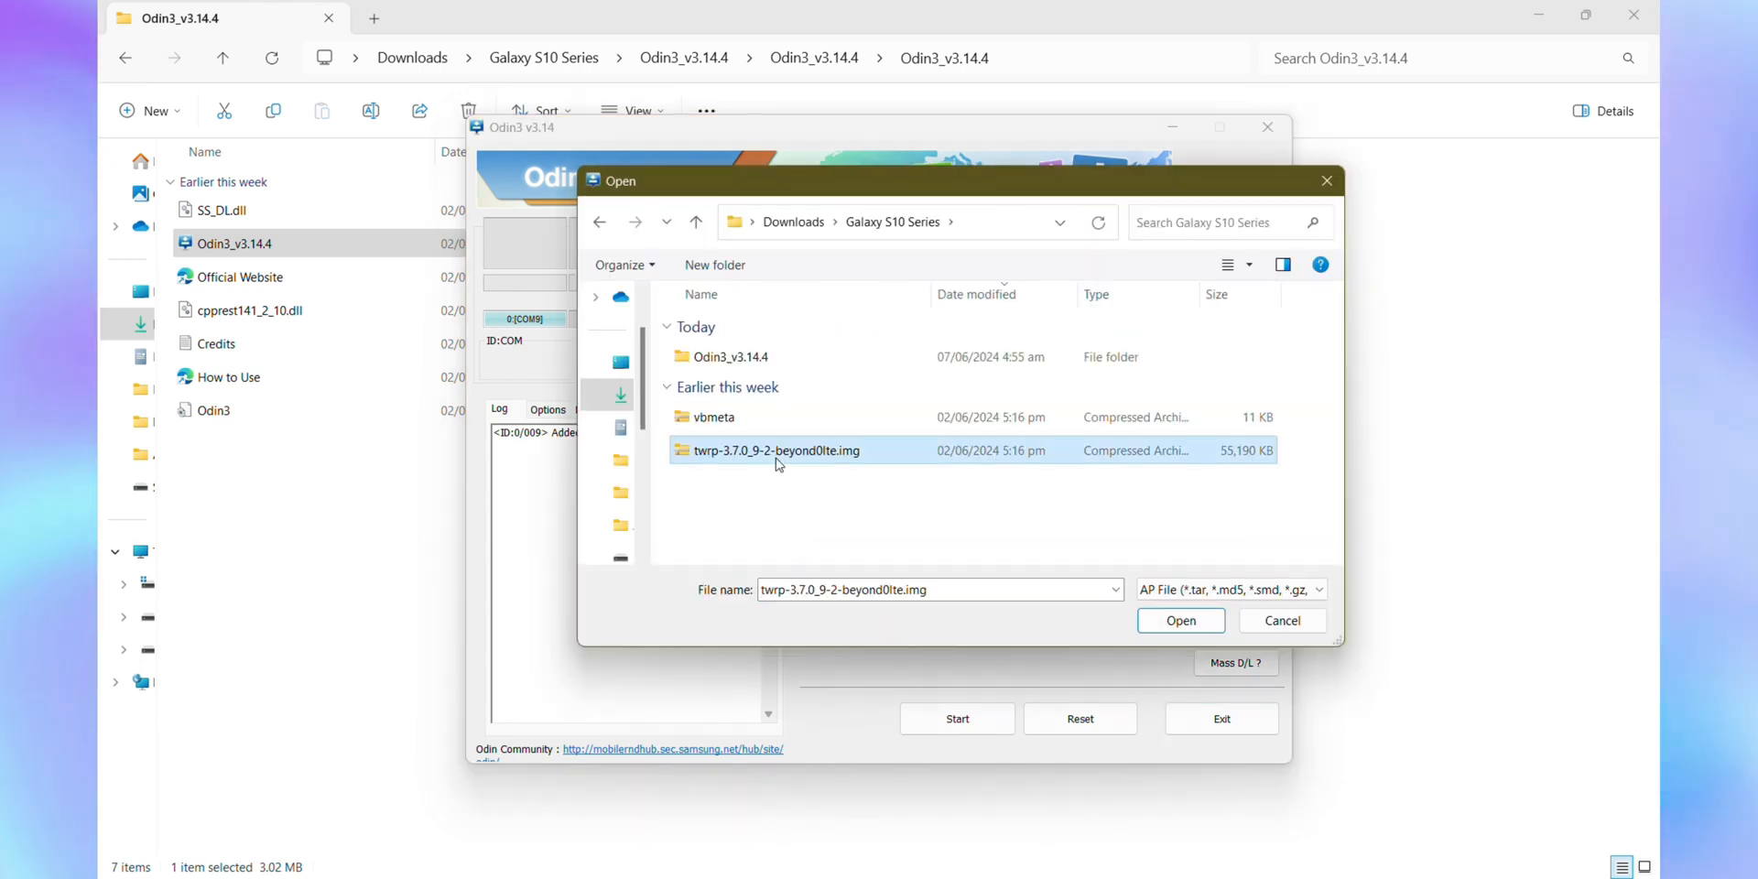
{"action": "left_click", "coordinate": [1180, 621]}
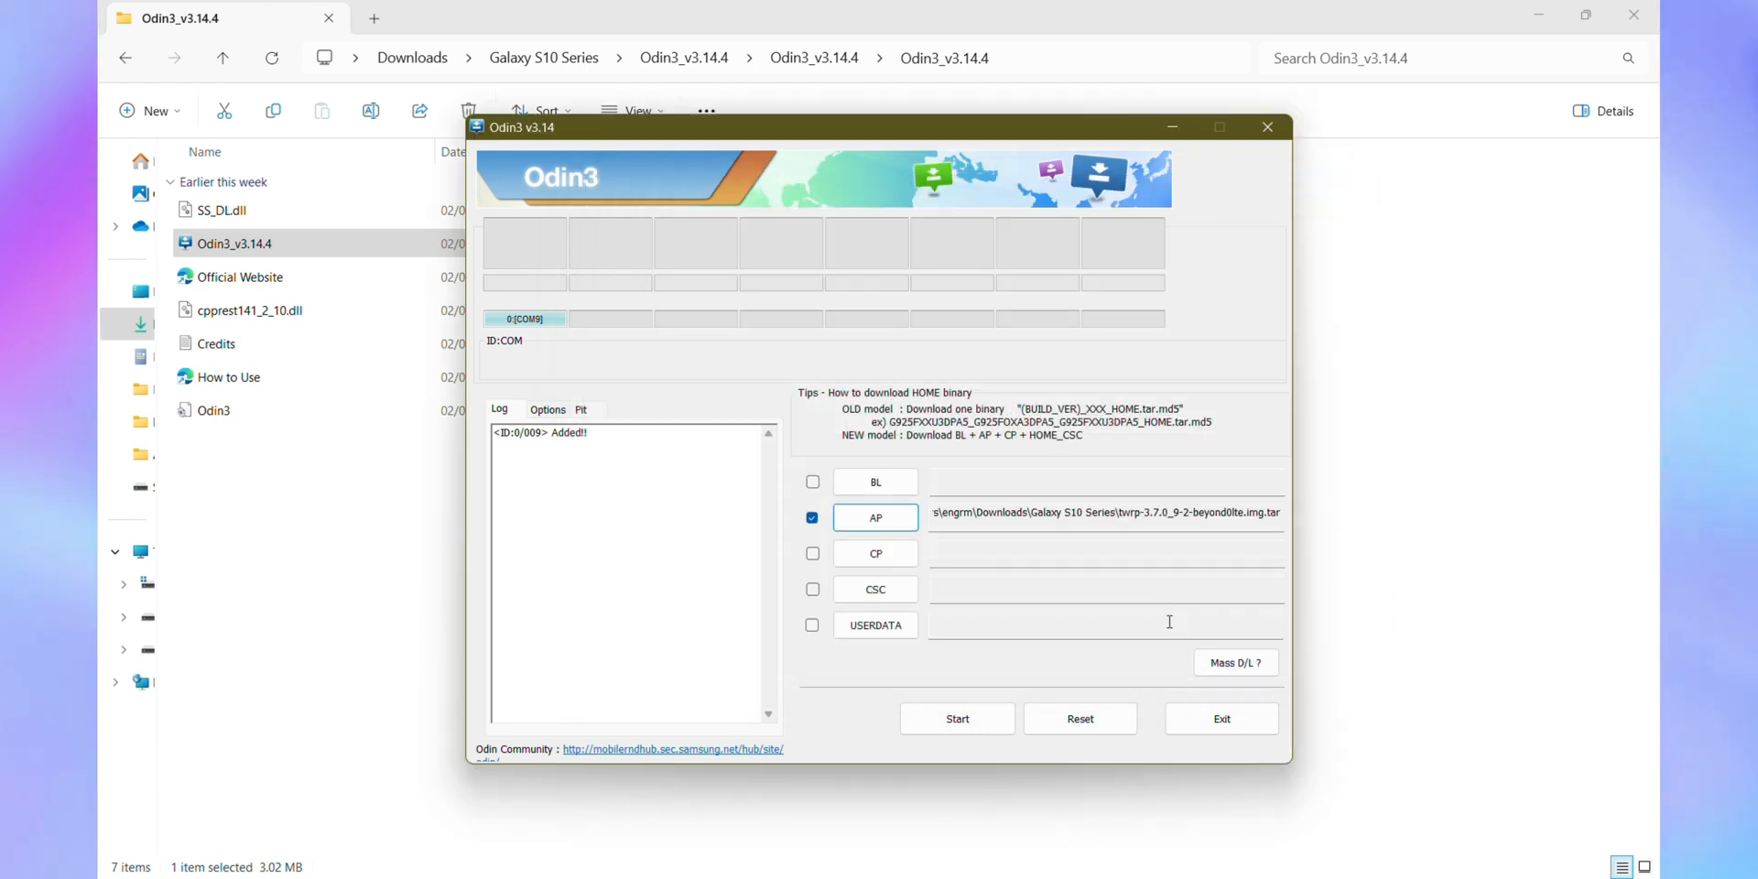
- Load vbmeta.tar into the CP slot with the phone in Downloading mode
{"action": "left_click", "coordinate": [875, 553]}
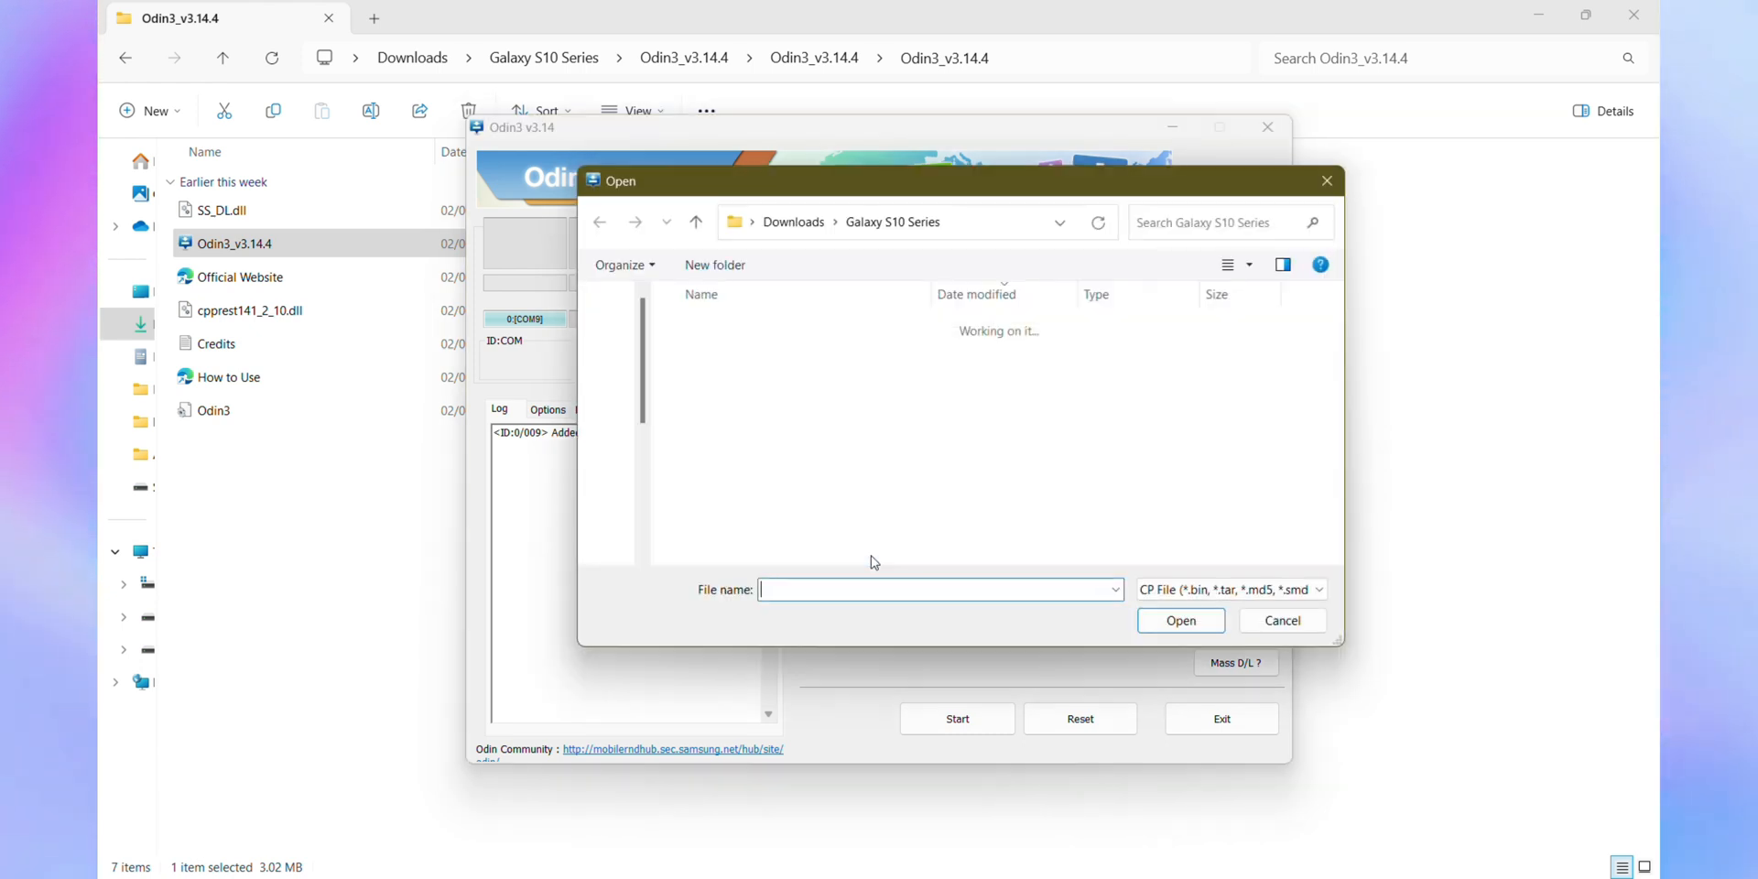
{"action": "left_click", "coordinate": [713, 416]}
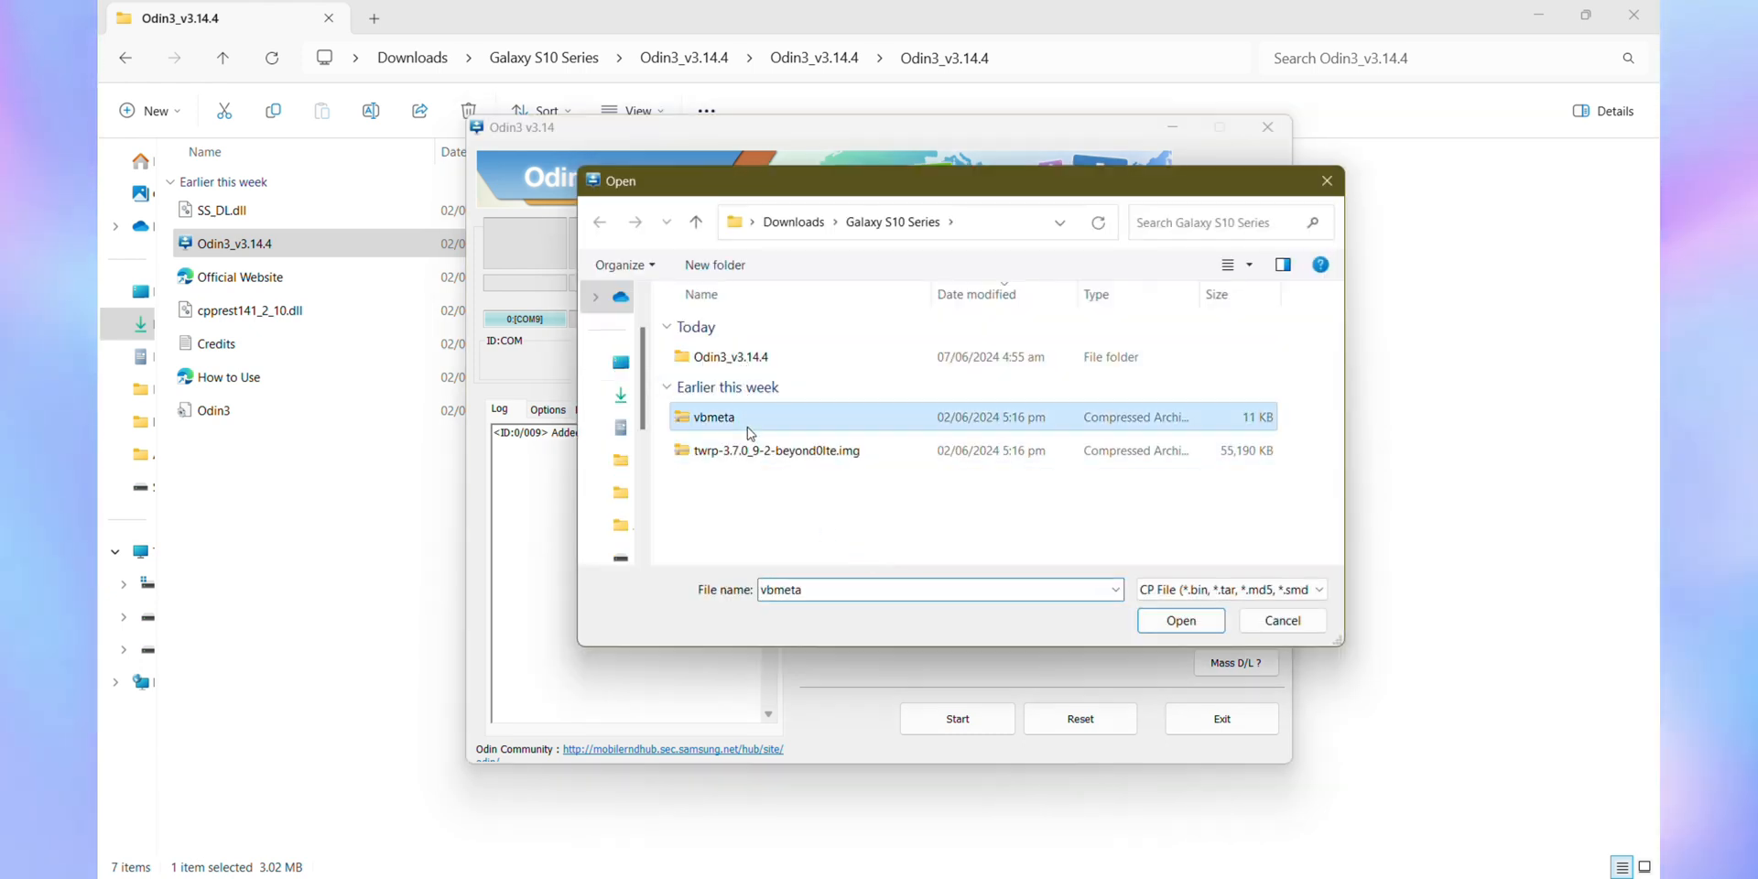
{"action": "left_click", "coordinate": [1180, 621]}
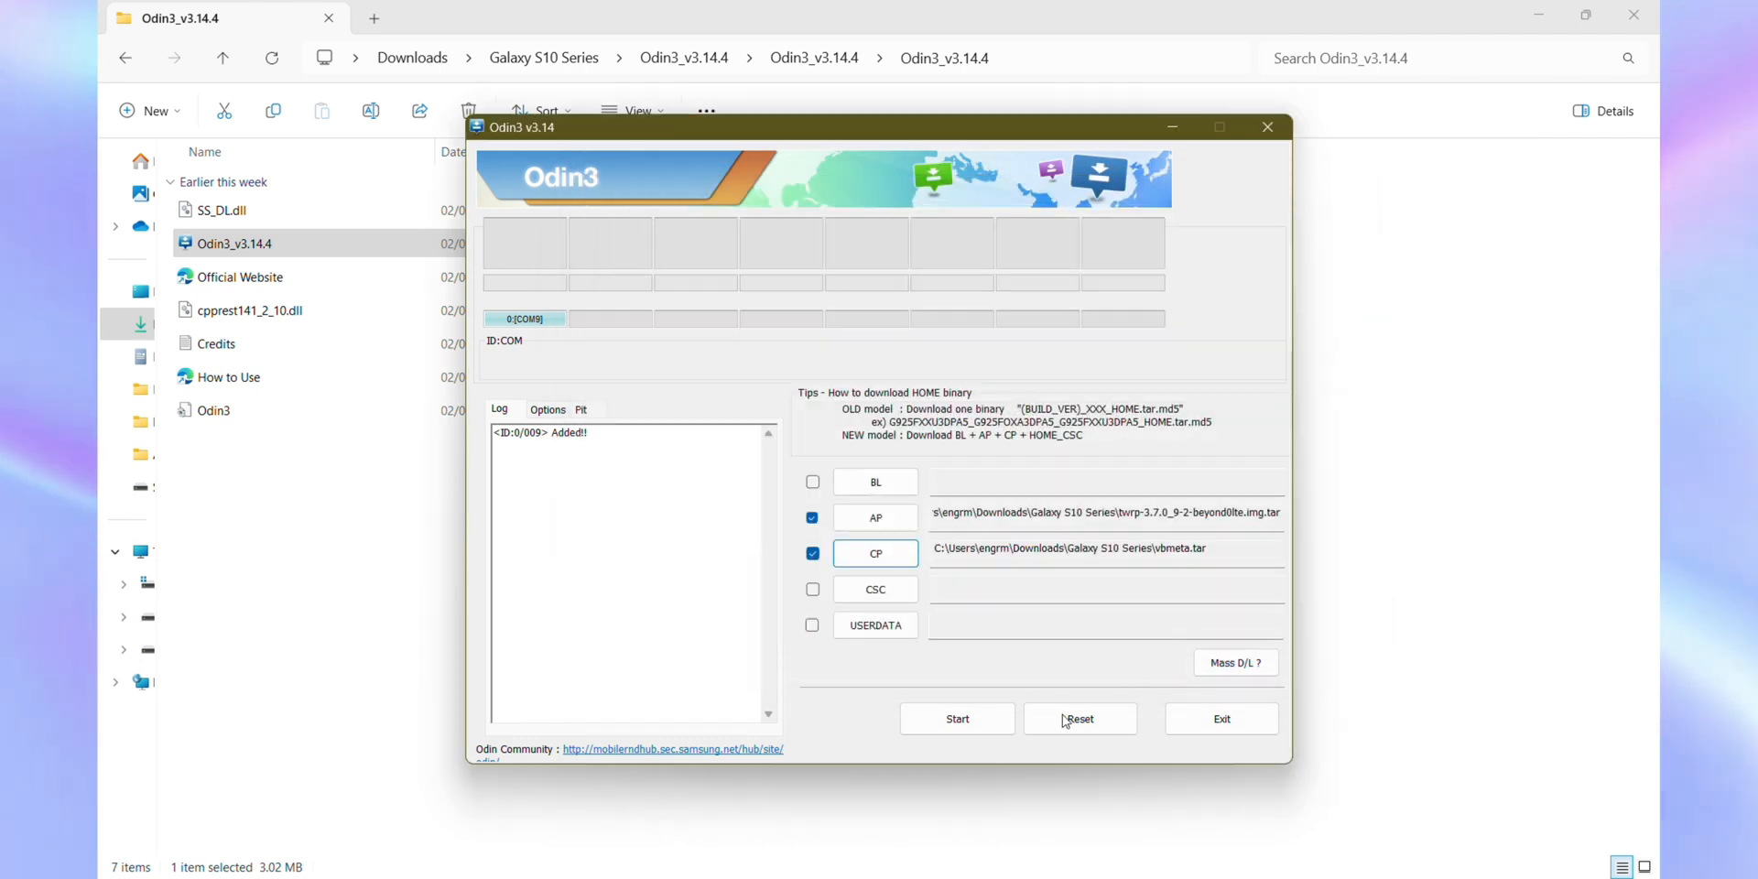
{"action": "left_click", "coordinate": [956, 718]}
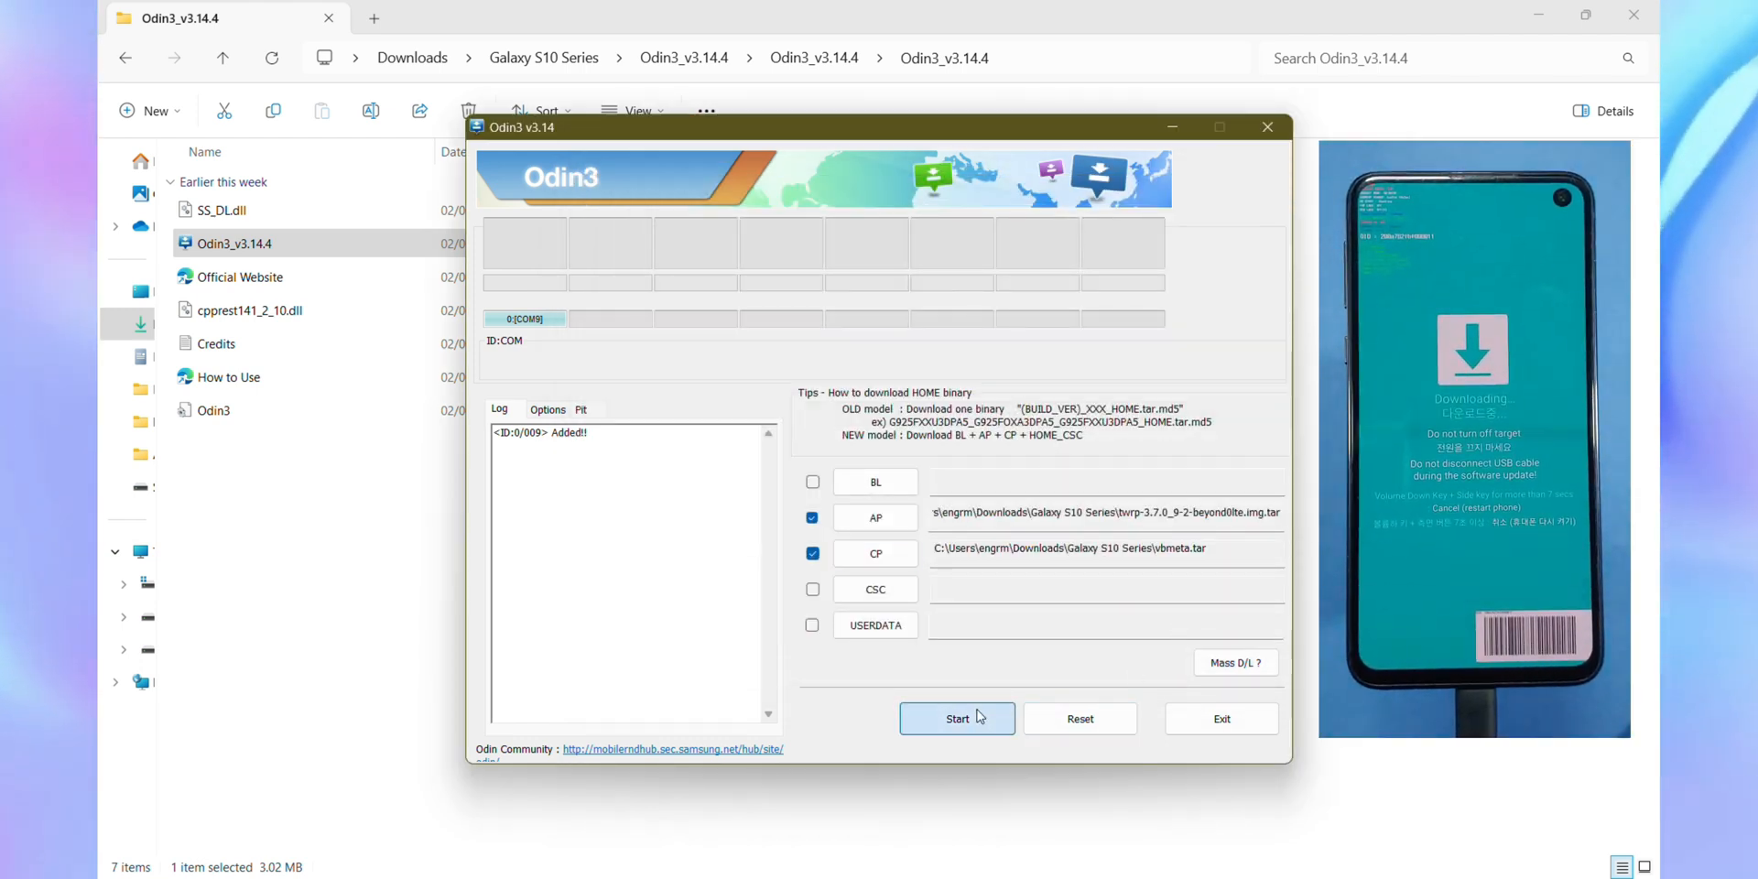
- Start the Odin flash of TWRP and vbmeta and wait for the PASS result
{"action": "left_click", "coordinate": [956, 718]}
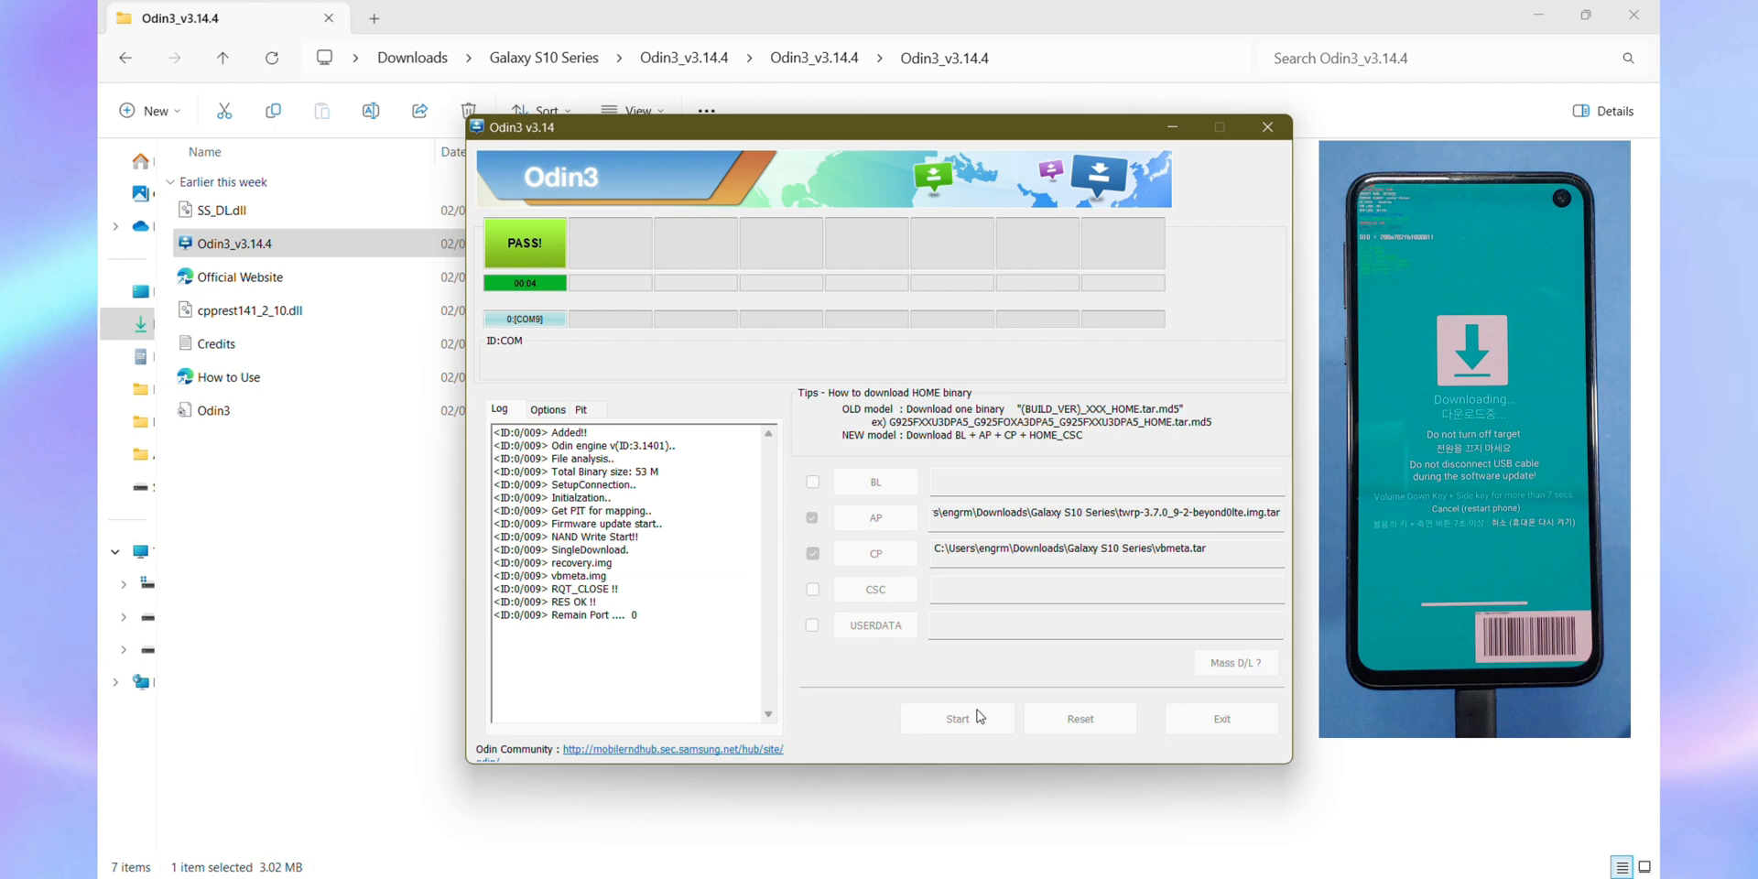
{"action": "left_click", "coordinate": [956, 718]}
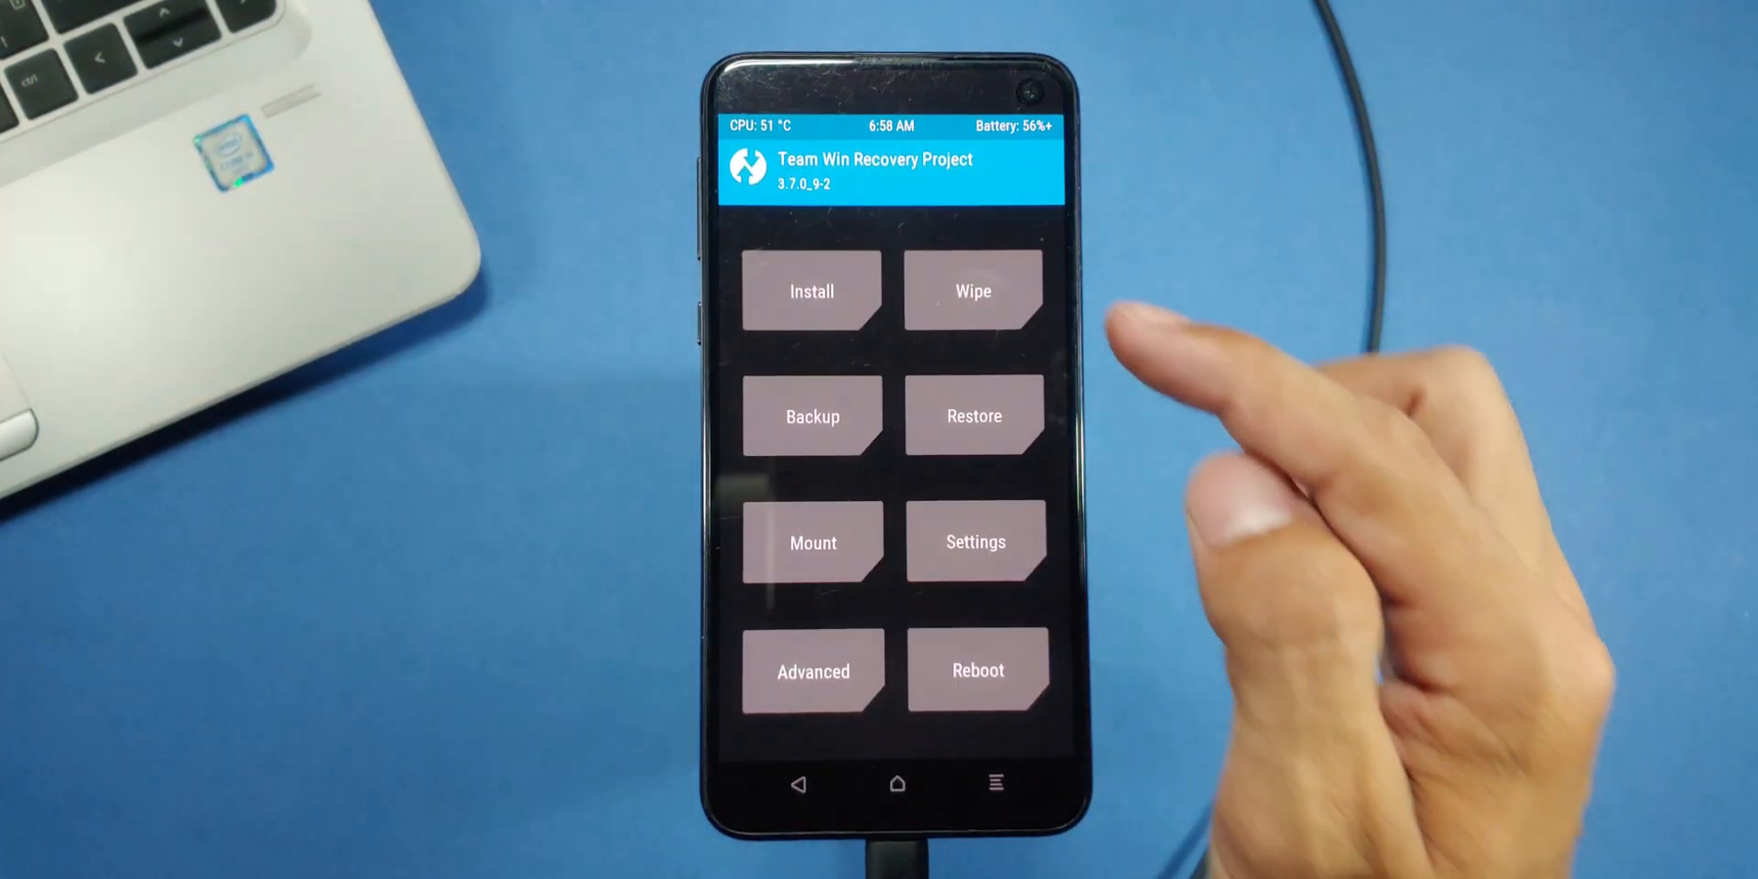
- Run Format Data in TWRP to wipe the data partition and remove encryption
{"action": "left_click", "coordinate": [972, 291]}
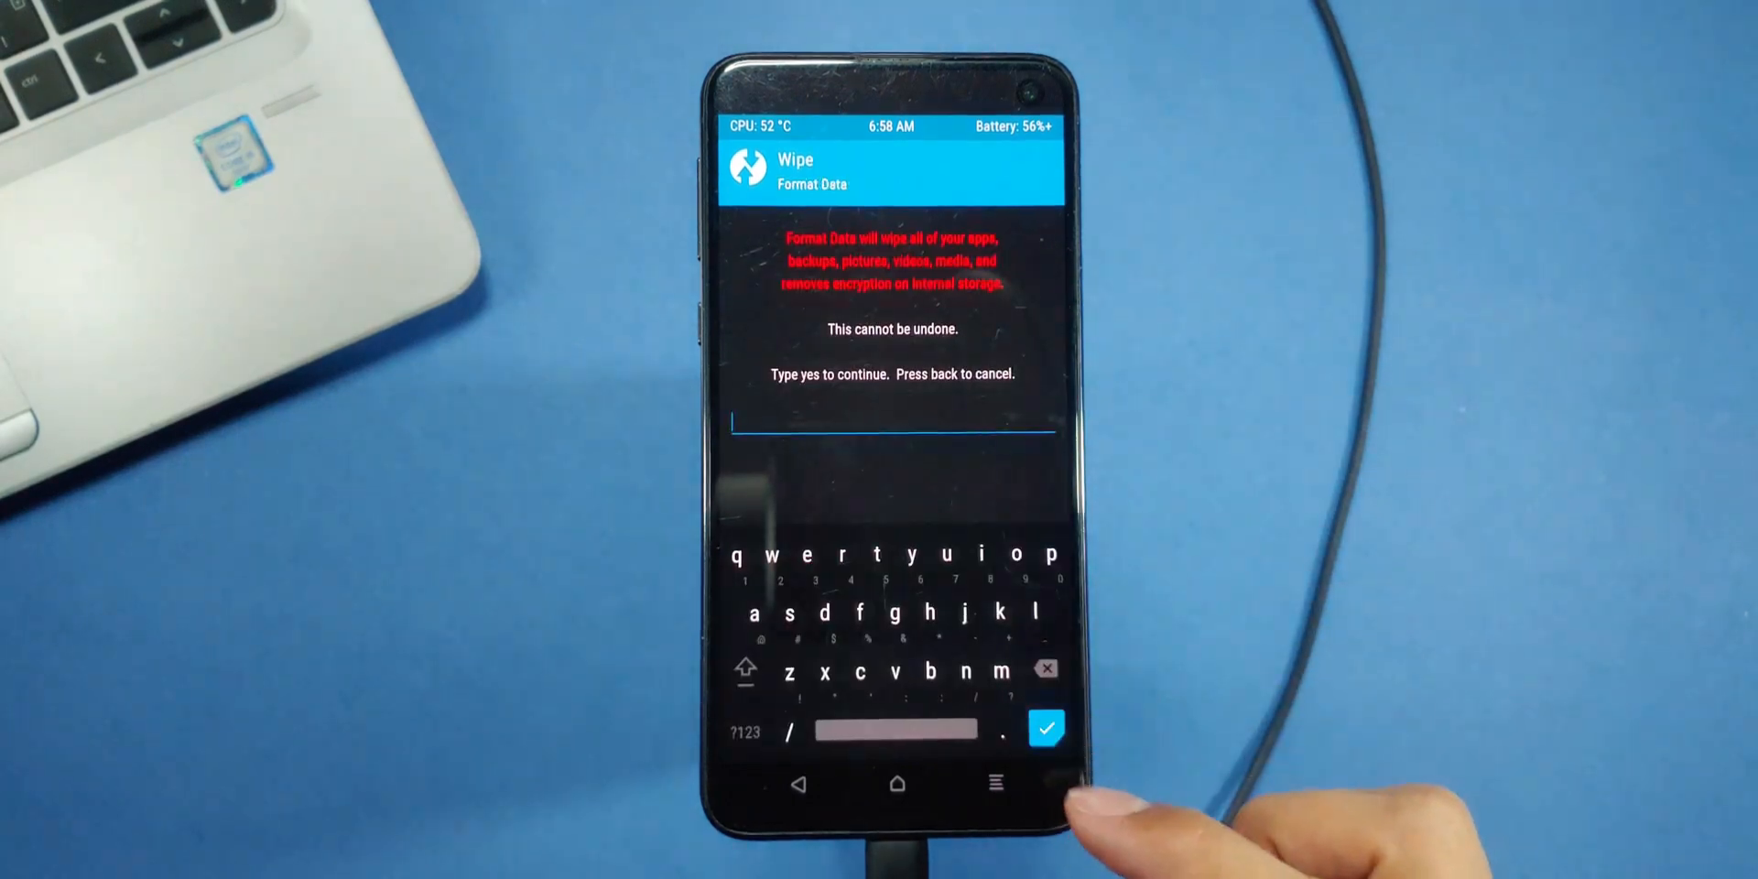
{"action": "left_click", "coordinate": [1046, 729]}
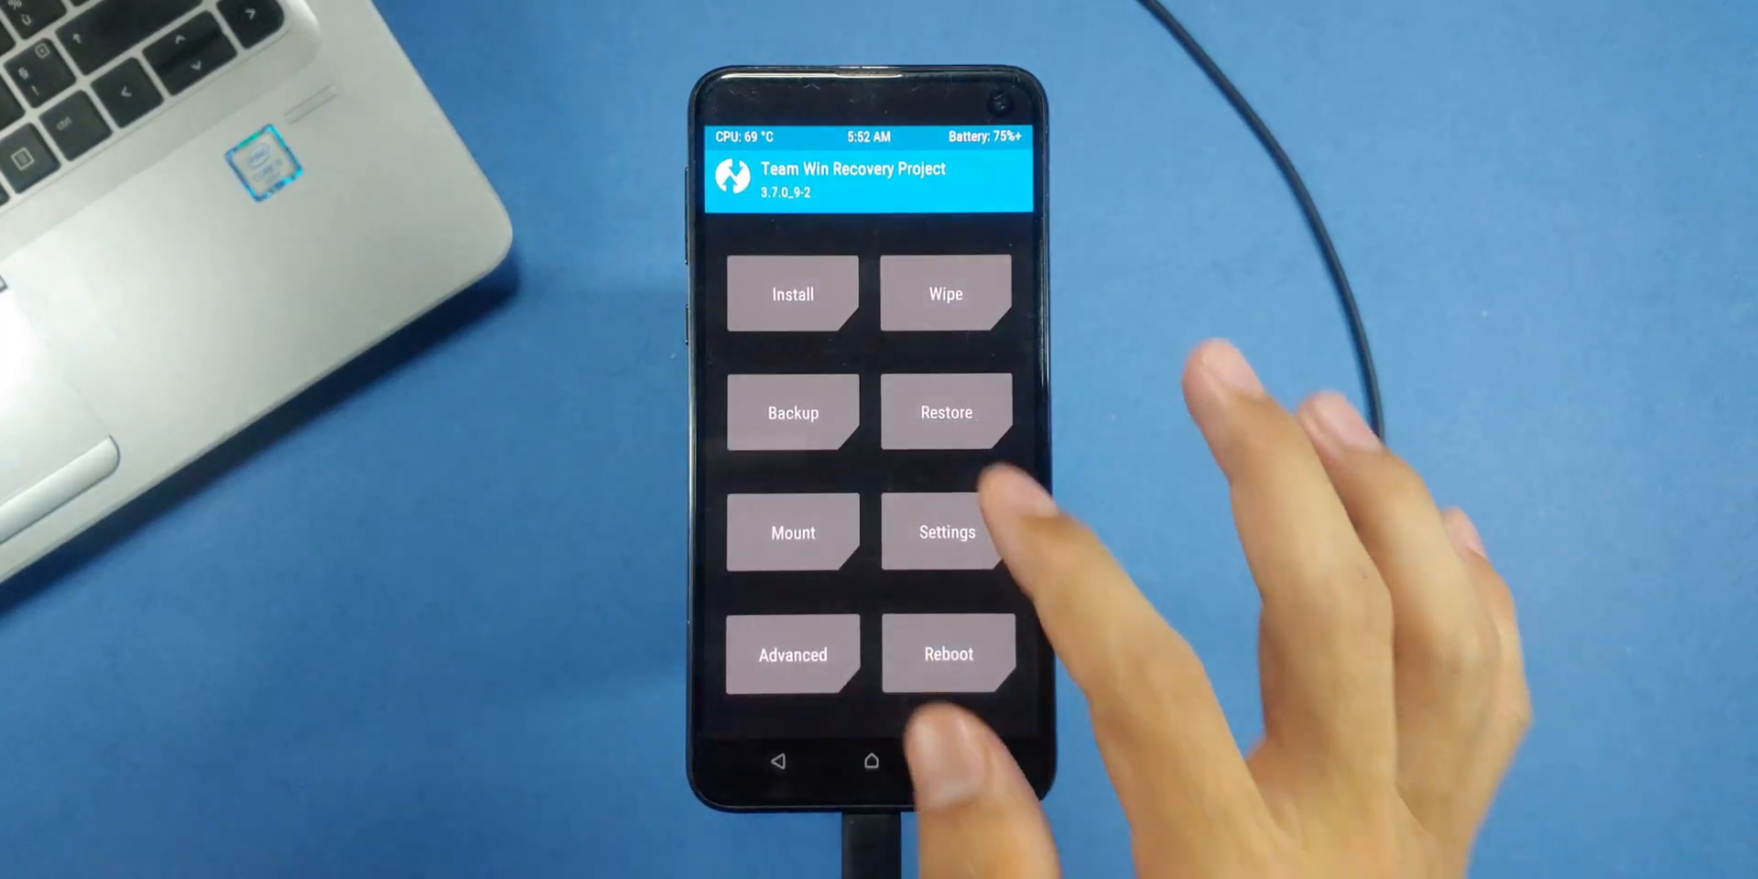
- Flash recovery-beyond0lte-20240512.img to the Recovery partition and reboot into recovery
{"action": "left_click", "coordinate": [791, 293]}
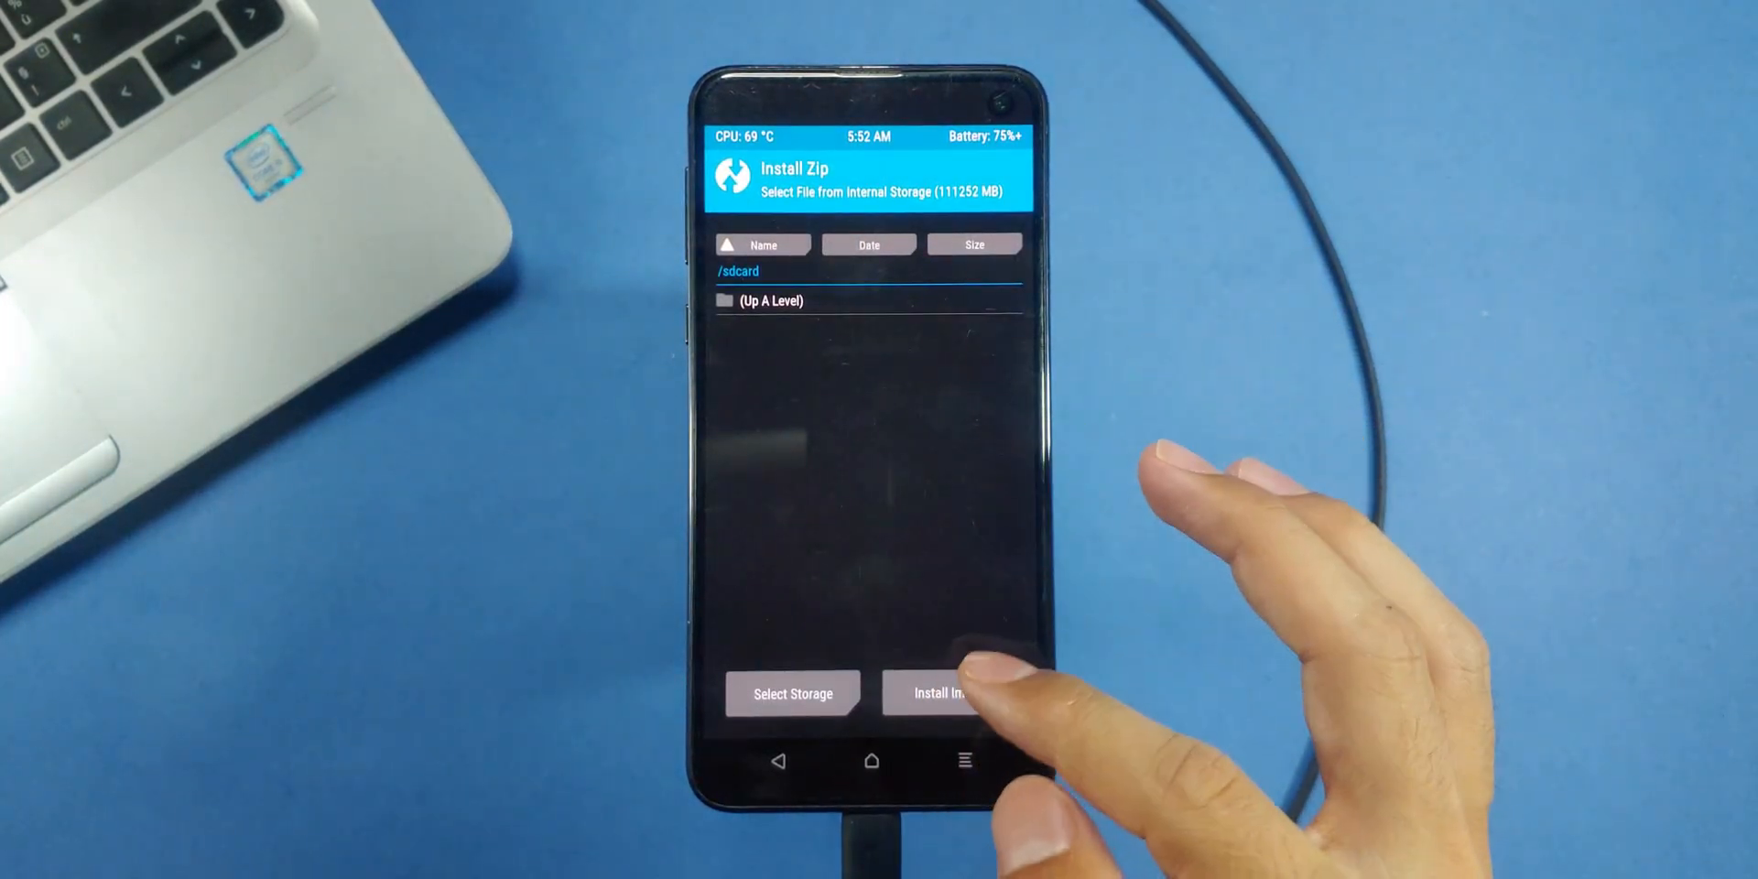
{"action": "left_click", "coordinate": [940, 692]}
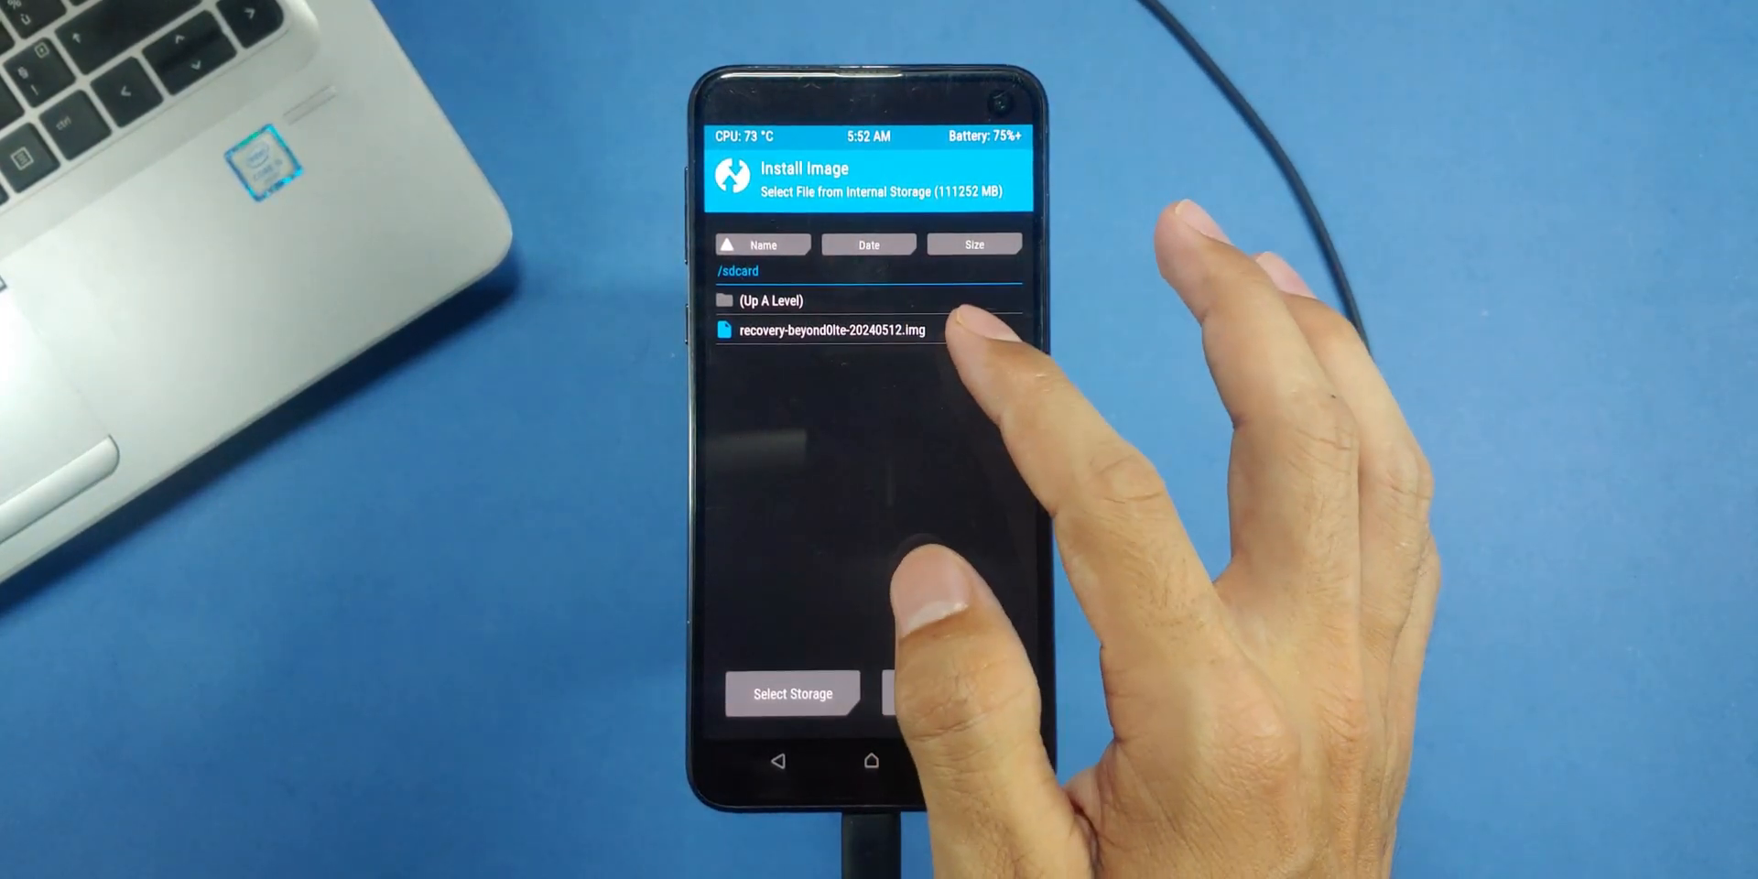
{"action": "left_click", "coordinate": [830, 330]}
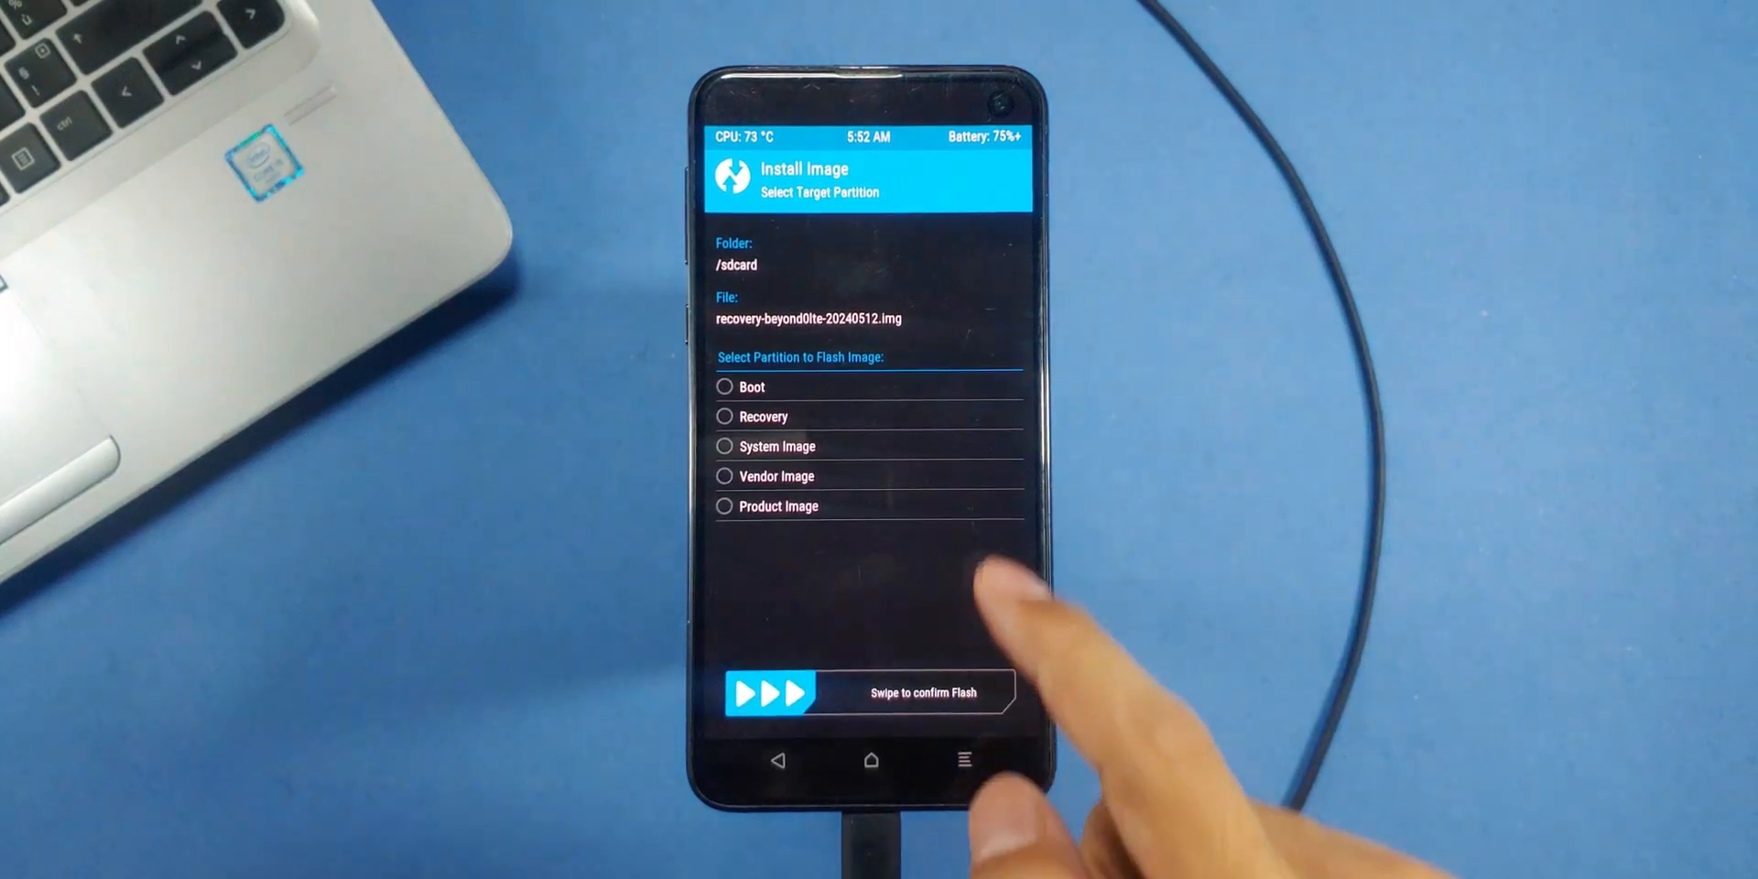
{"action": "left_click_drag", "start_coordinate": [773, 693], "coordinate": [977, 693]}
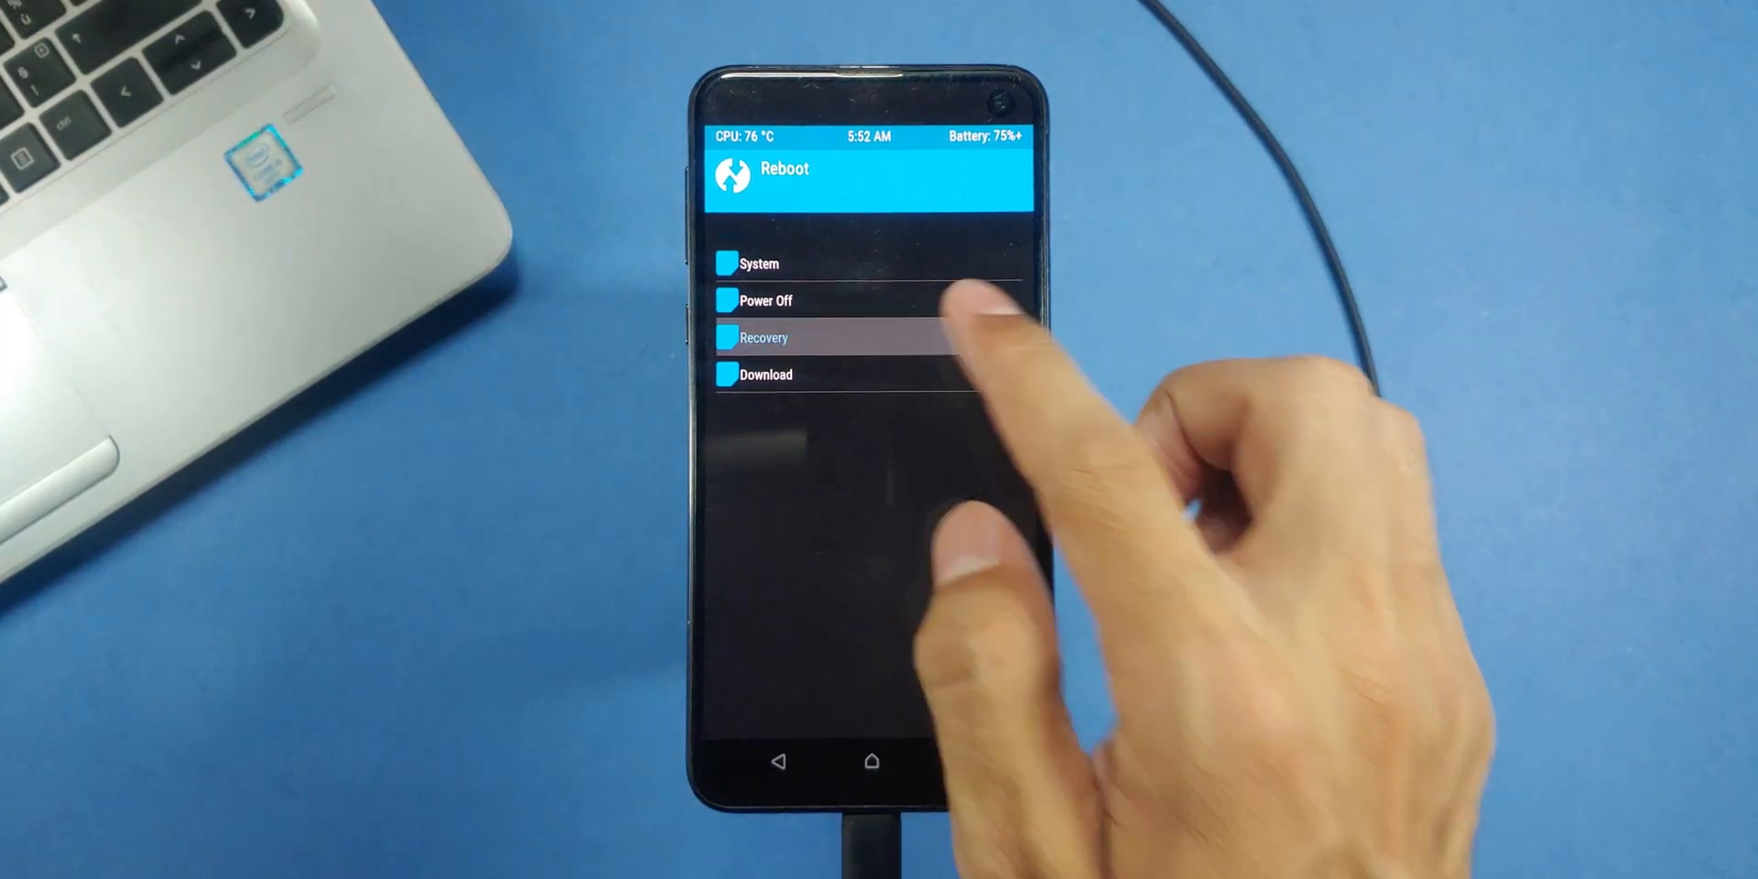
{"action": "left_click", "coordinate": [765, 337]}
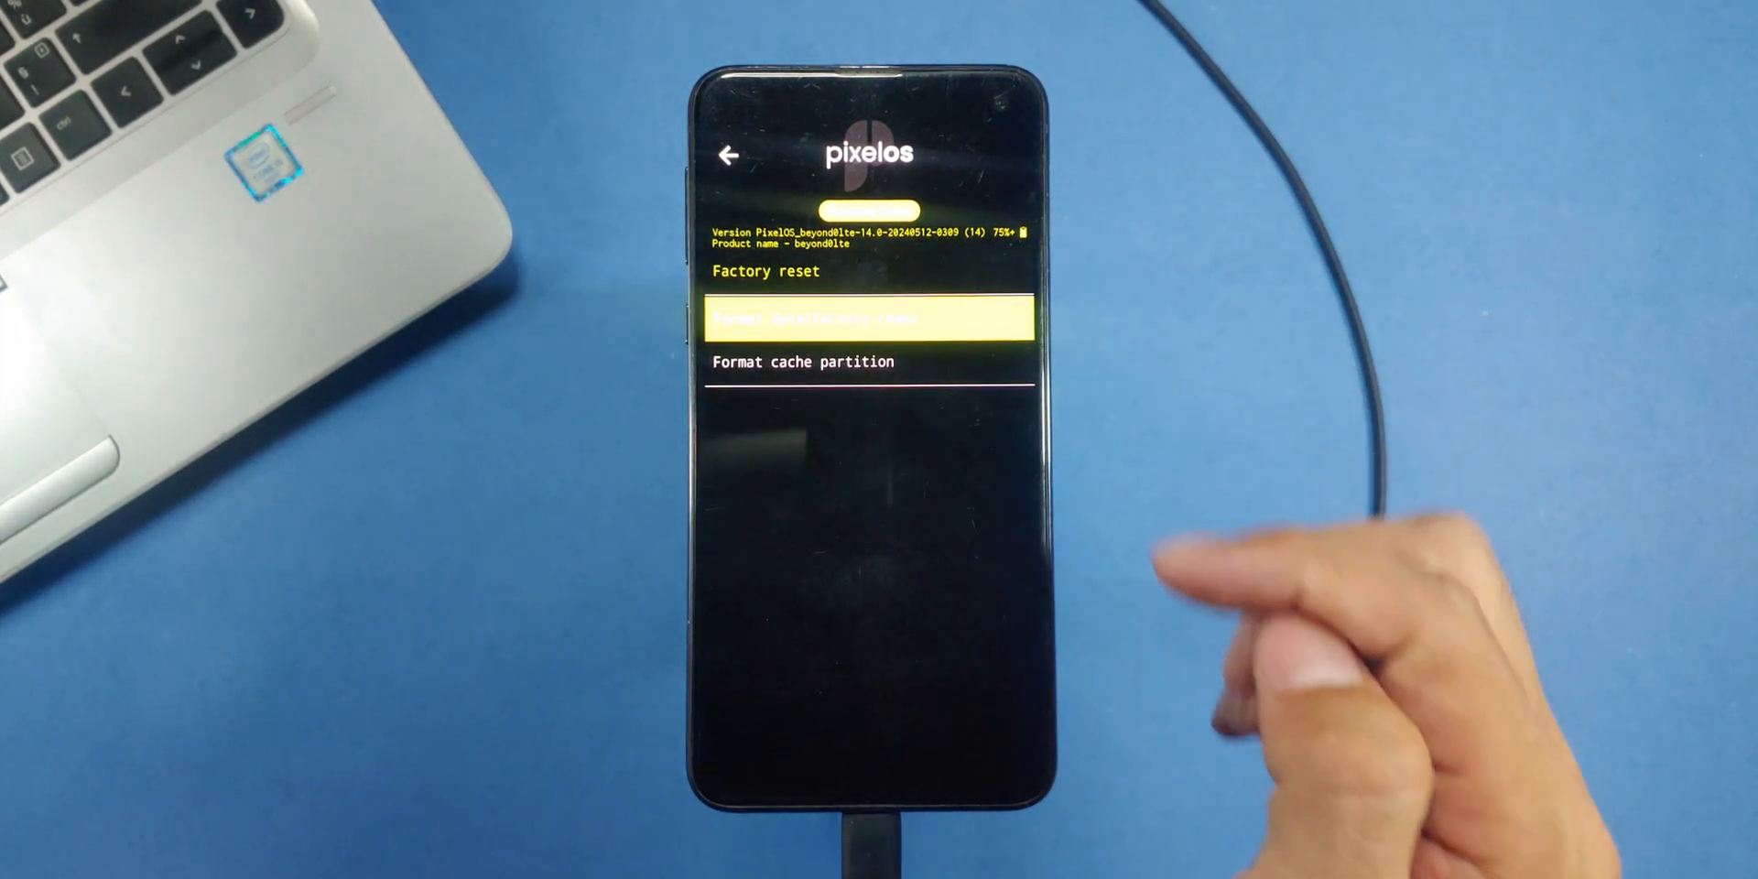
- Factory reset the phone's data, then start Apply from ADB for sideloading
{"action": "left_click", "coordinate": [868, 317]}
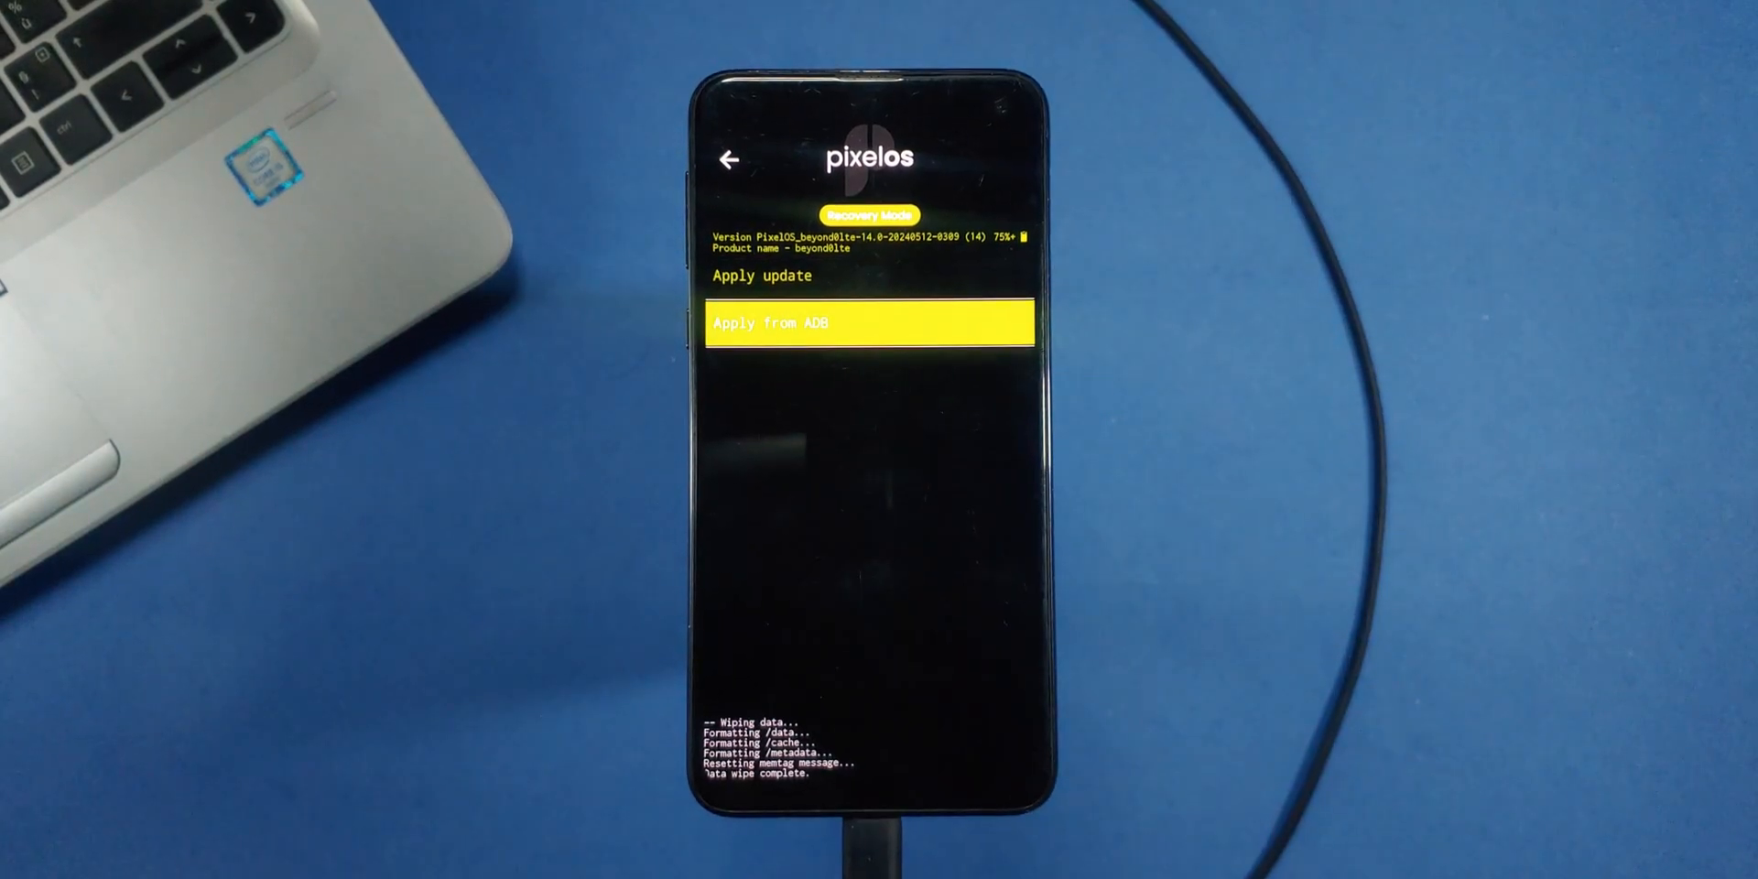
{"action": "left_click", "coordinate": [868, 324]}
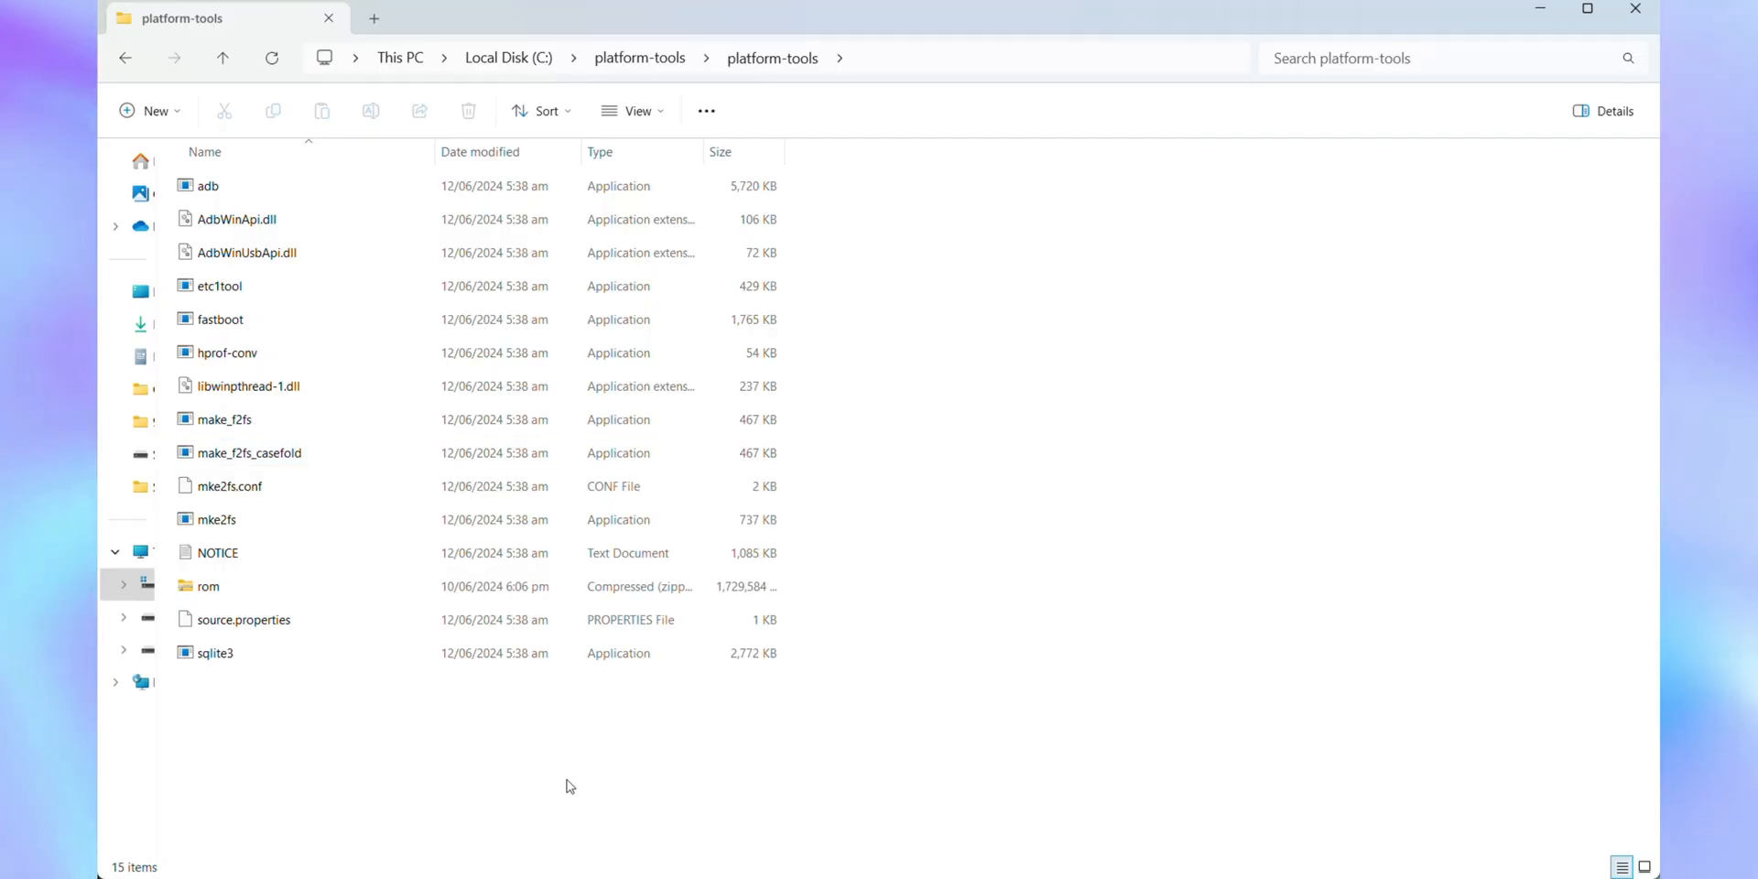
{"action": "mouse_move", "coordinate": [1156, 541]}
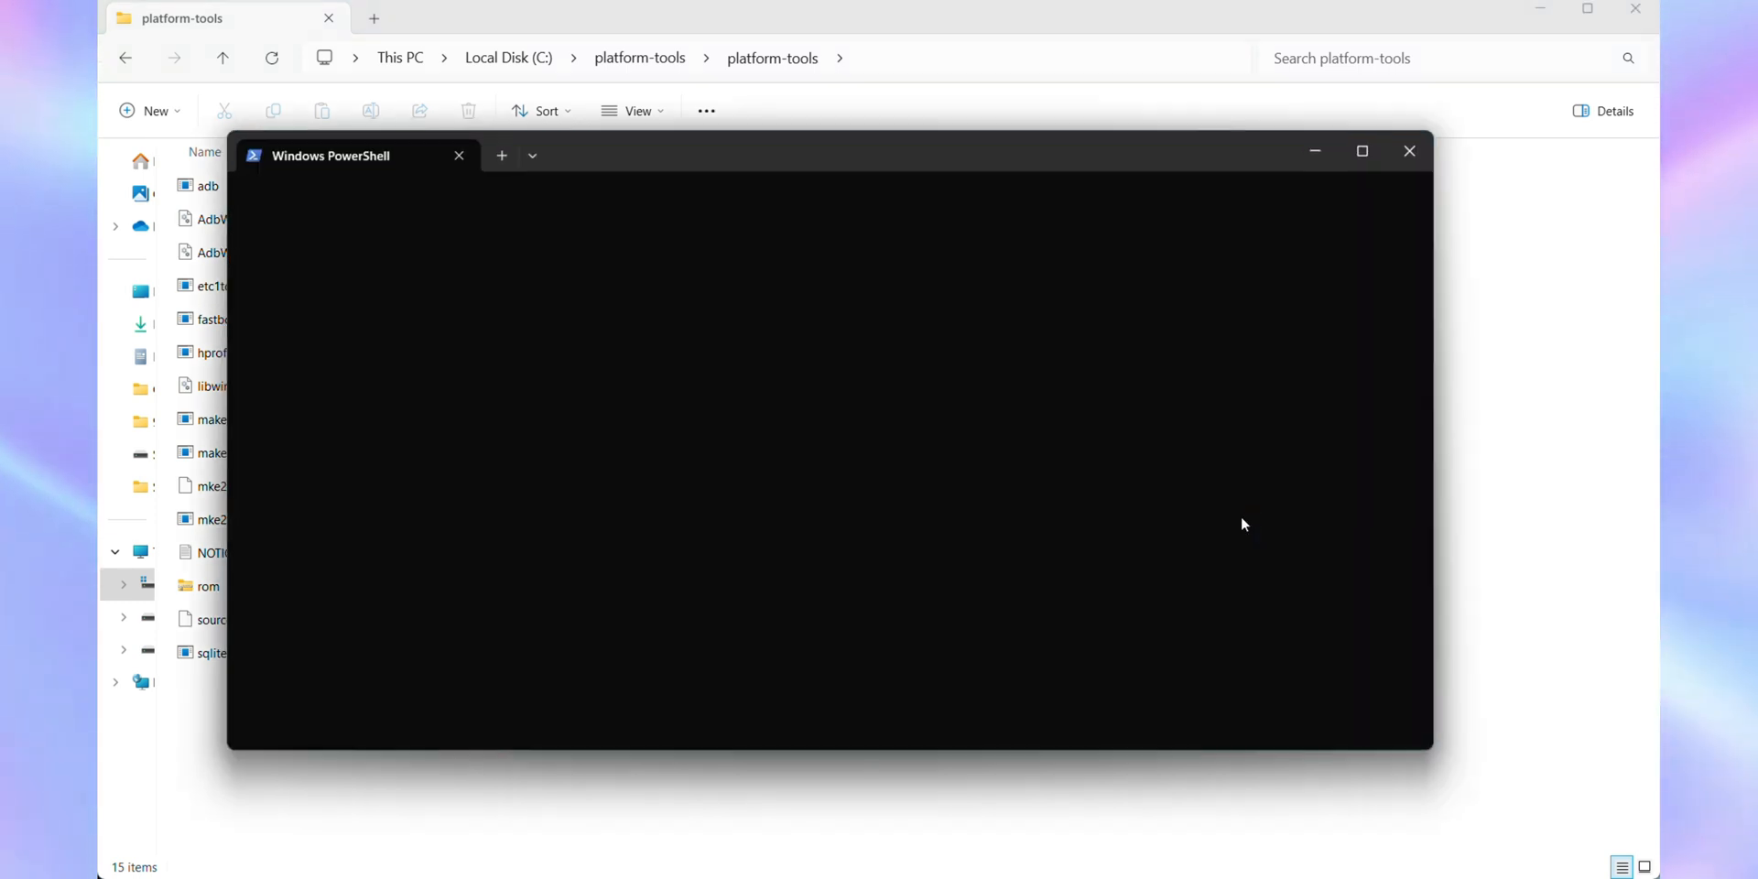
- Run 'adb devices' then 'adb sideload rom.zip' to send the ROM package to the phone
{"action": "type", "text": "adb devices"}
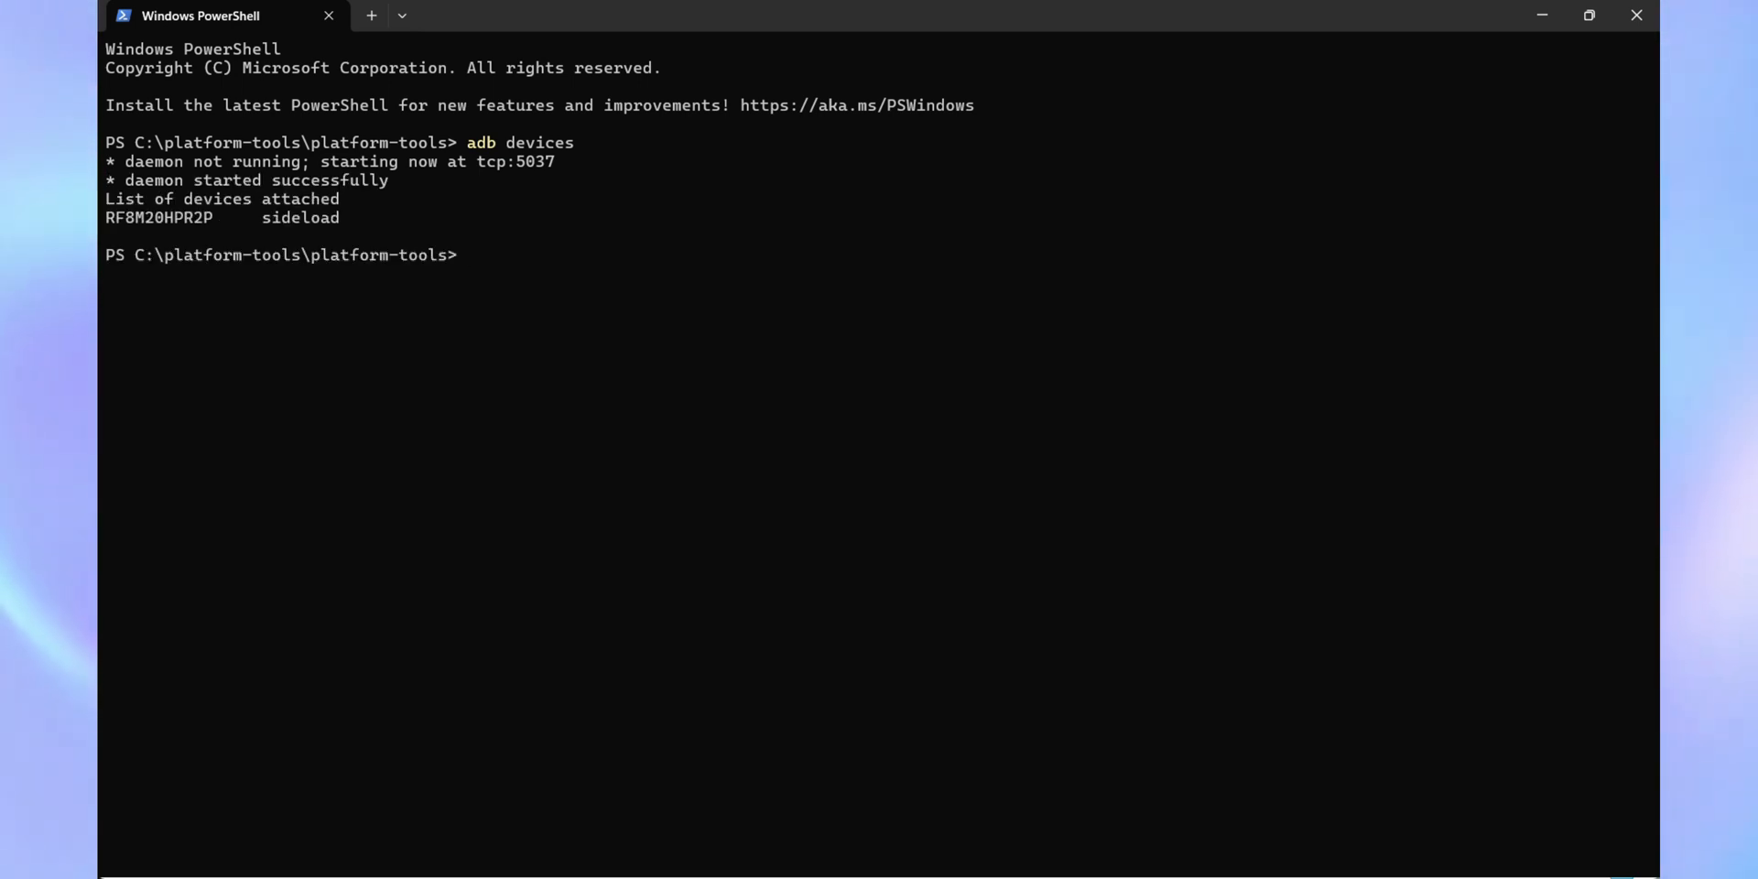
{"action": "type", "text": "adb"}
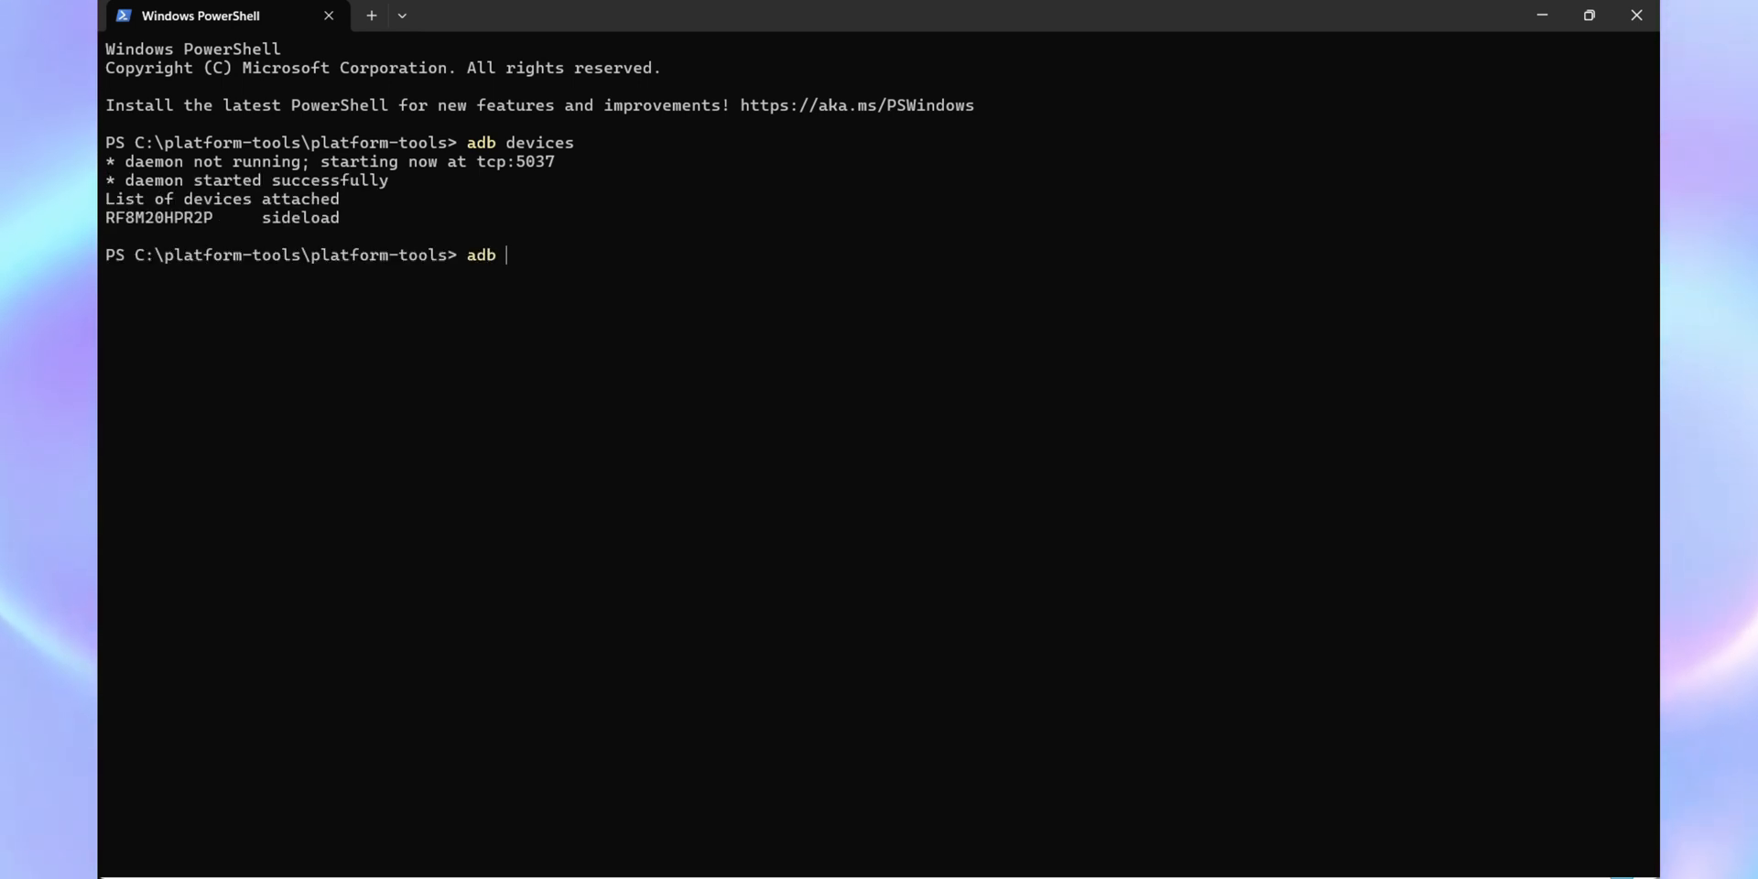
{"action": "type", "text": "side"}
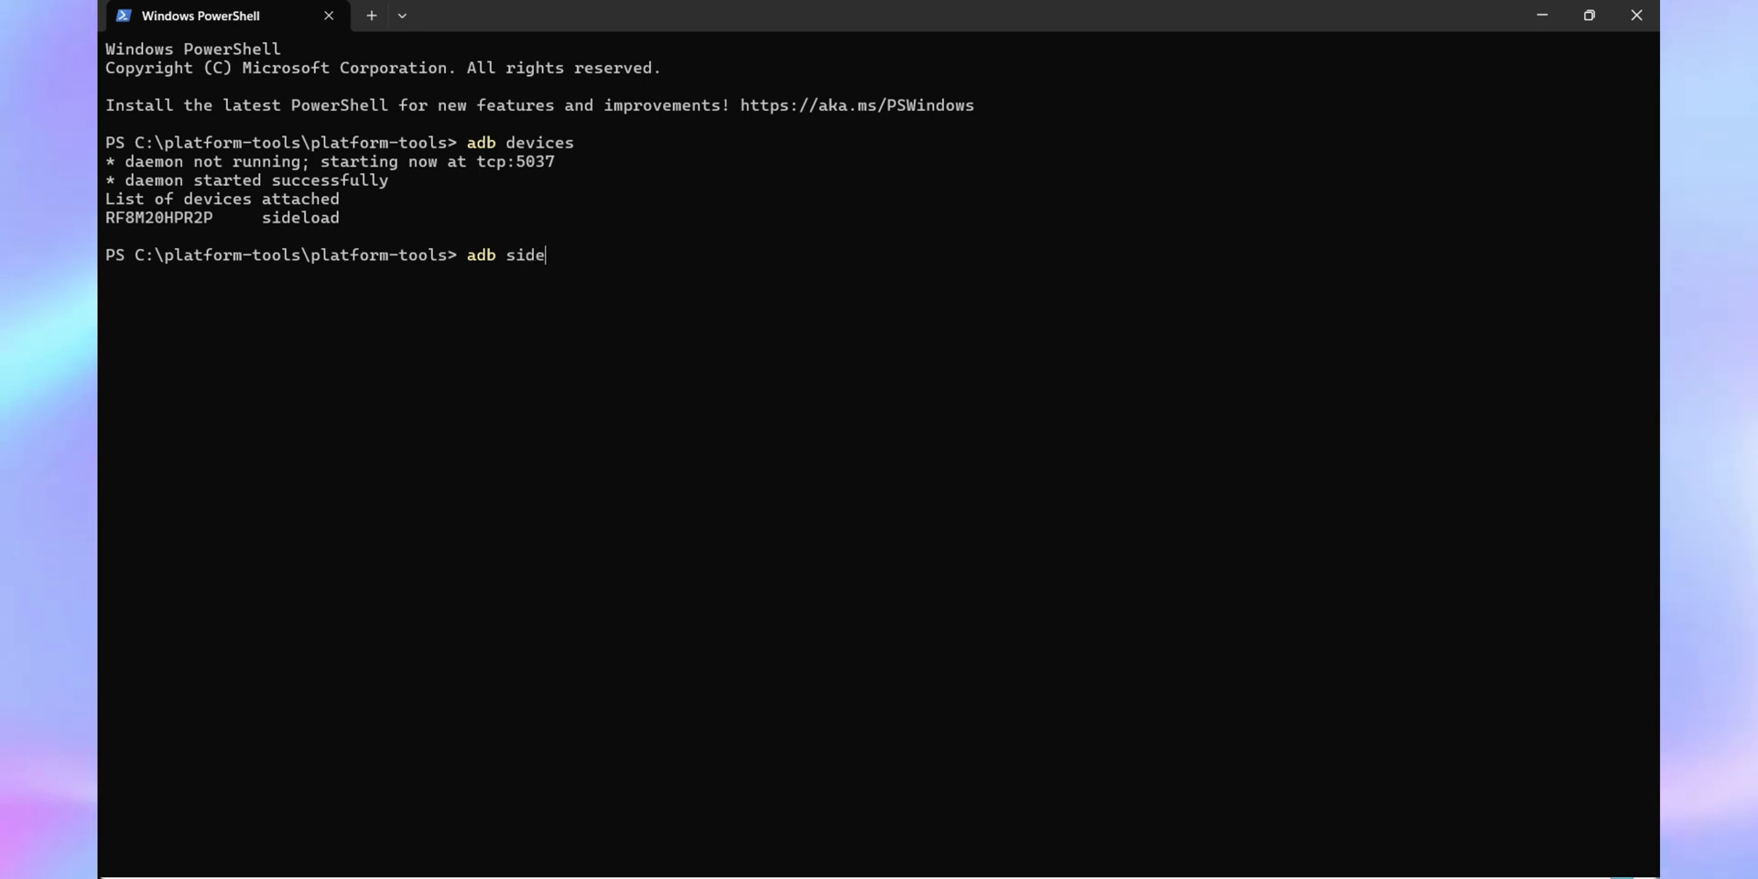
{"action": "type", "text": "load"}
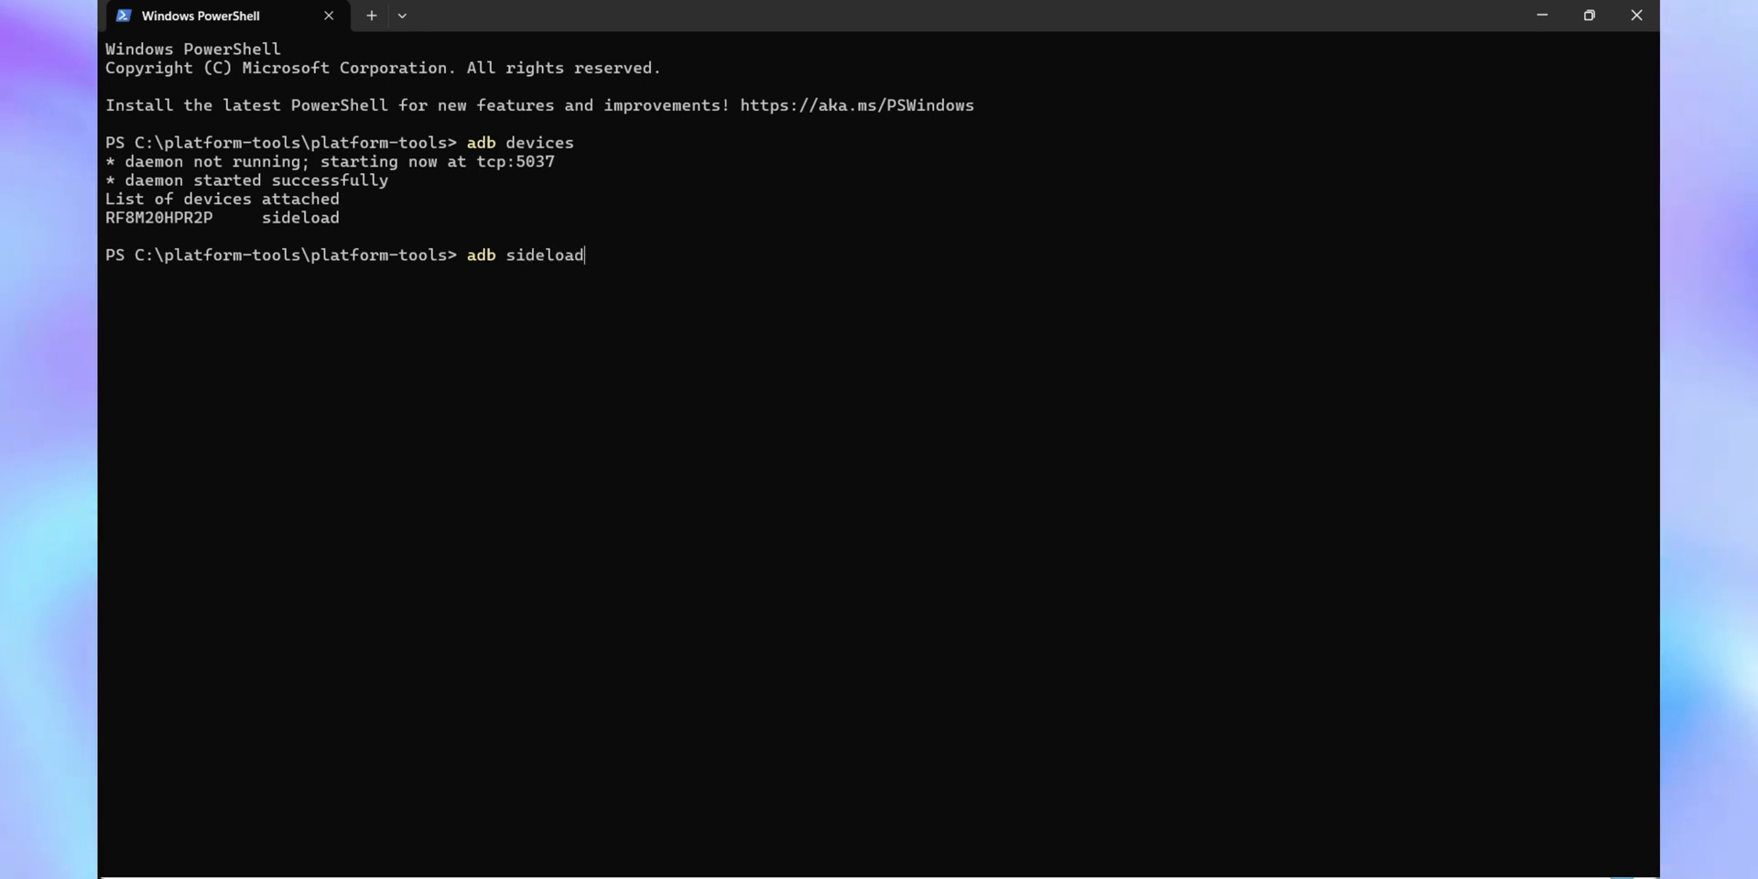
{"action": "type", "text": "rom"}
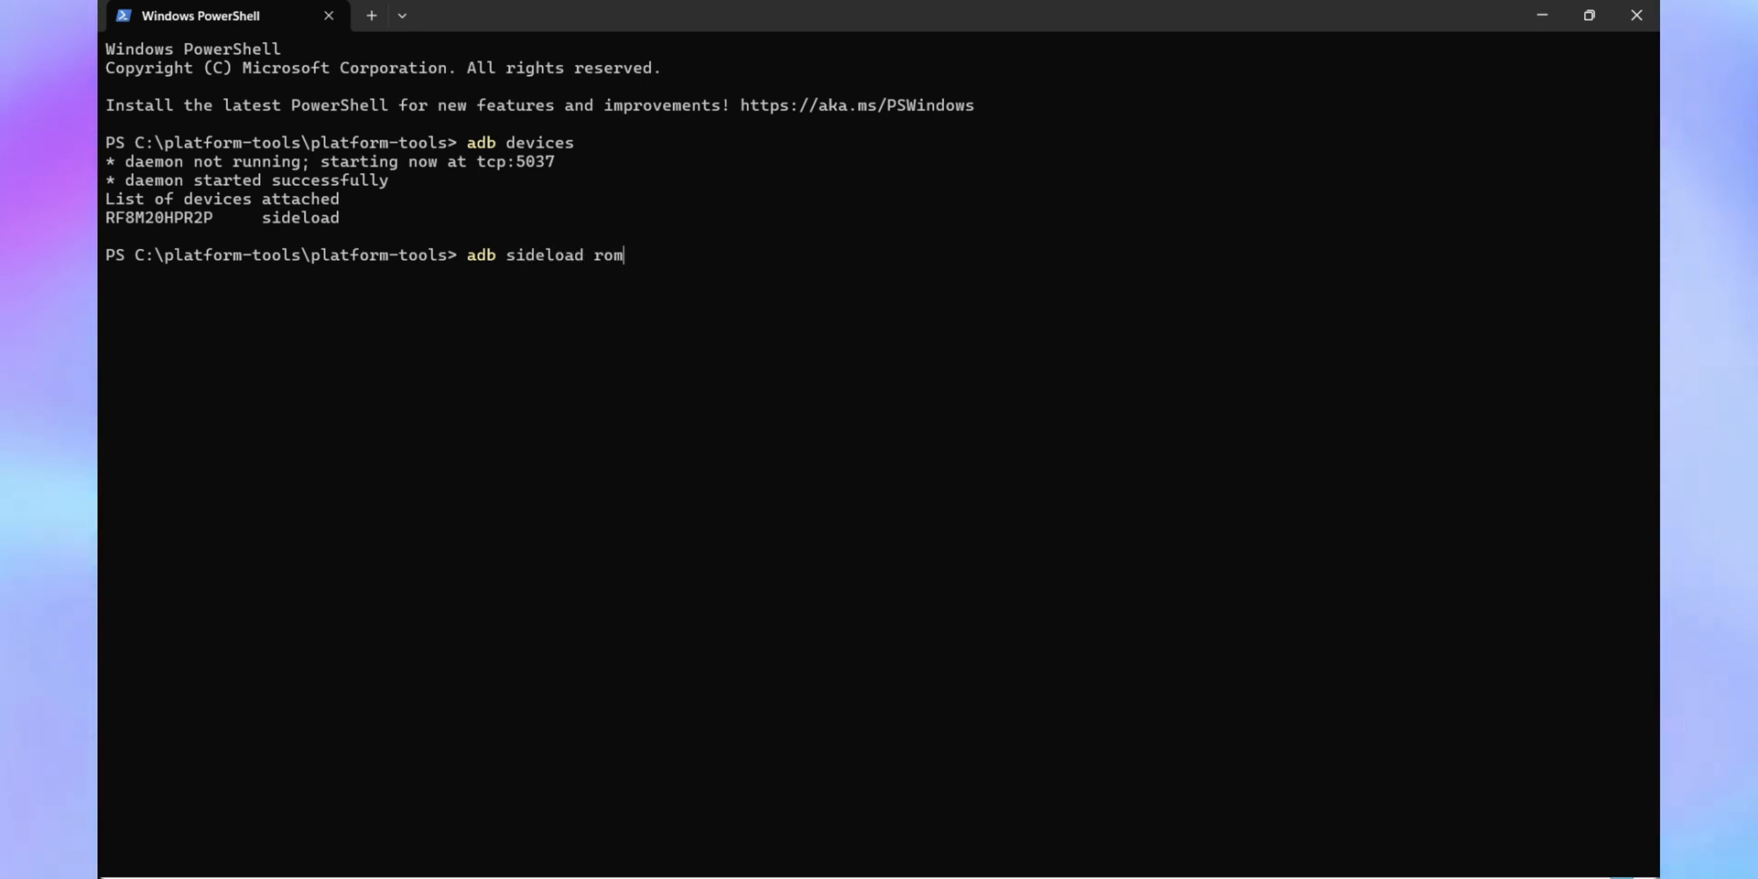
{"action": "type", "text": ".zip"}
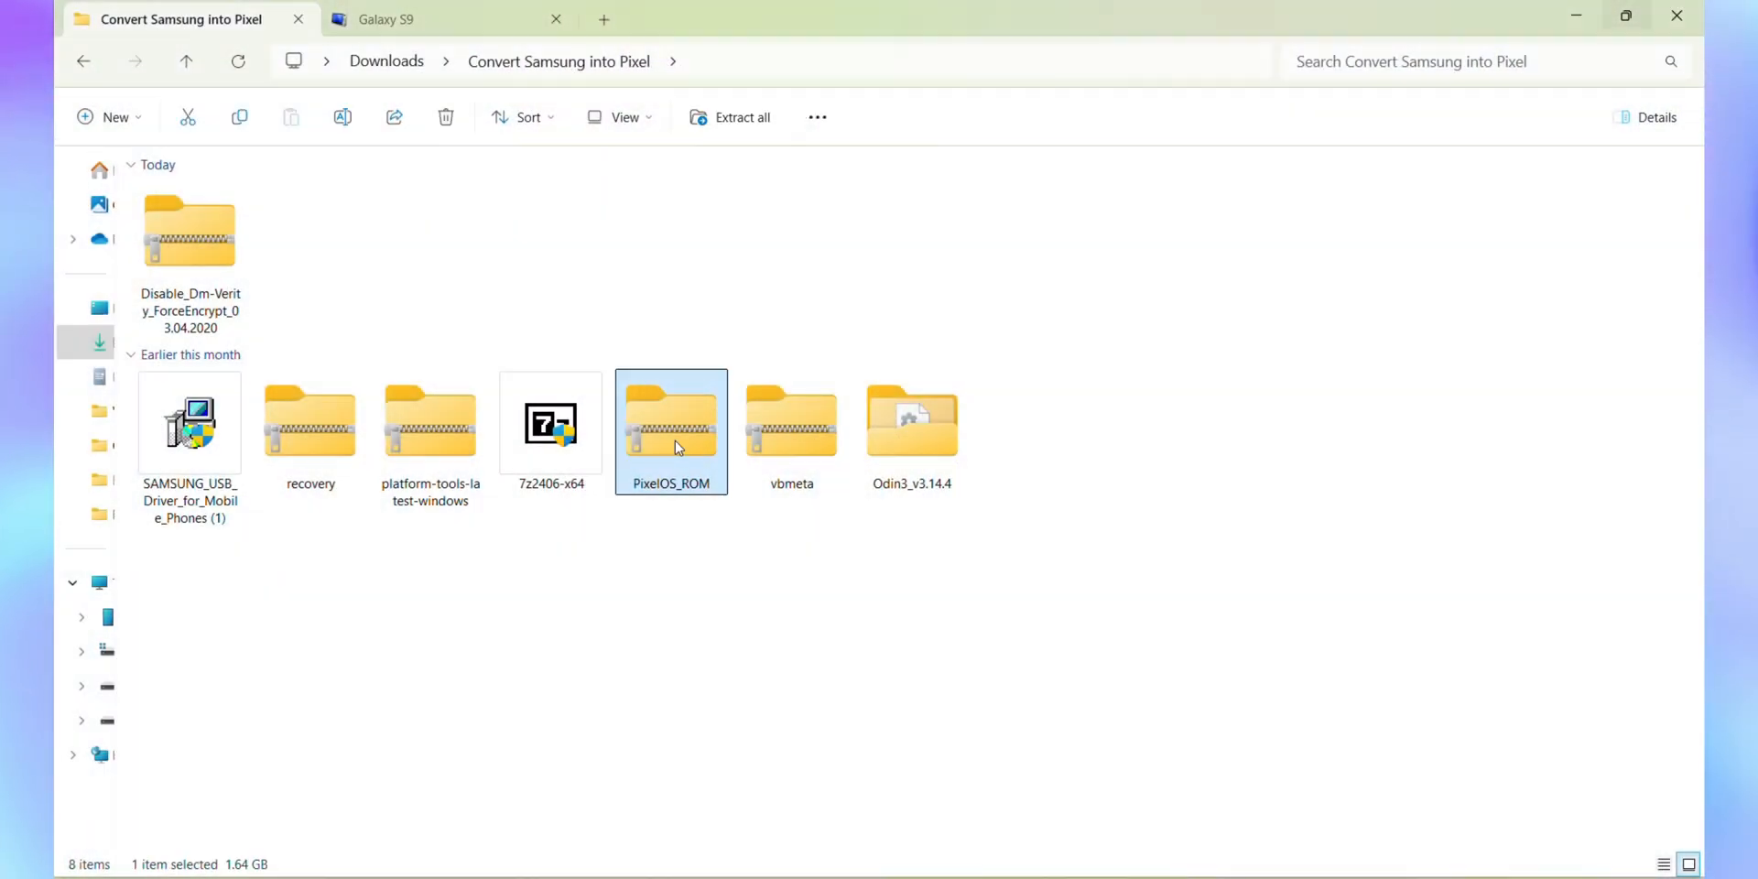
{"action": "right_click", "coordinate": [671, 423]}
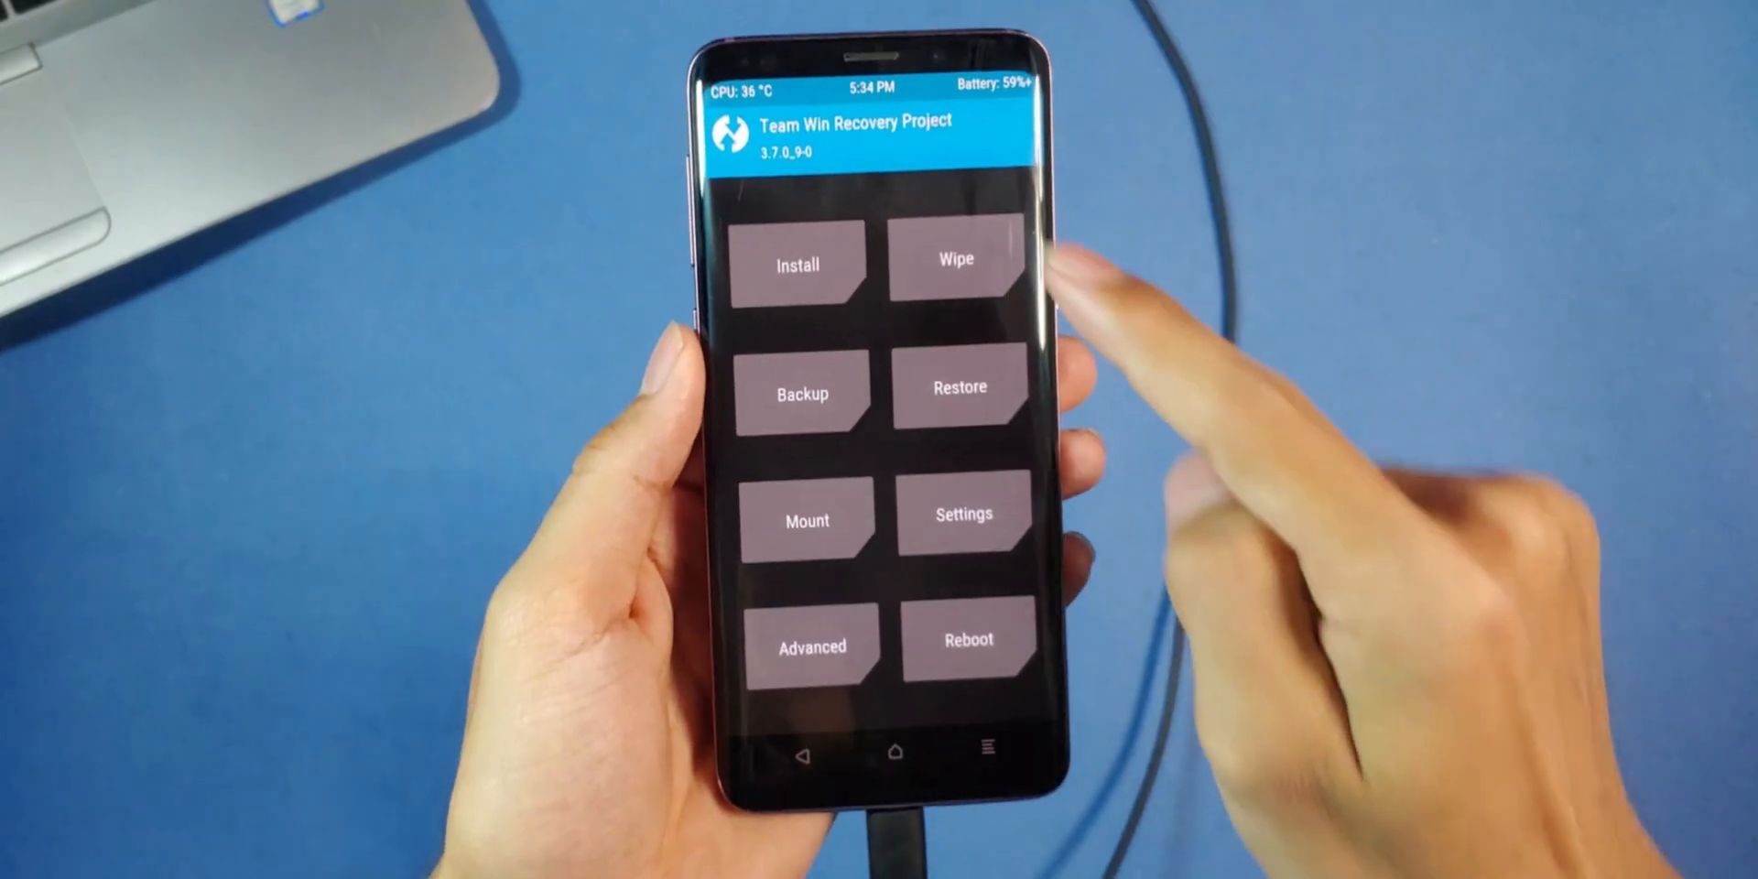
- Format Data from the Wipe menu, confirming with 'yes', then start it a second time
{"action": "left_click", "coordinate": [956, 259]}
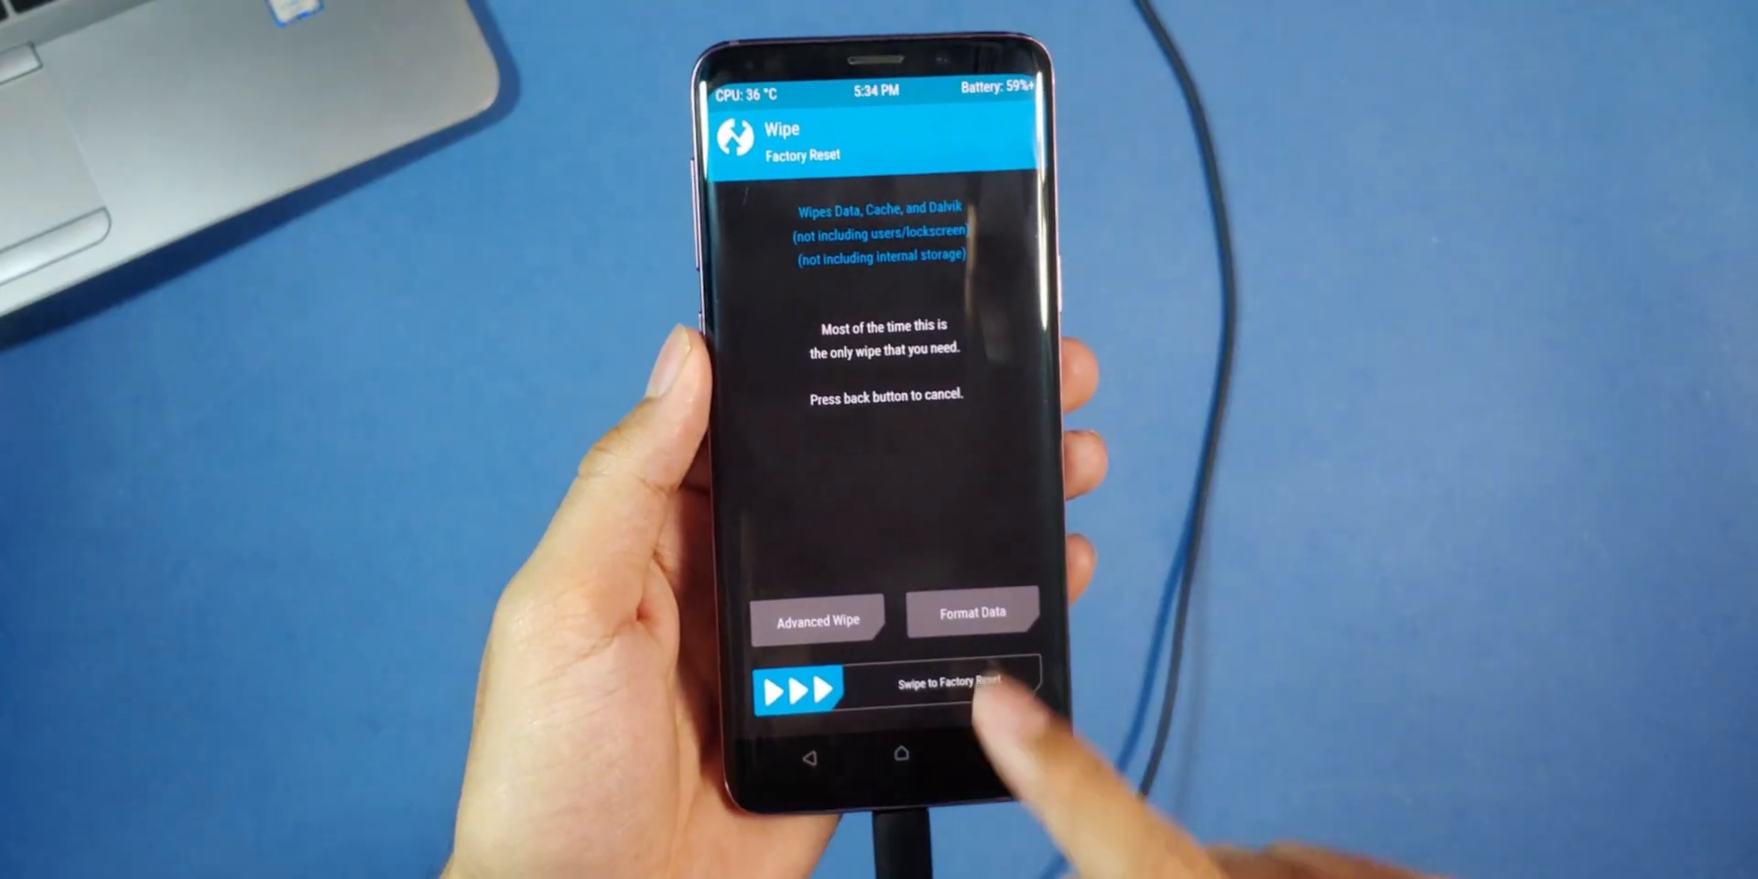
{"action": "left_click", "coordinate": [971, 612]}
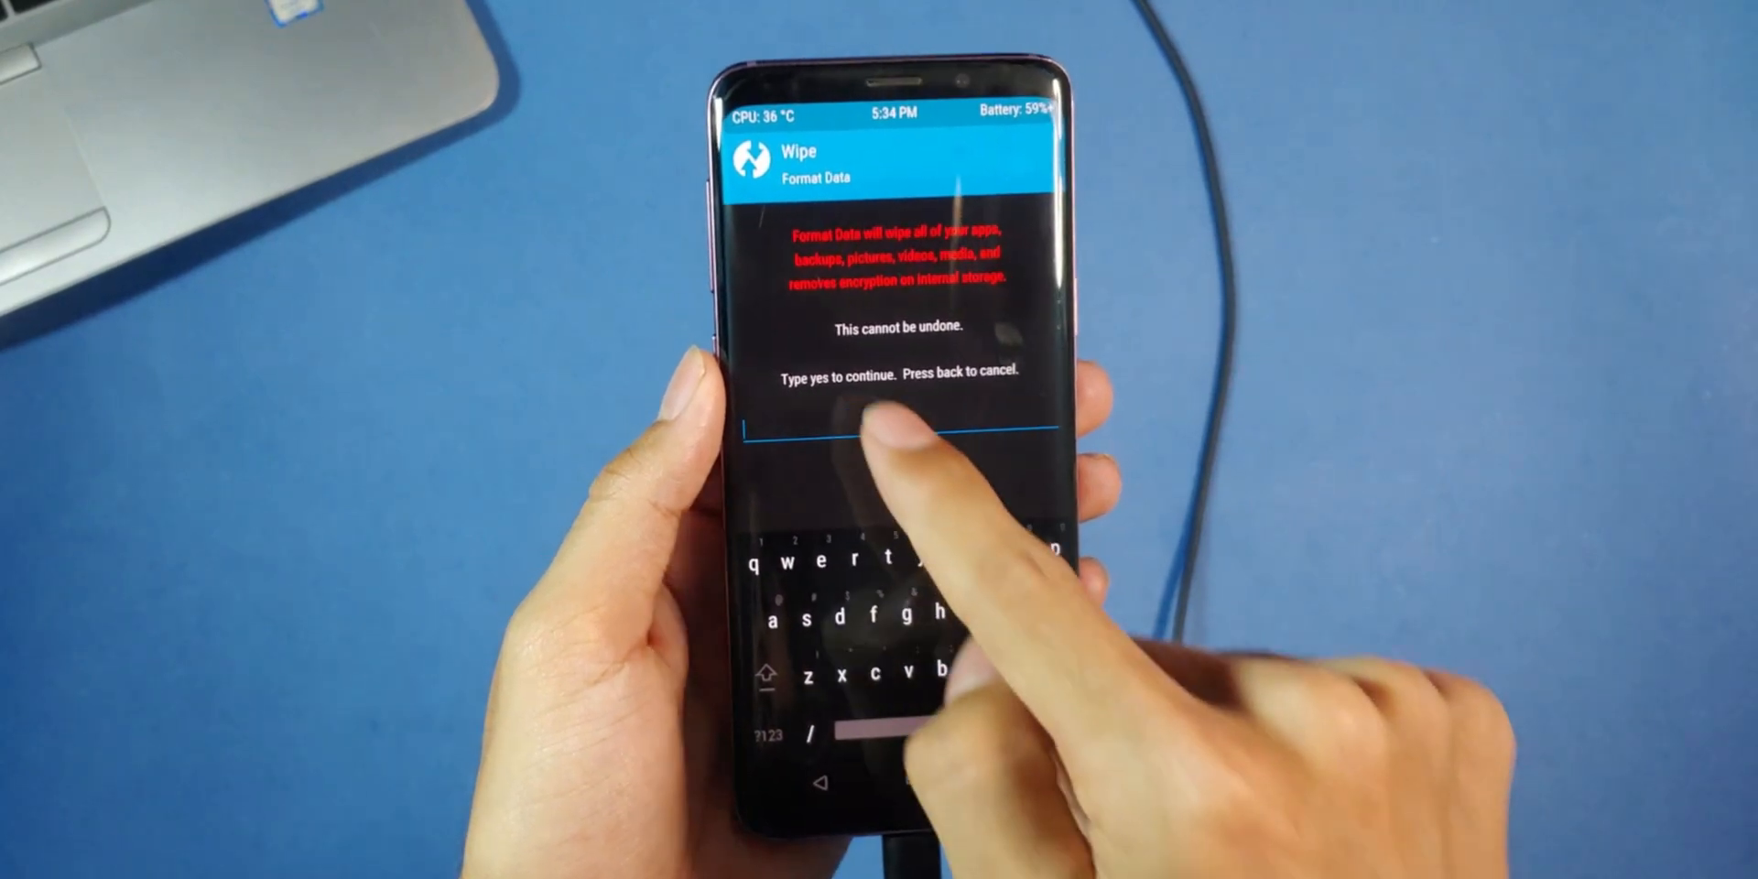
{"action": "type", "text": "yes"}
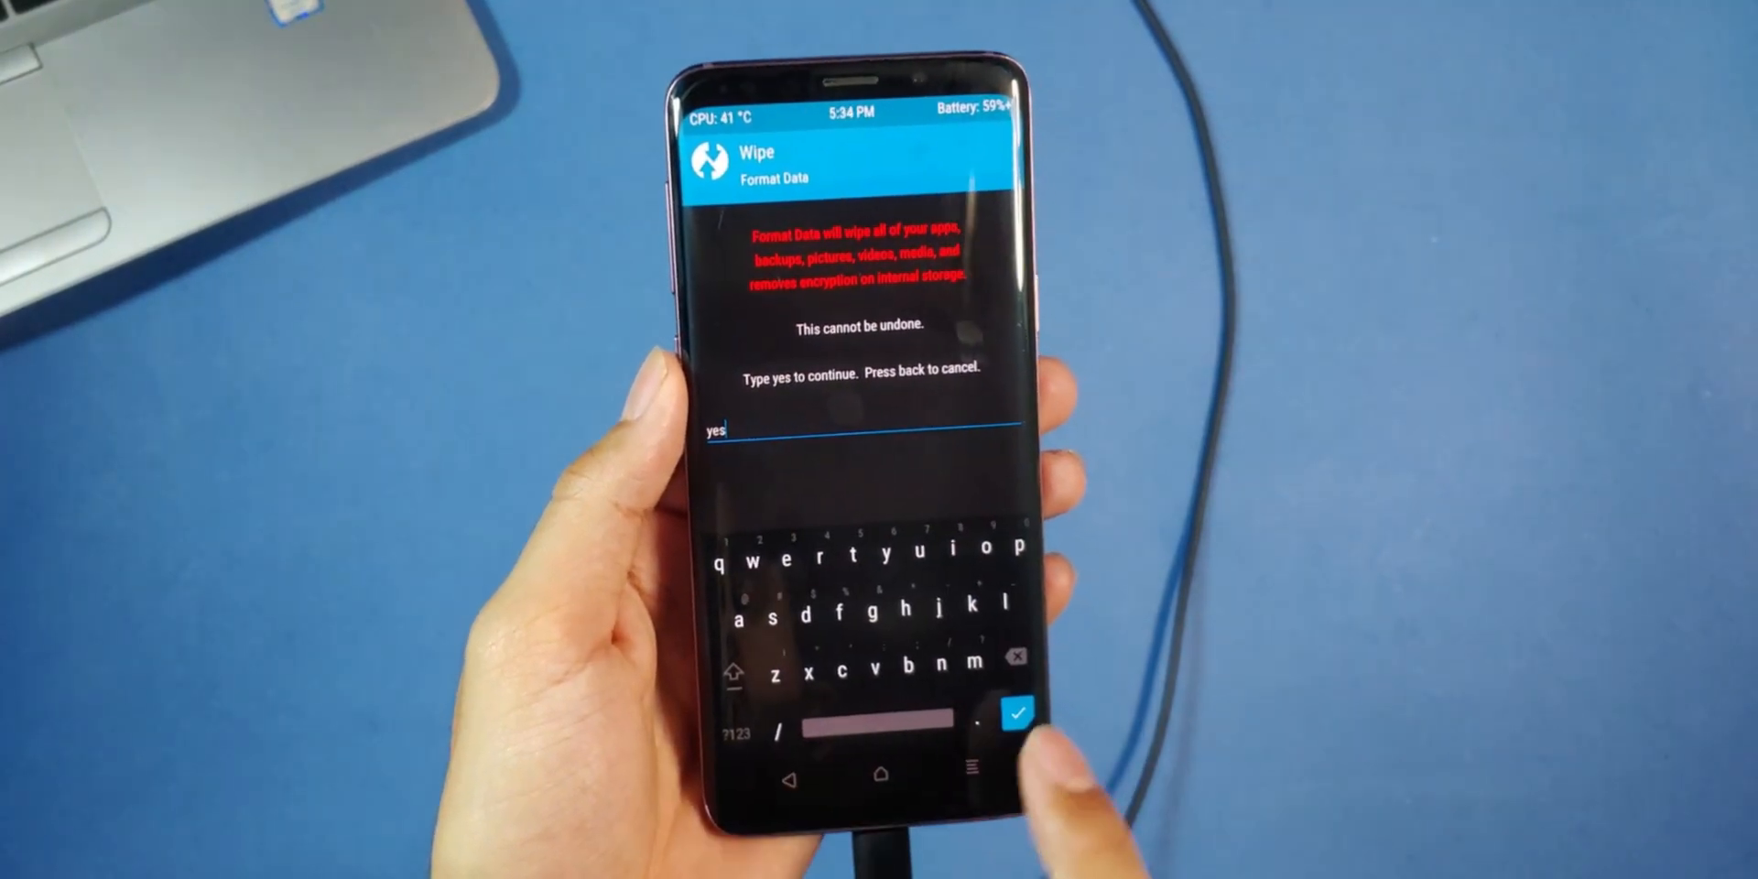
{"action": "left_click", "coordinate": [1013, 713]}
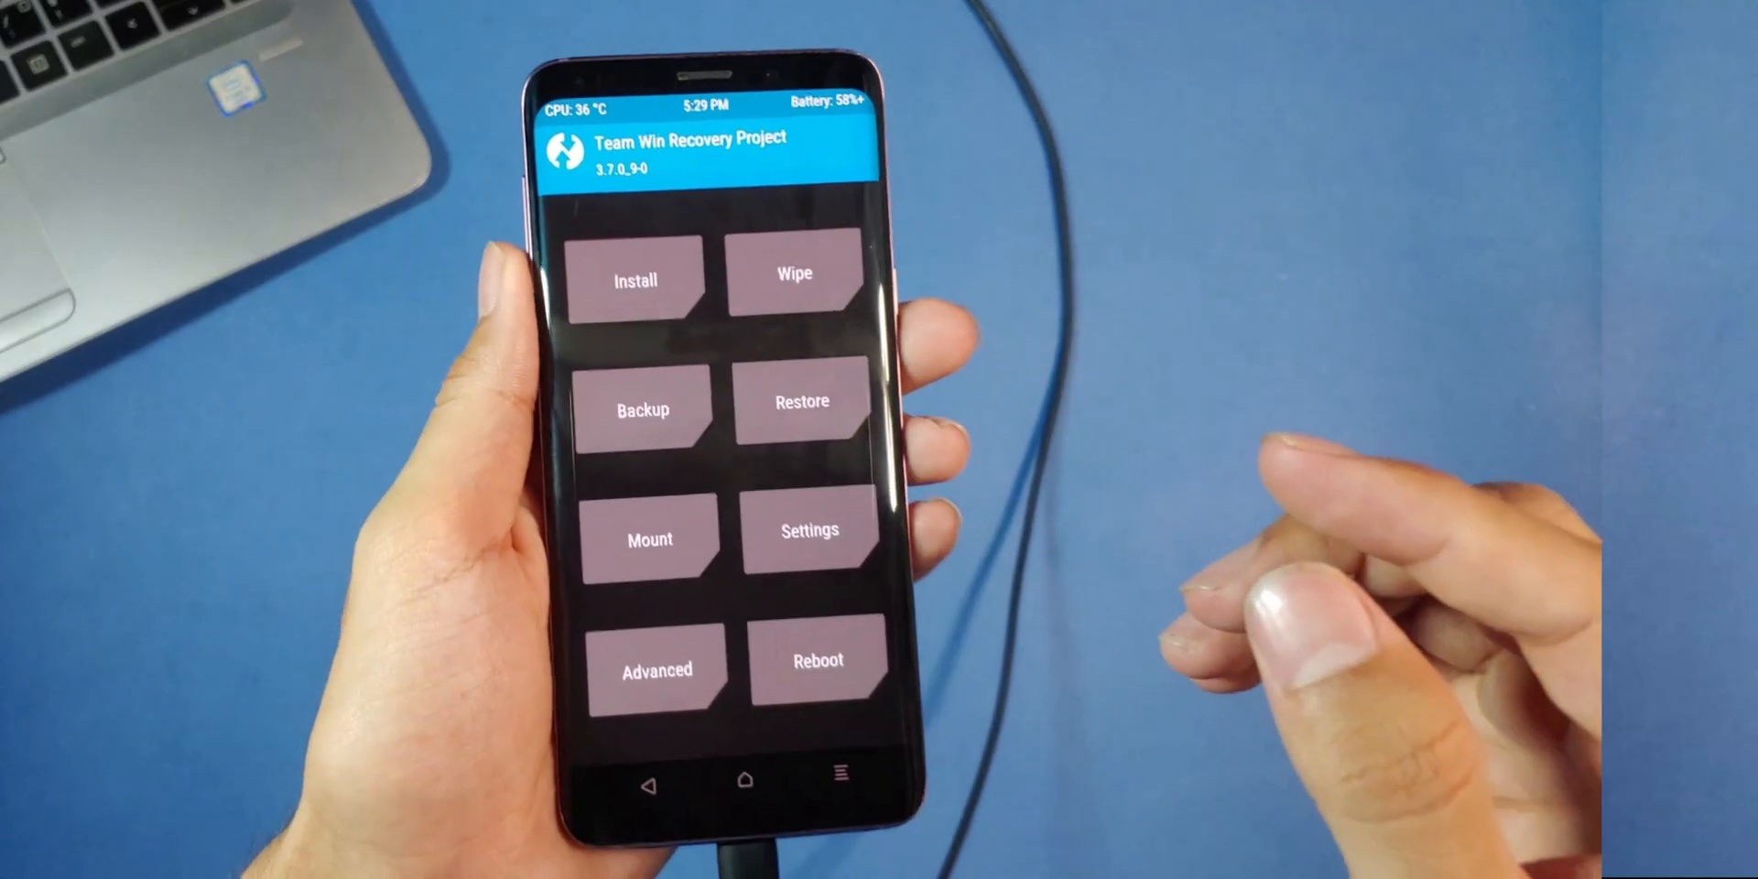
{"action": "left_click", "coordinate": [635, 278]}
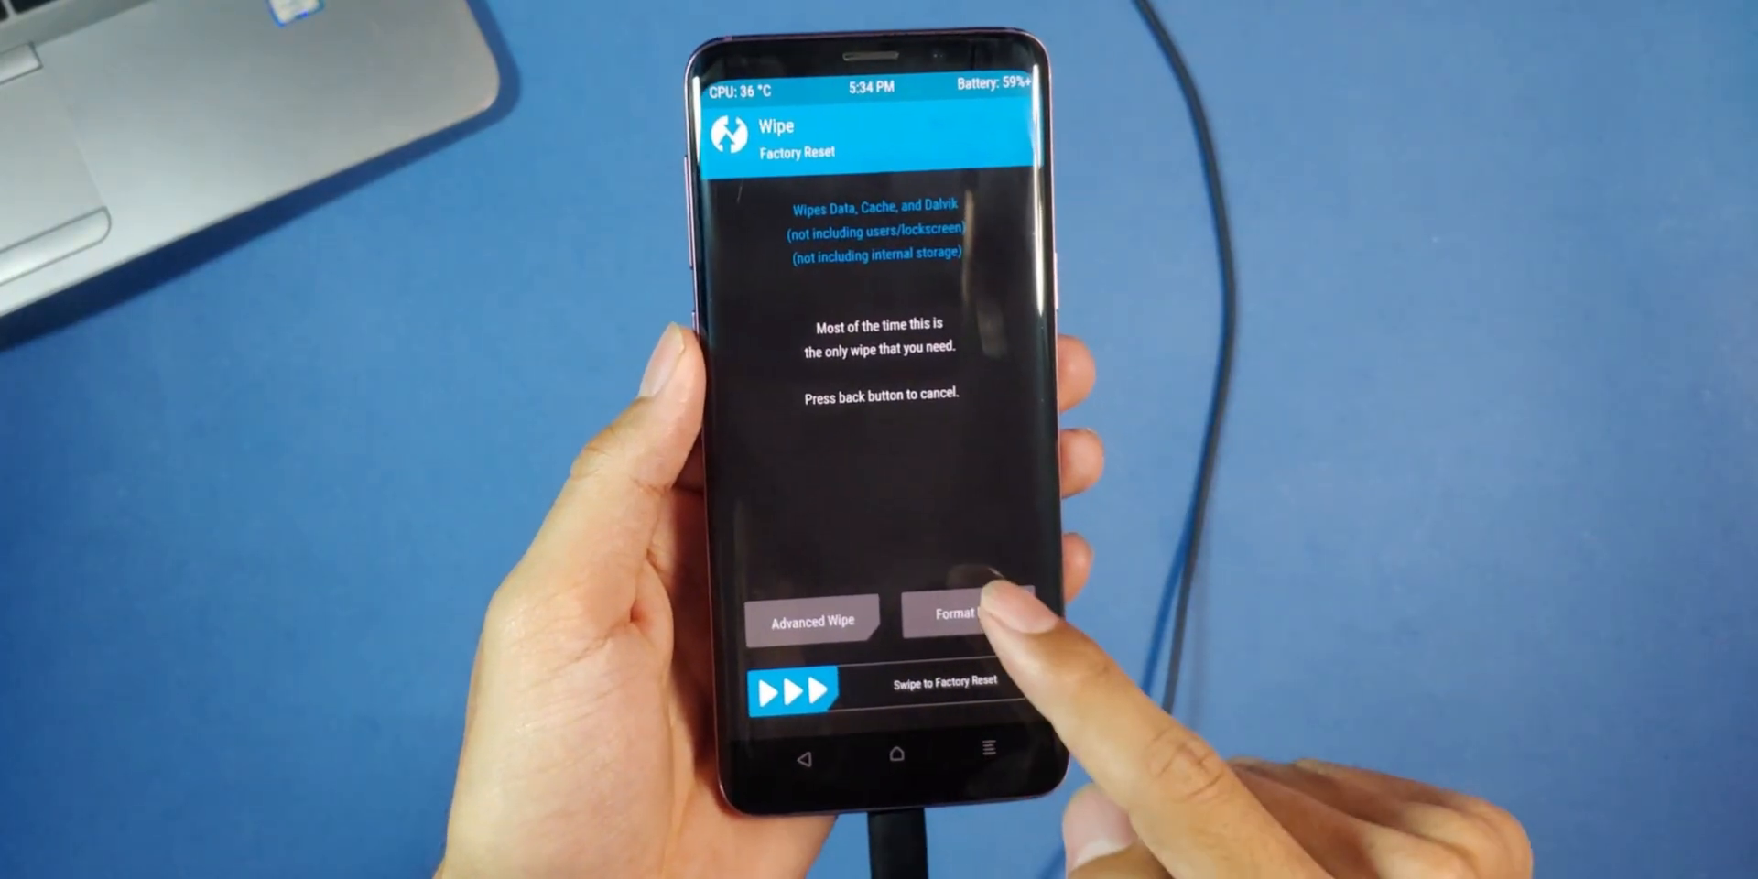
{"action": "left_click", "coordinate": [956, 619]}
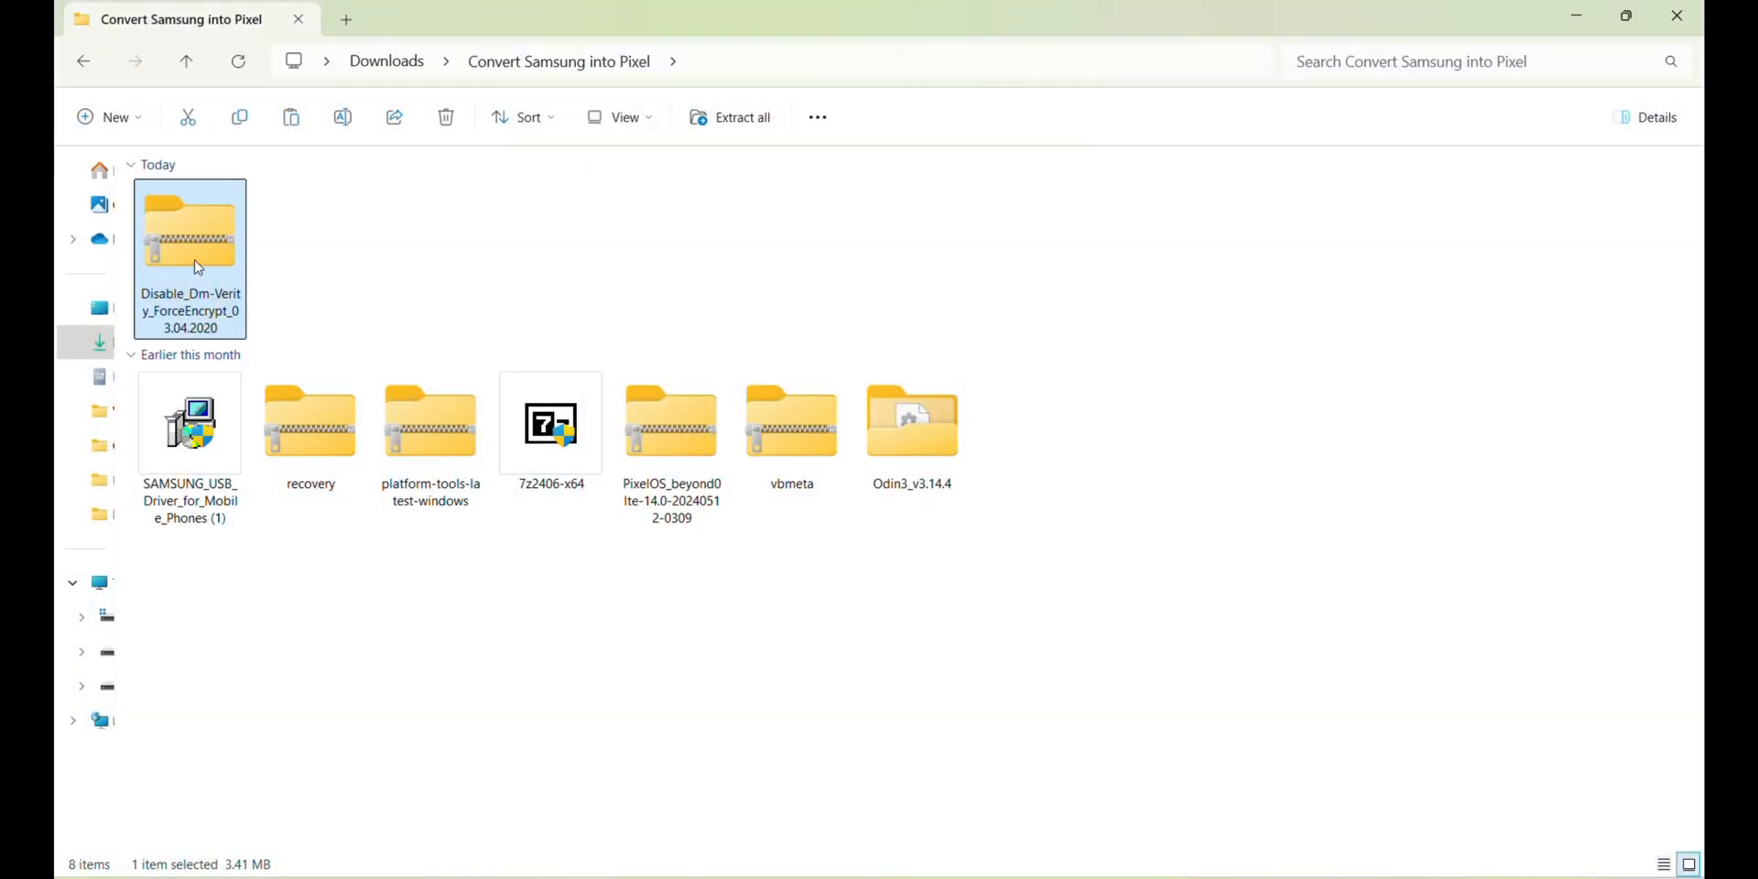
{"action": "mouse_move", "coordinate": [267, 207]}
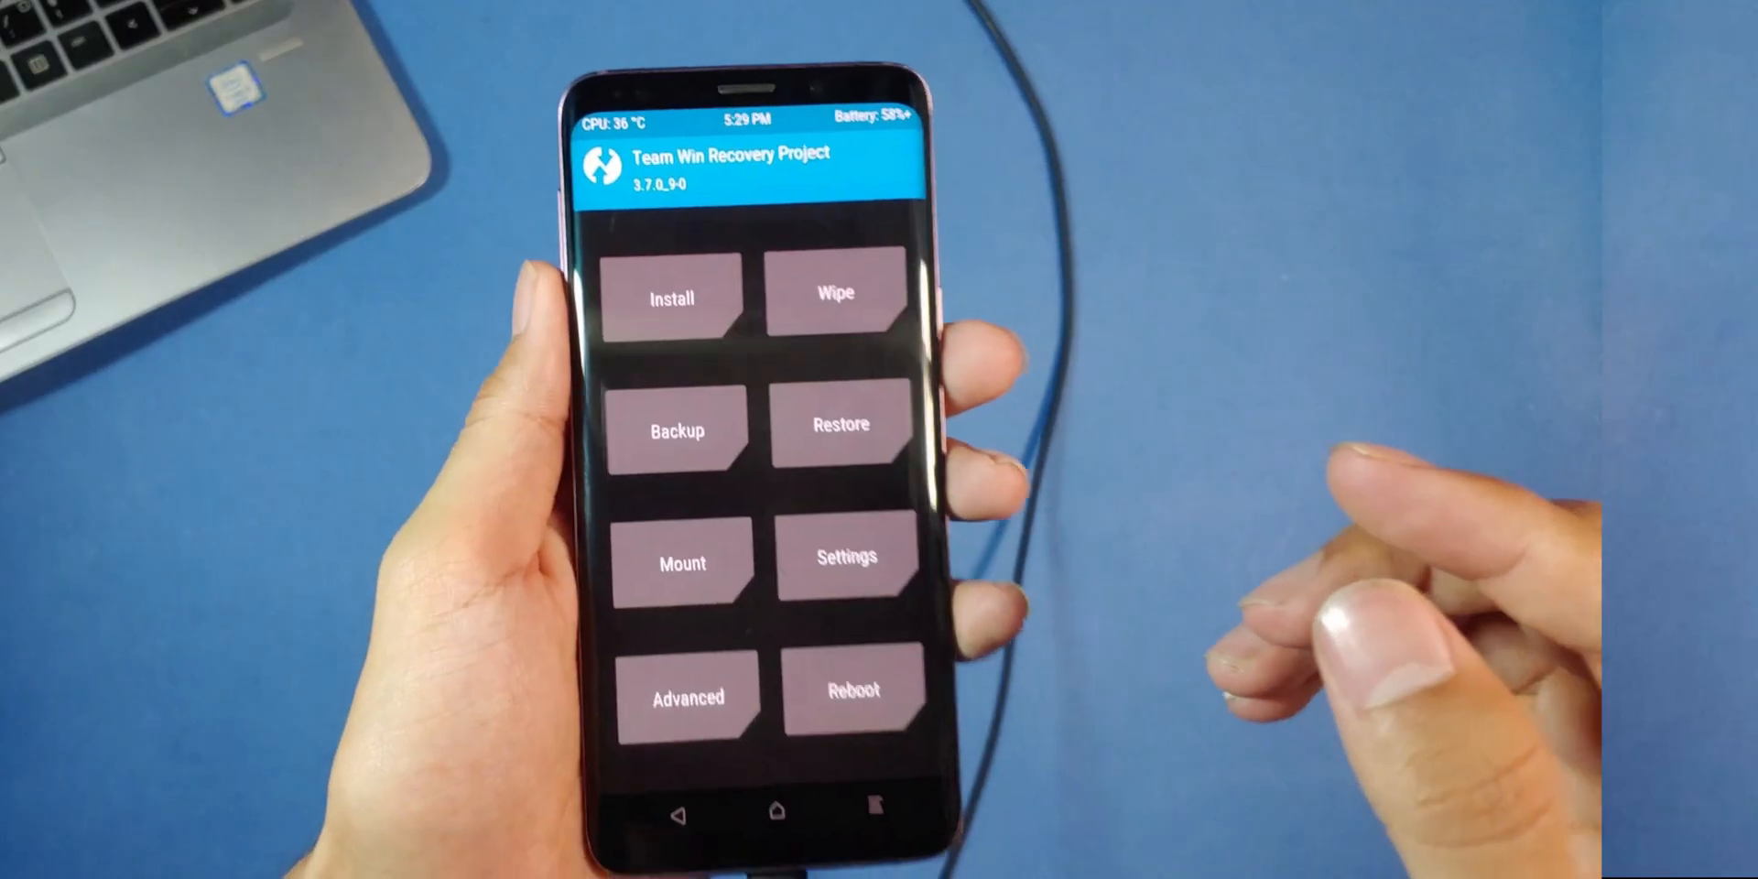
- Reboot the phone into System from TWRP so PixelOS boots
{"action": "left_click", "coordinate": [671, 297]}
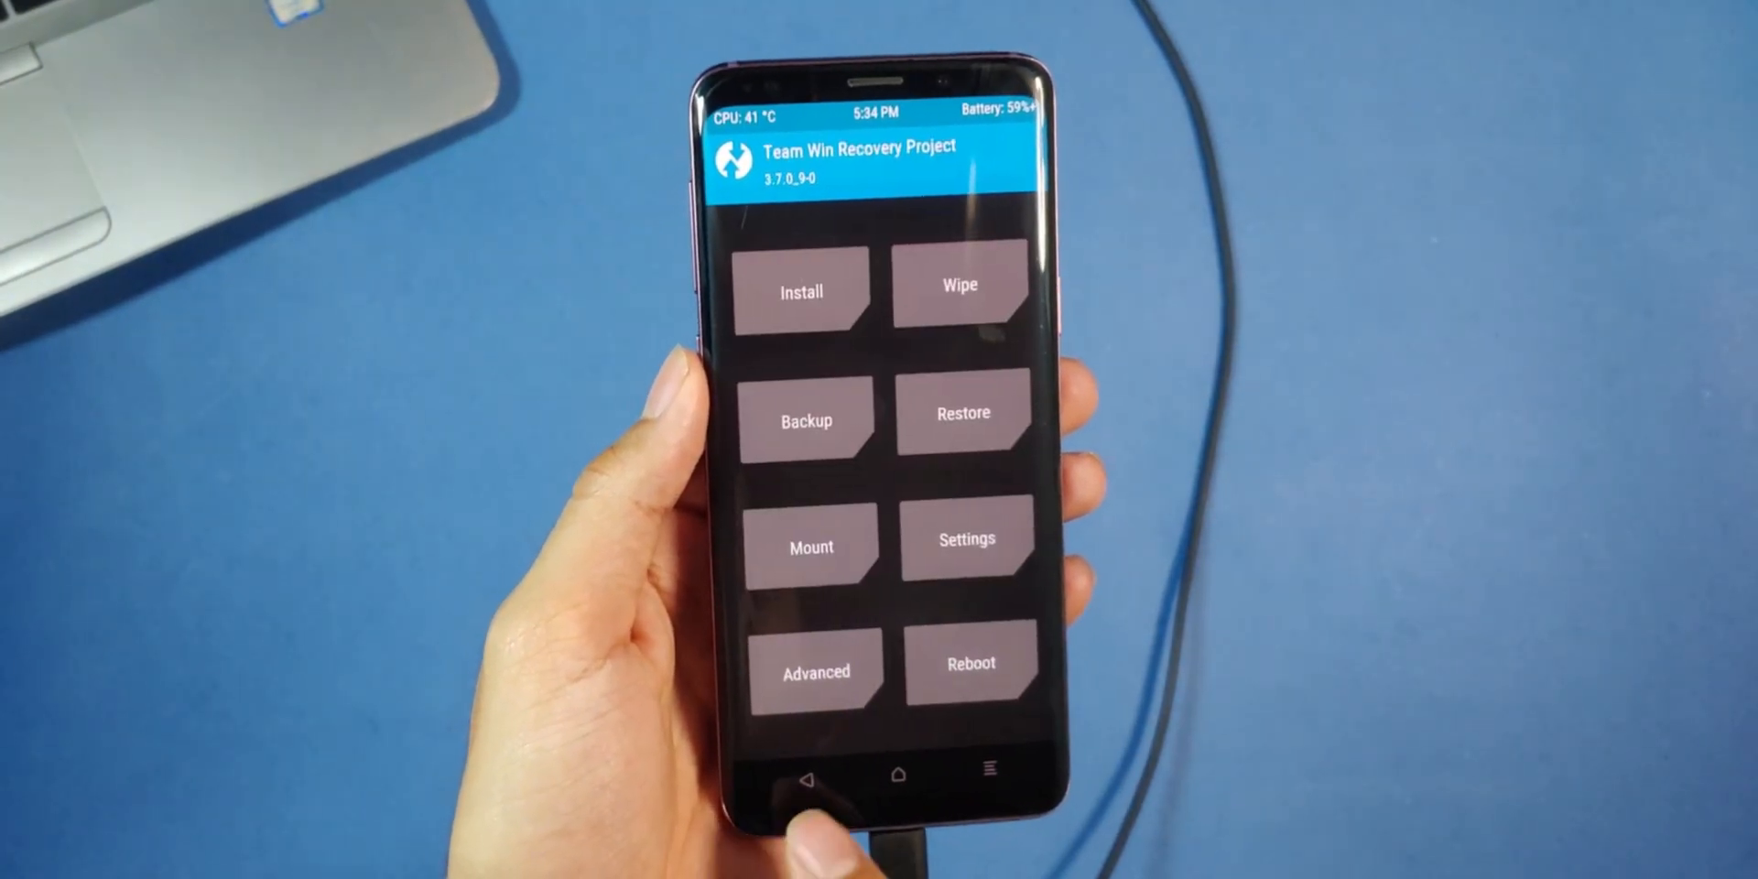
{"action": "left_click", "coordinate": [969, 663]}
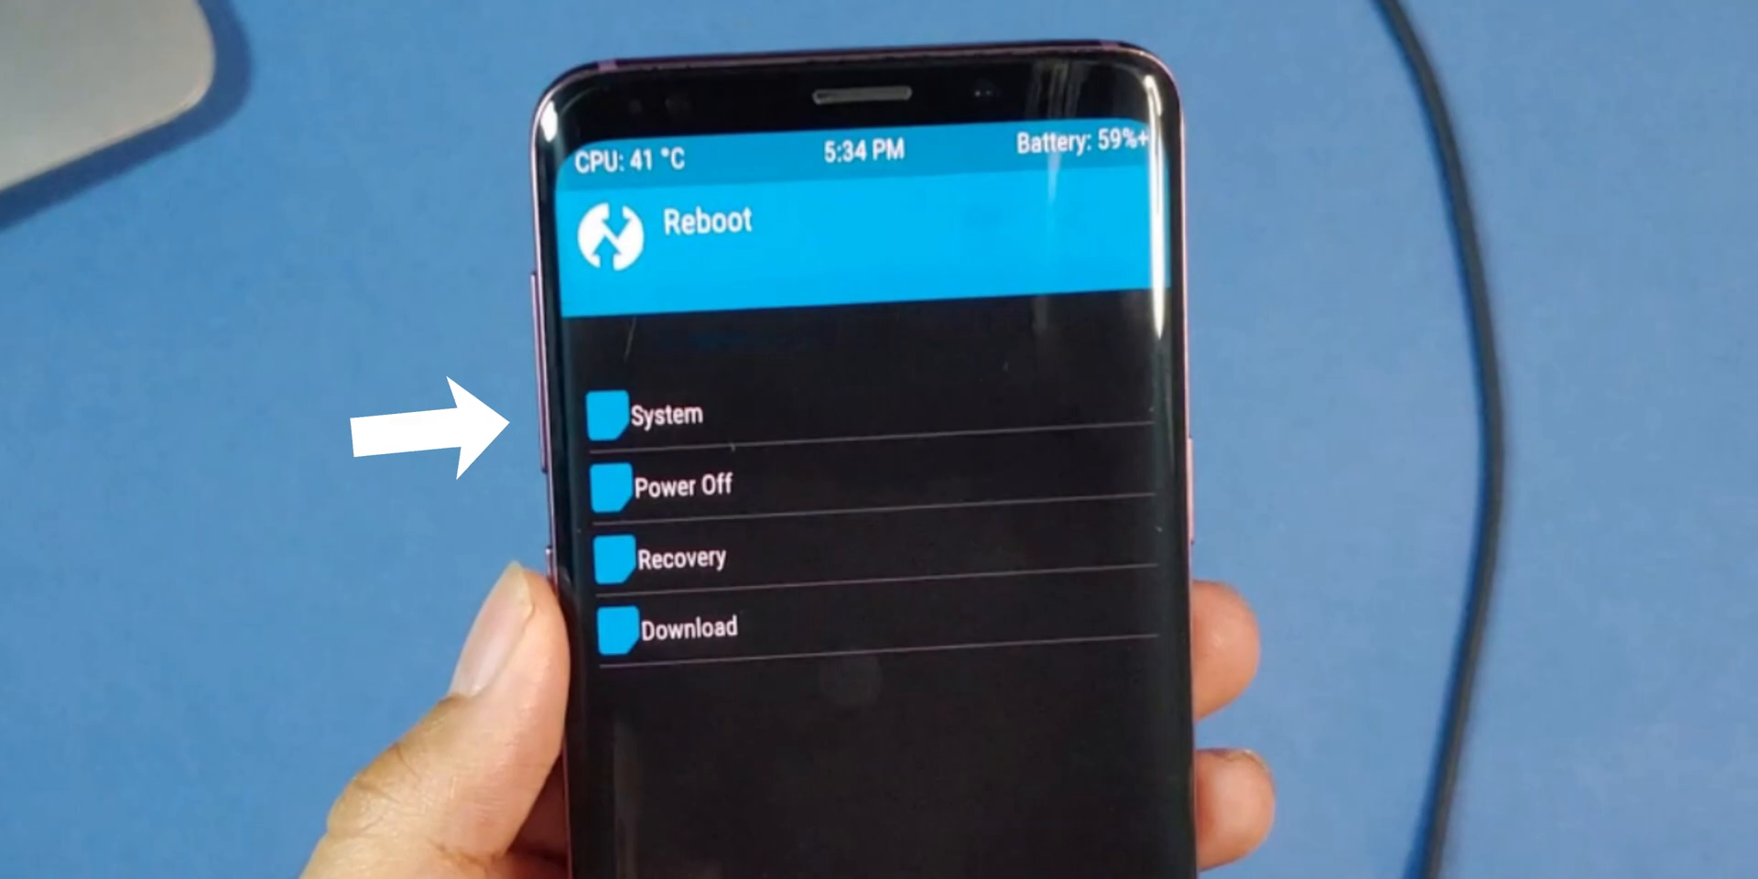
{"action": "left_click", "coordinate": [626, 414]}
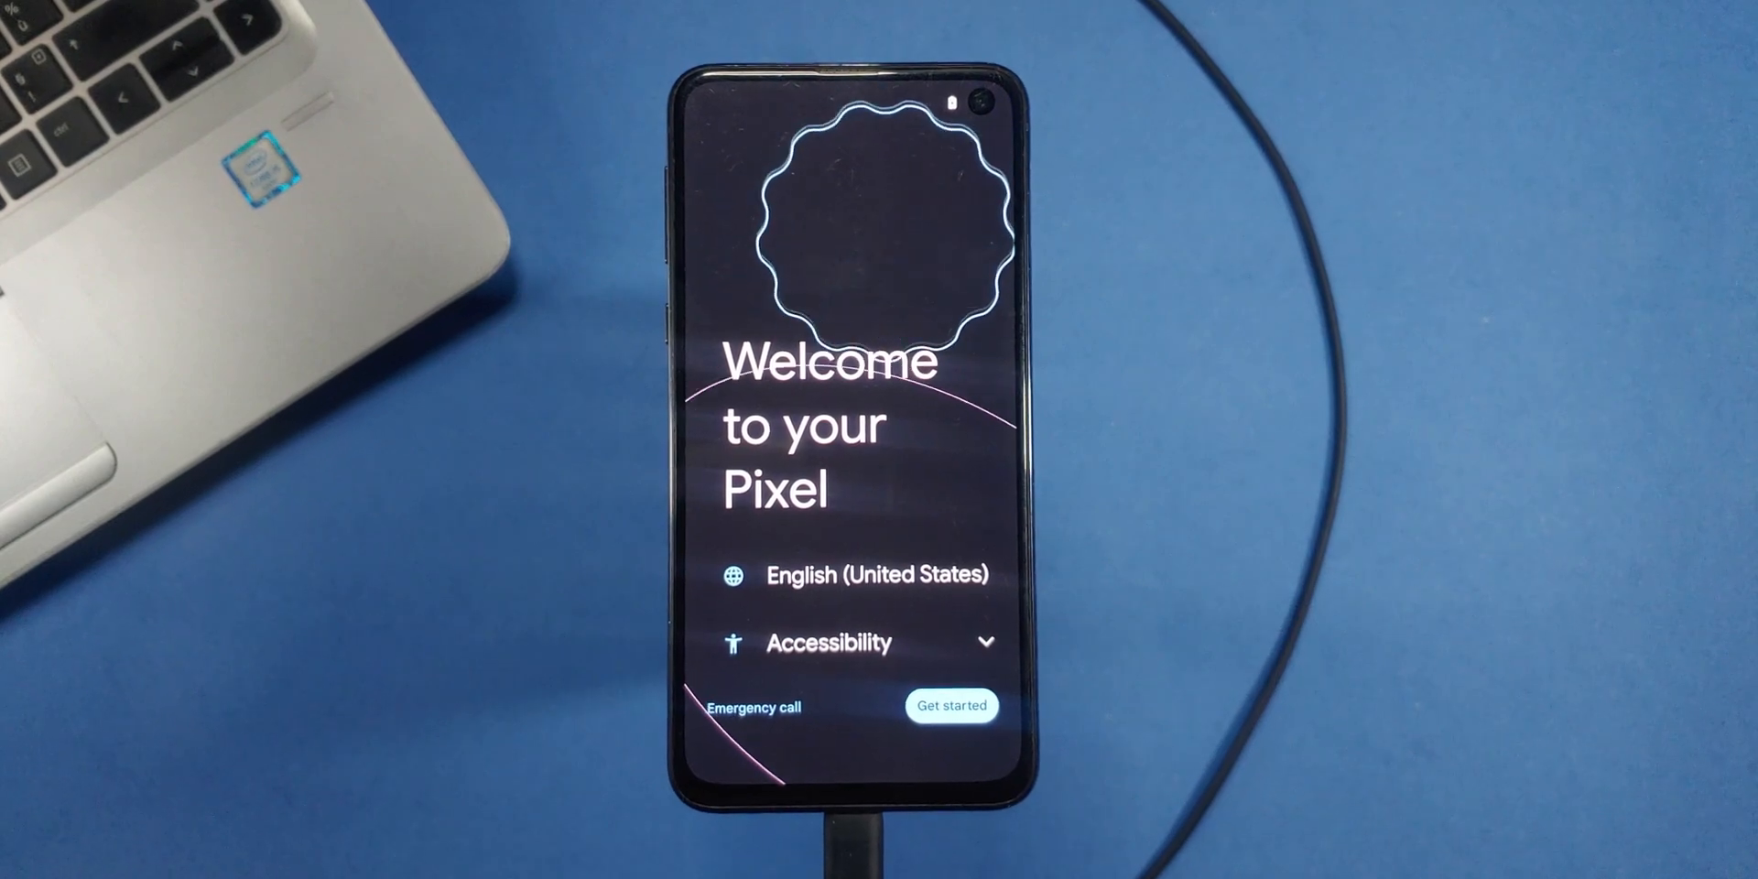
- Tap Get started on the Welcome to your Pixel screen
{"action": "left_click", "coordinate": [950, 705]}
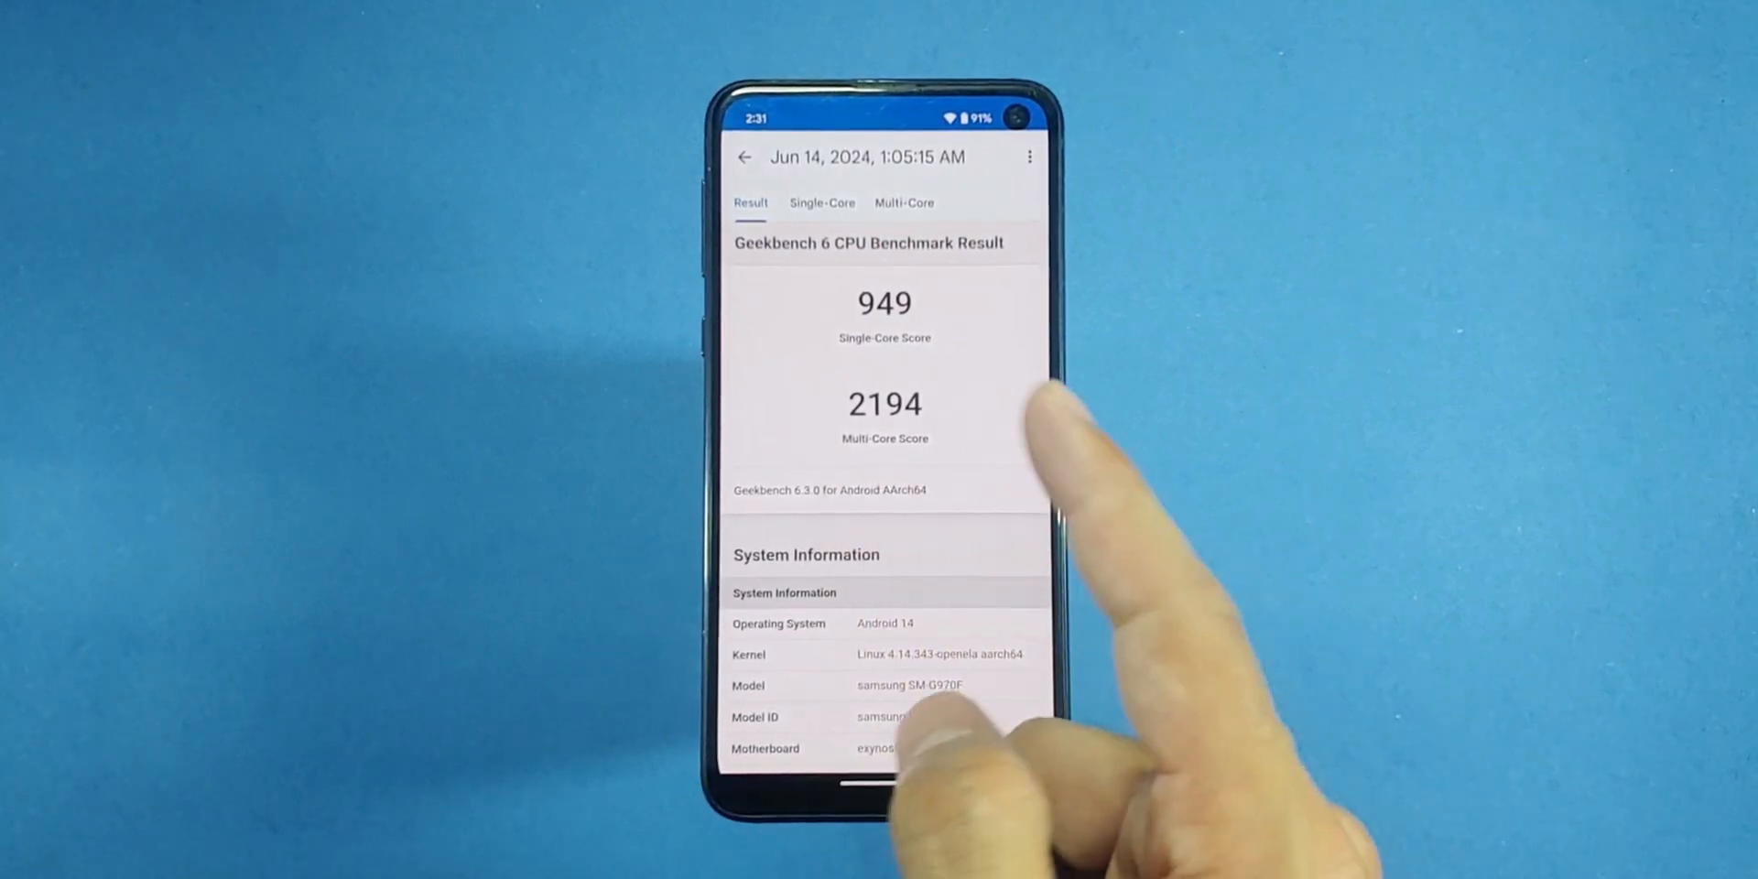
- View the Single-Core score comparison in Geekbench 6, then leave it
{"action": "left_click", "coordinate": [823, 203]}
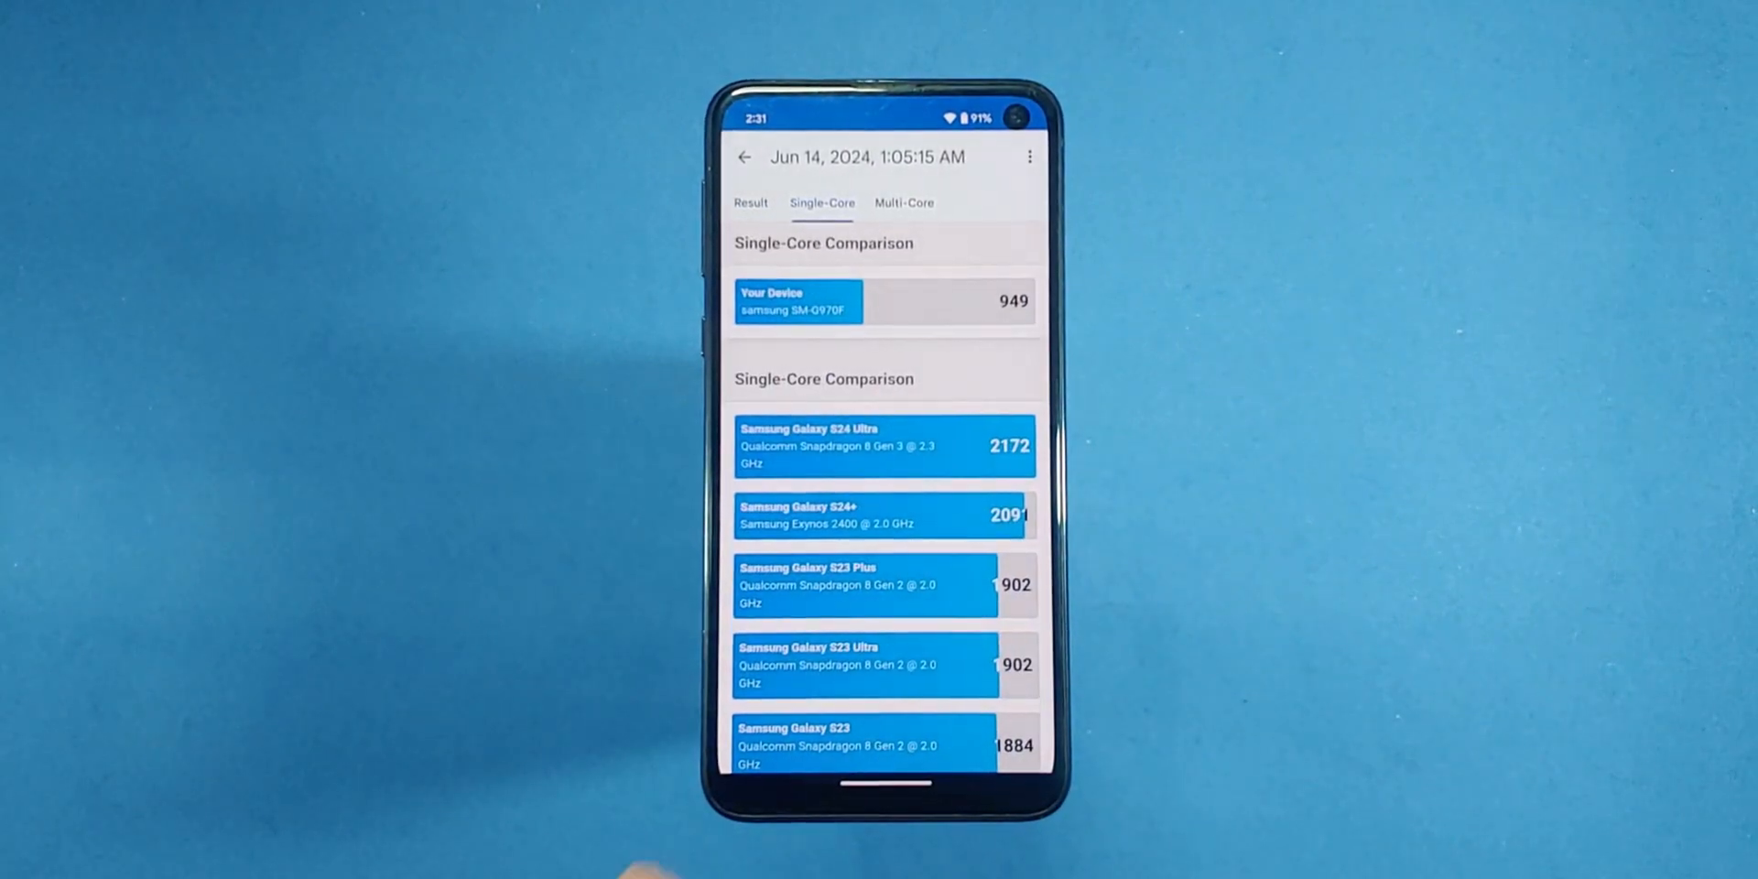
{"action": "left_click", "coordinate": [903, 203]}
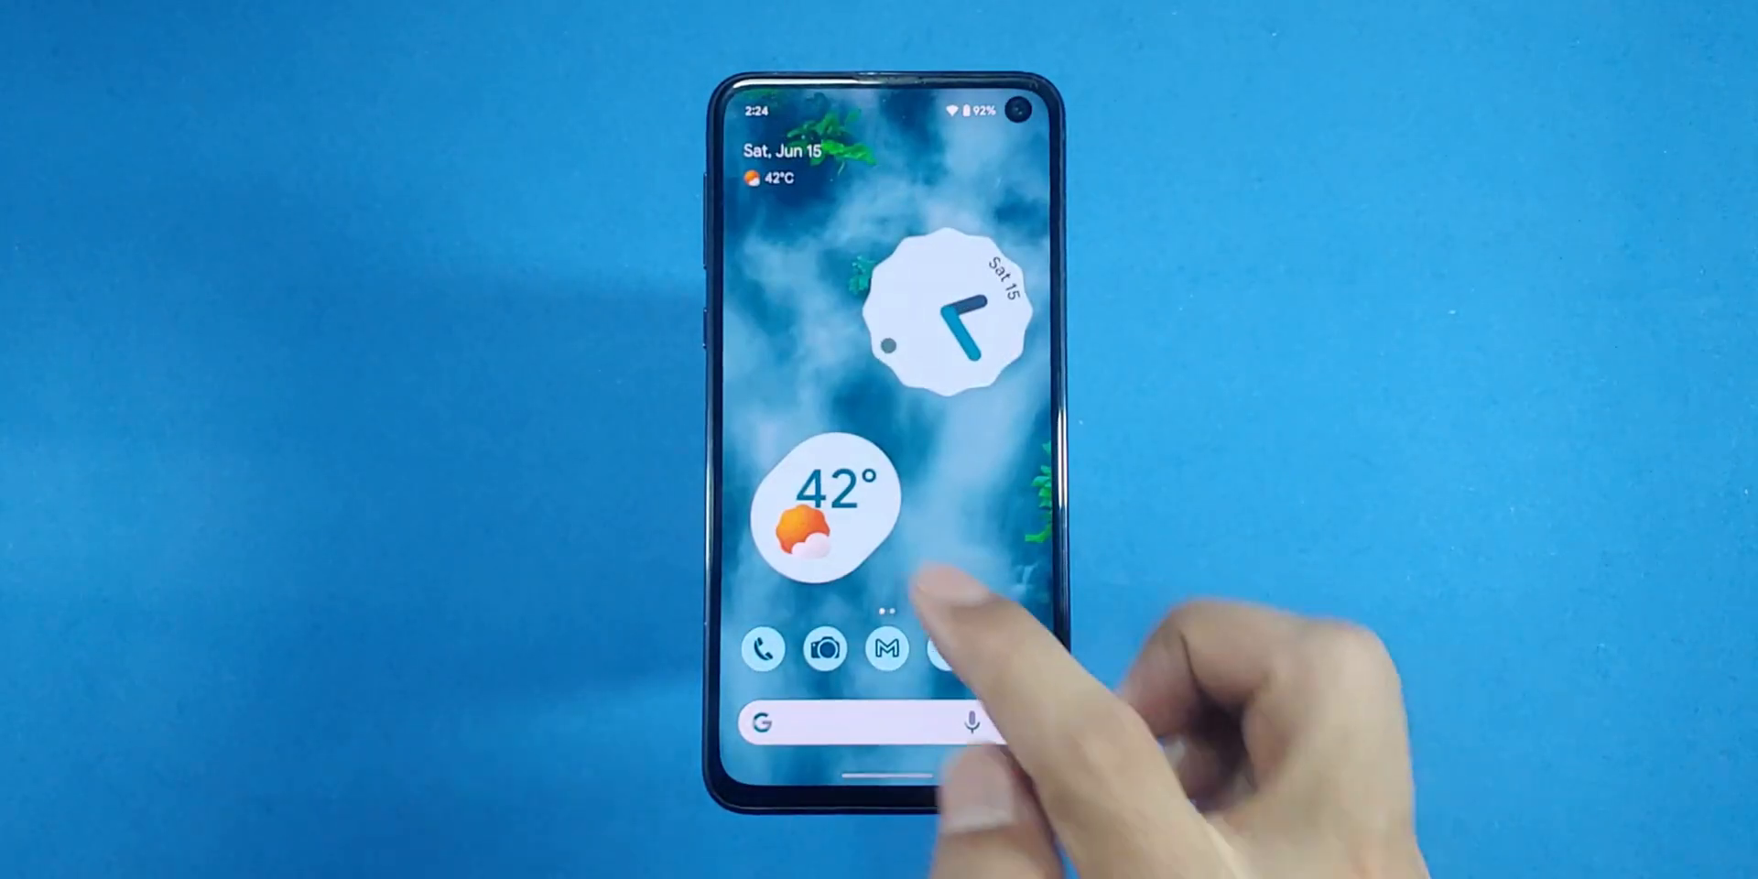
- Visit System colors with a wallpaper-based palette, Ambient display and Wallpaper & style, then open a tree photo
{"action": "left_click", "coordinate": [826, 516]}
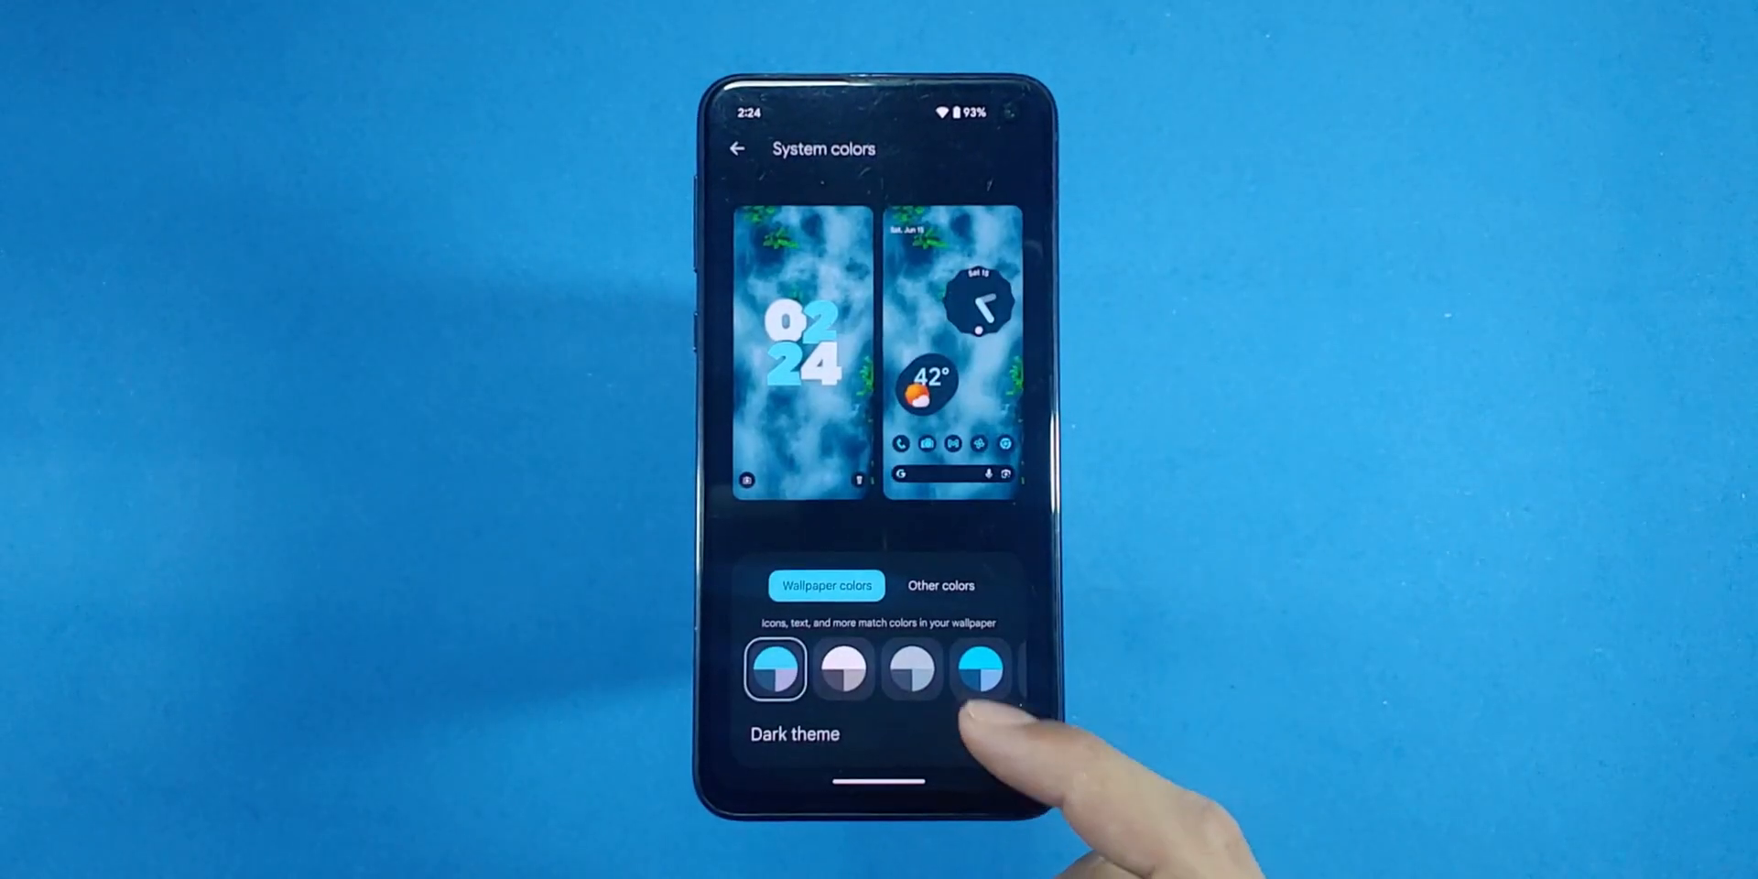
{"action": "left_click", "coordinate": [982, 732]}
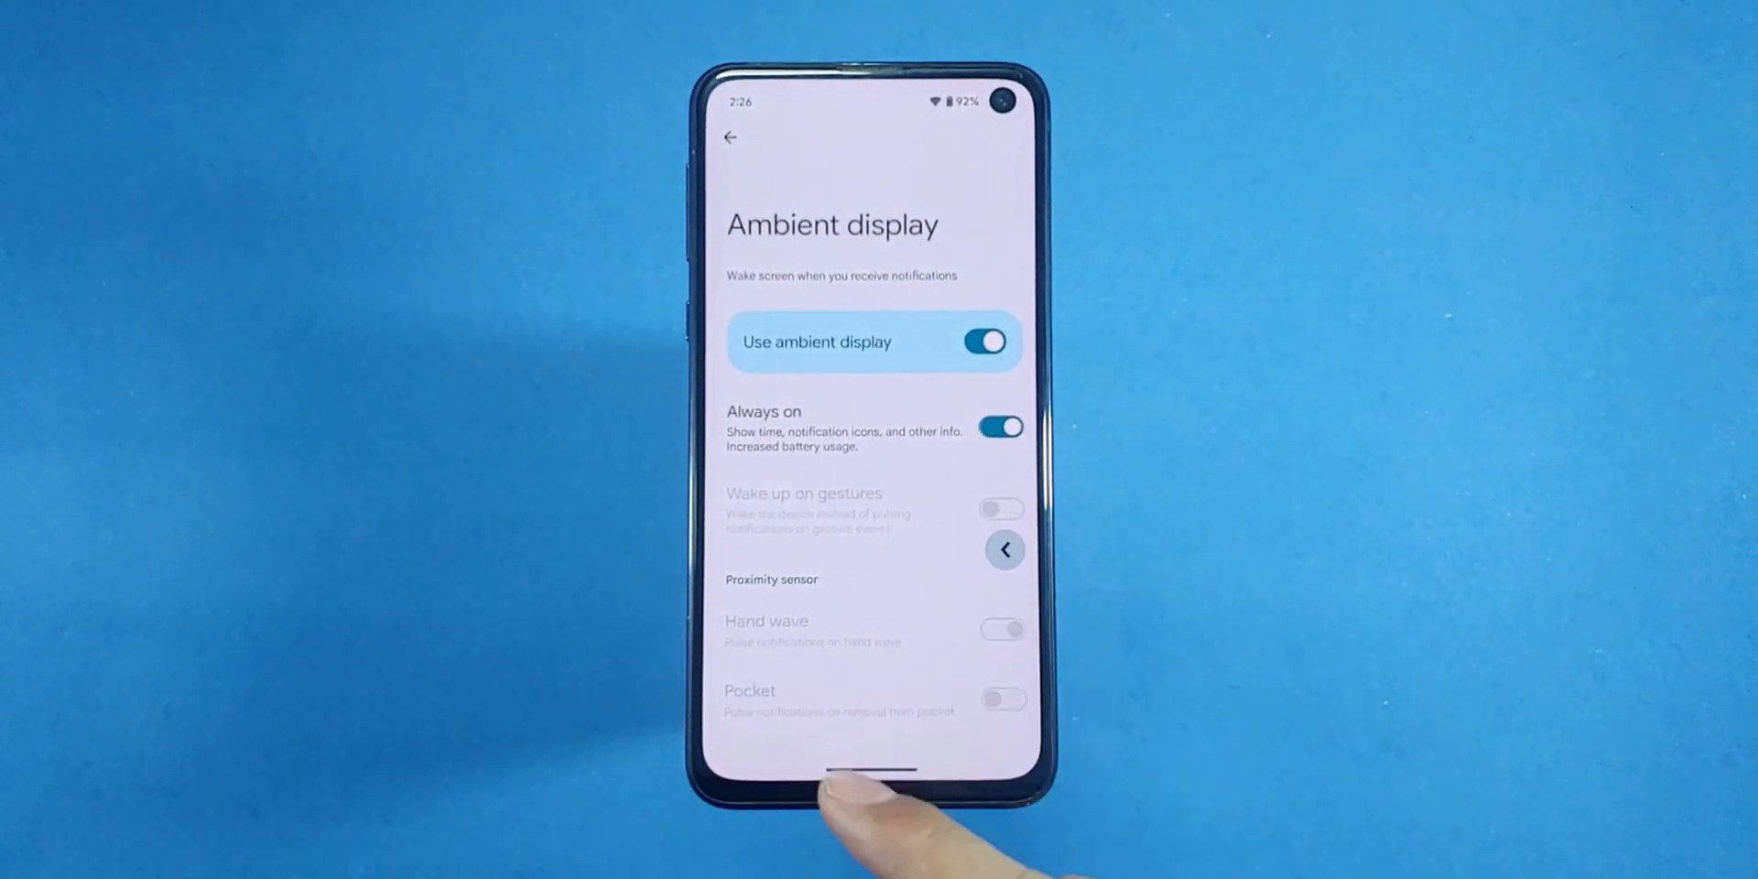
{"action": "left_click", "coordinate": [731, 137]}
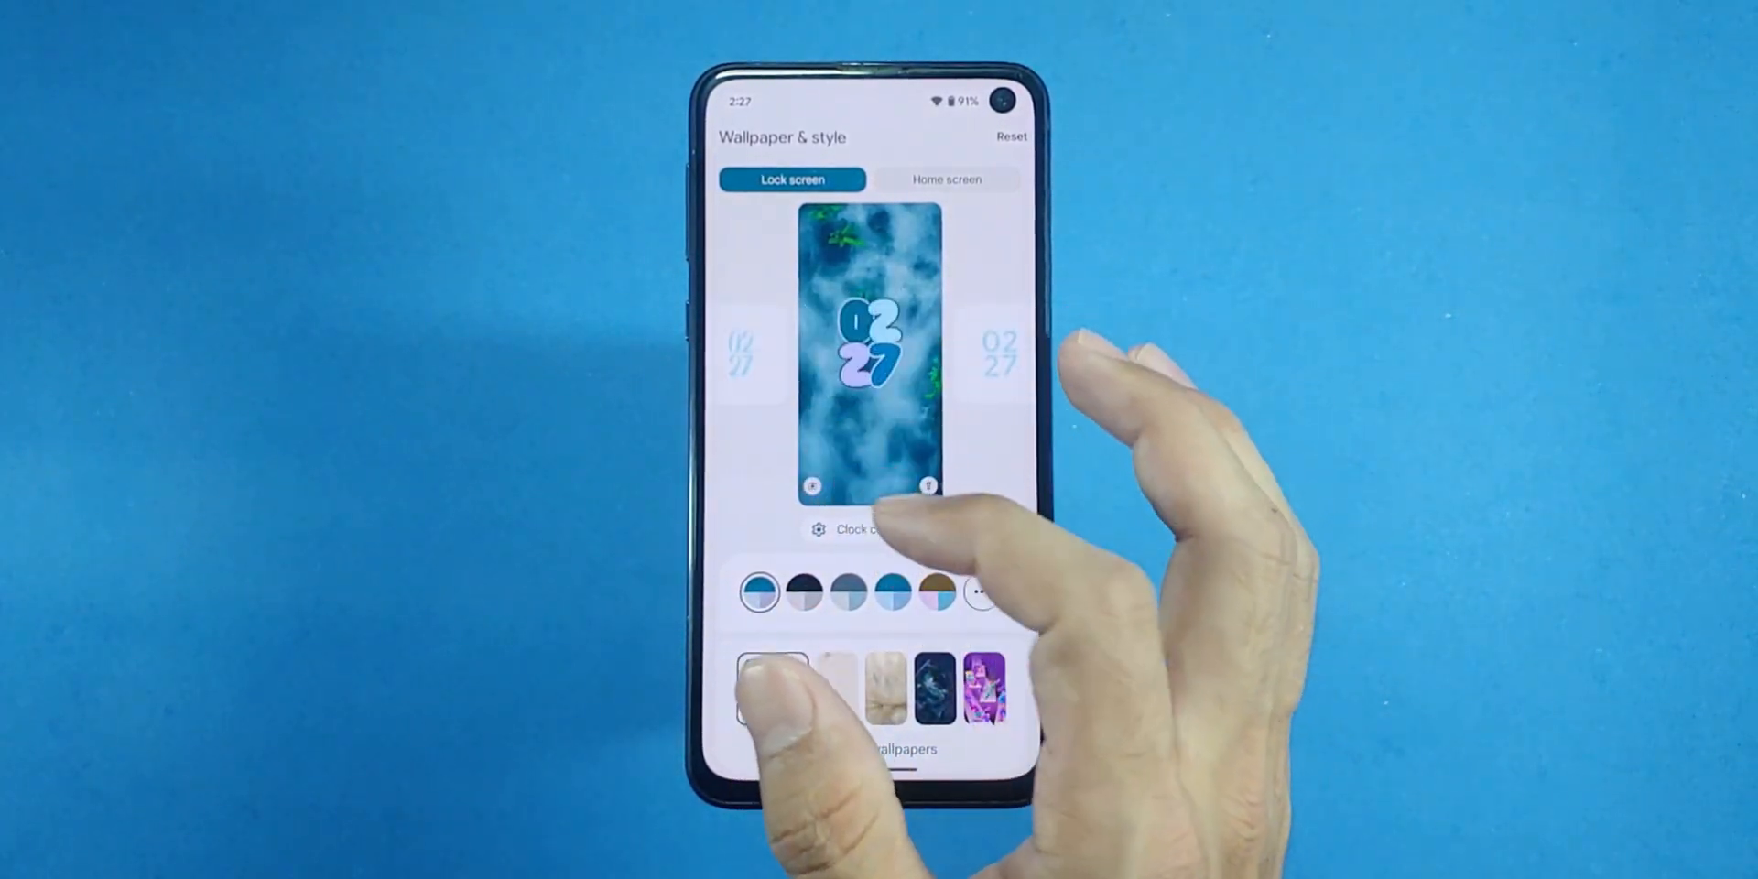
{"action": "left_click", "coordinate": [771, 691]}
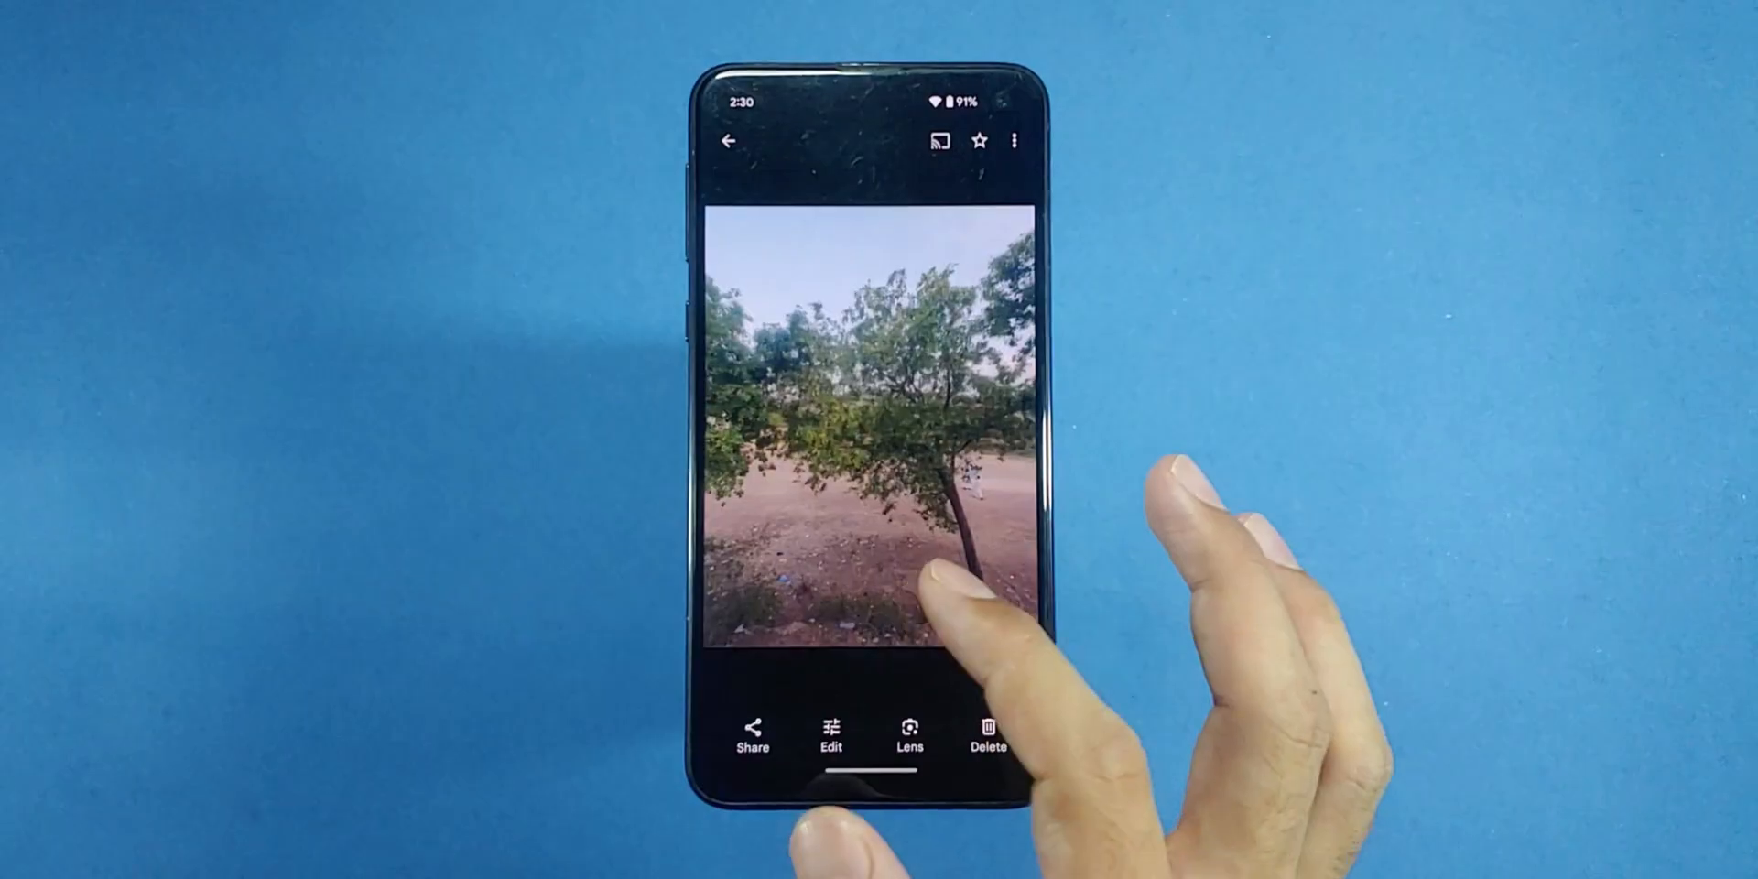
- Subscribe to the Quick Tech Videos channel in YouTube, confirming 'Subscription added'
{"action": "key", "text": "home"}
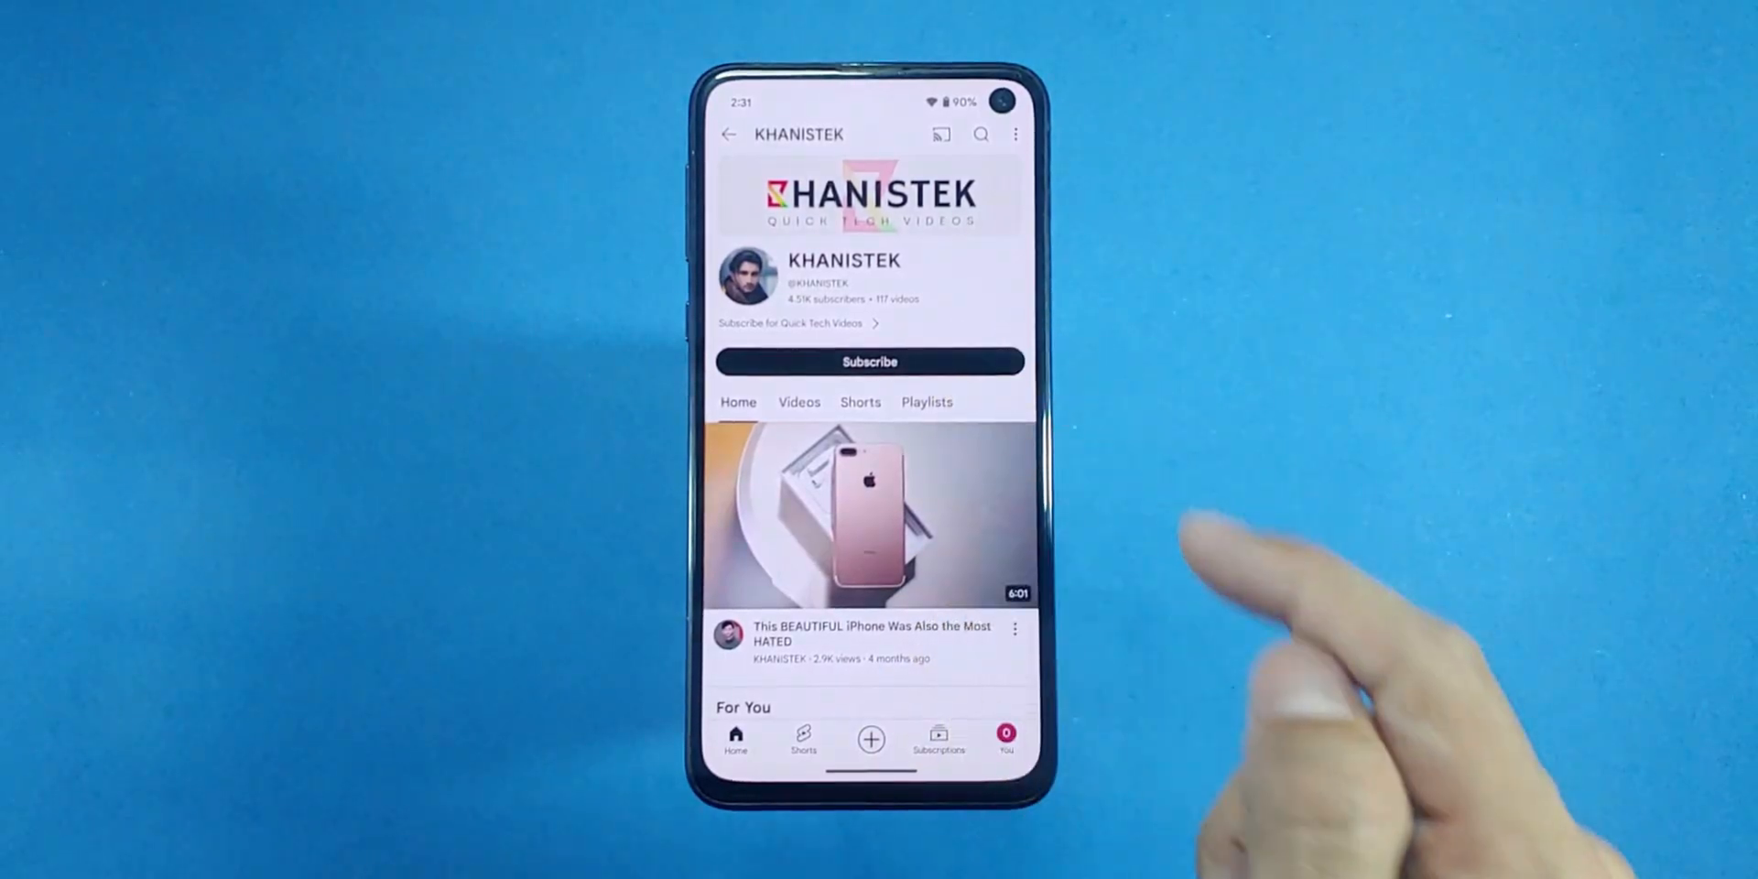
{"action": "left_click", "coordinate": [870, 361]}
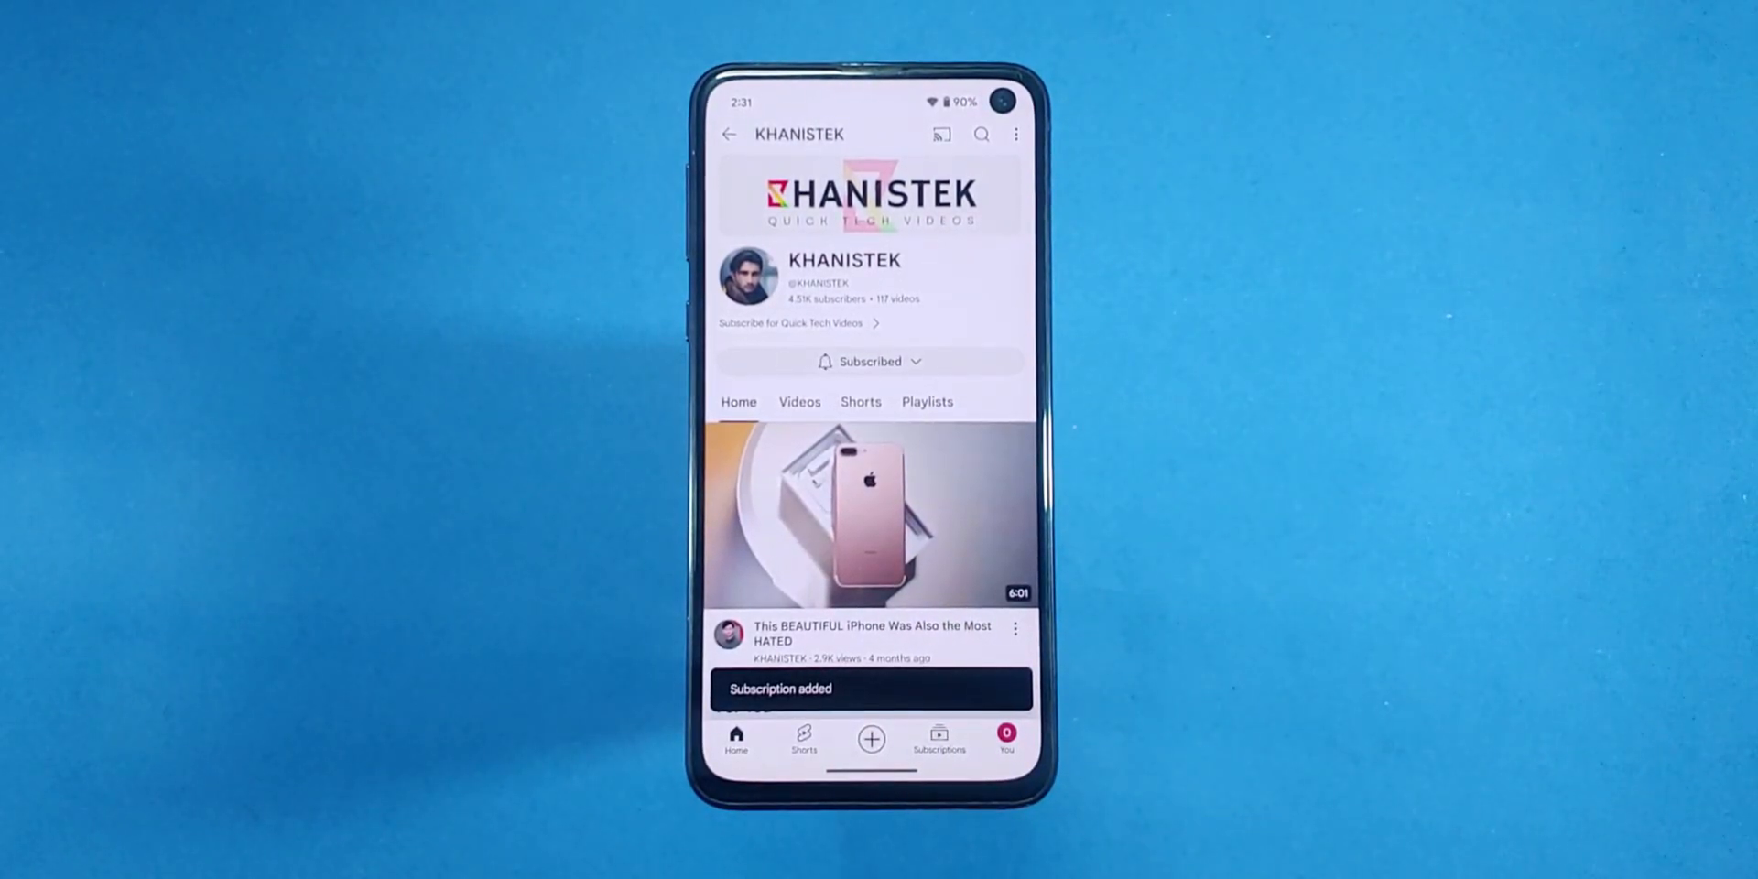